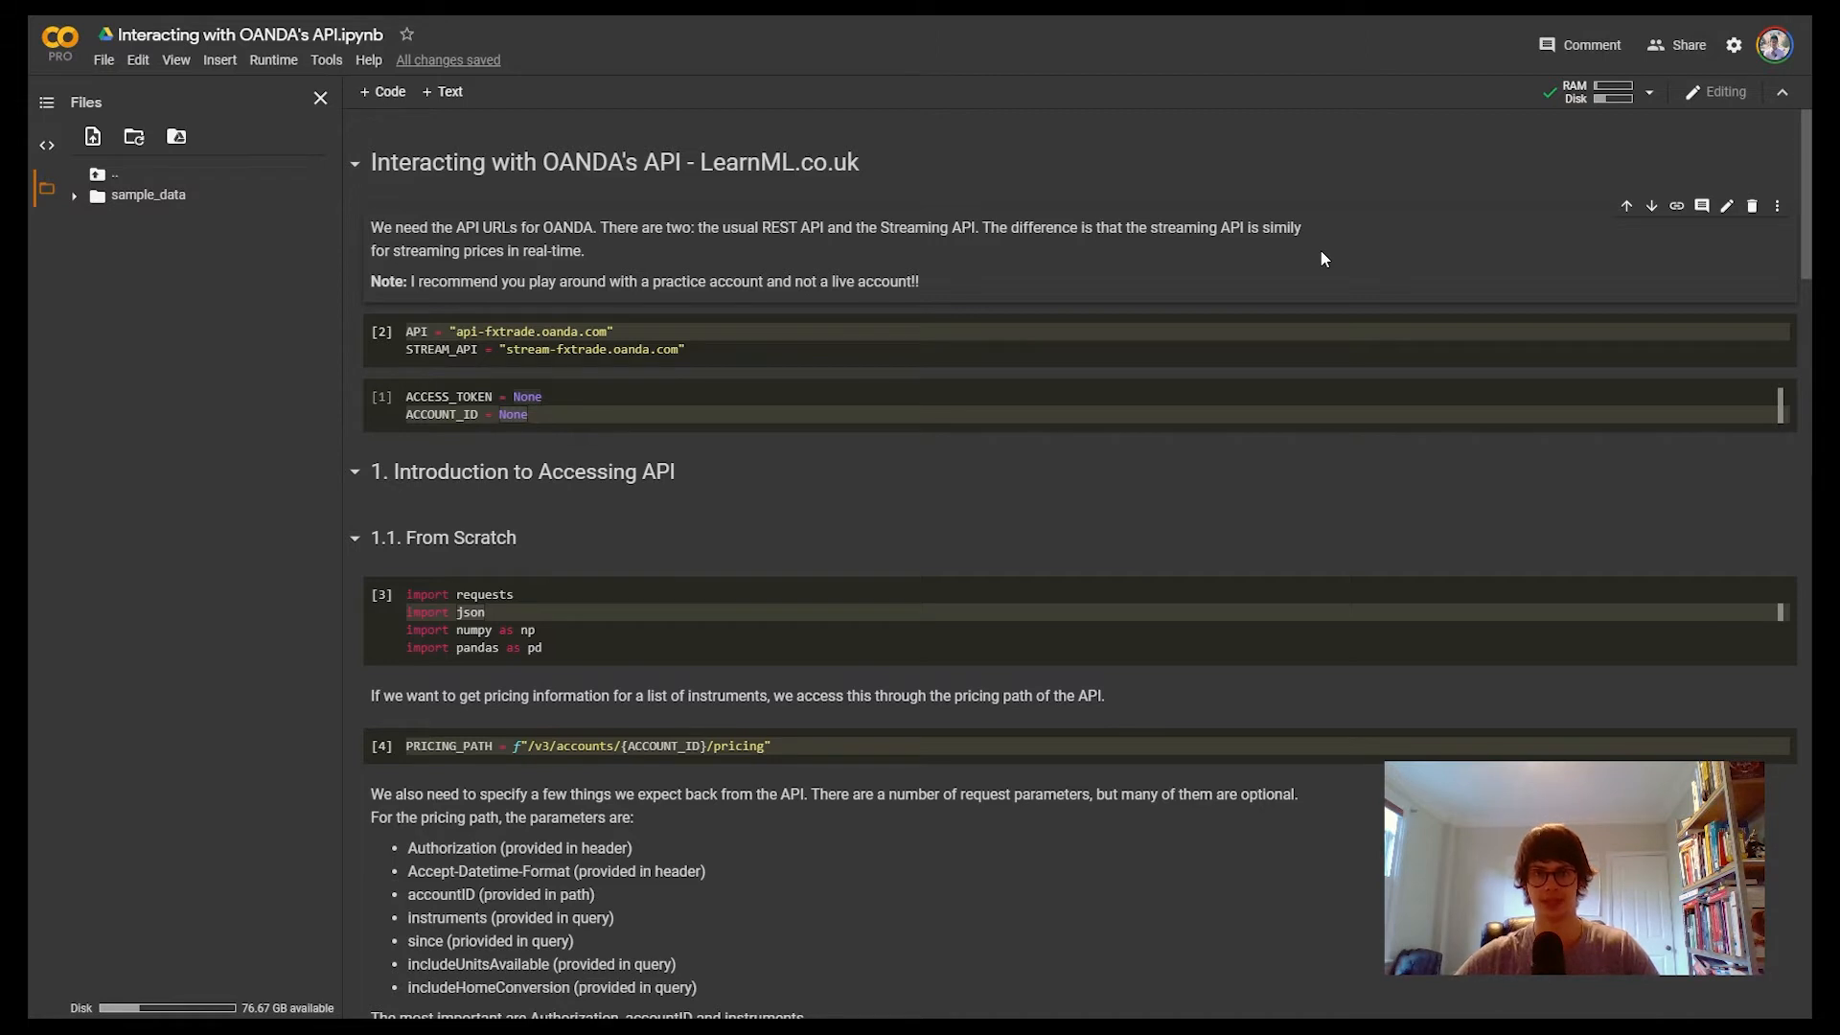
{"action": "mouse_move", "coordinate": [401, 394]}
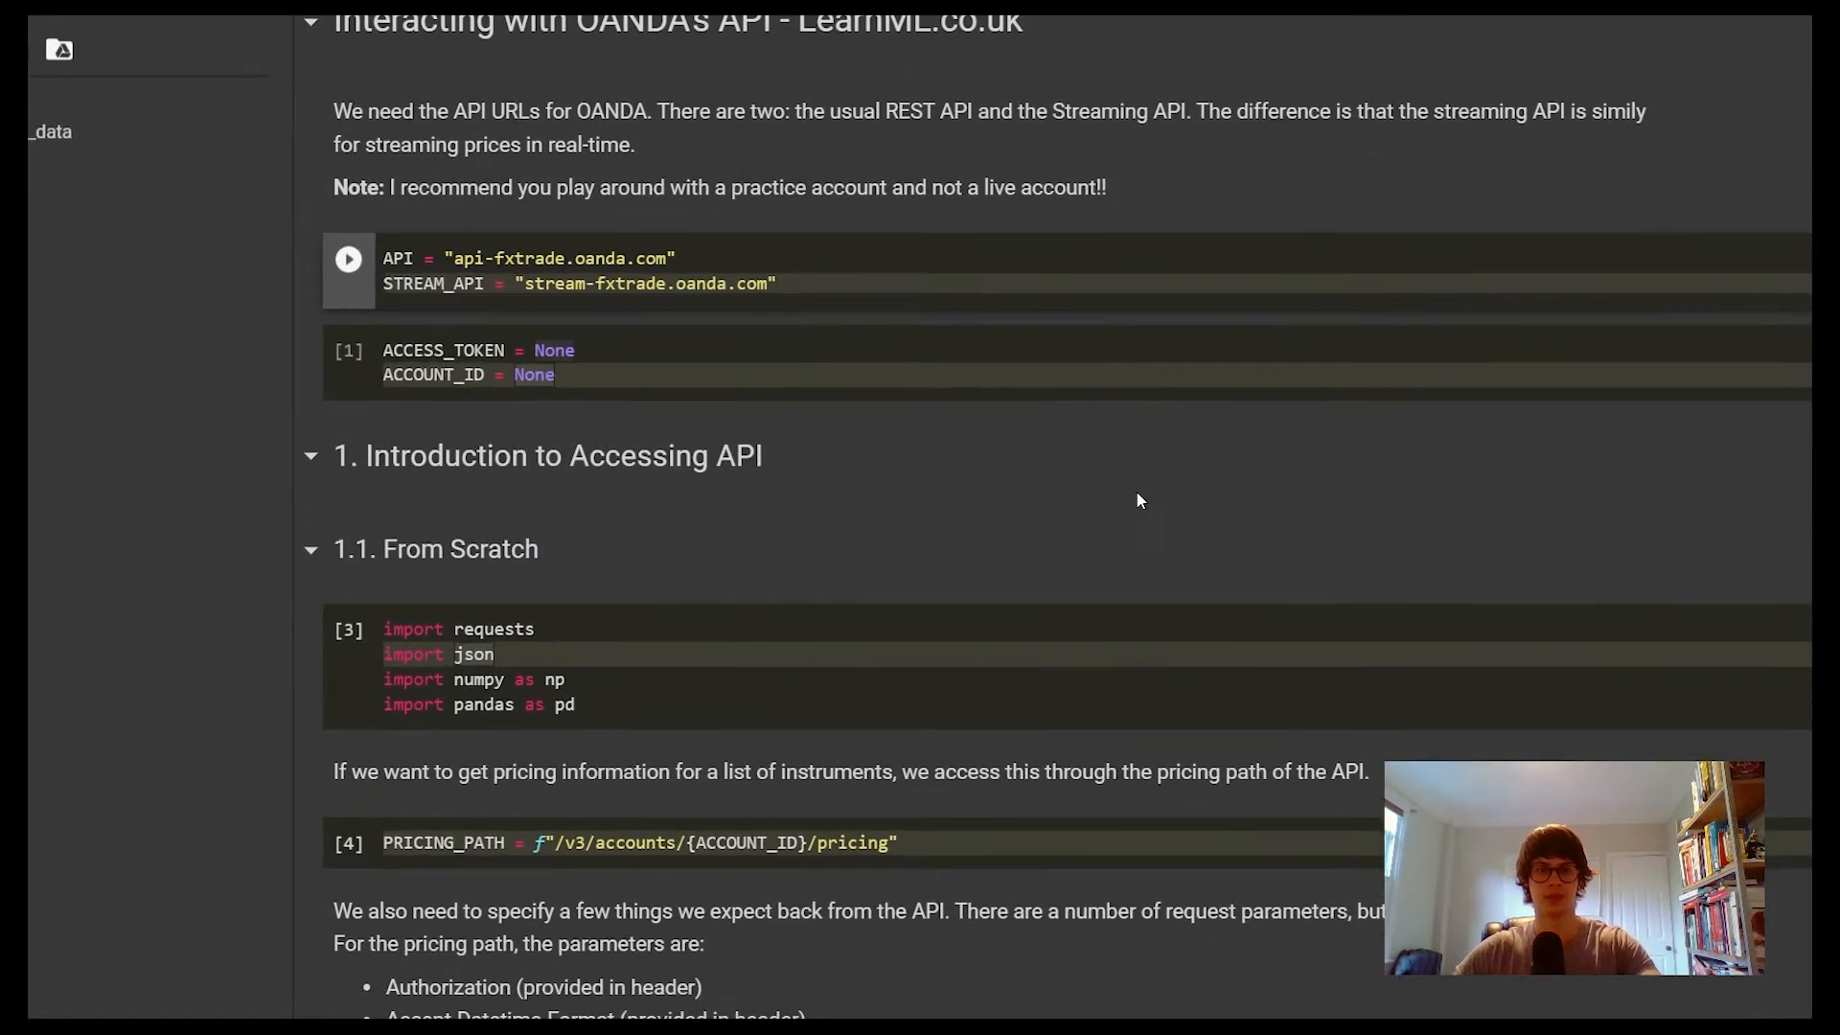
{"action": "mouse_move", "coordinate": [873, 534]}
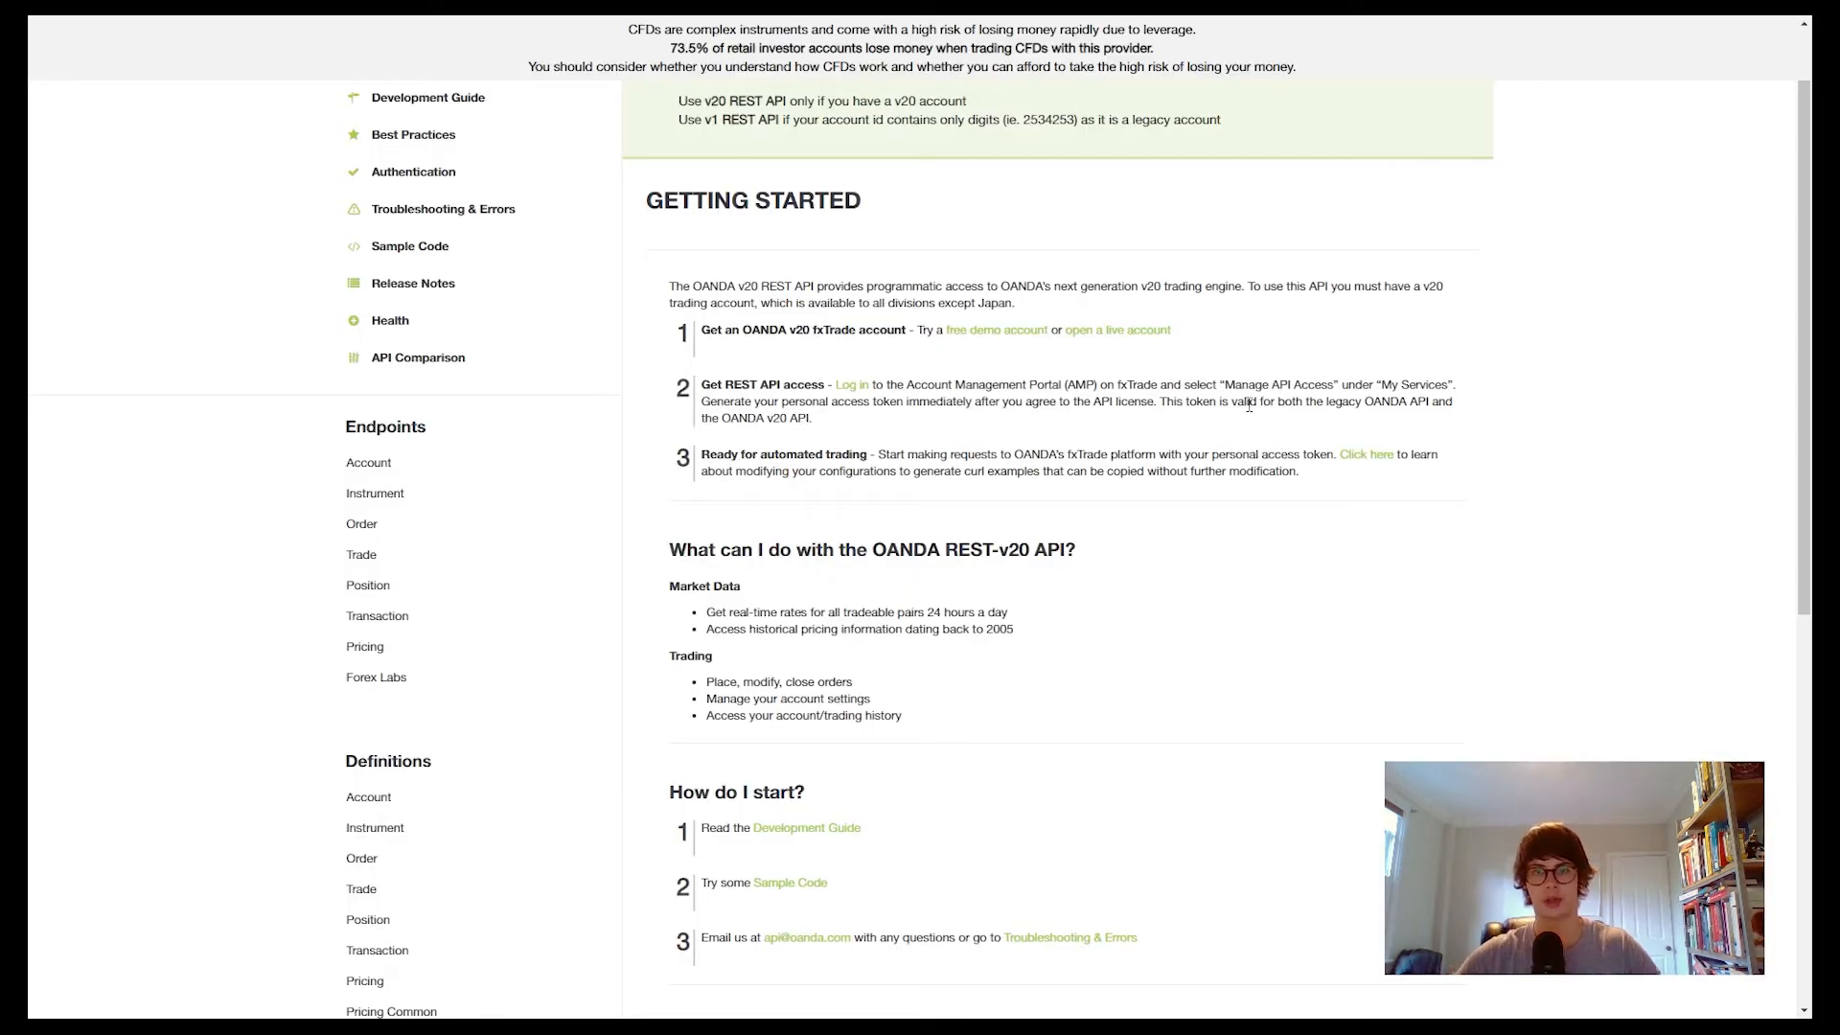
Step: Return to the Colab notebook with the API URL, streaming URL and token placeholder cells
{"action": "double_click", "coordinate": [1267, 386]}
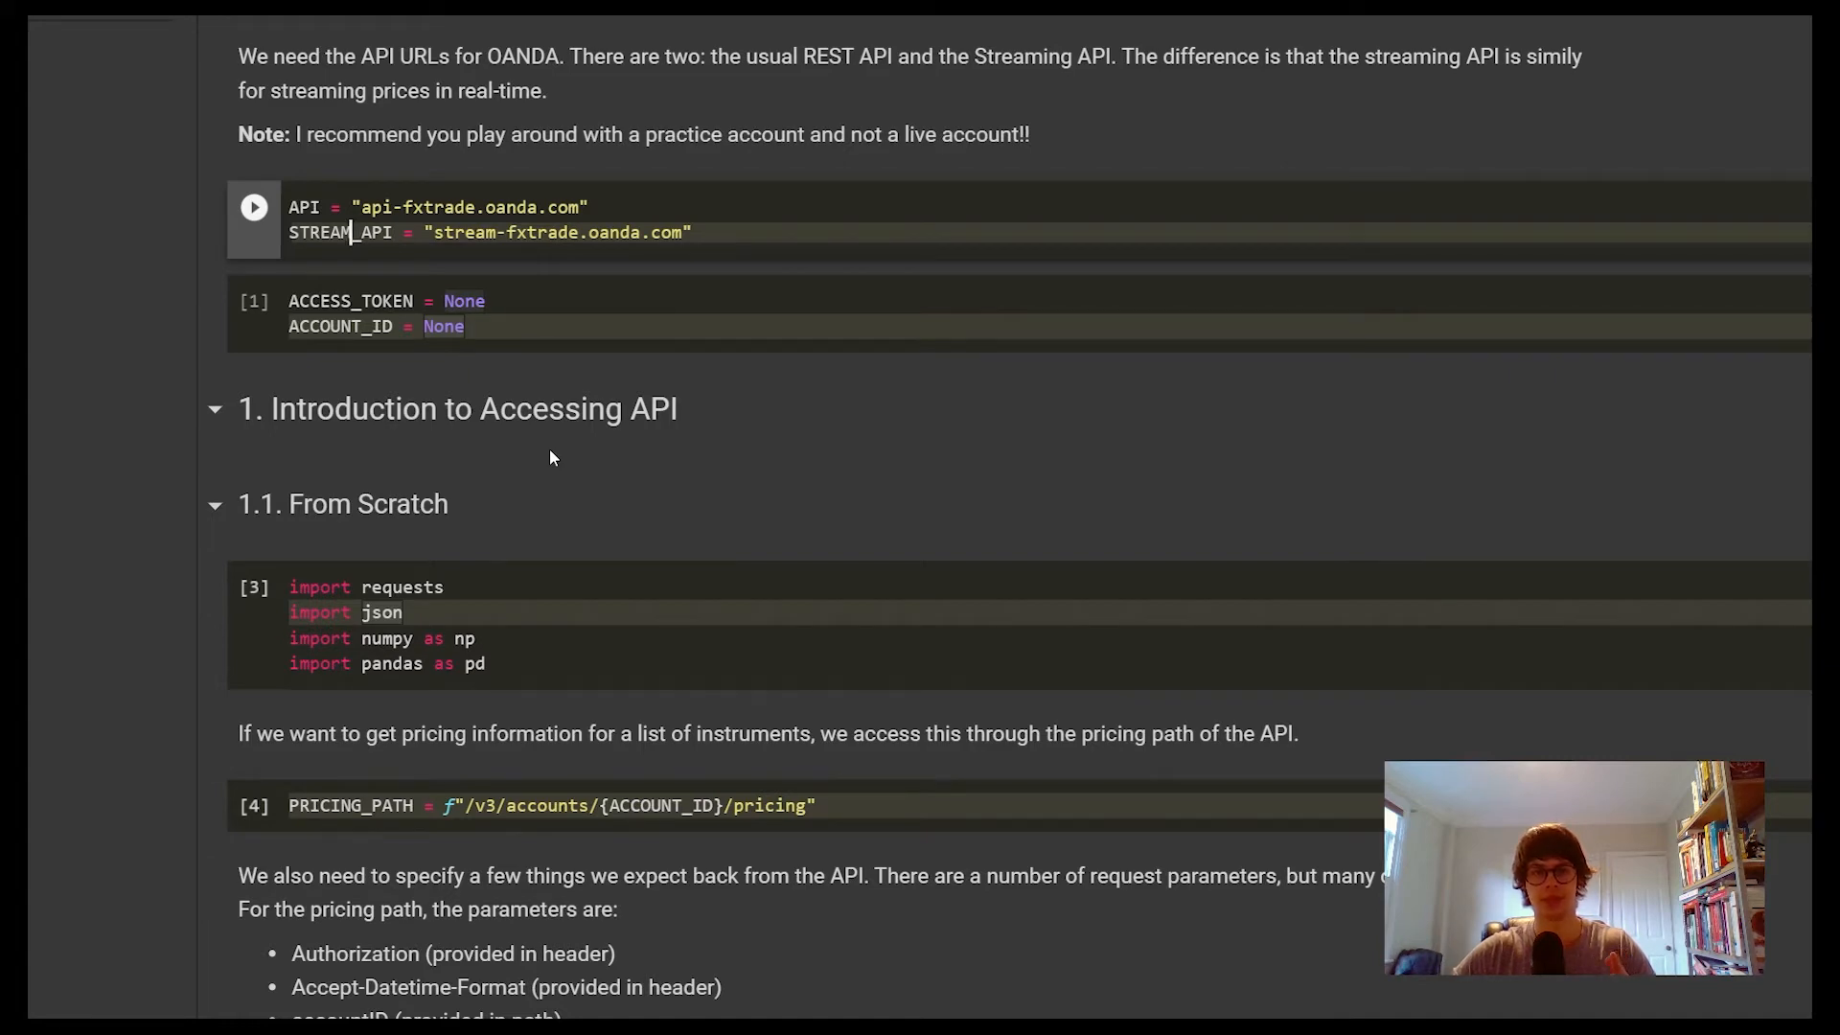
{"action": "mouse_move", "coordinate": [533, 458]}
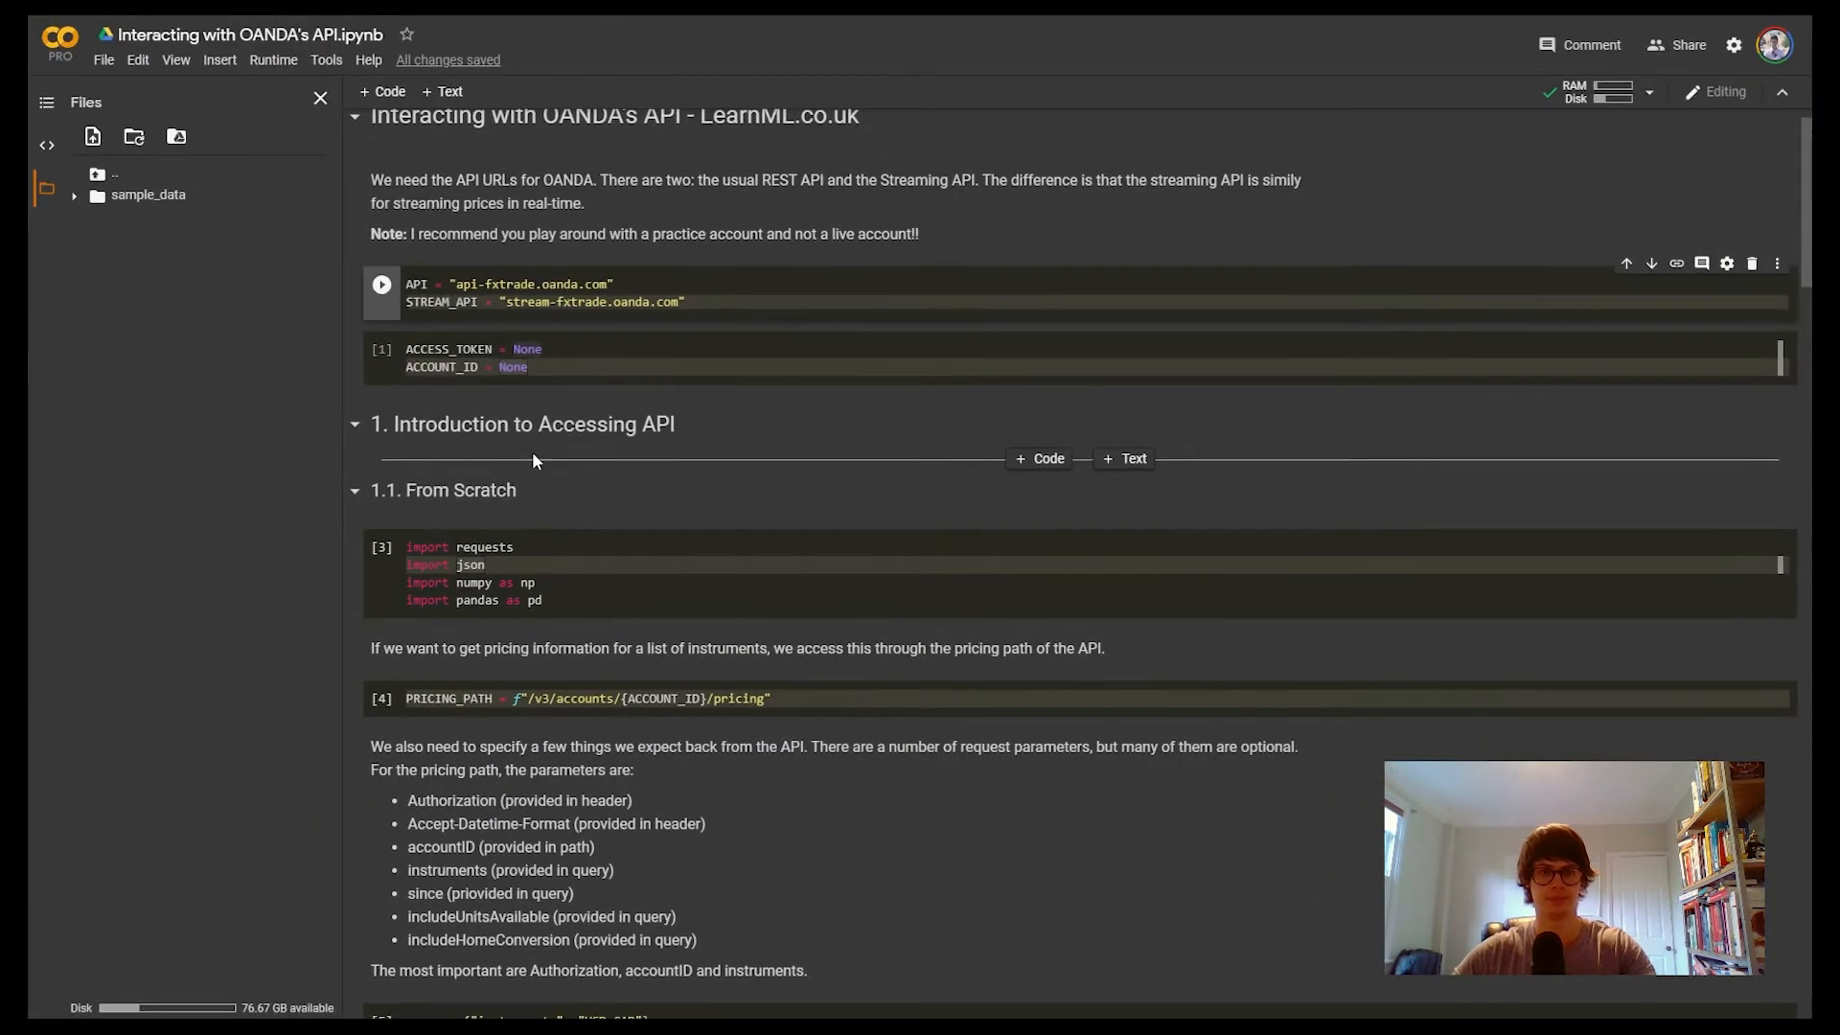
Step: Scroll the notebook to the pricing path, query, headers and USD_CAD response cells
{"action": "scroll", "scroll_direction": "down", "scroll_amount": 3}
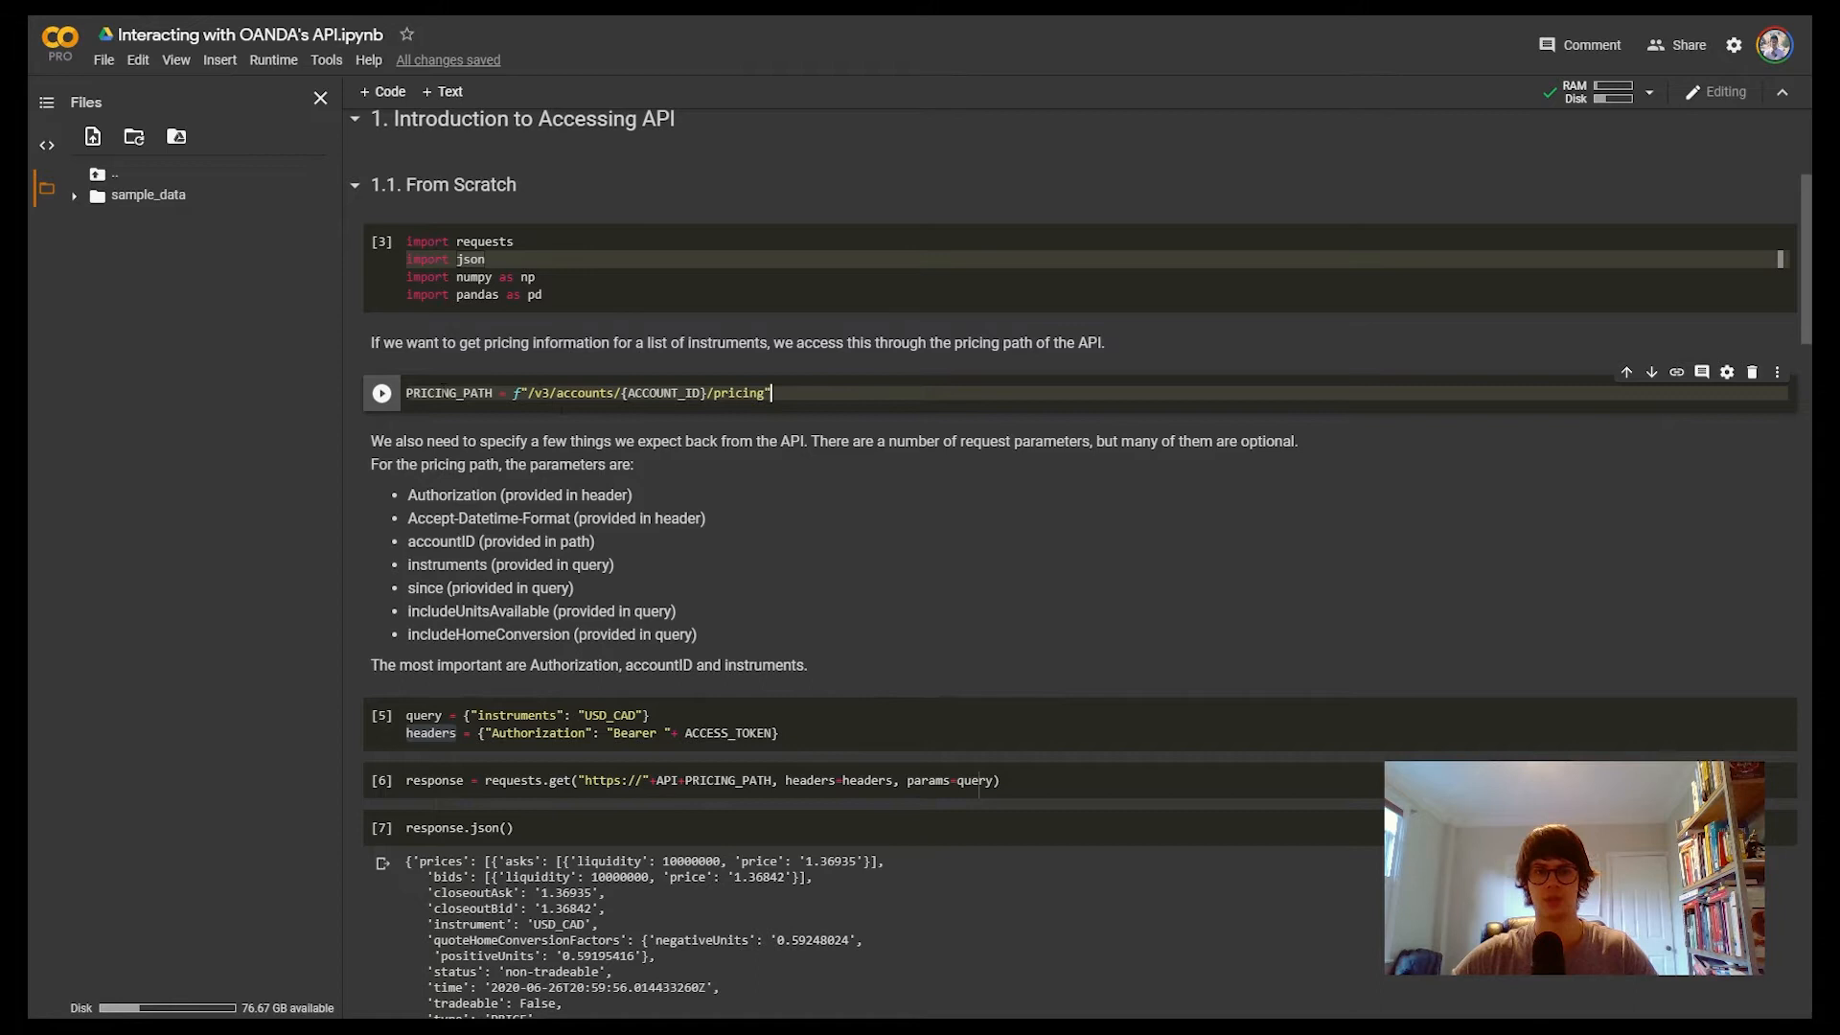
{"action": "mouse_move", "coordinate": [874, 435]}
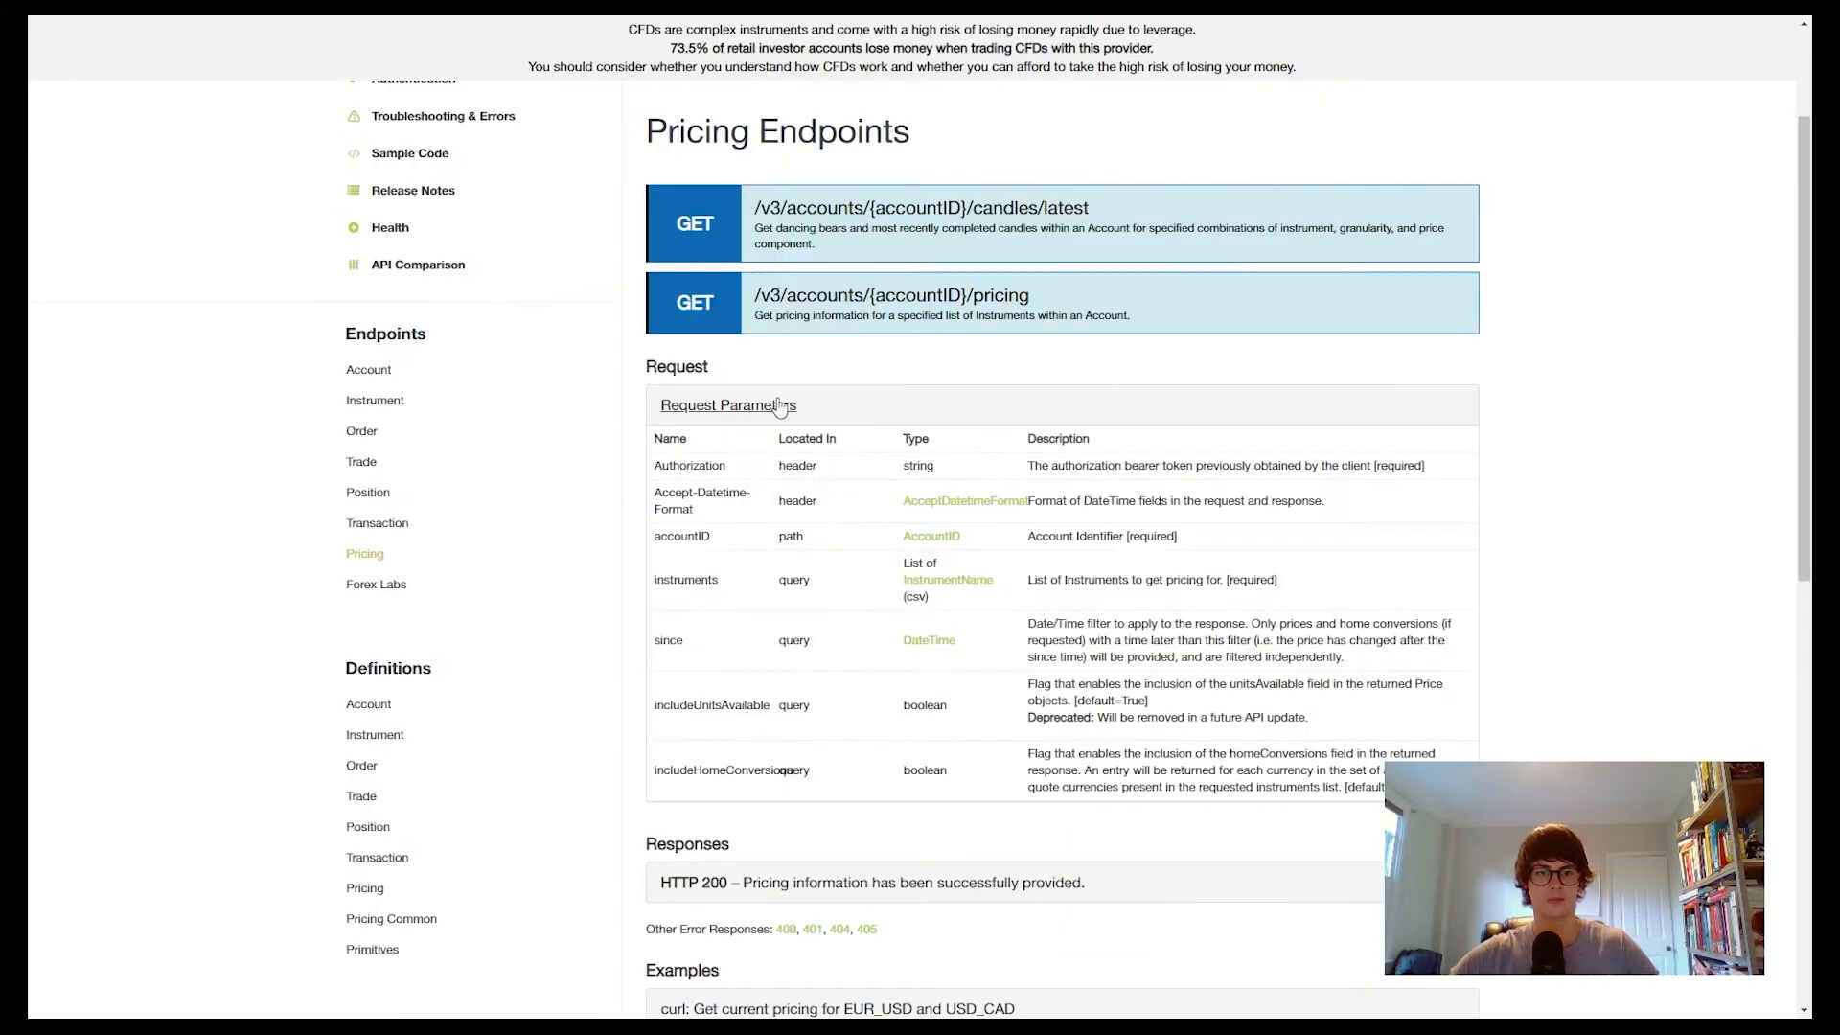
{"action": "mouse_move", "coordinate": [862, 278]}
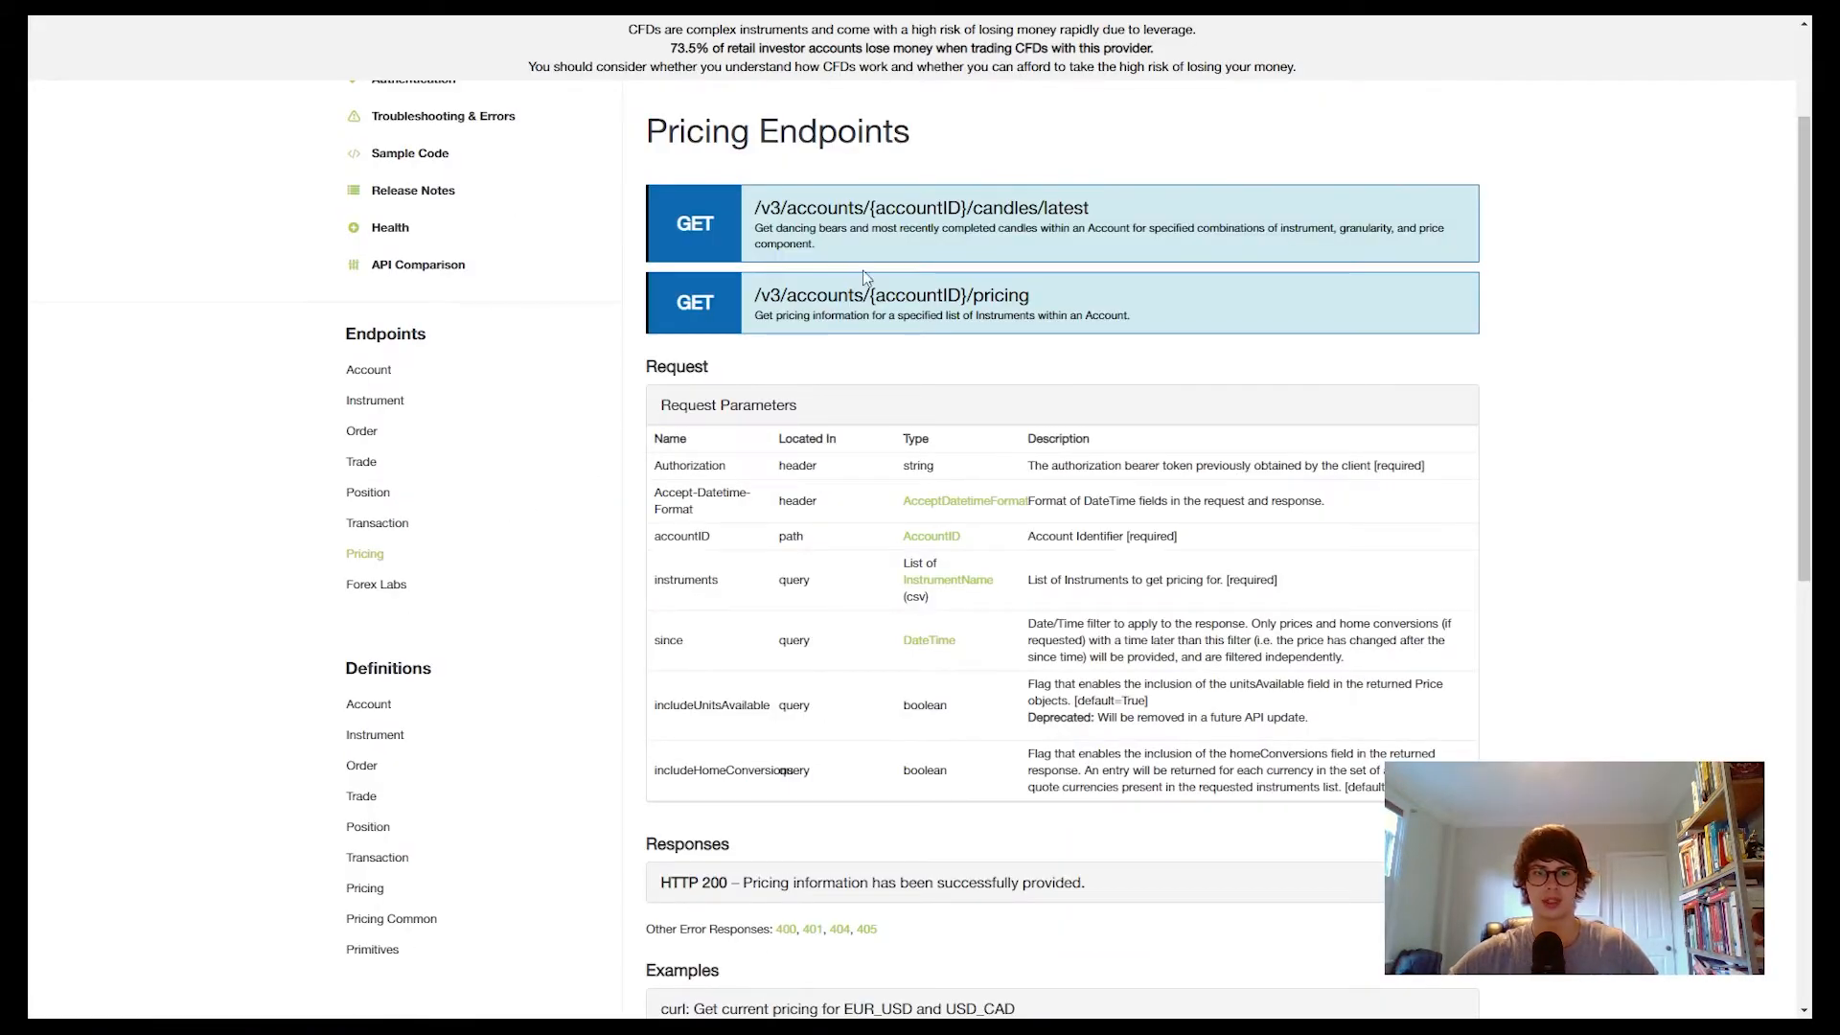
{"action": "mouse_move", "coordinate": [598, 503]}
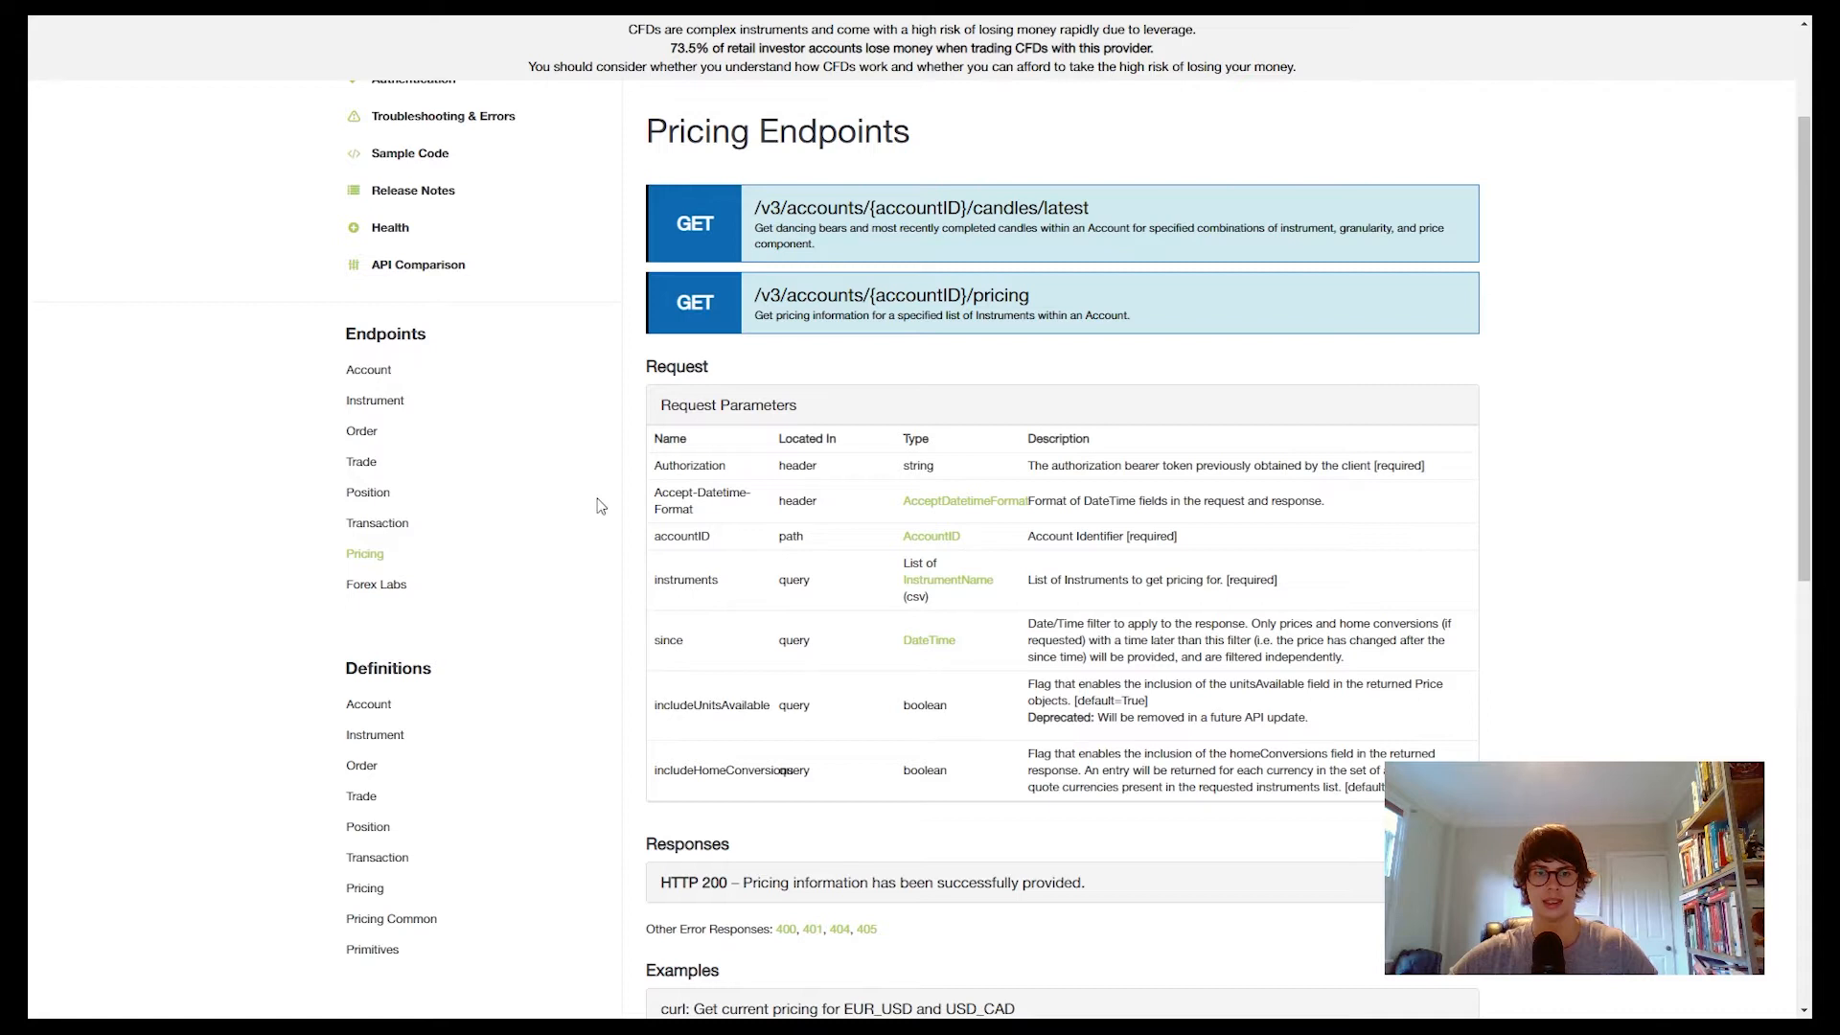
{"action": "mouse_move", "coordinate": [678, 303]}
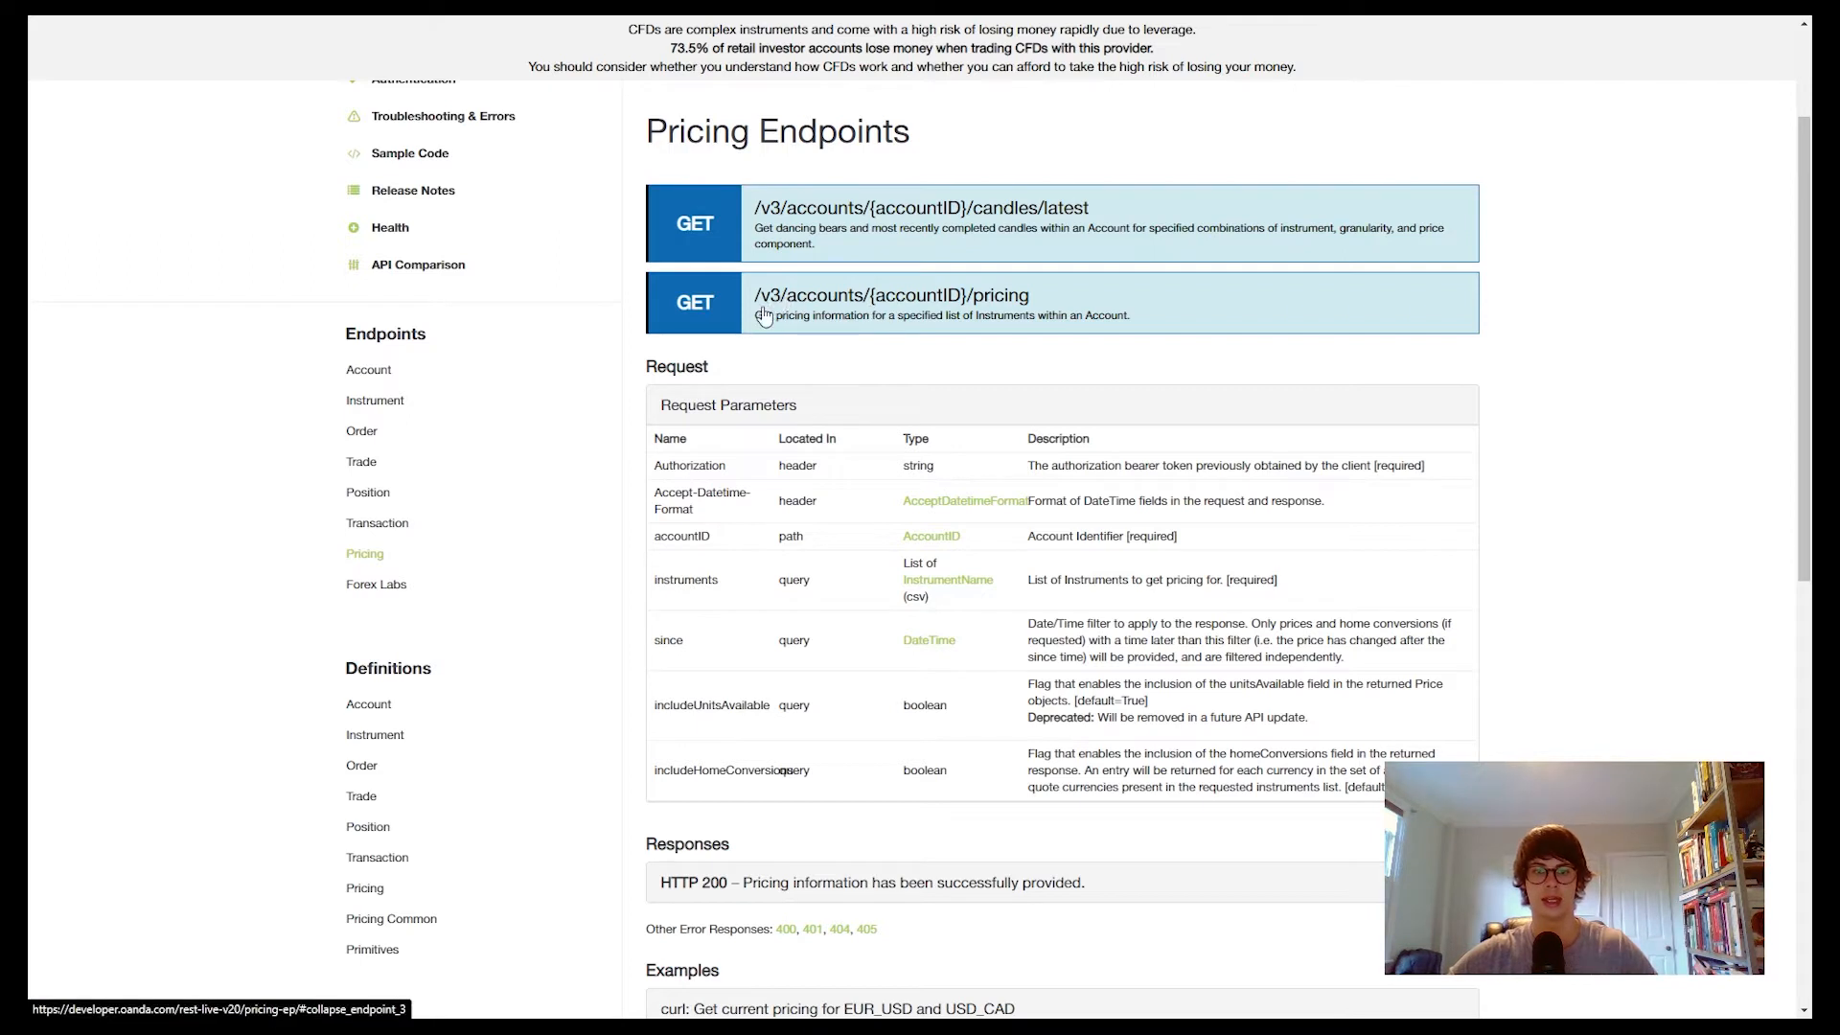
{"action": "mouse_move", "coordinate": [1012, 309]}
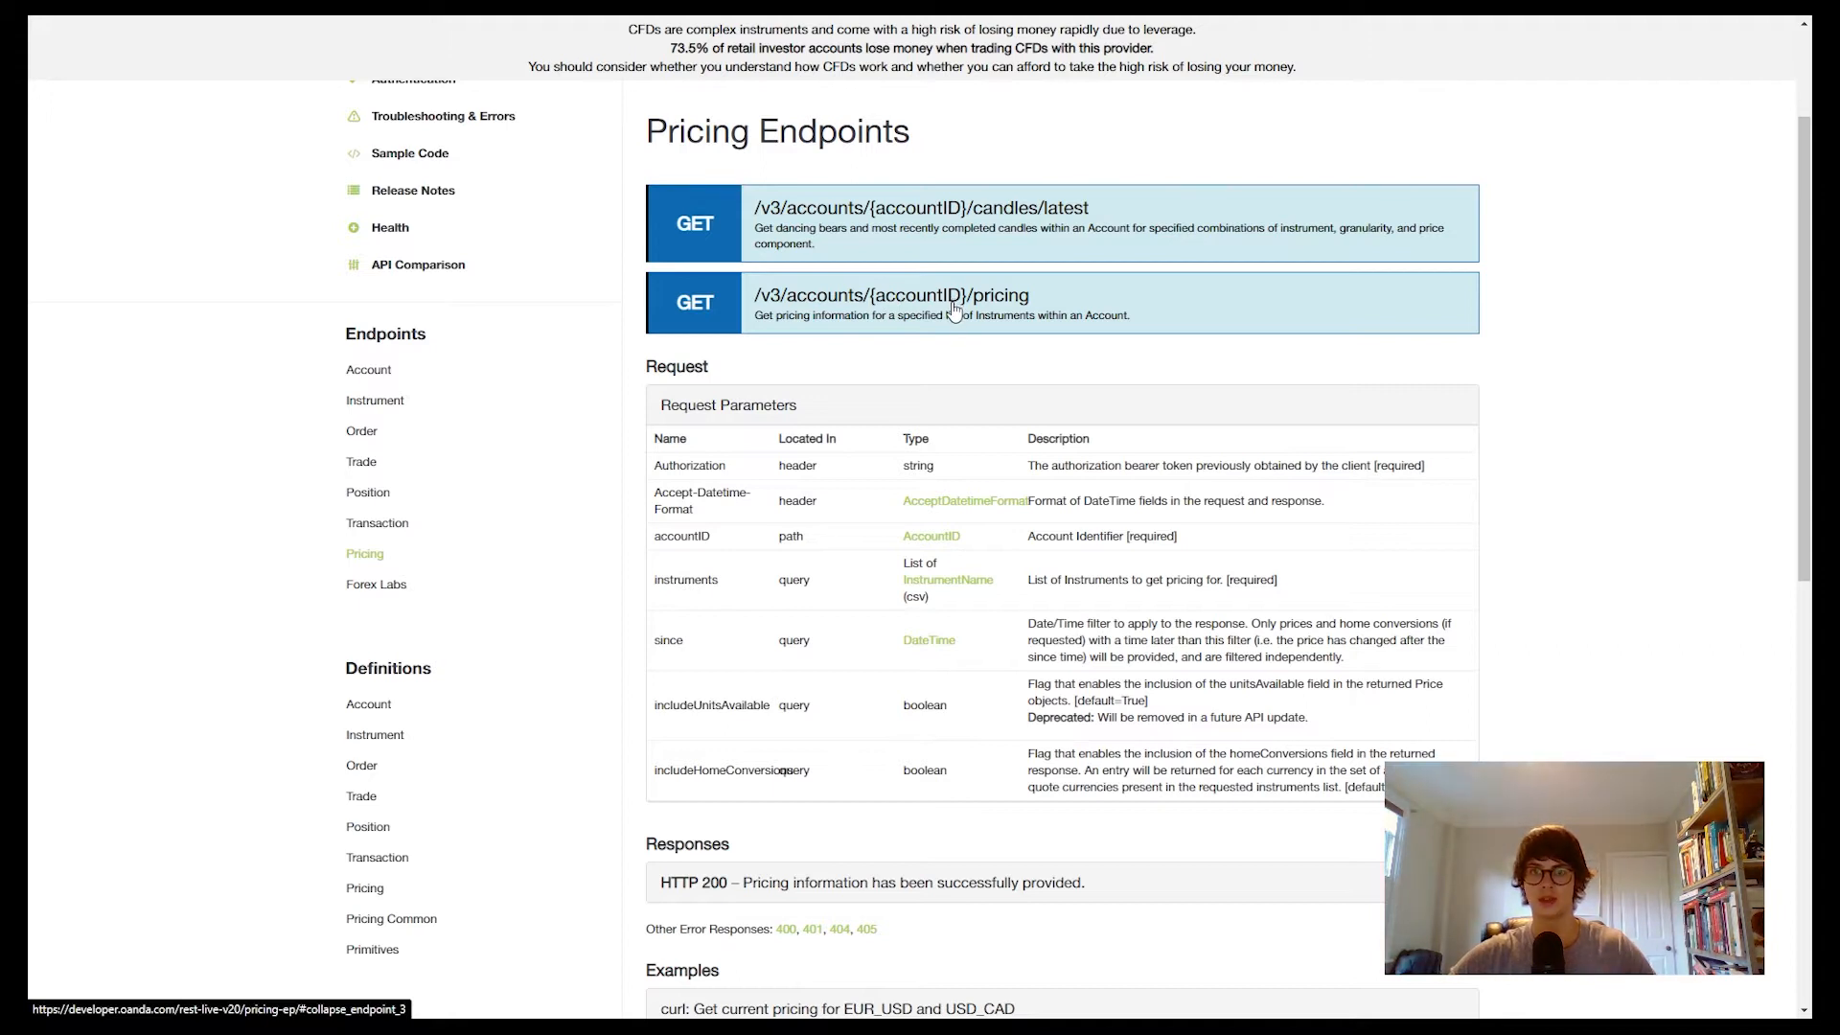
{"action": "mouse_move", "coordinate": [991, 314]}
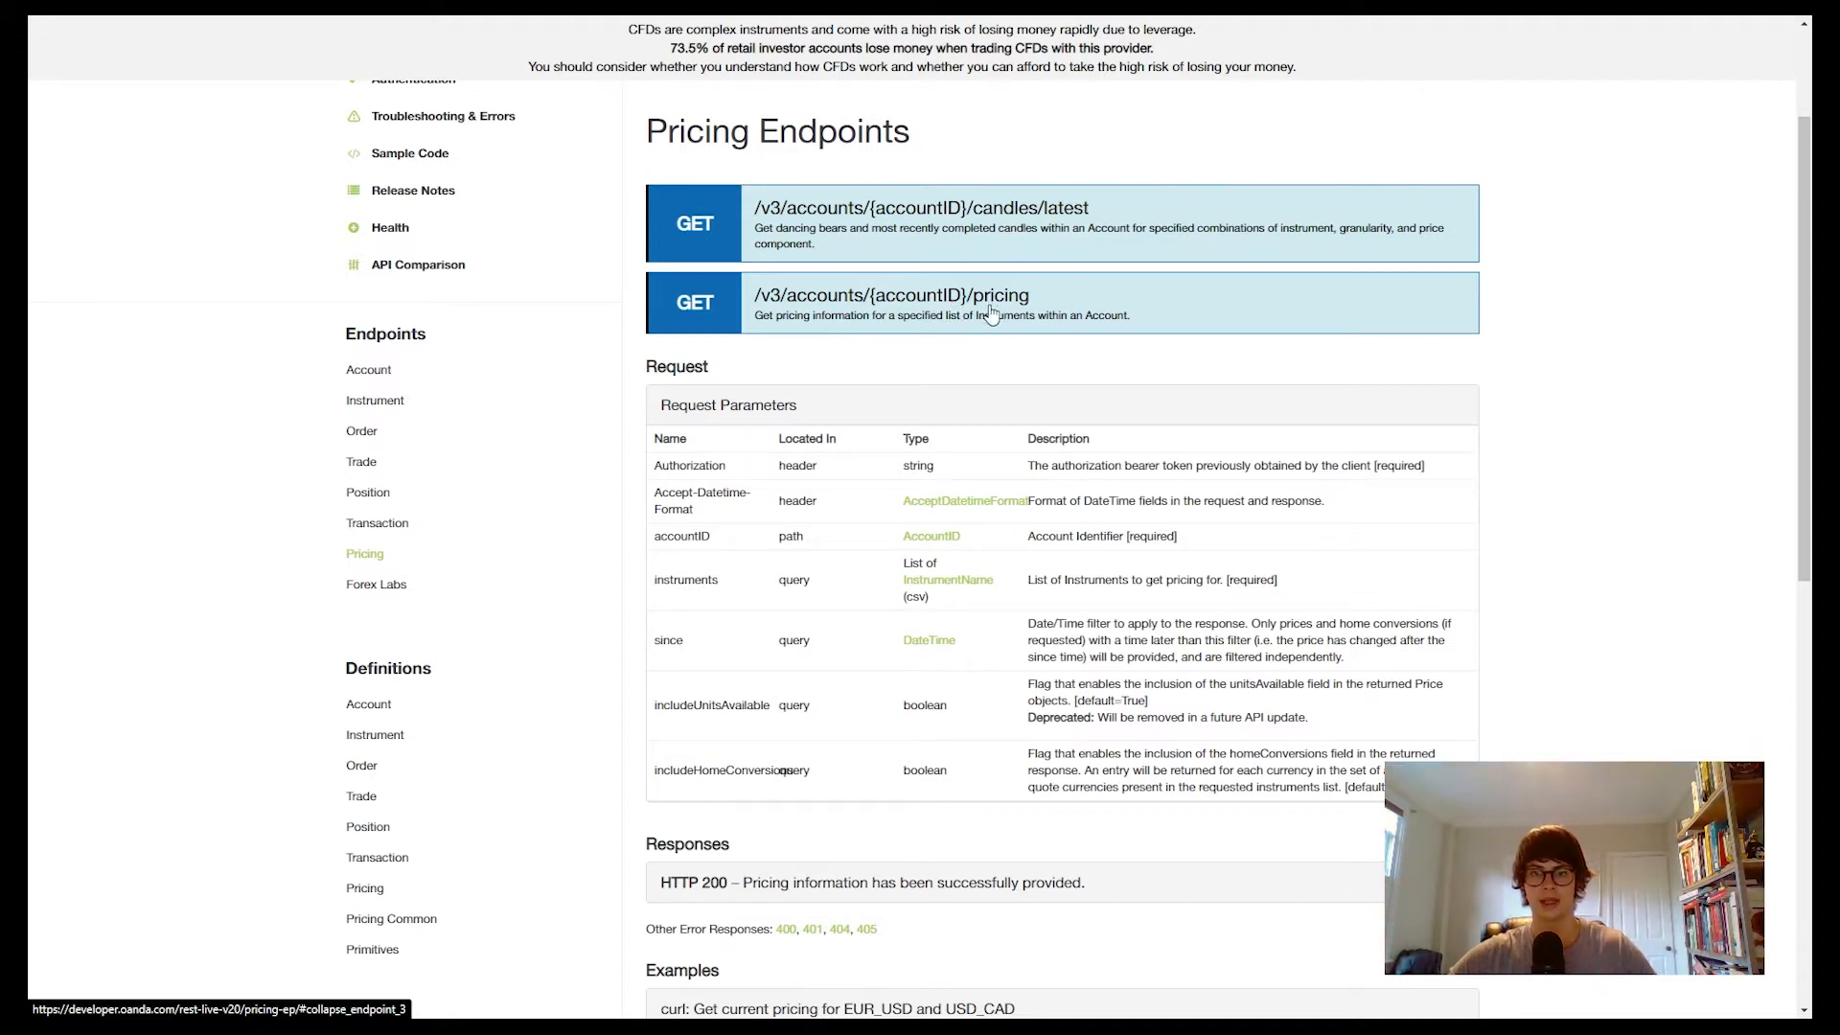
Step: Review the pricing endpoint's request parameters, highlighting the instruments parameter, then return to the pricing path cell
{"action": "scroll", "scroll_direction": "down", "scroll_amount": 3}
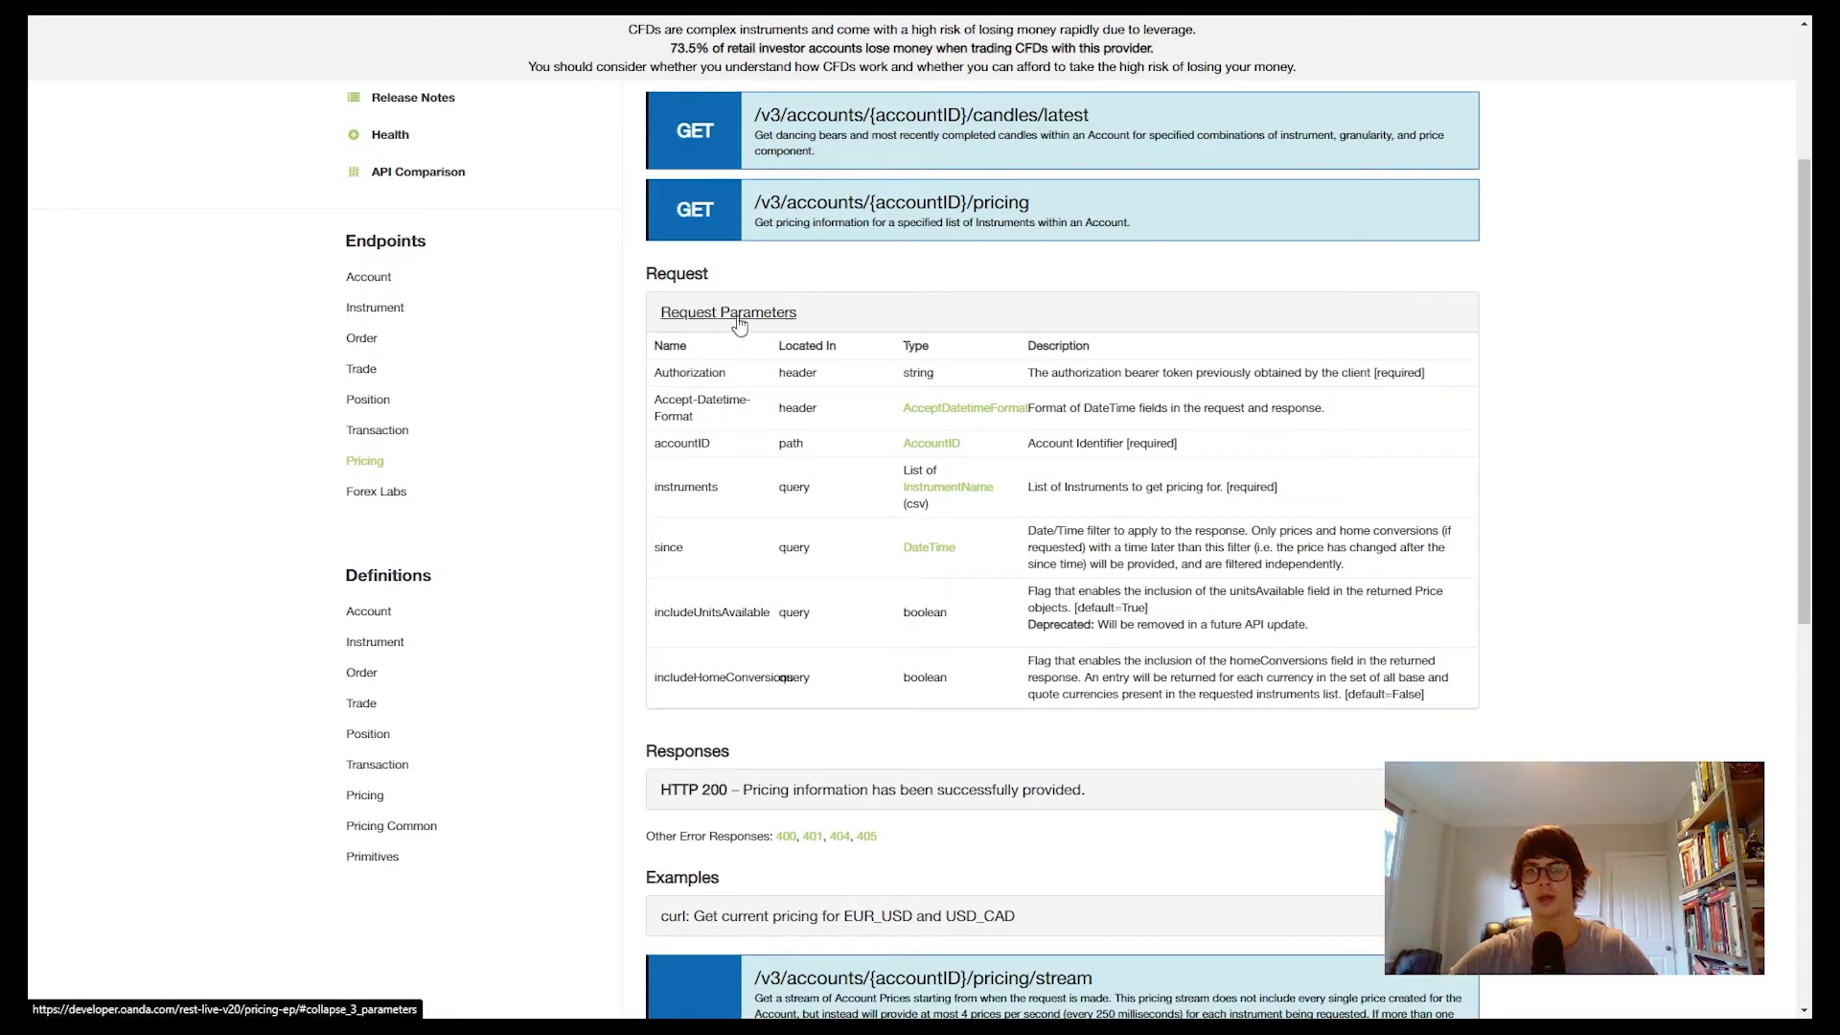
{"action": "mouse_move", "coordinate": [680, 373]}
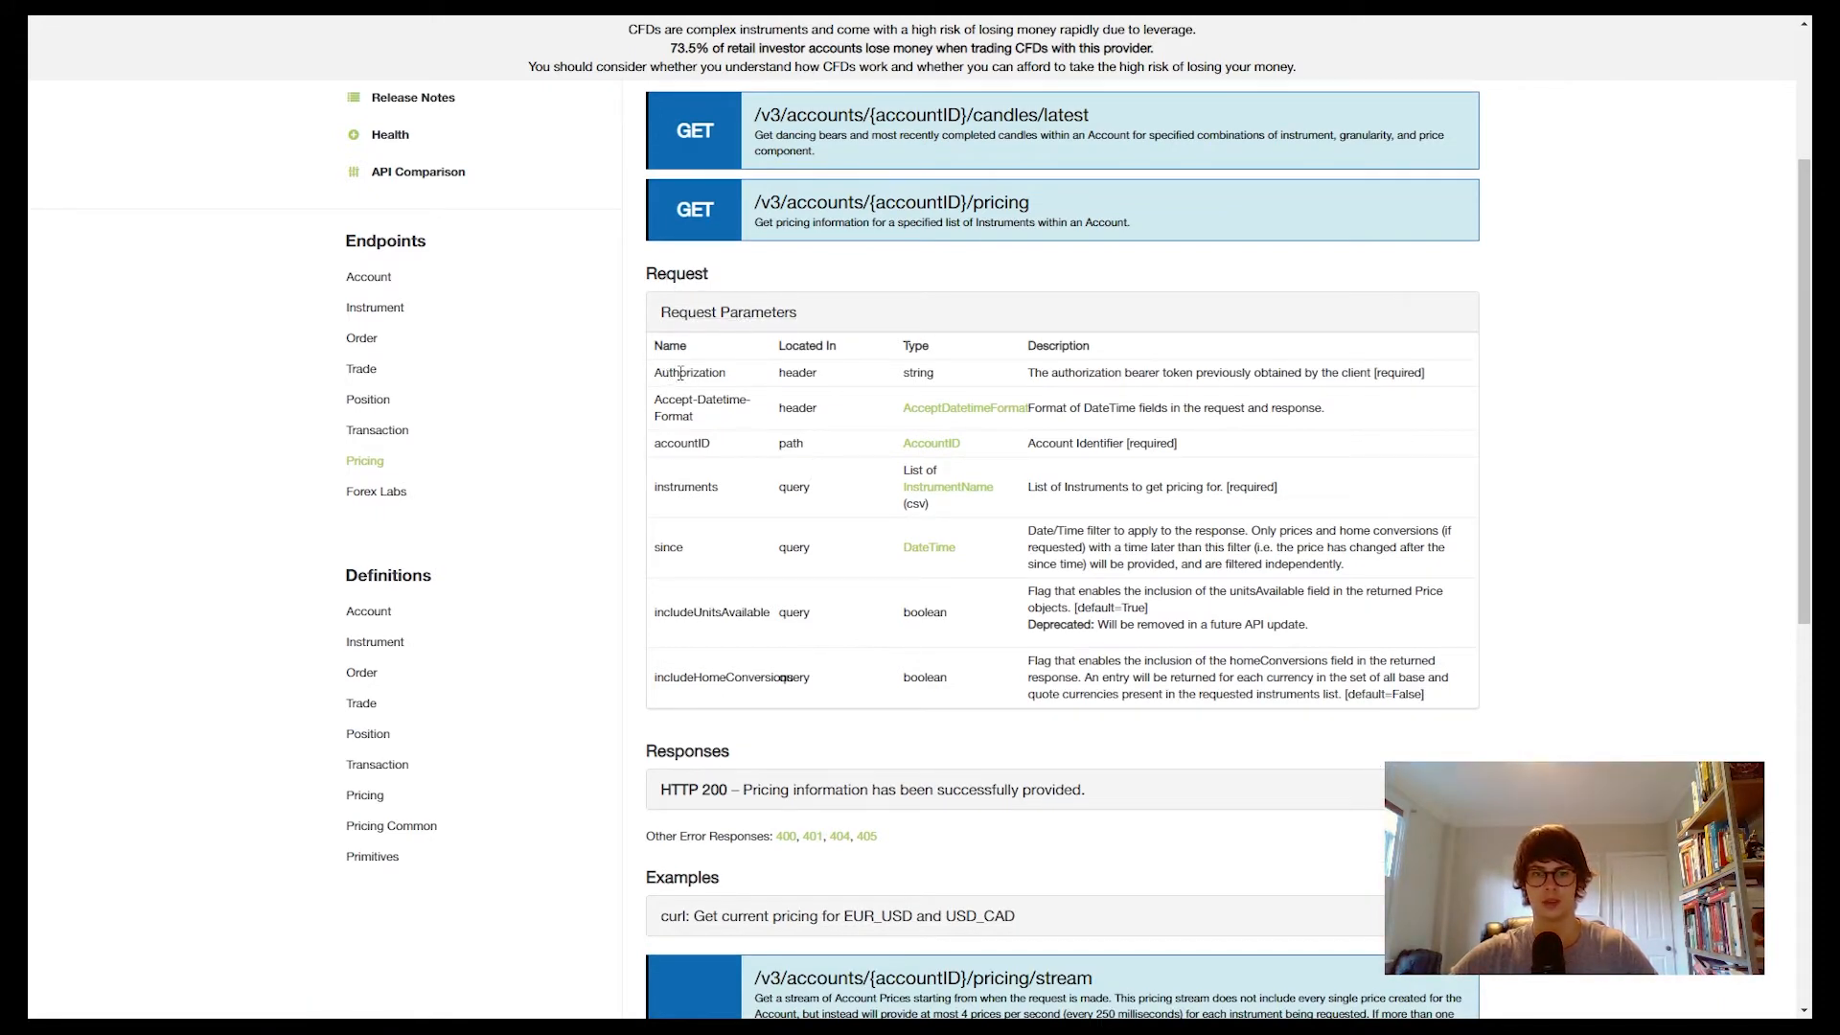
{"action": "double_click", "coordinate": [688, 372]}
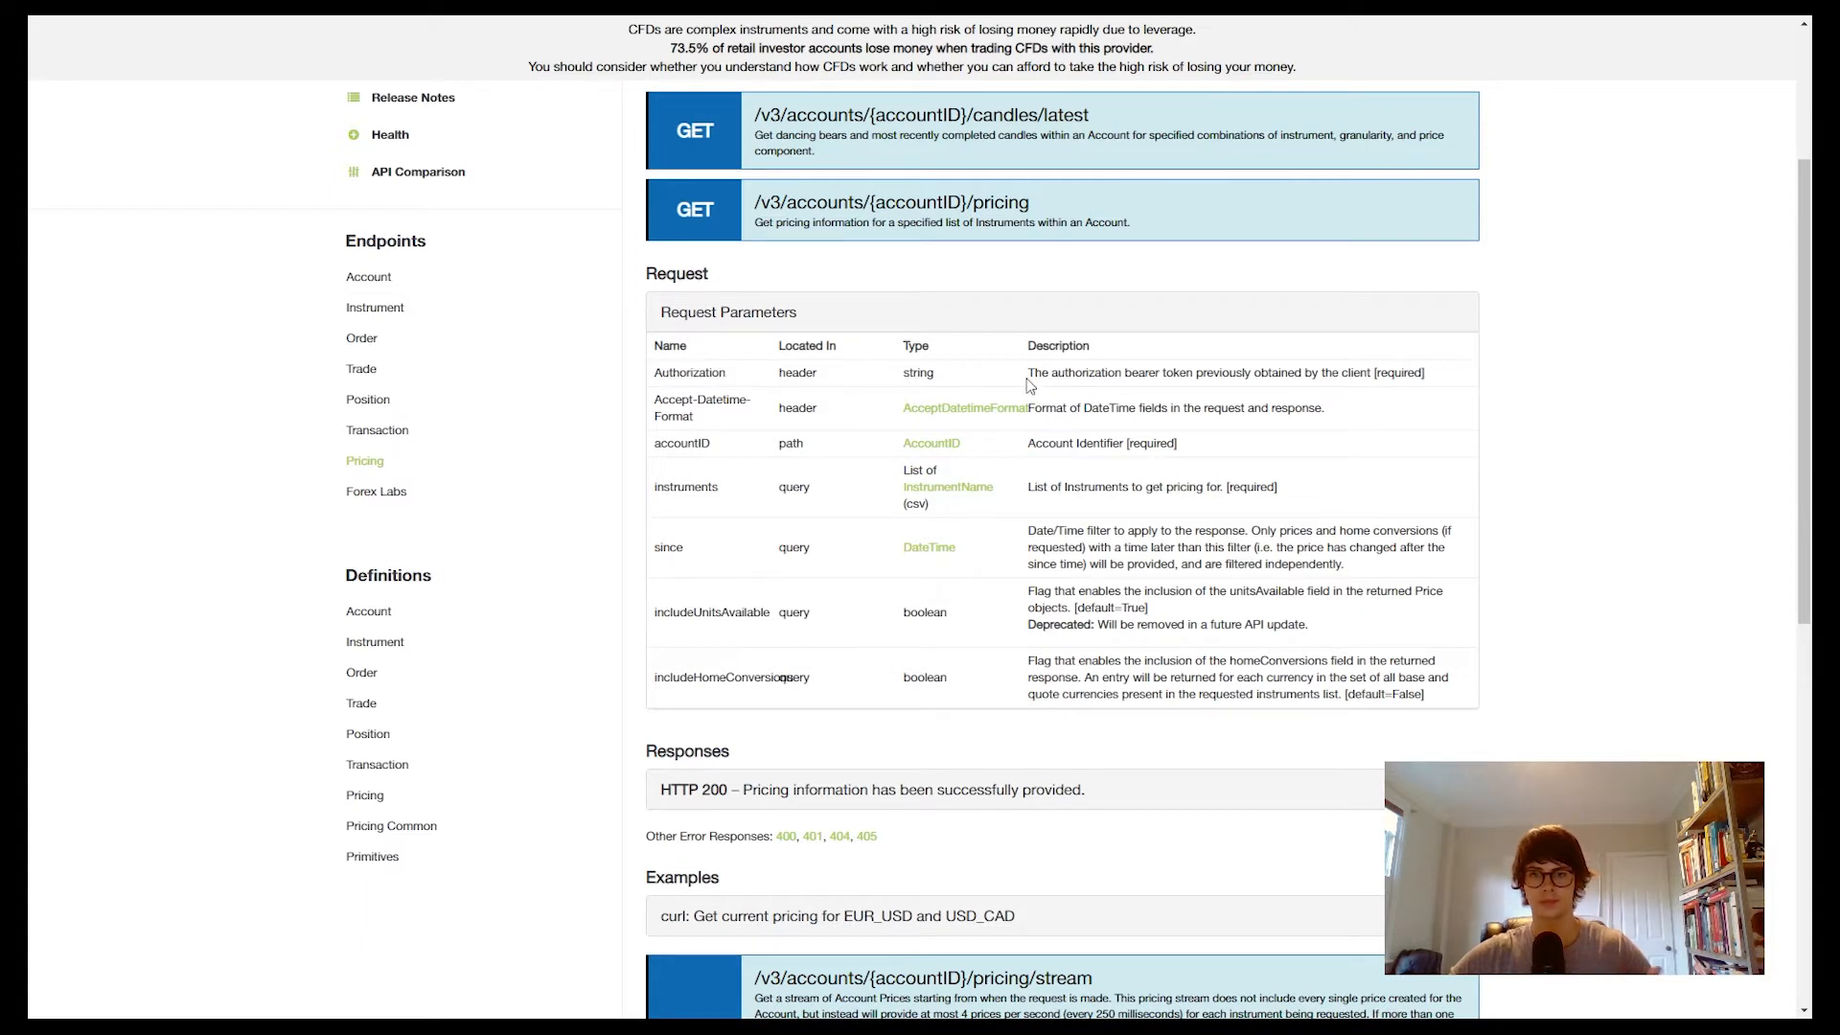
{"action": "mouse_move", "coordinate": [1224, 387]}
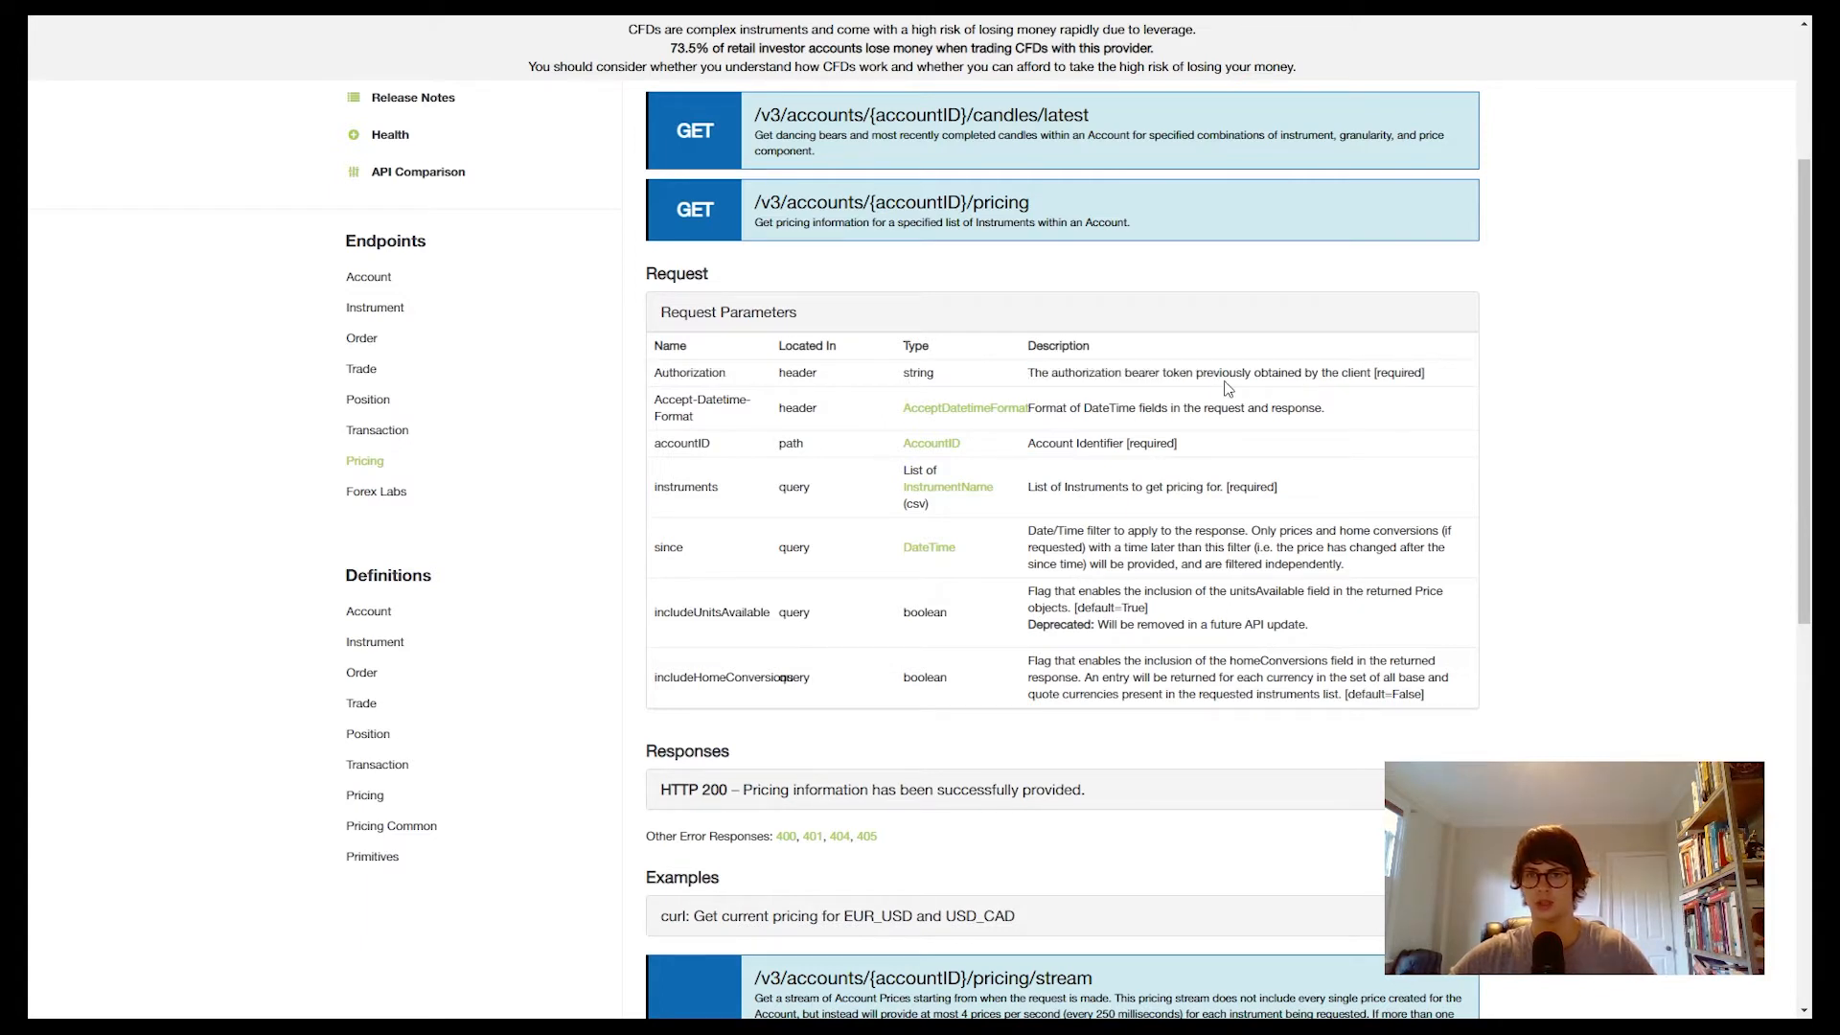
{"action": "scroll", "scroll_direction": "down", "scroll_amount": 3}
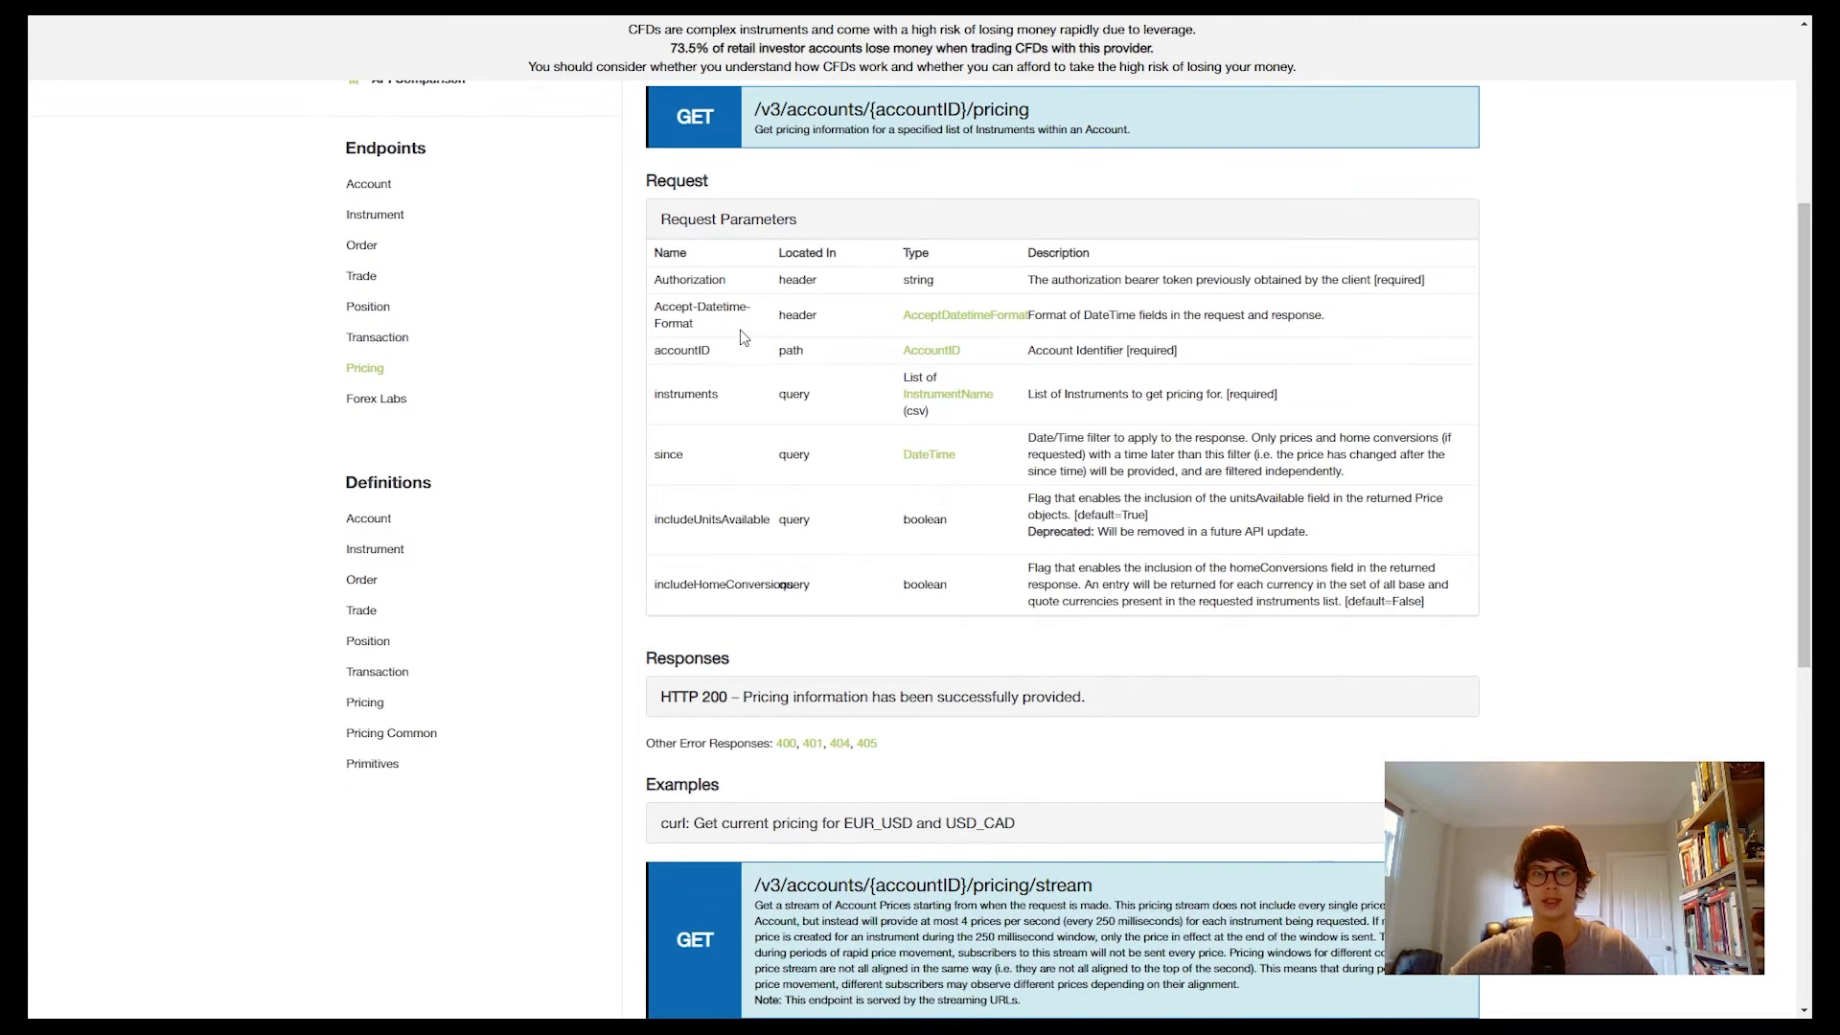
{"action": "double_click", "coordinate": [682, 349]}
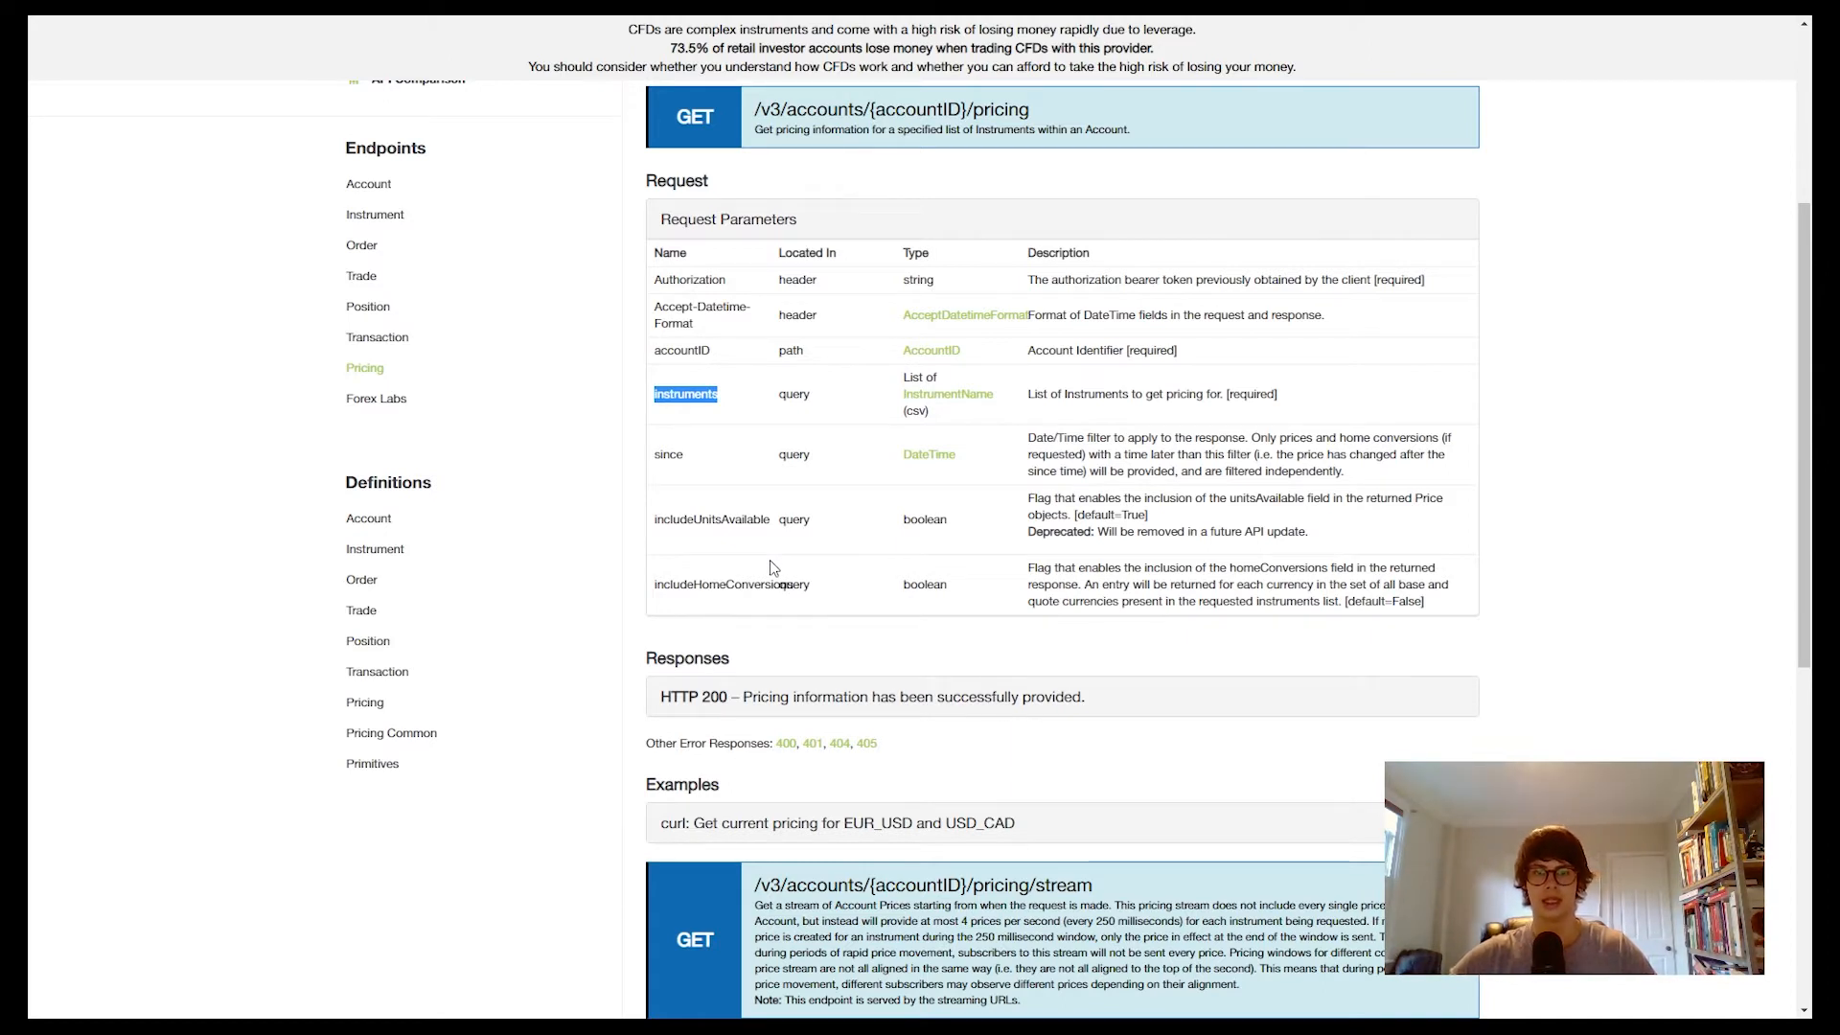
{"action": "mouse_move", "coordinate": [770, 469]}
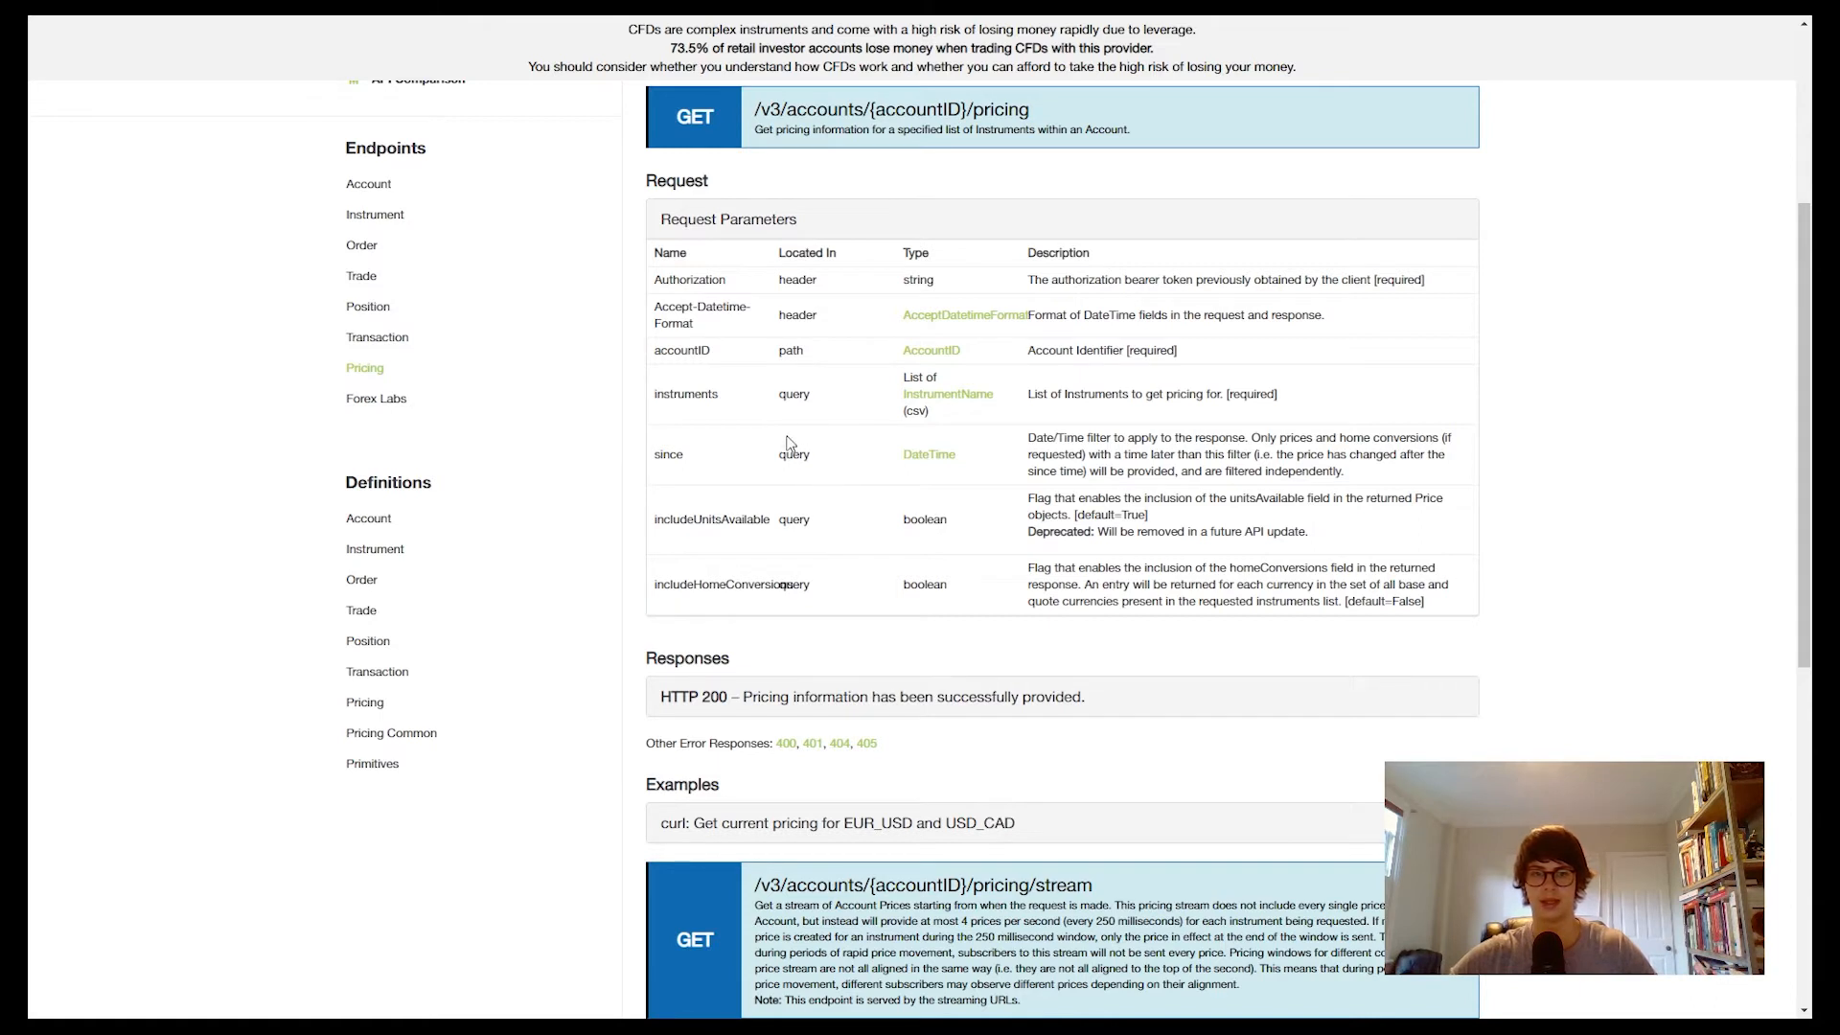
{"action": "scroll", "scroll_direction": "down", "scroll_amount": 3}
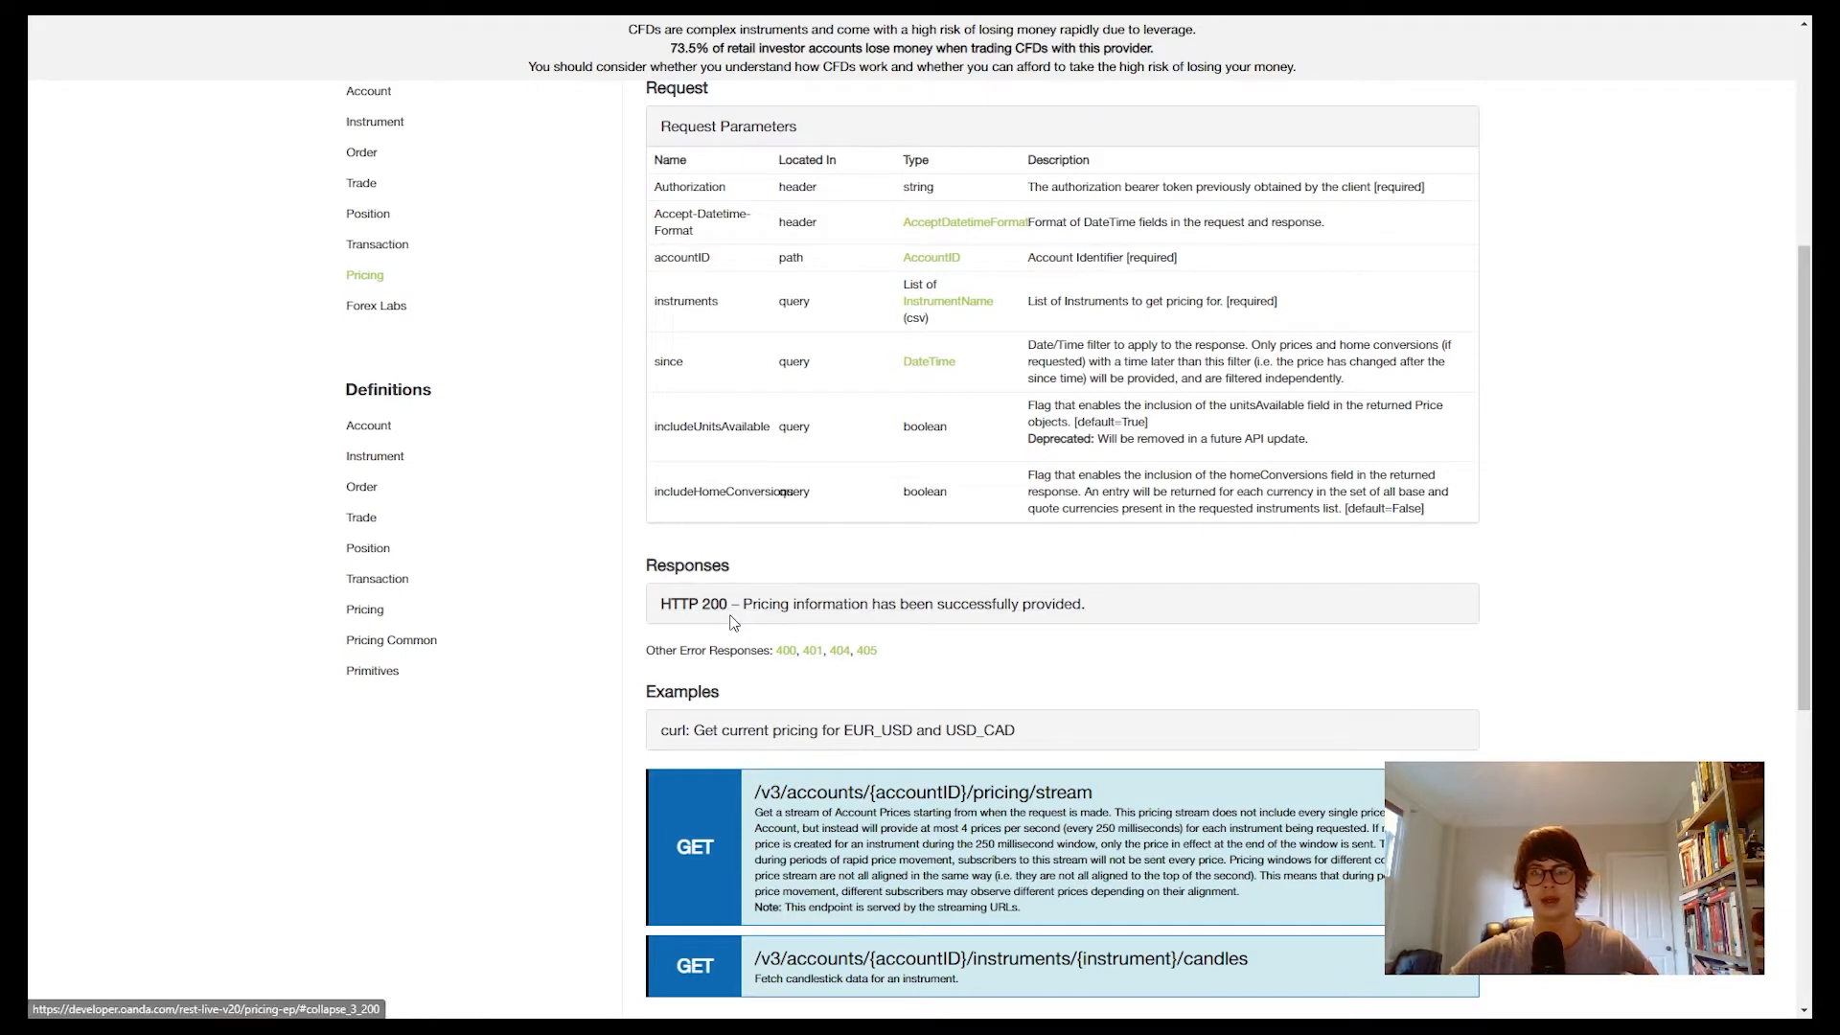
{"action": "mouse_move", "coordinate": [806, 618]}
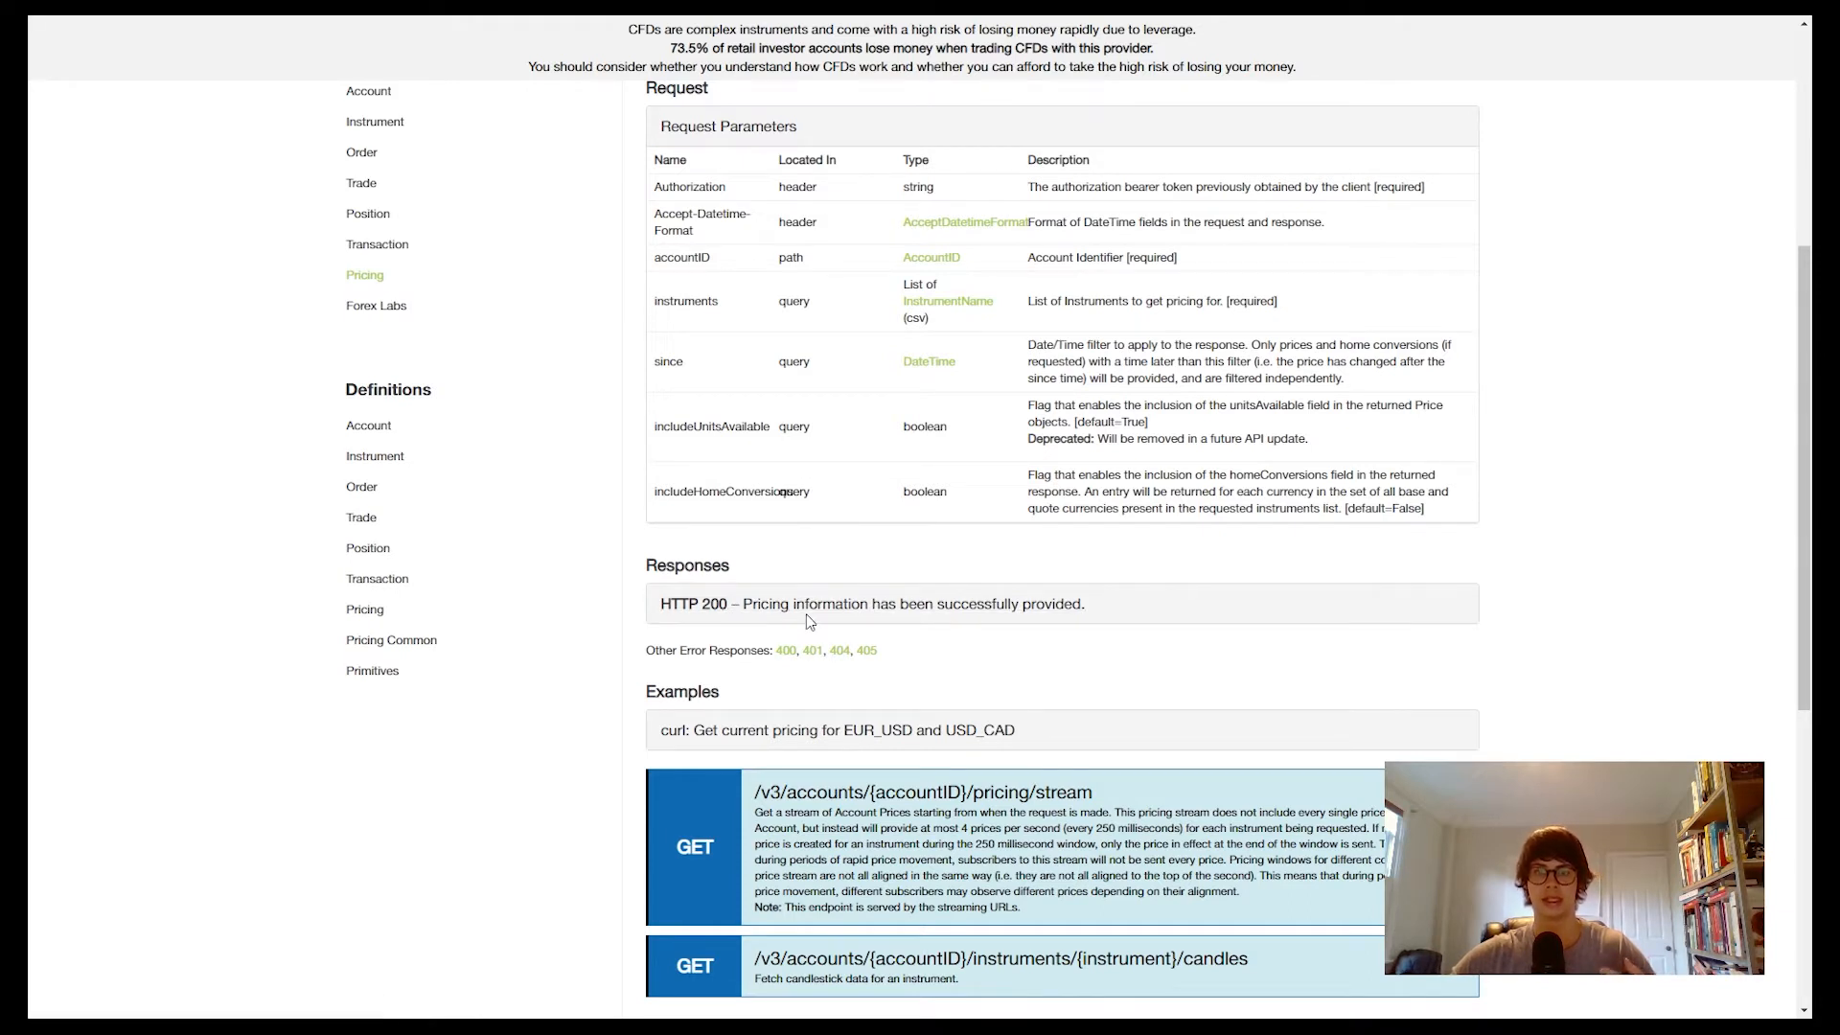
{"action": "mouse_move", "coordinate": [866, 649]}
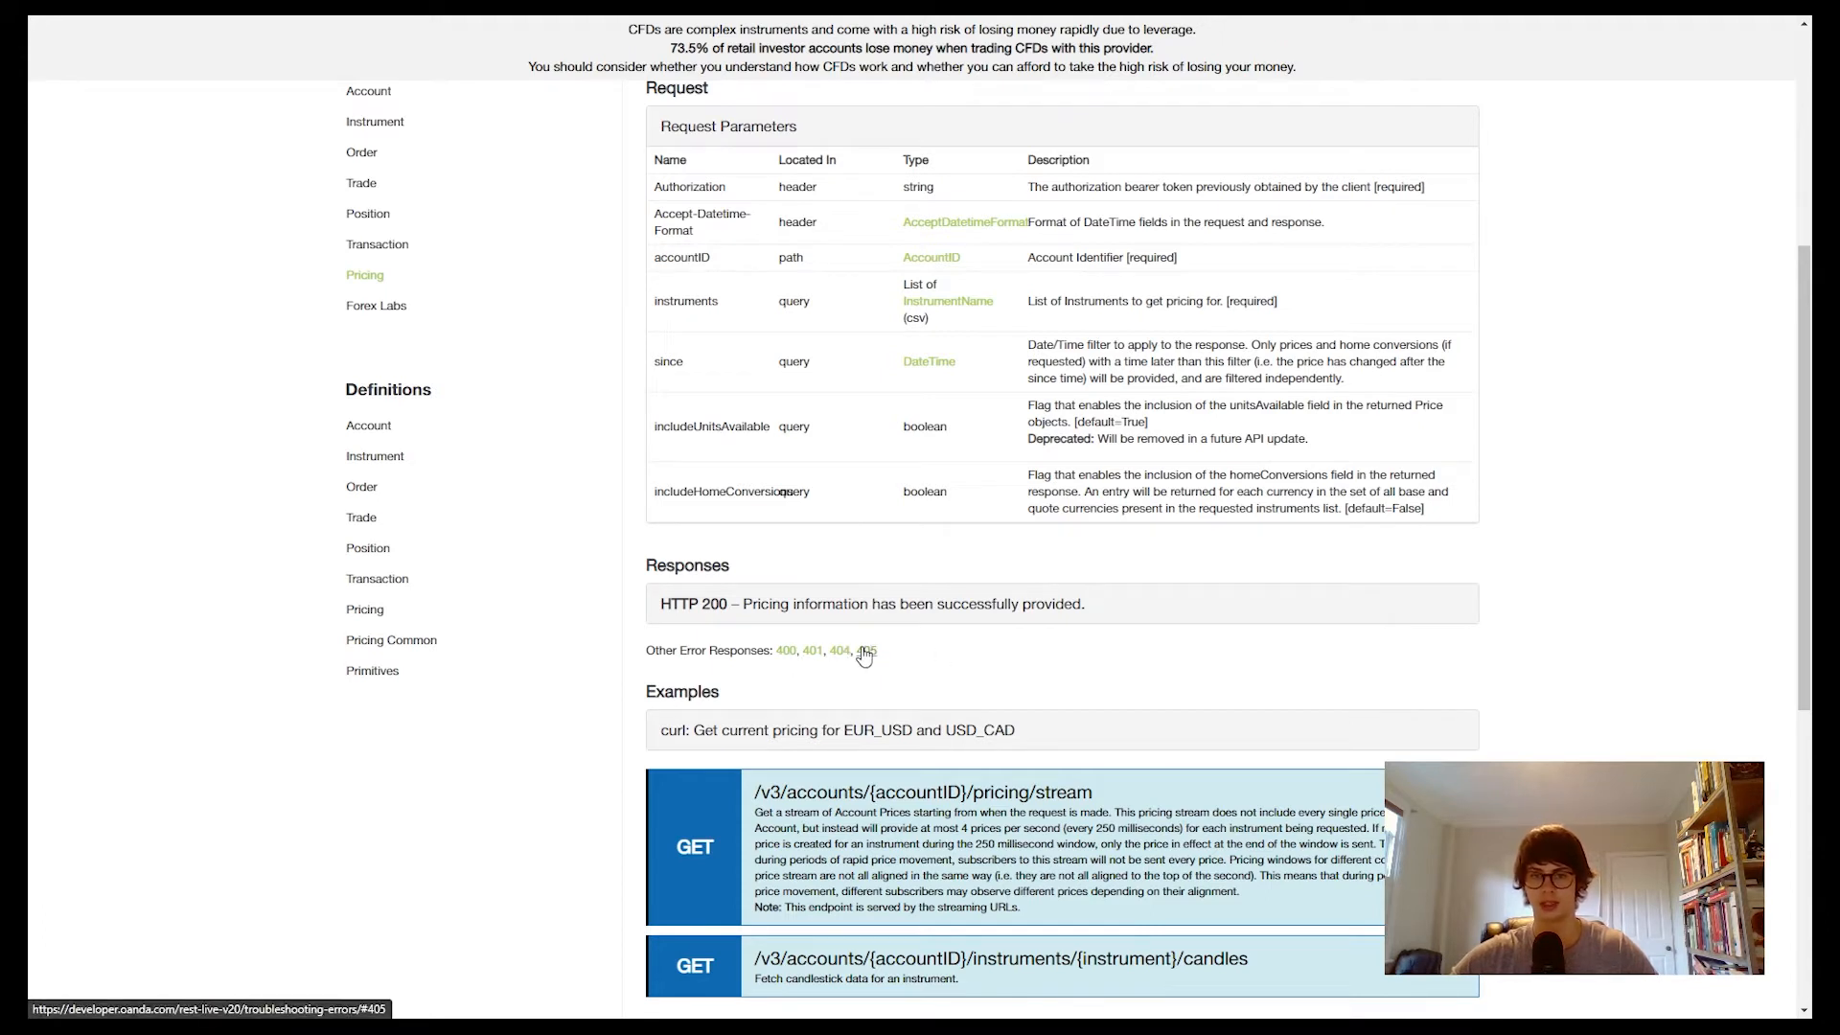
{"action": "mouse_move", "coordinate": [1158, 631]}
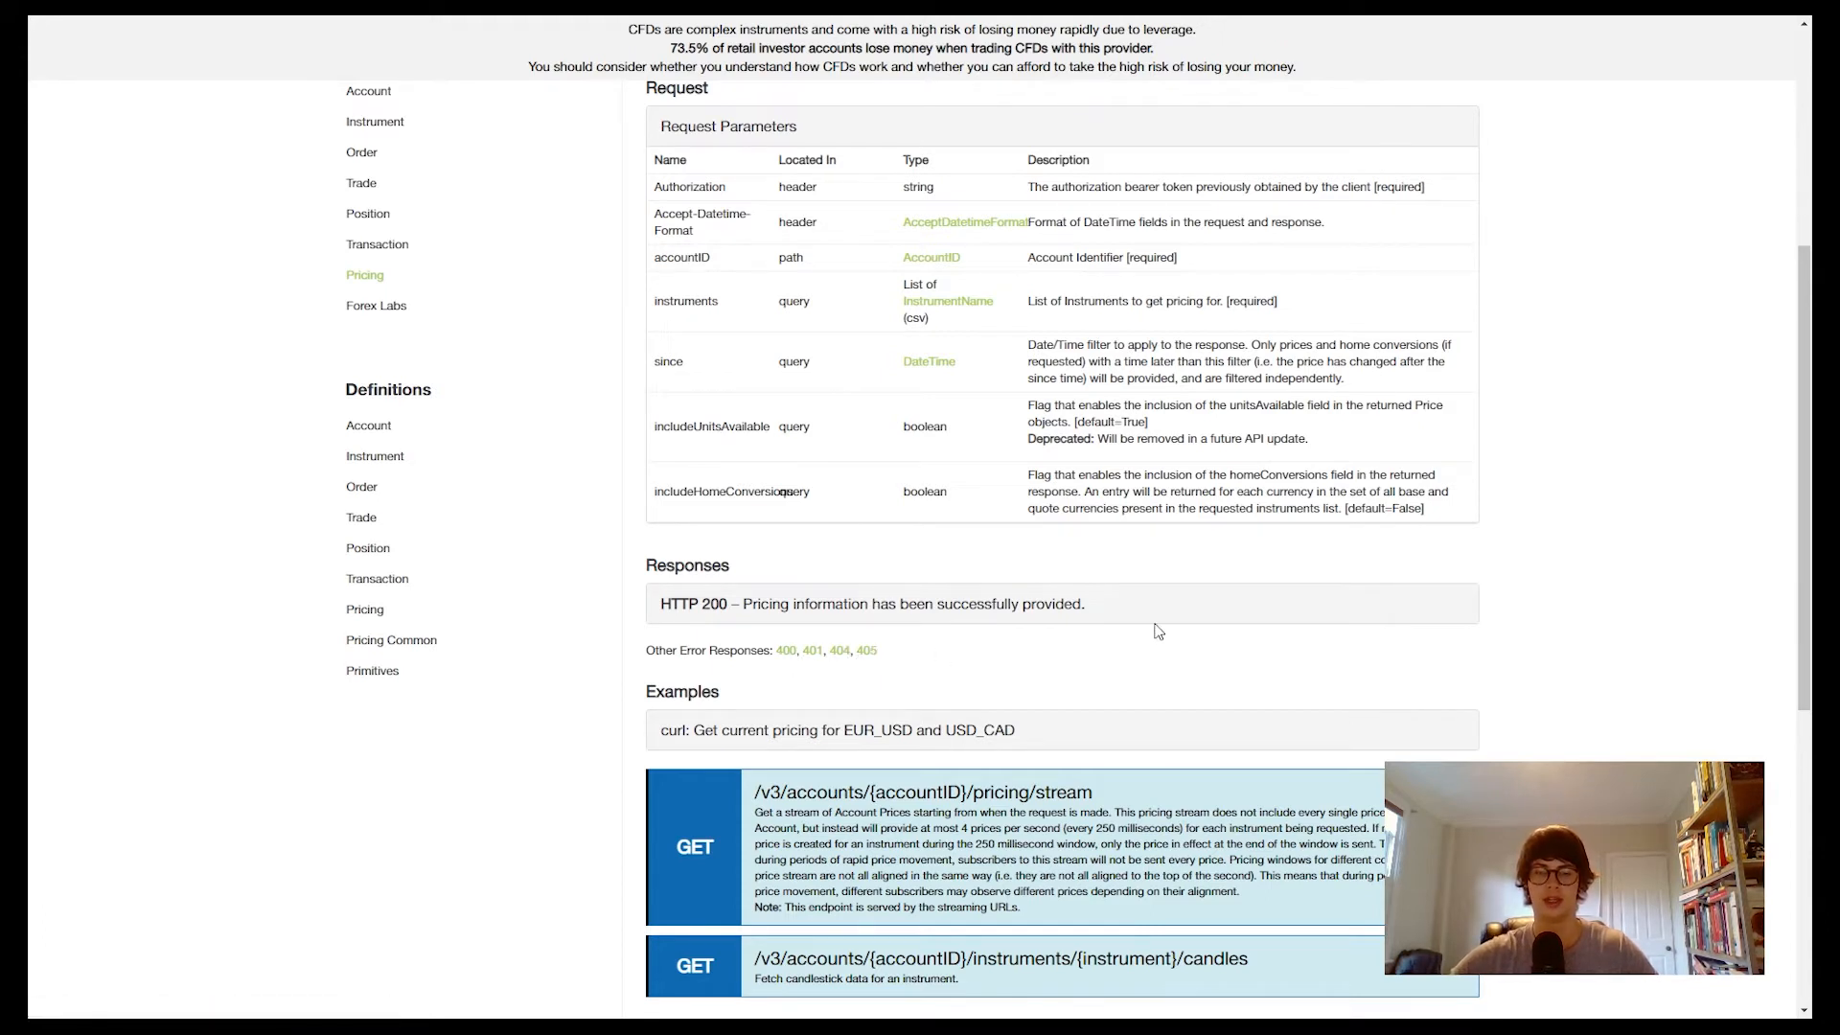
{"action": "scroll", "scroll_direction": "up", "scroll_amount": 3}
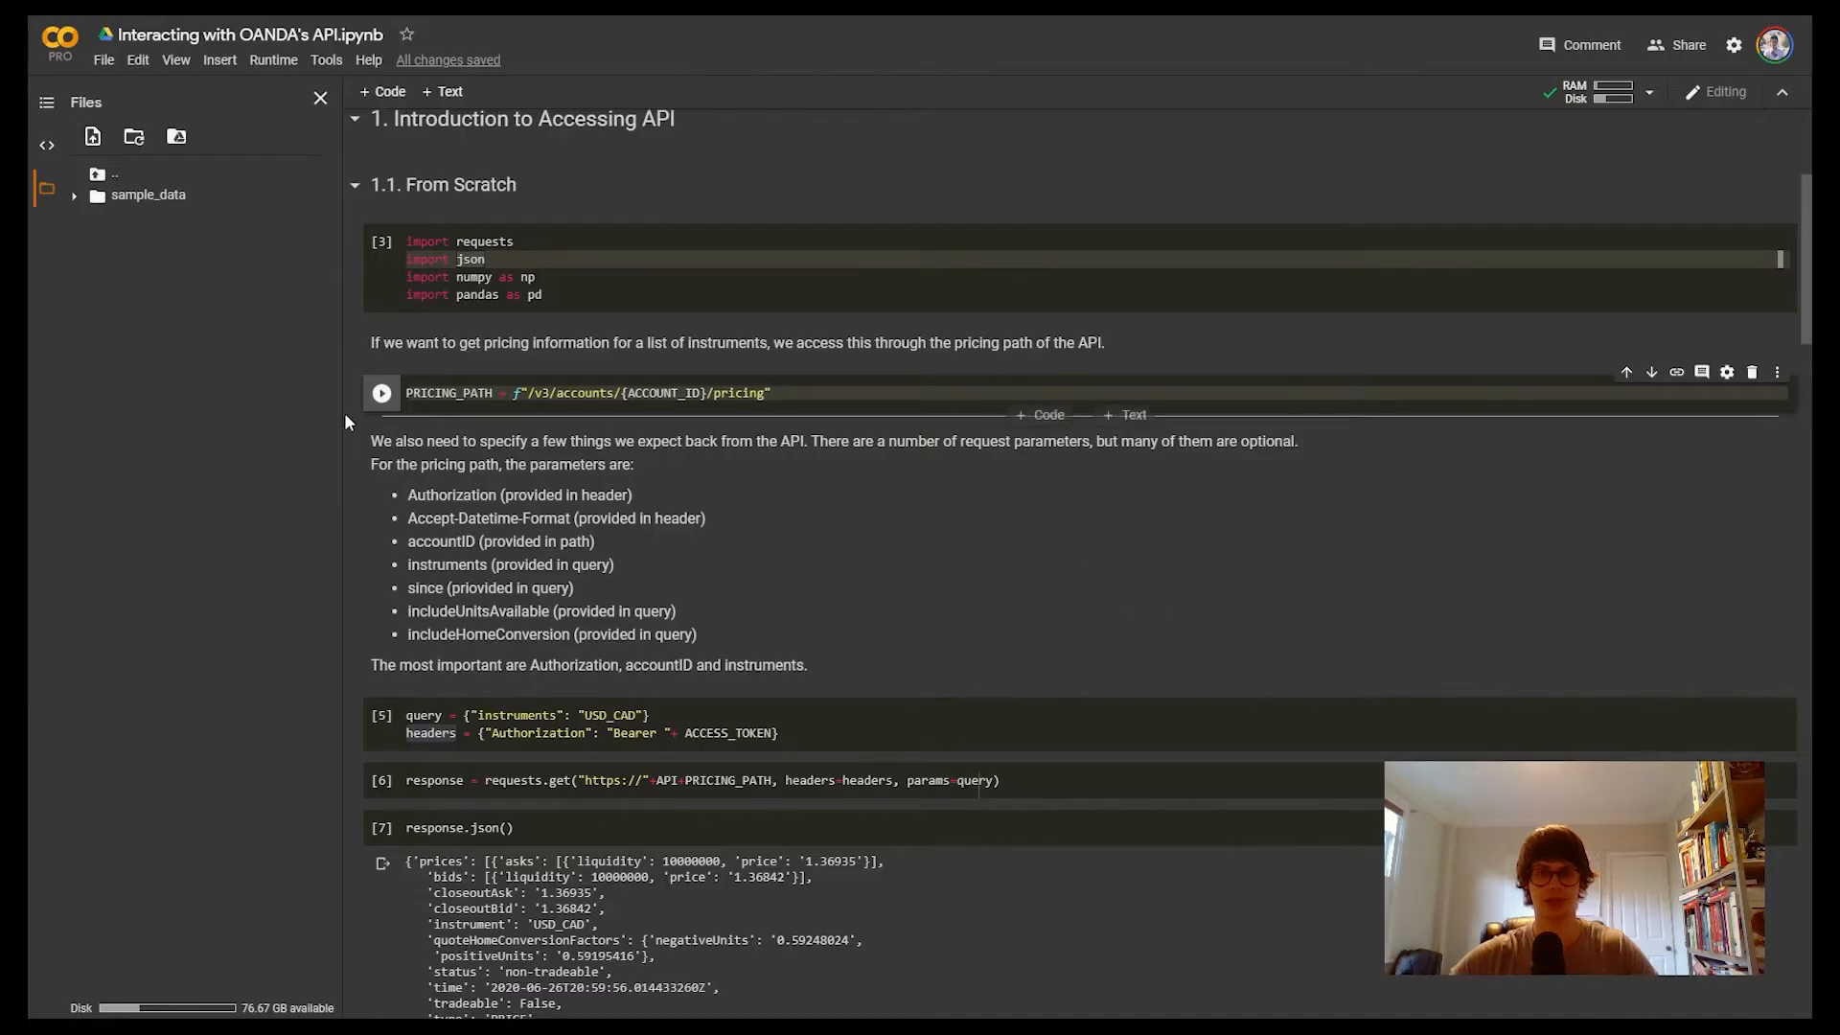
{"action": "scroll", "scroll_direction": "down", "scroll_amount": 3}
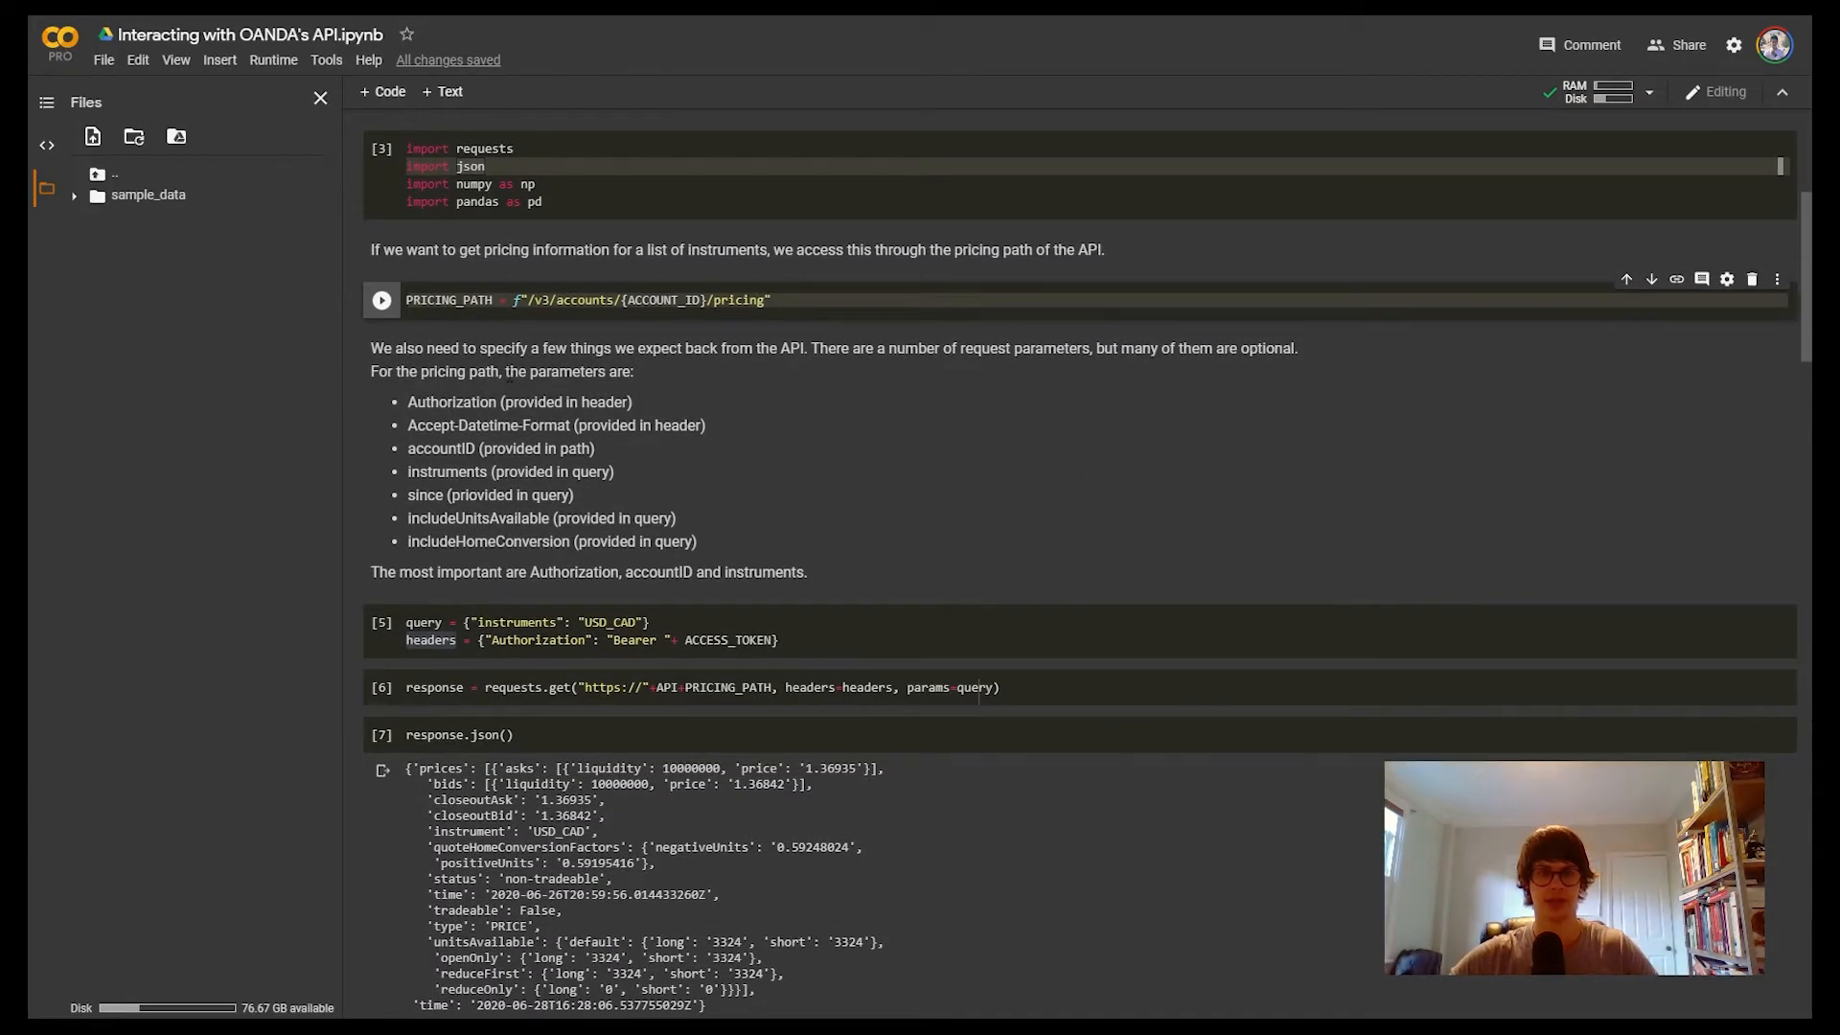
{"action": "scroll", "scroll_direction": "down", "scroll_amount": 3}
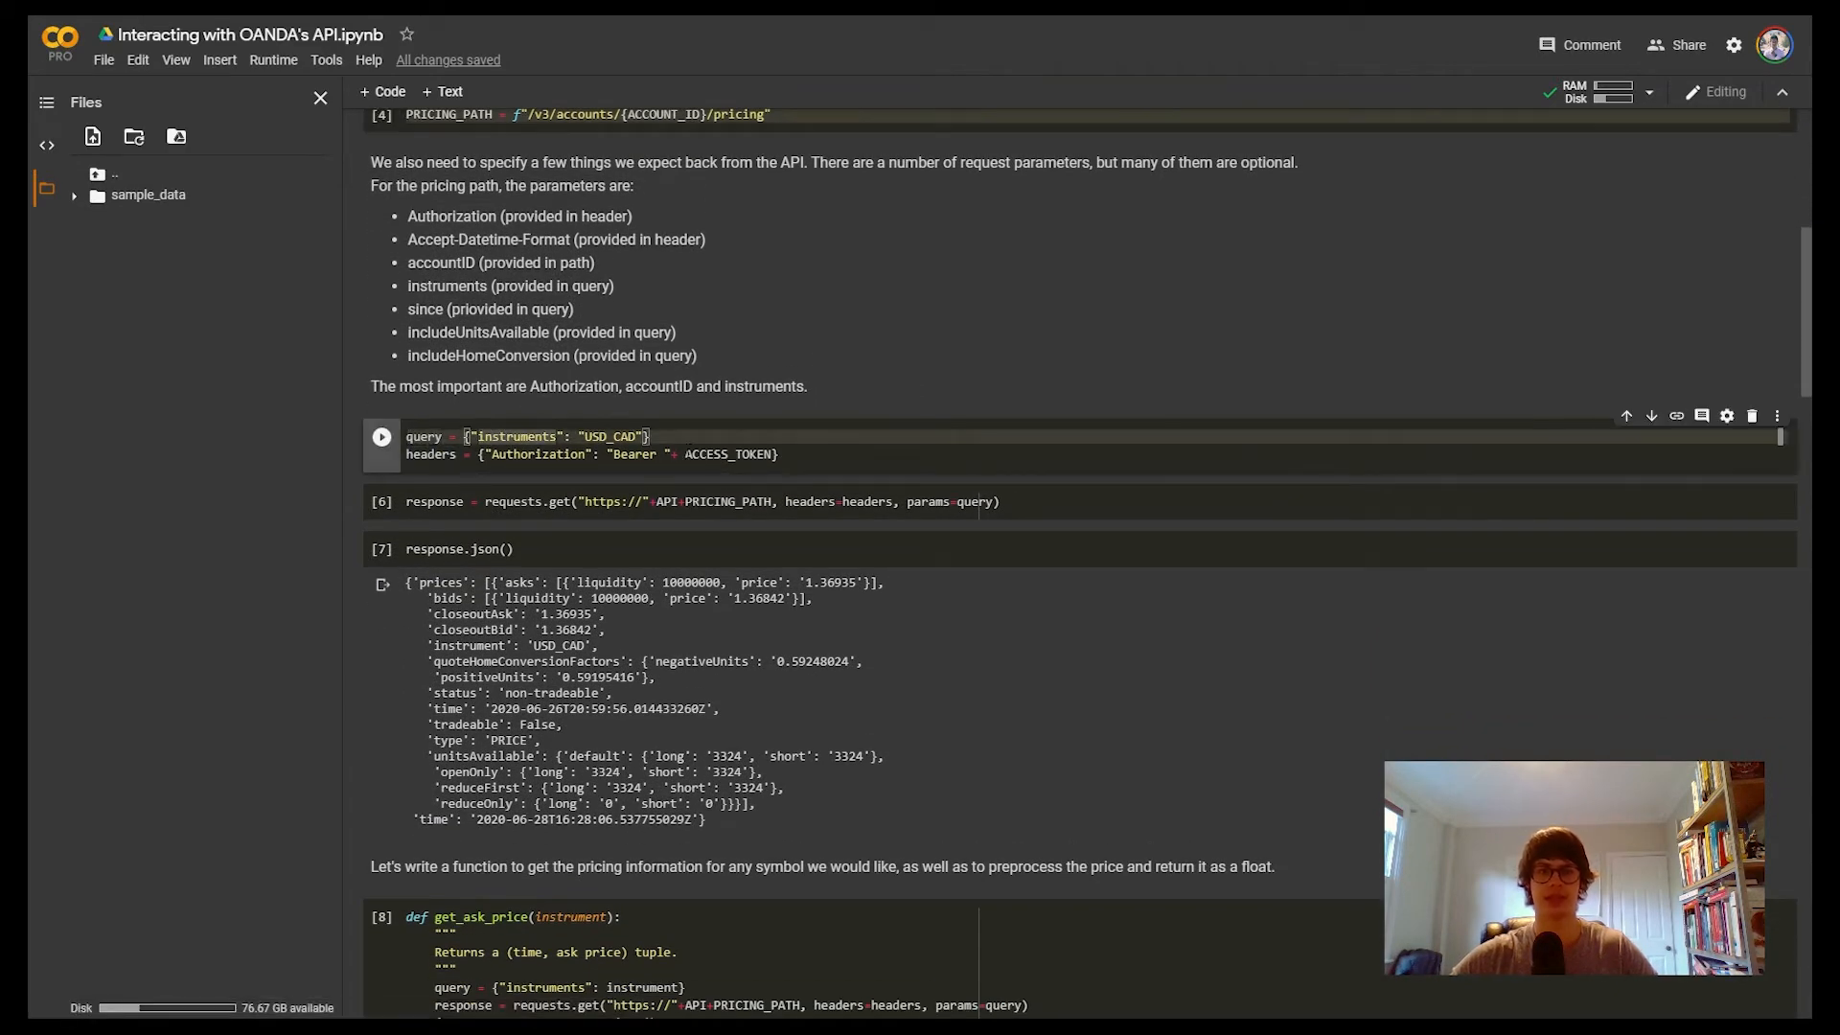
{"action": "scroll", "scroll_direction": "up", "scroll_amount": 3}
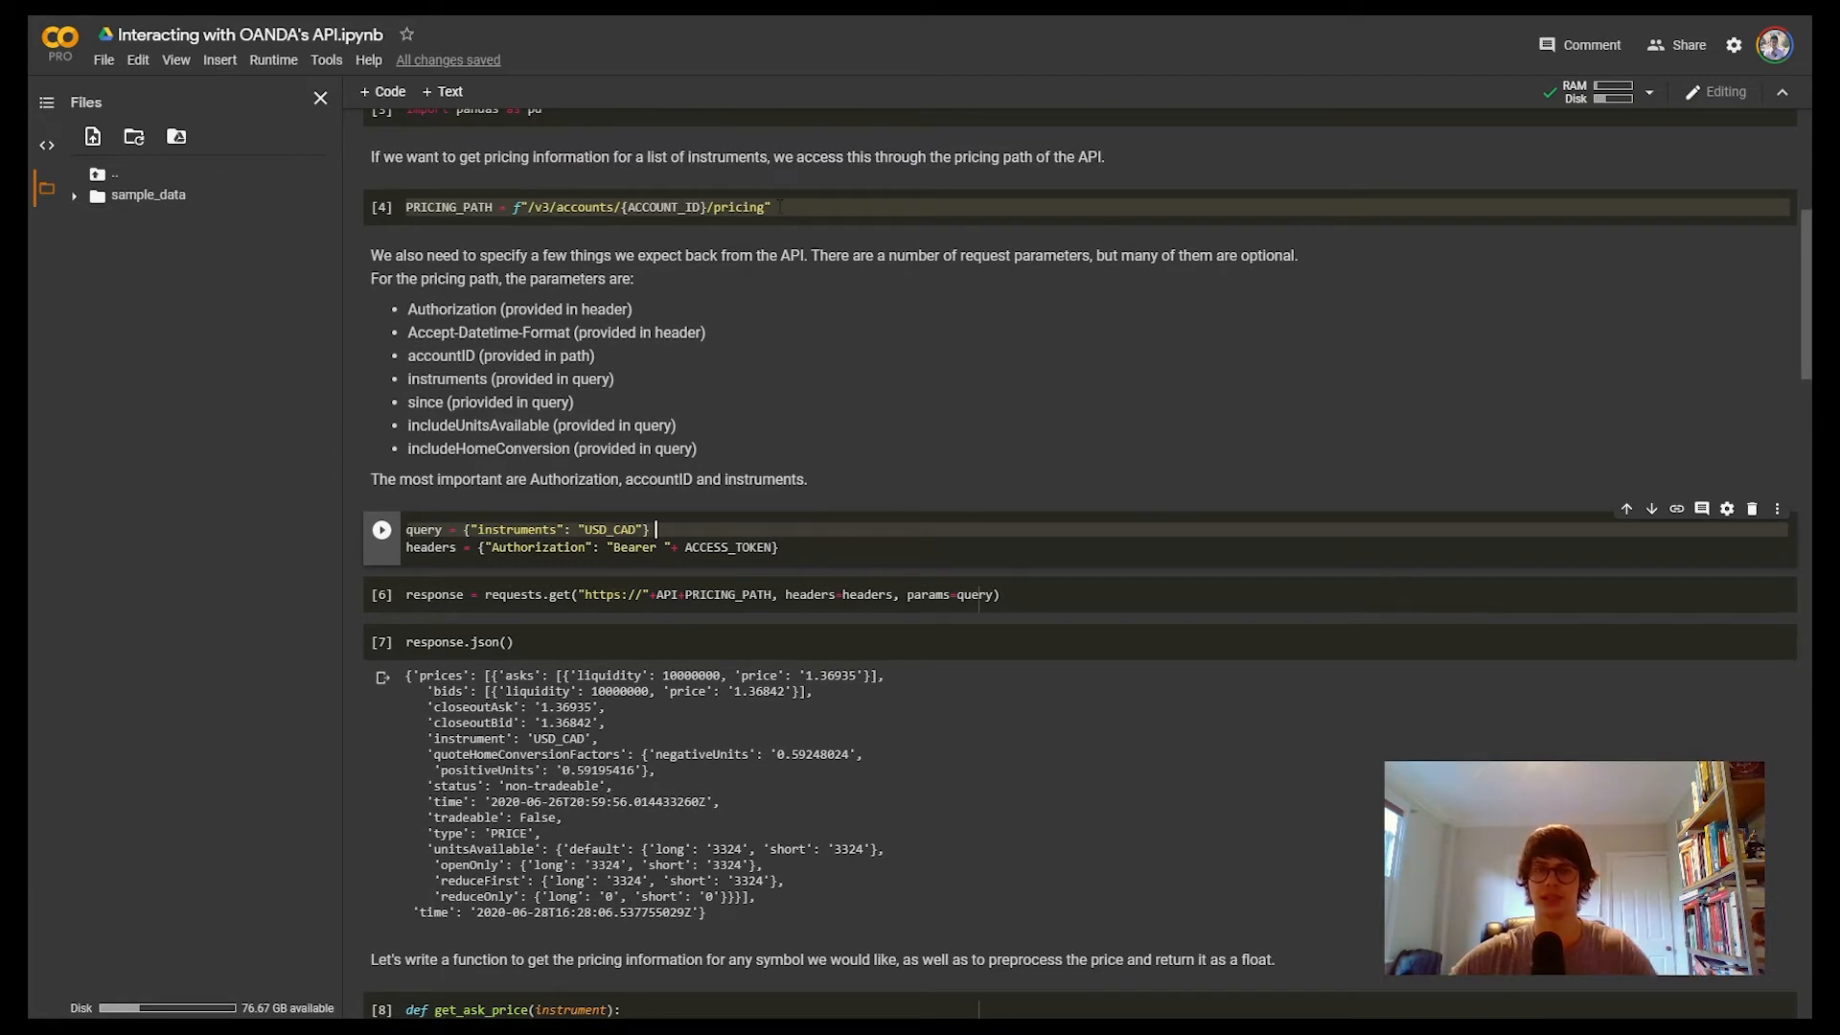
{"action": "mouse_move", "coordinate": [739, 353]}
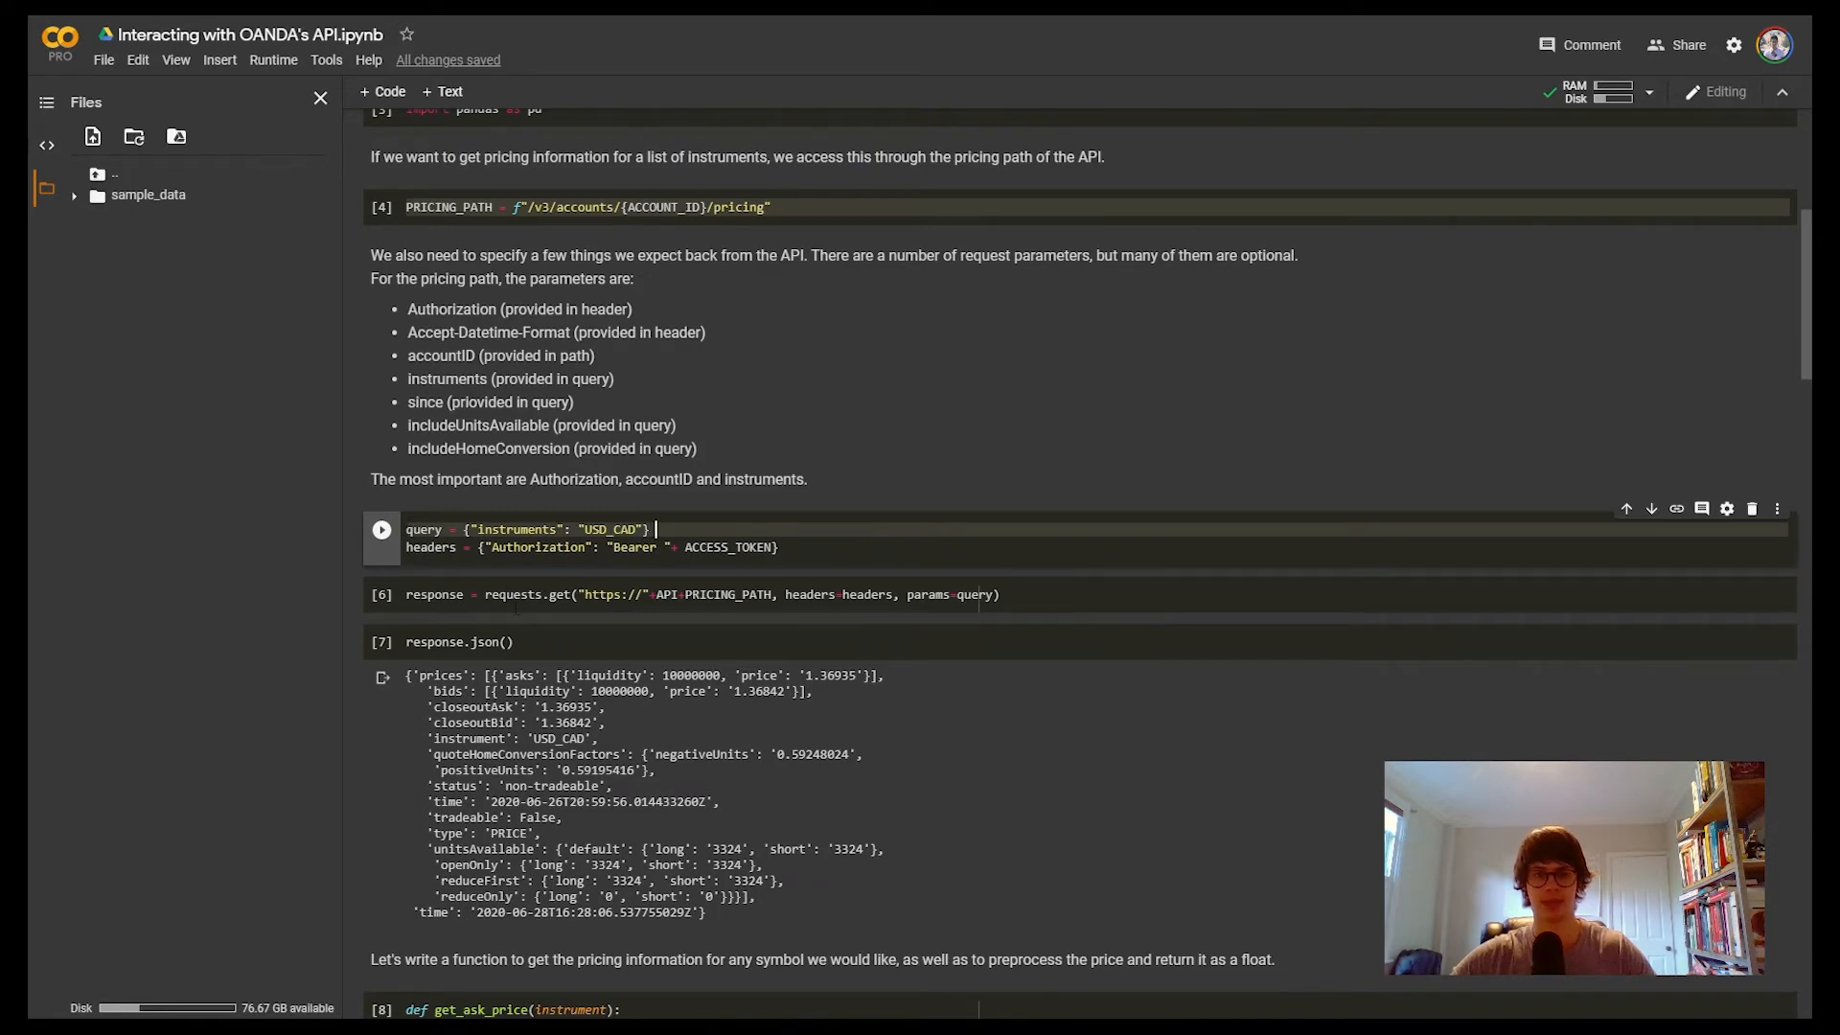
{"action": "mouse_move", "coordinate": [515, 575]}
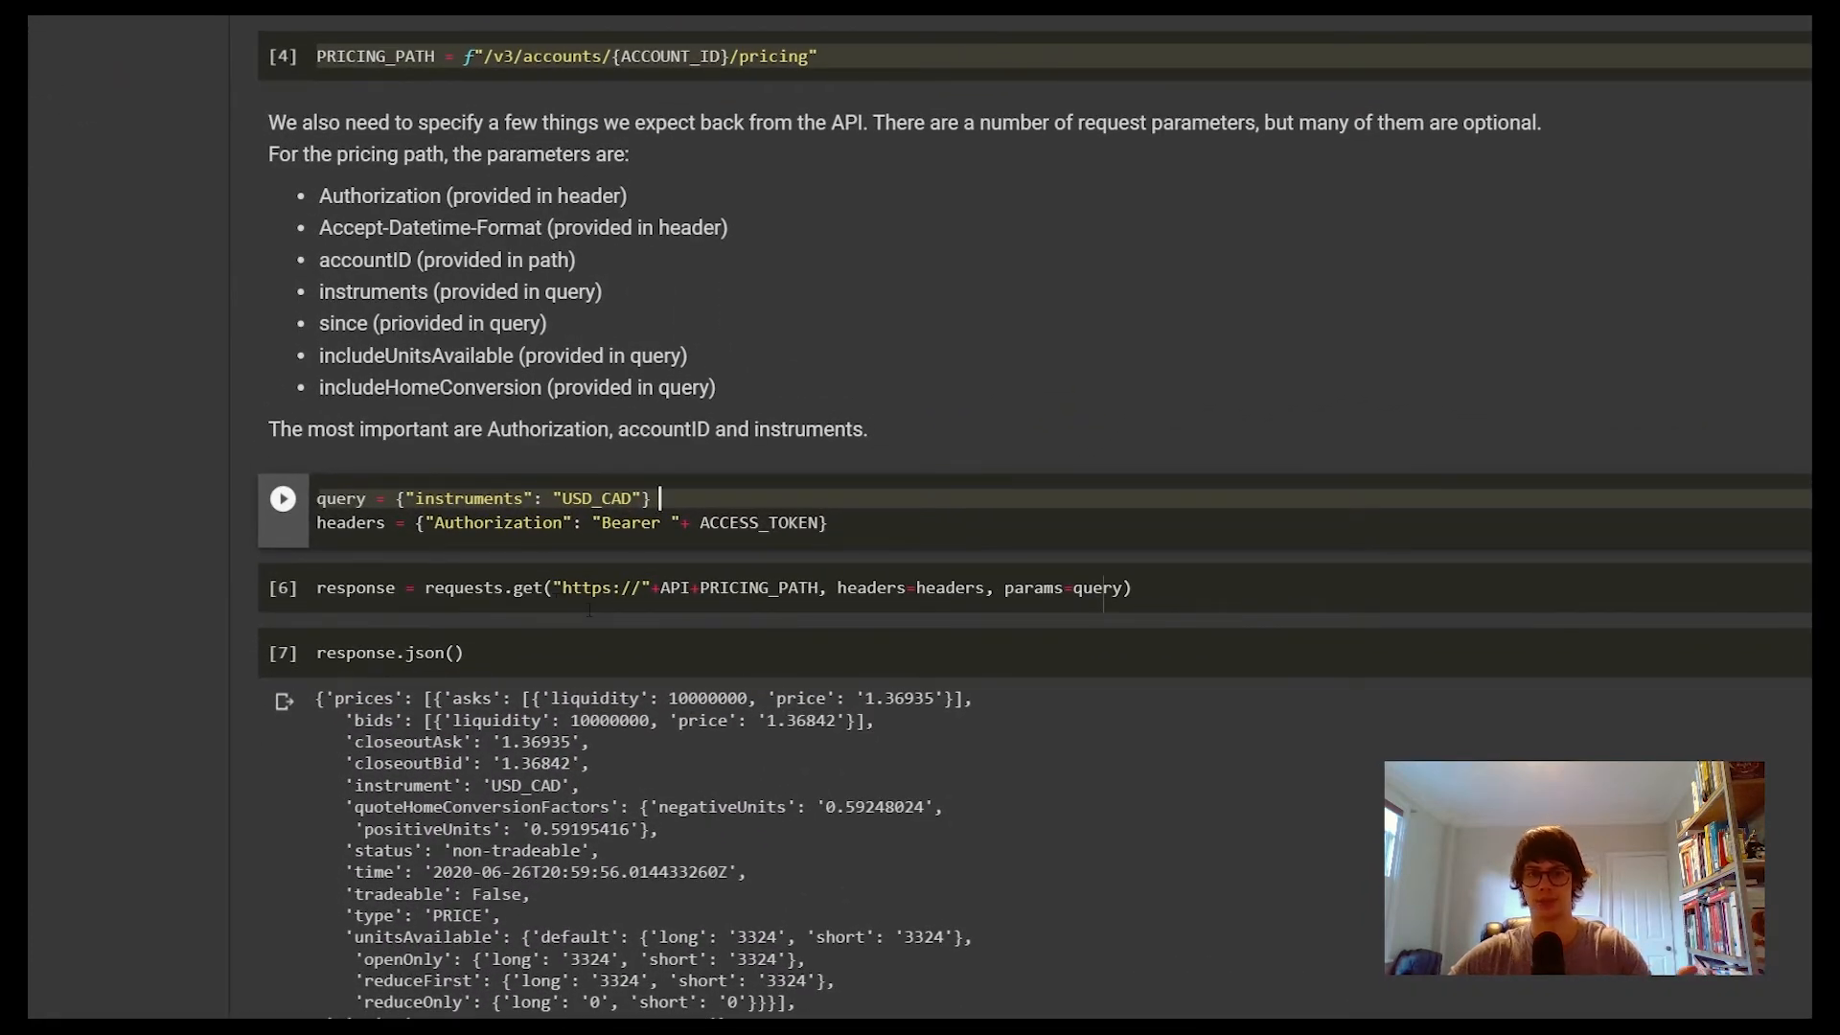
{"action": "mouse_move", "coordinate": [784, 619]}
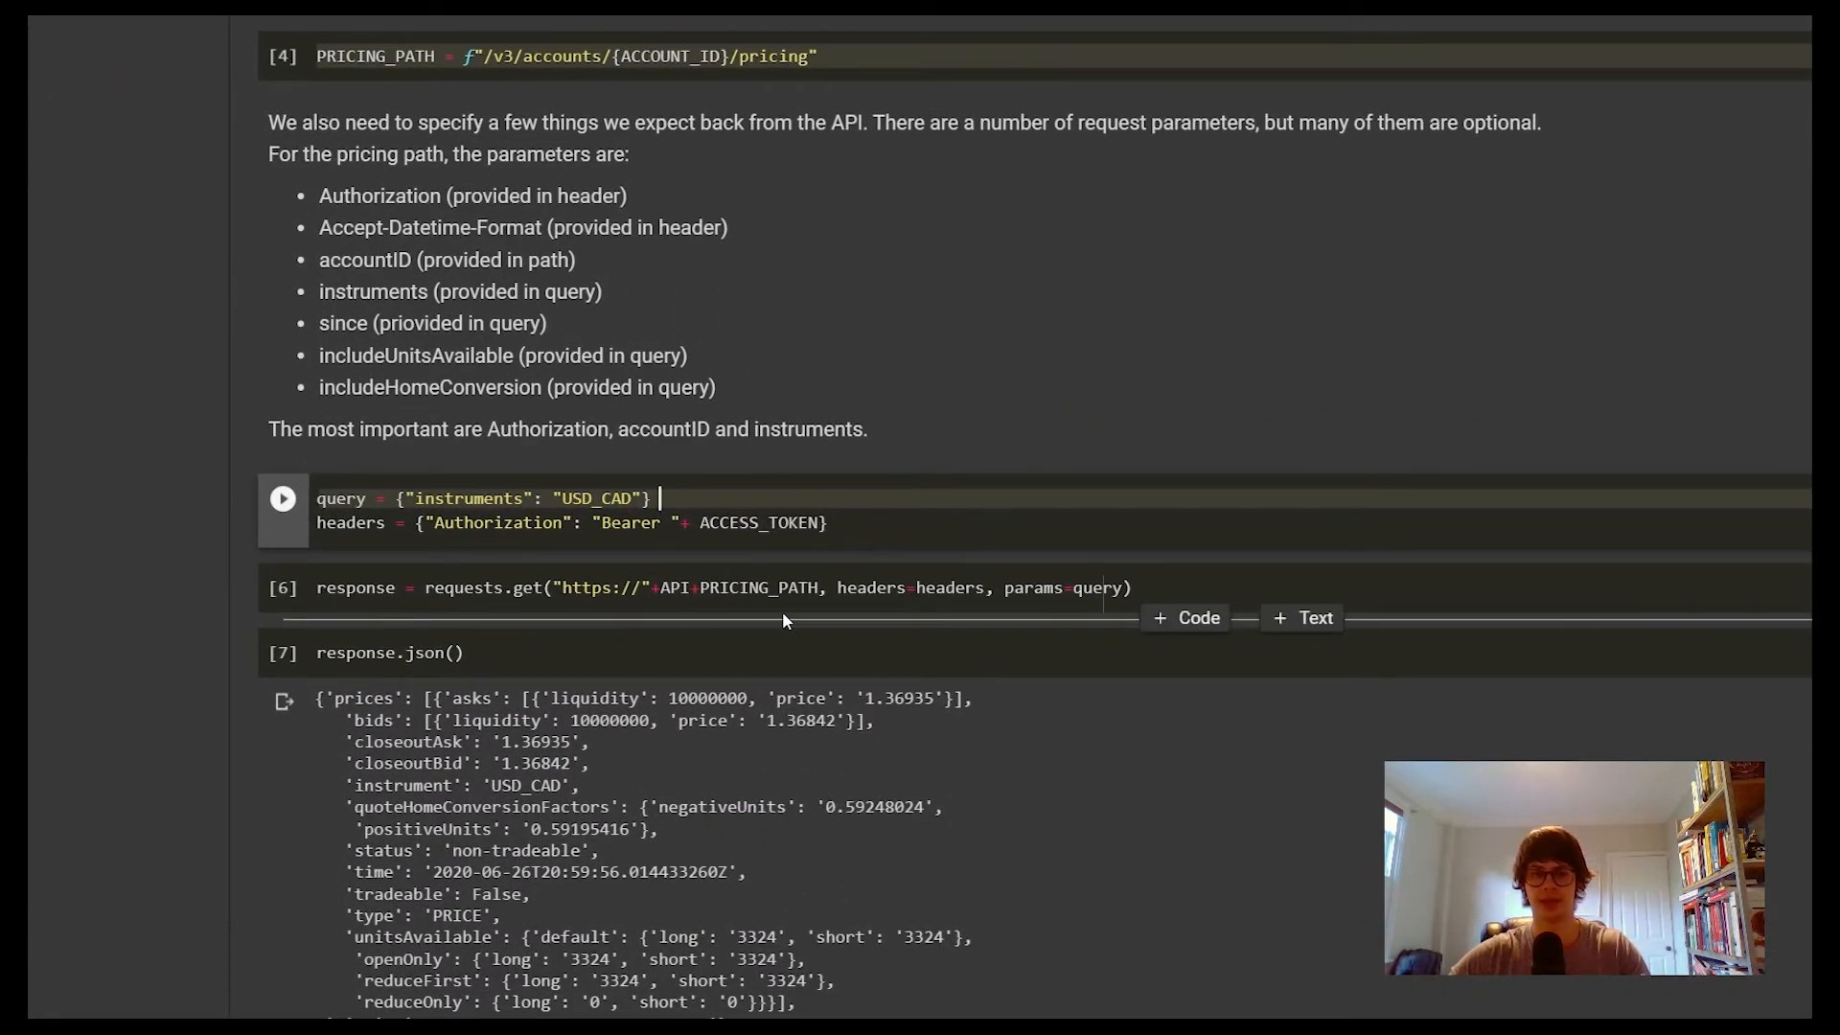
{"action": "mouse_move", "coordinate": [740, 542]}
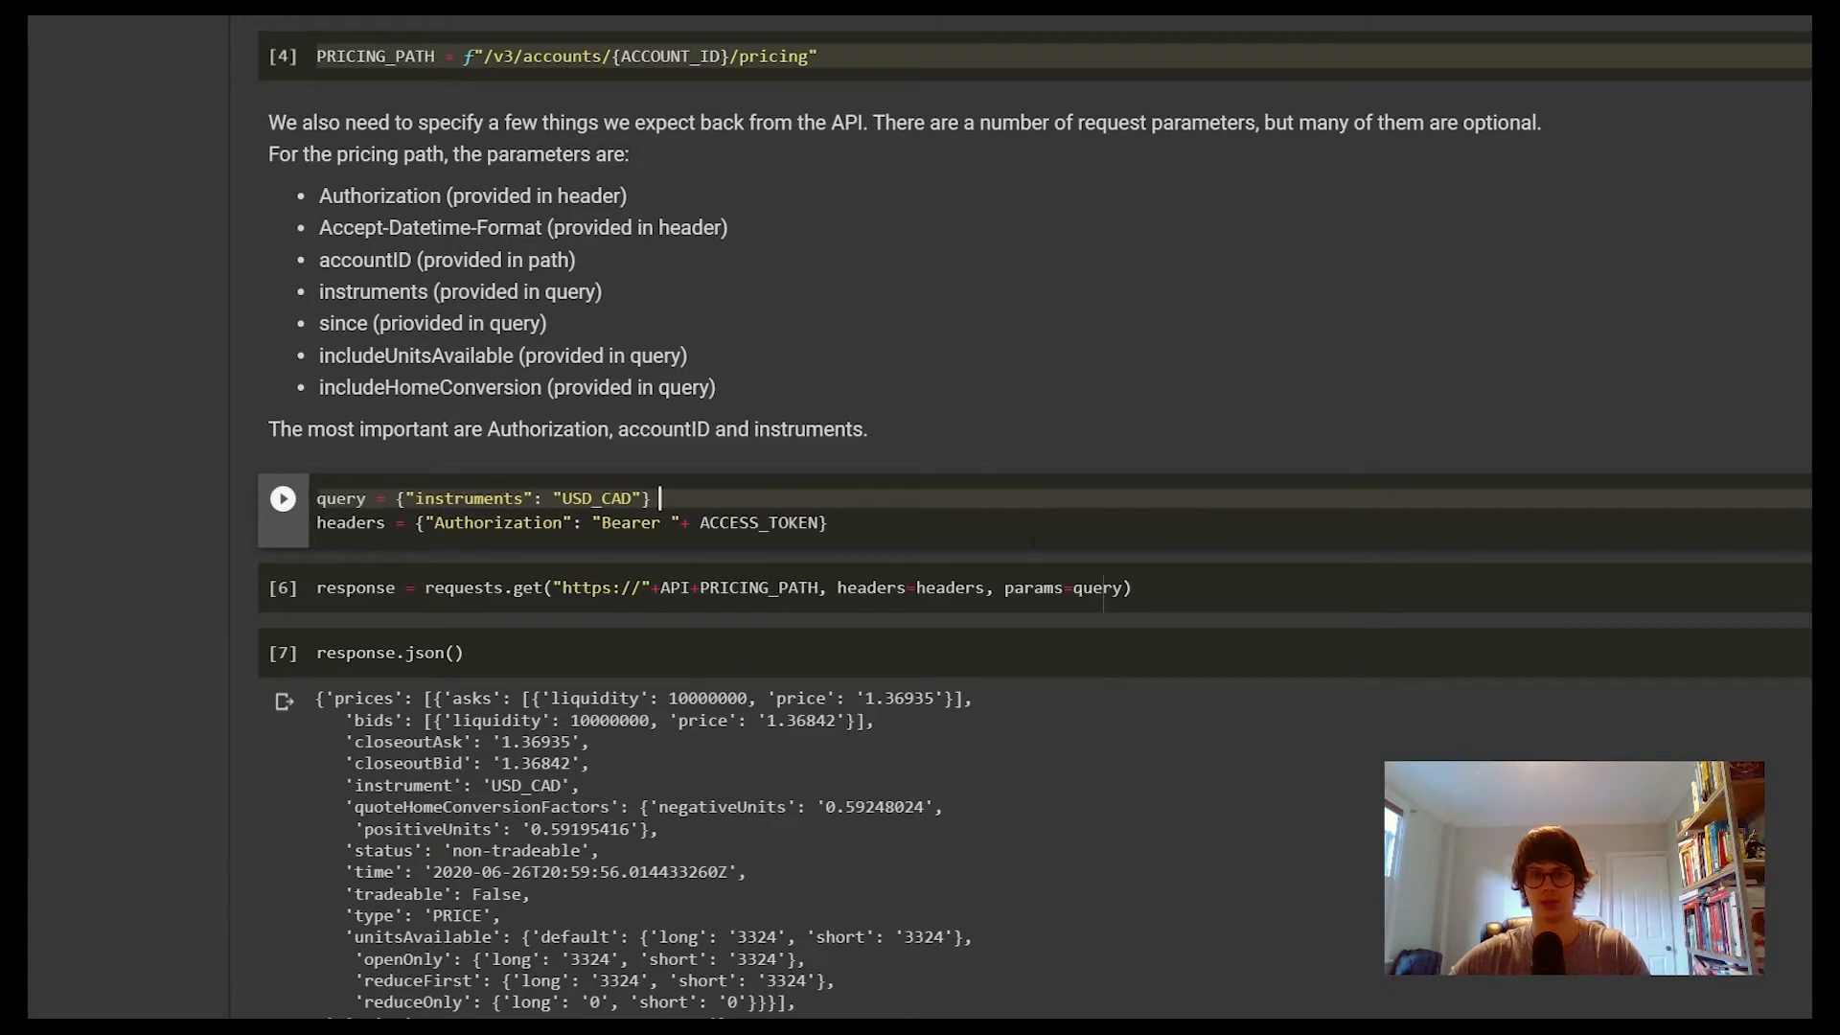
{"action": "scroll", "scroll_direction": "down", "scroll_amount": 3}
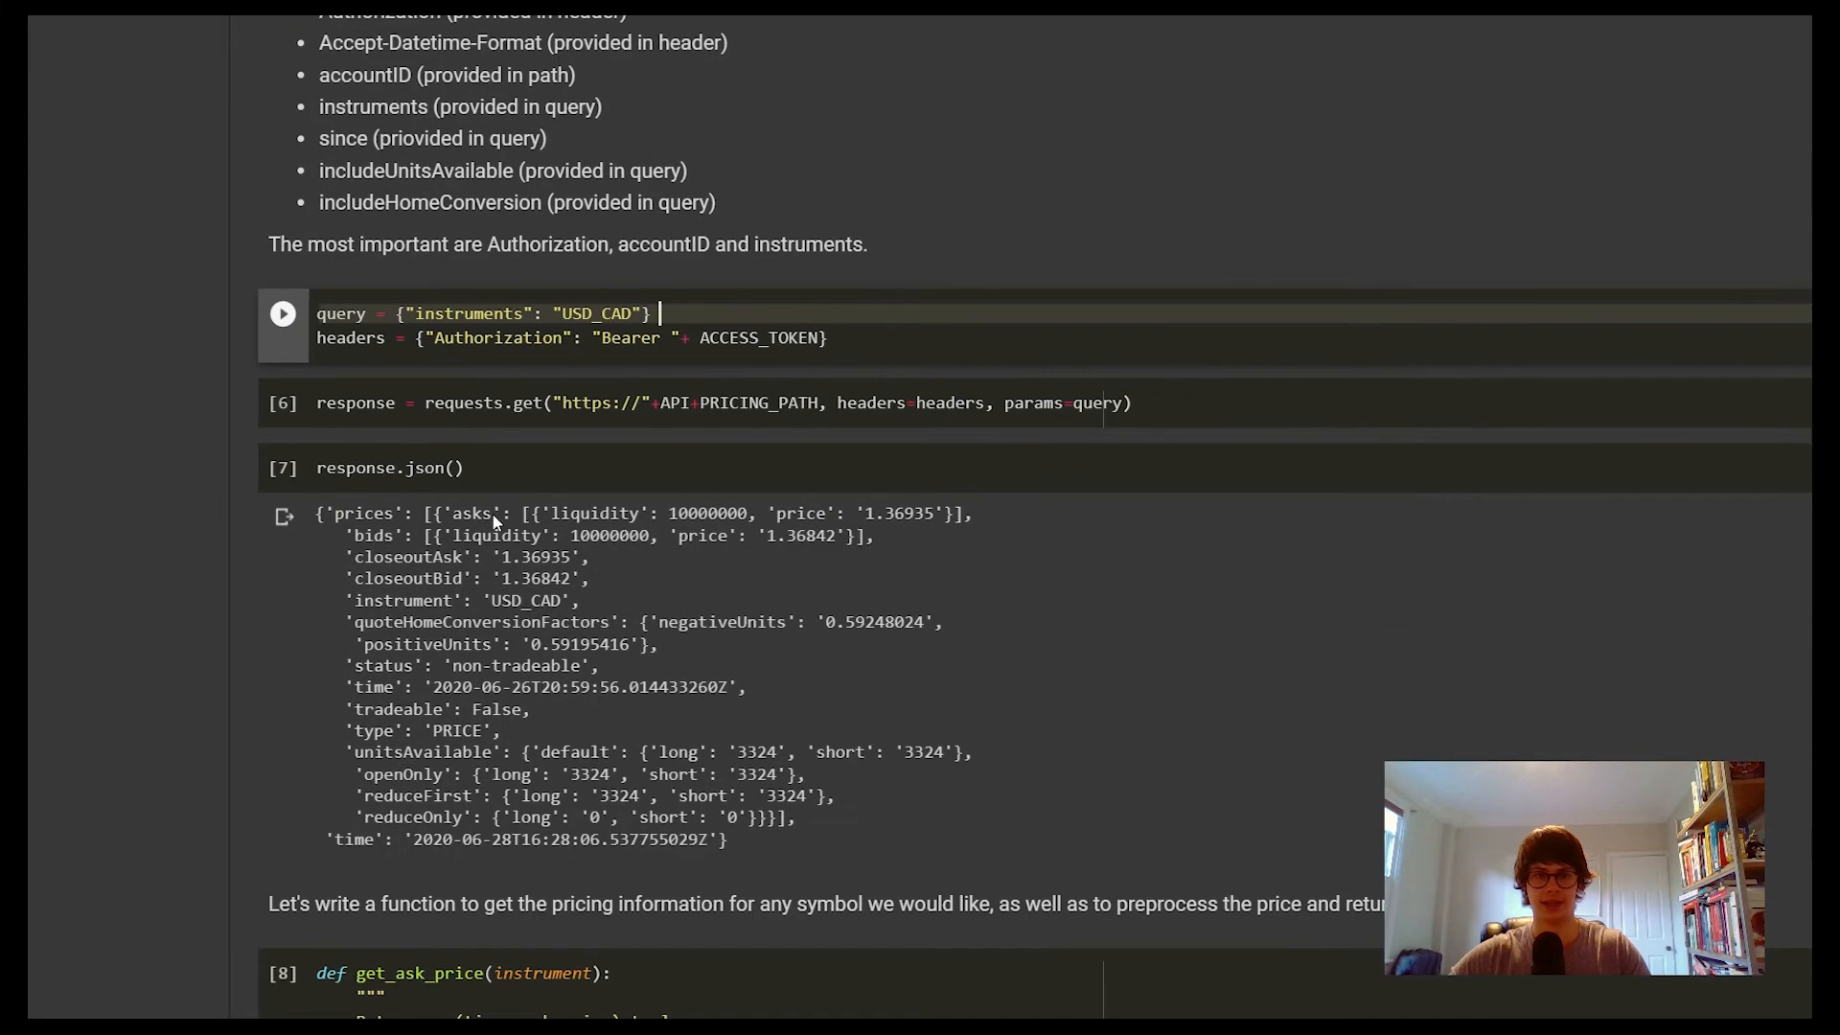
{"action": "scroll", "scroll_direction": "down", "scroll_amount": 3}
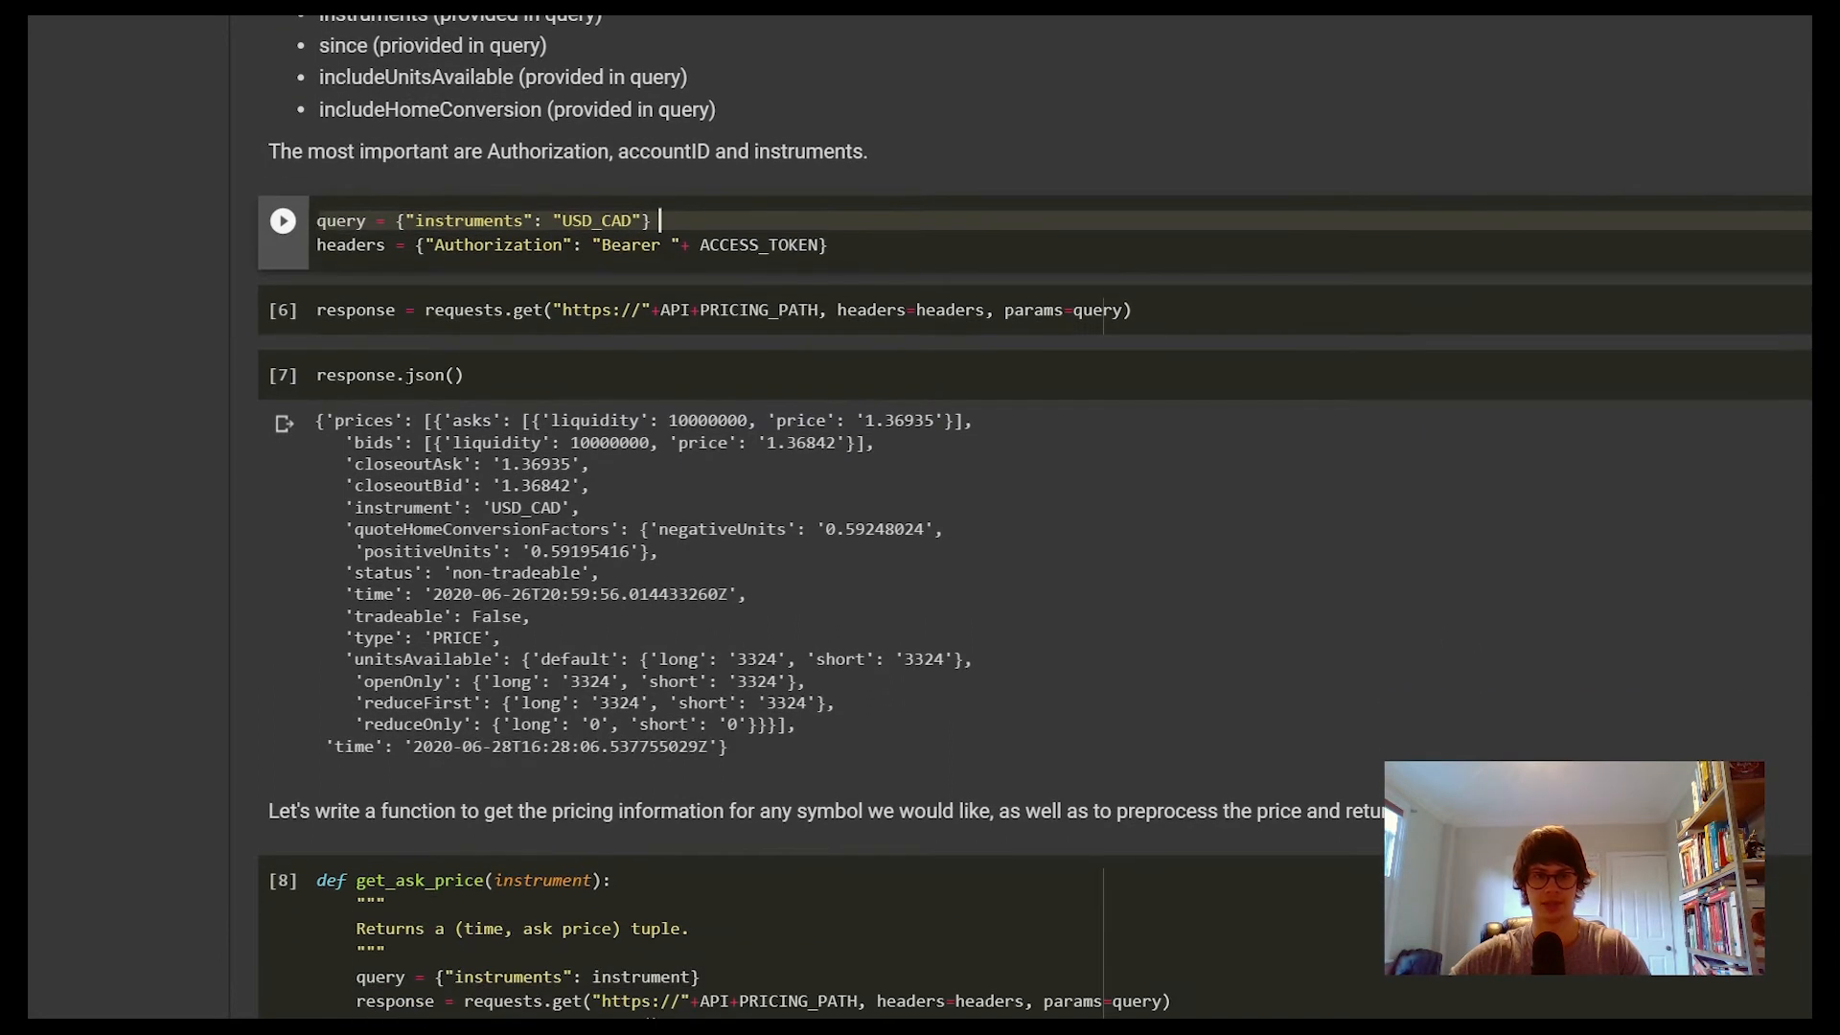
{"action": "mouse_move", "coordinate": [845, 442]}
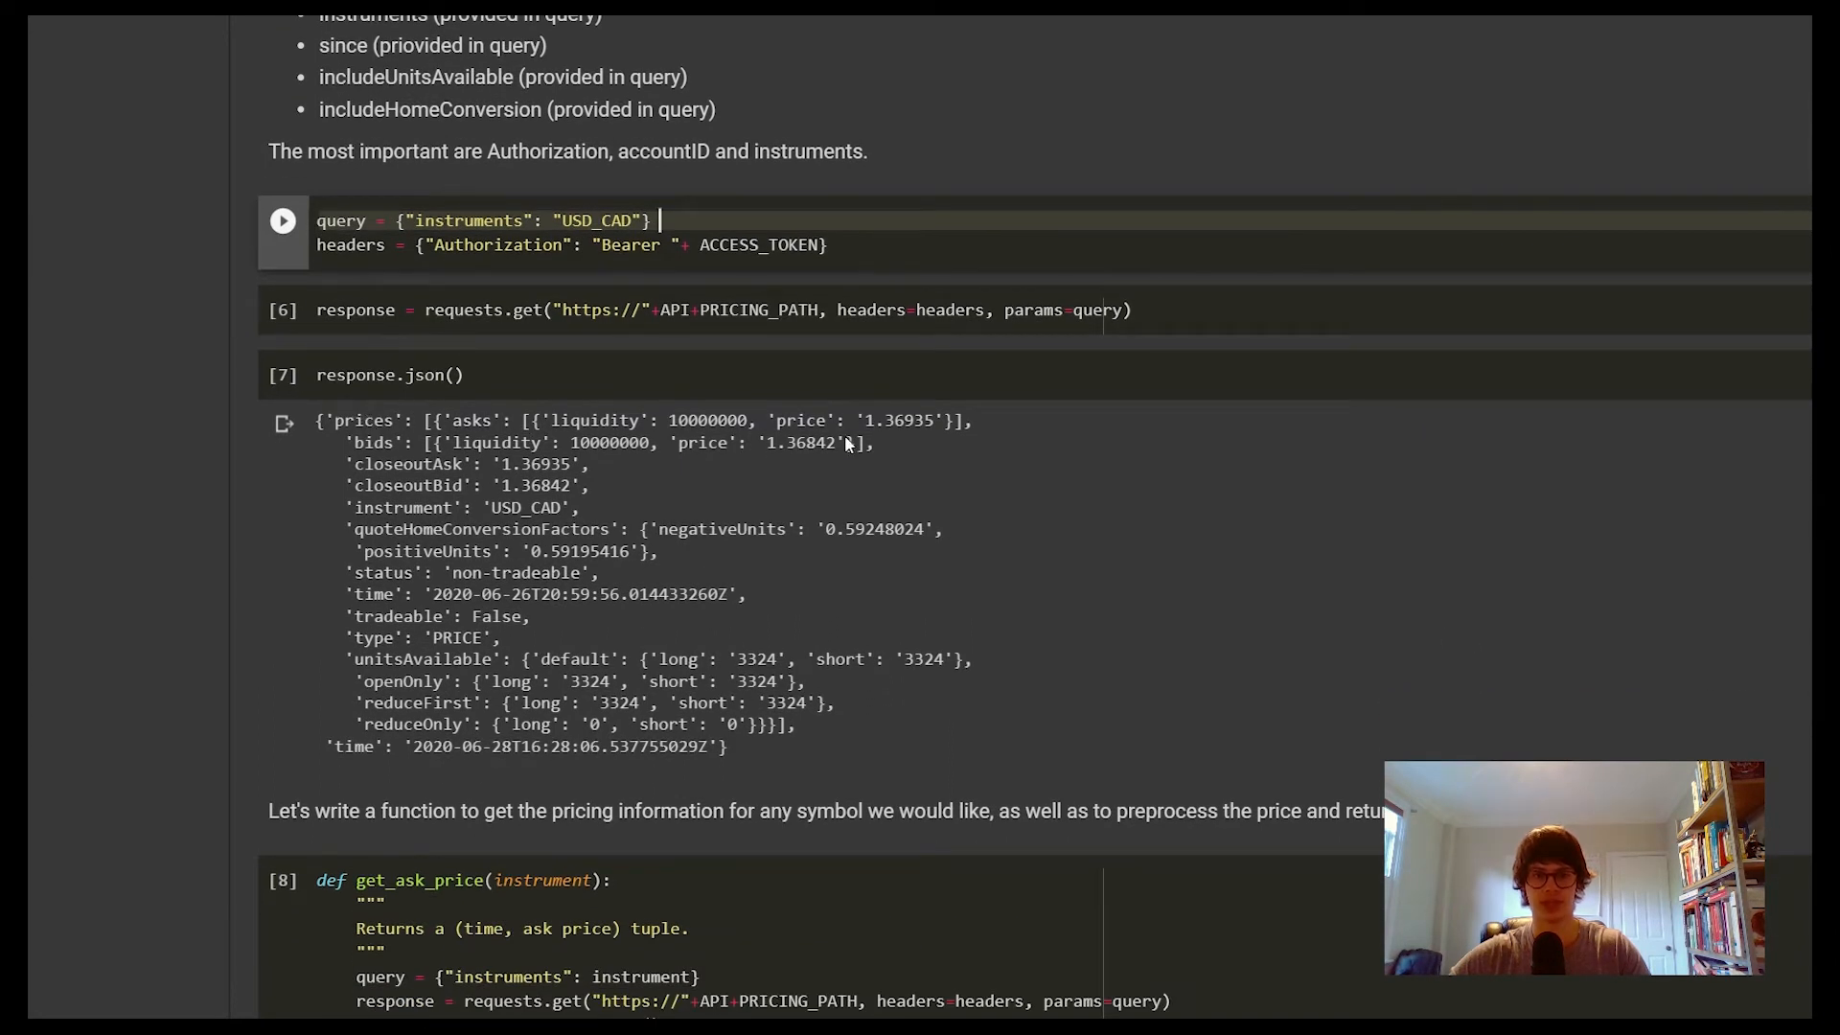
{"action": "mouse_move", "coordinate": [674, 485]}
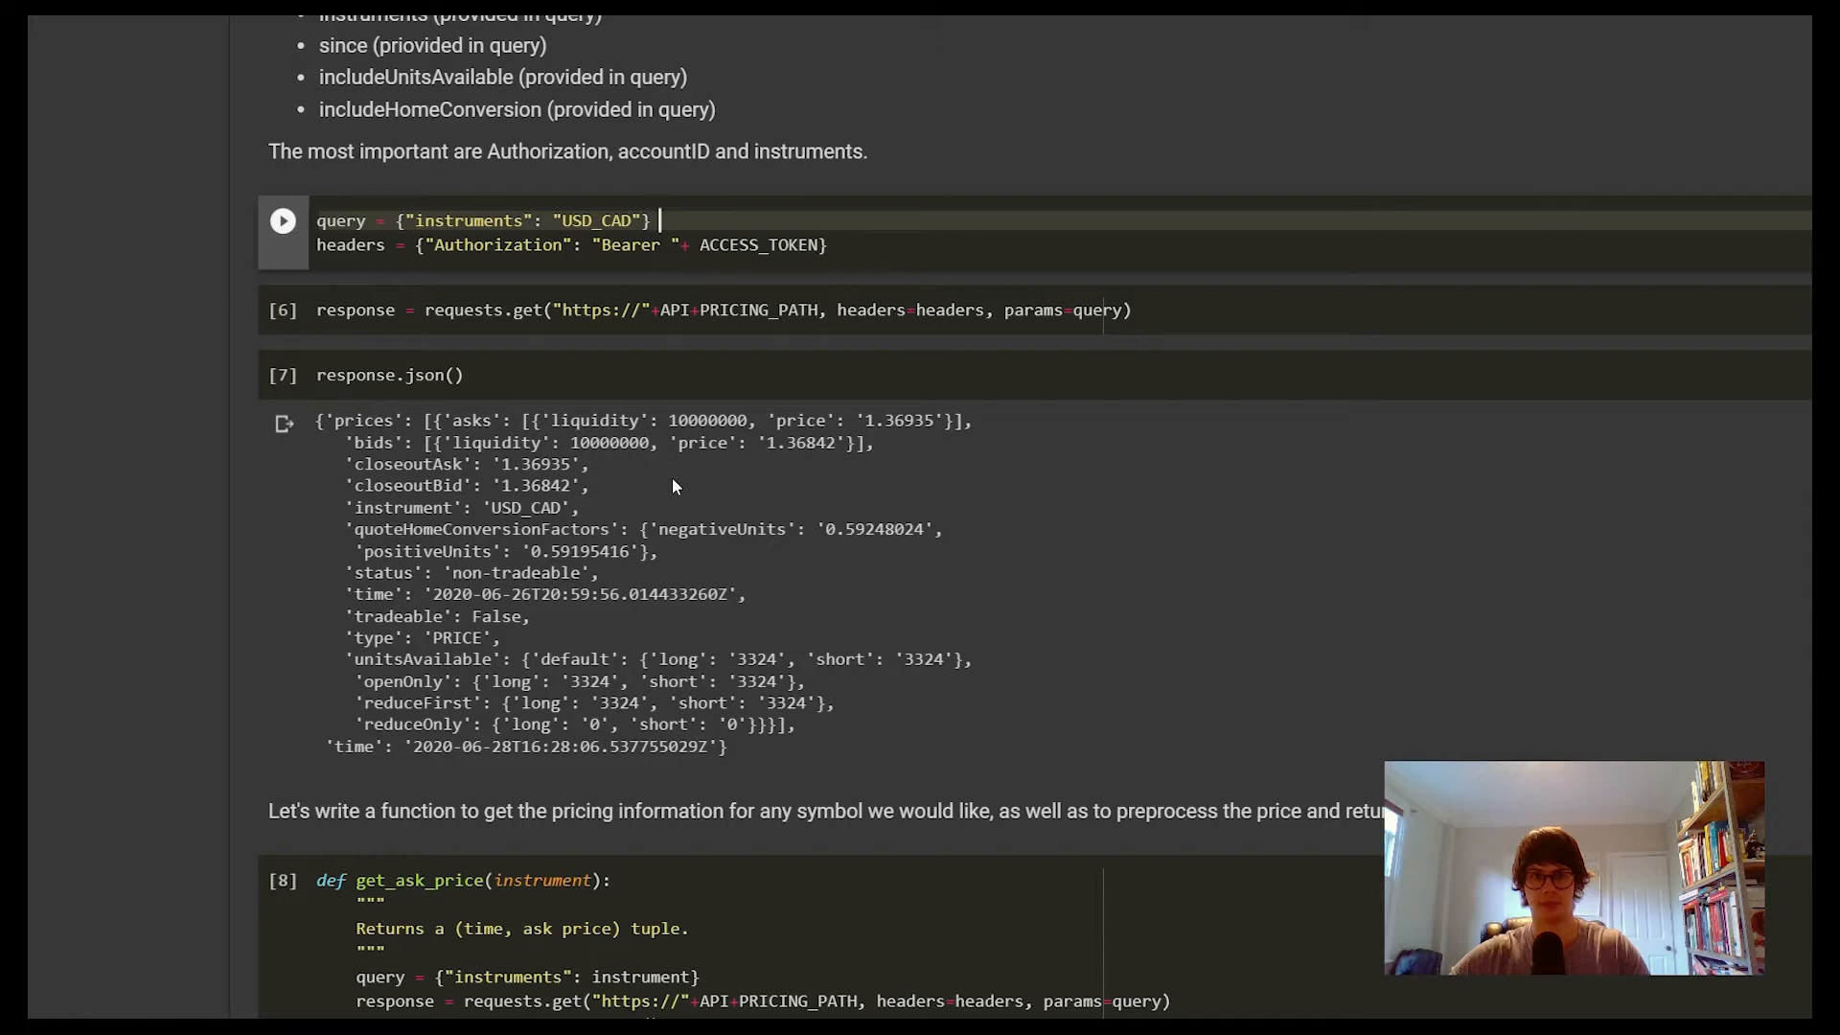
{"action": "mouse_move", "coordinate": [638, 529]}
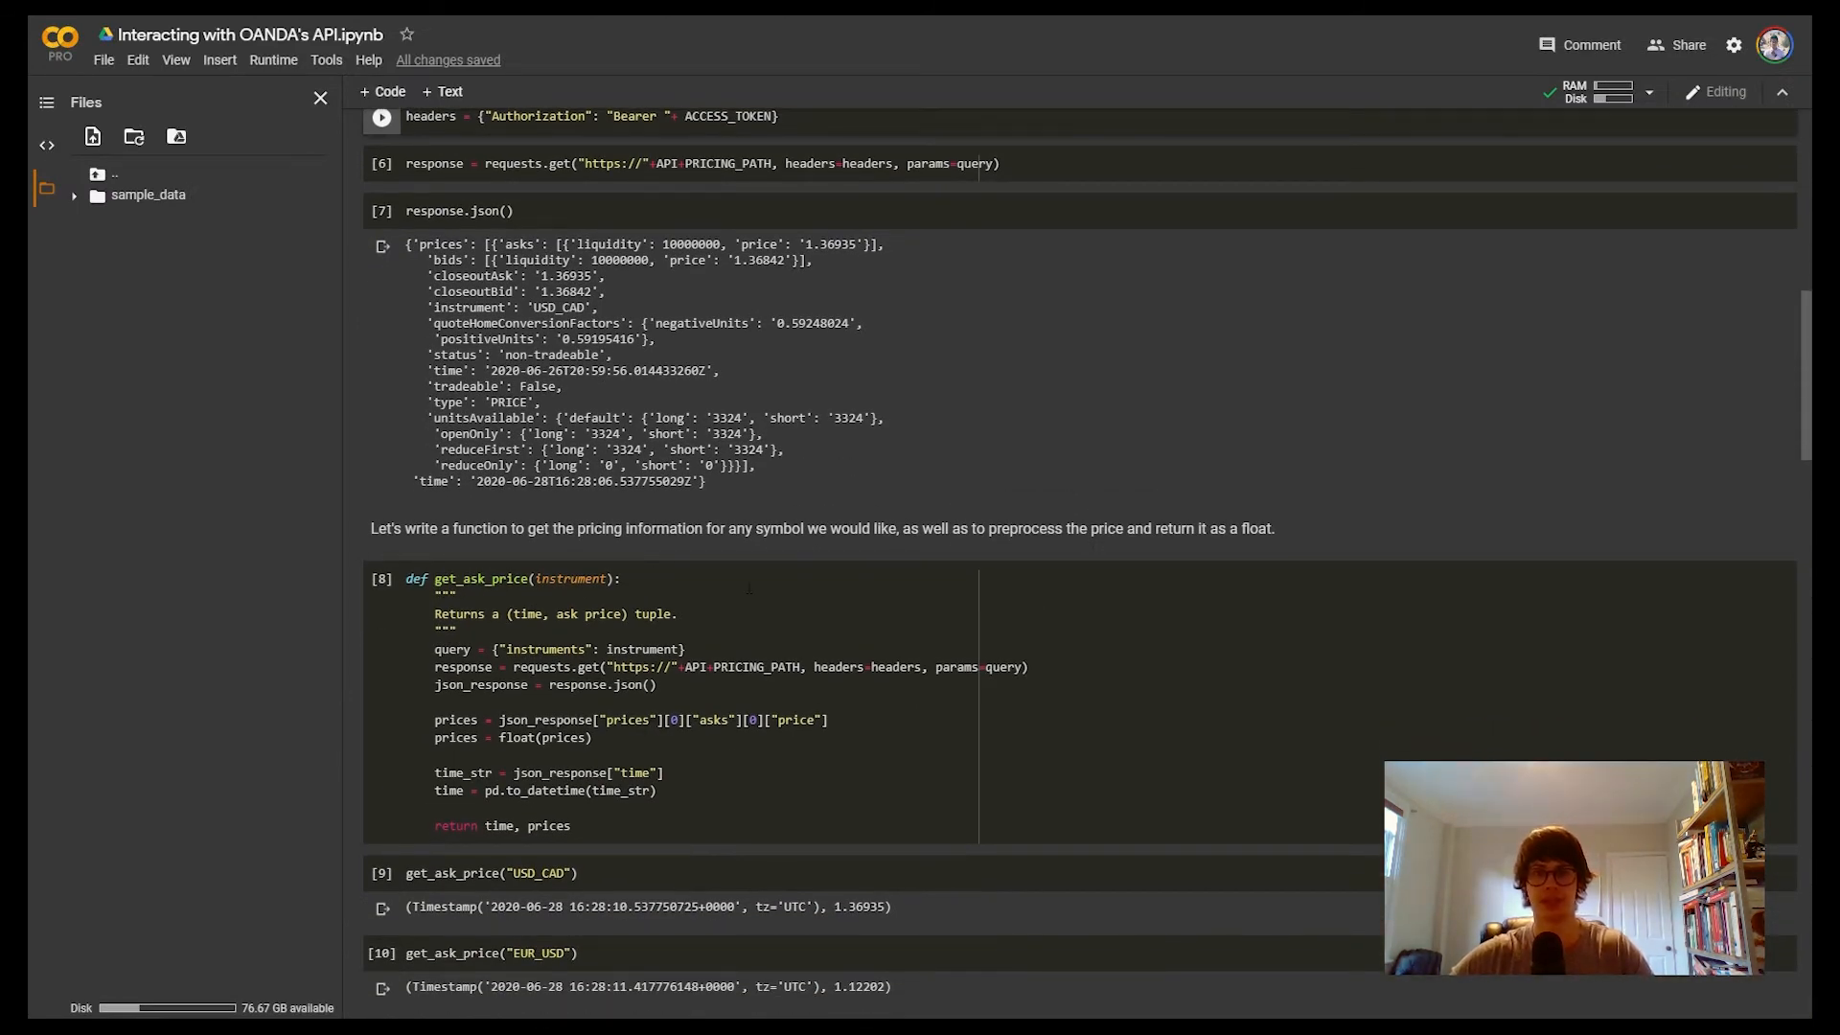
{"action": "scroll", "scroll_direction": "down", "scroll_amount": 3}
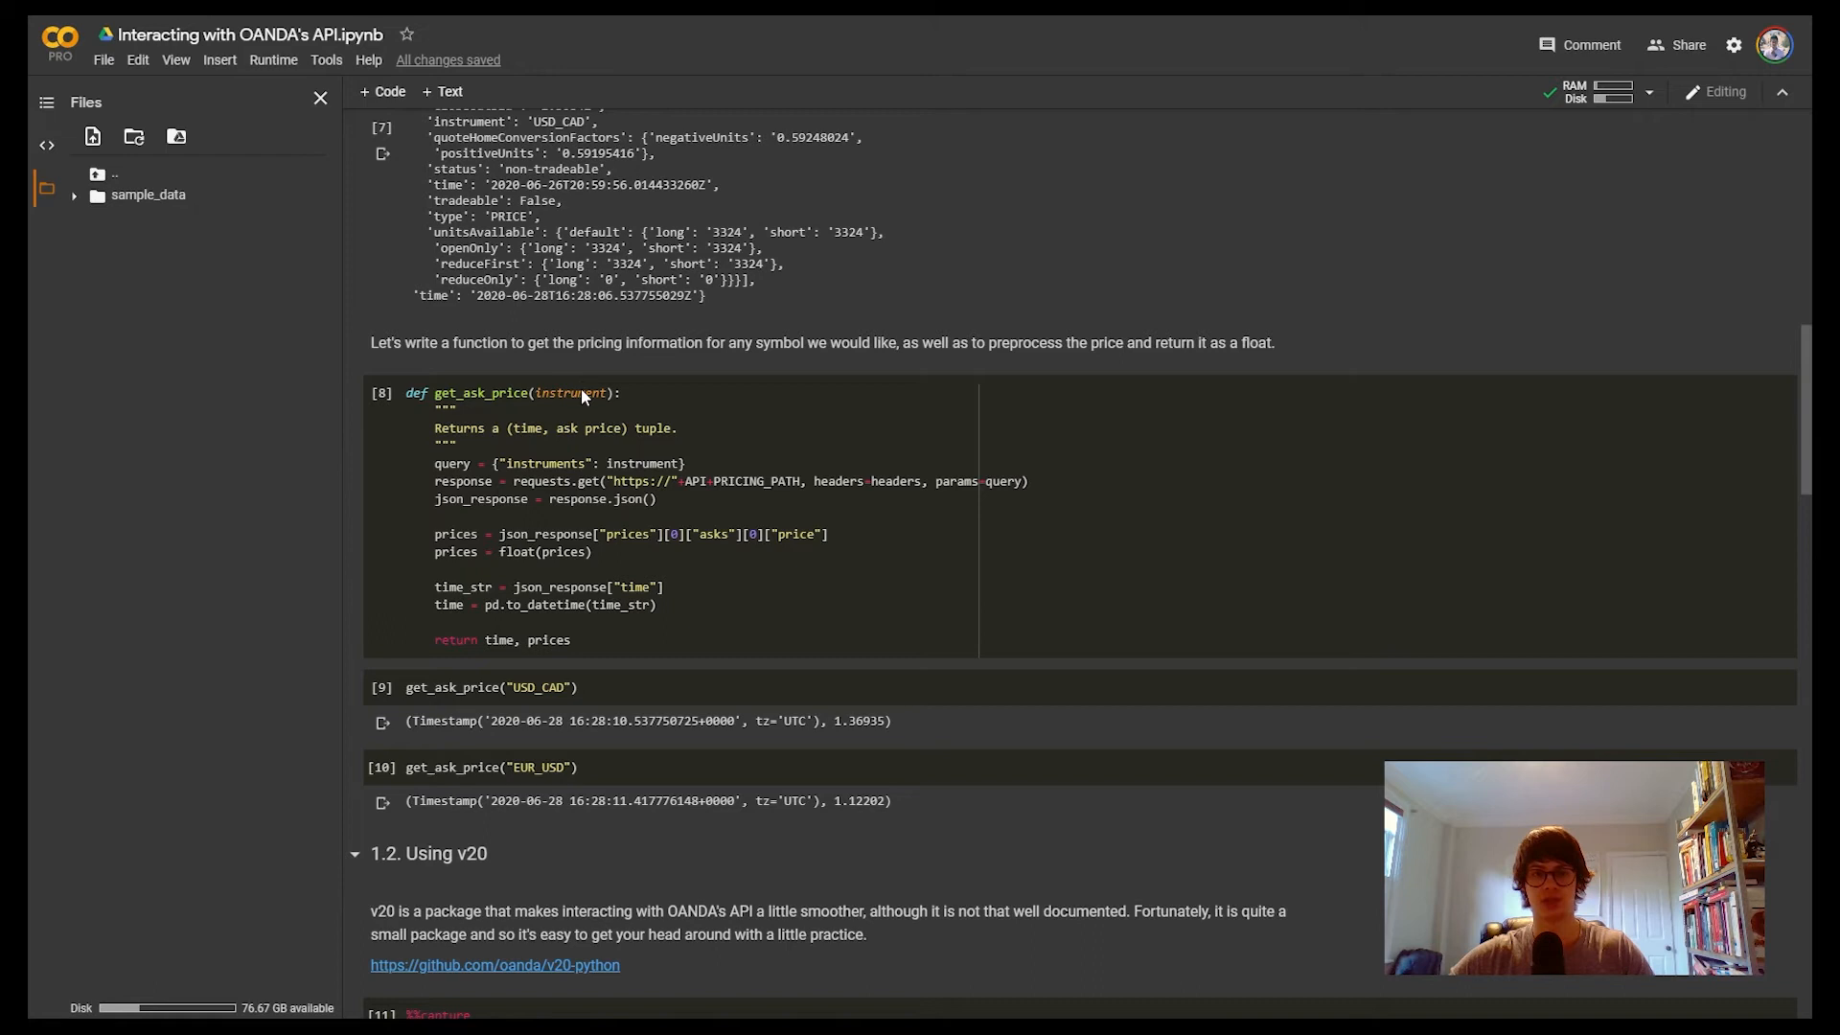
{"action": "left_click", "coordinate": [575, 391]}
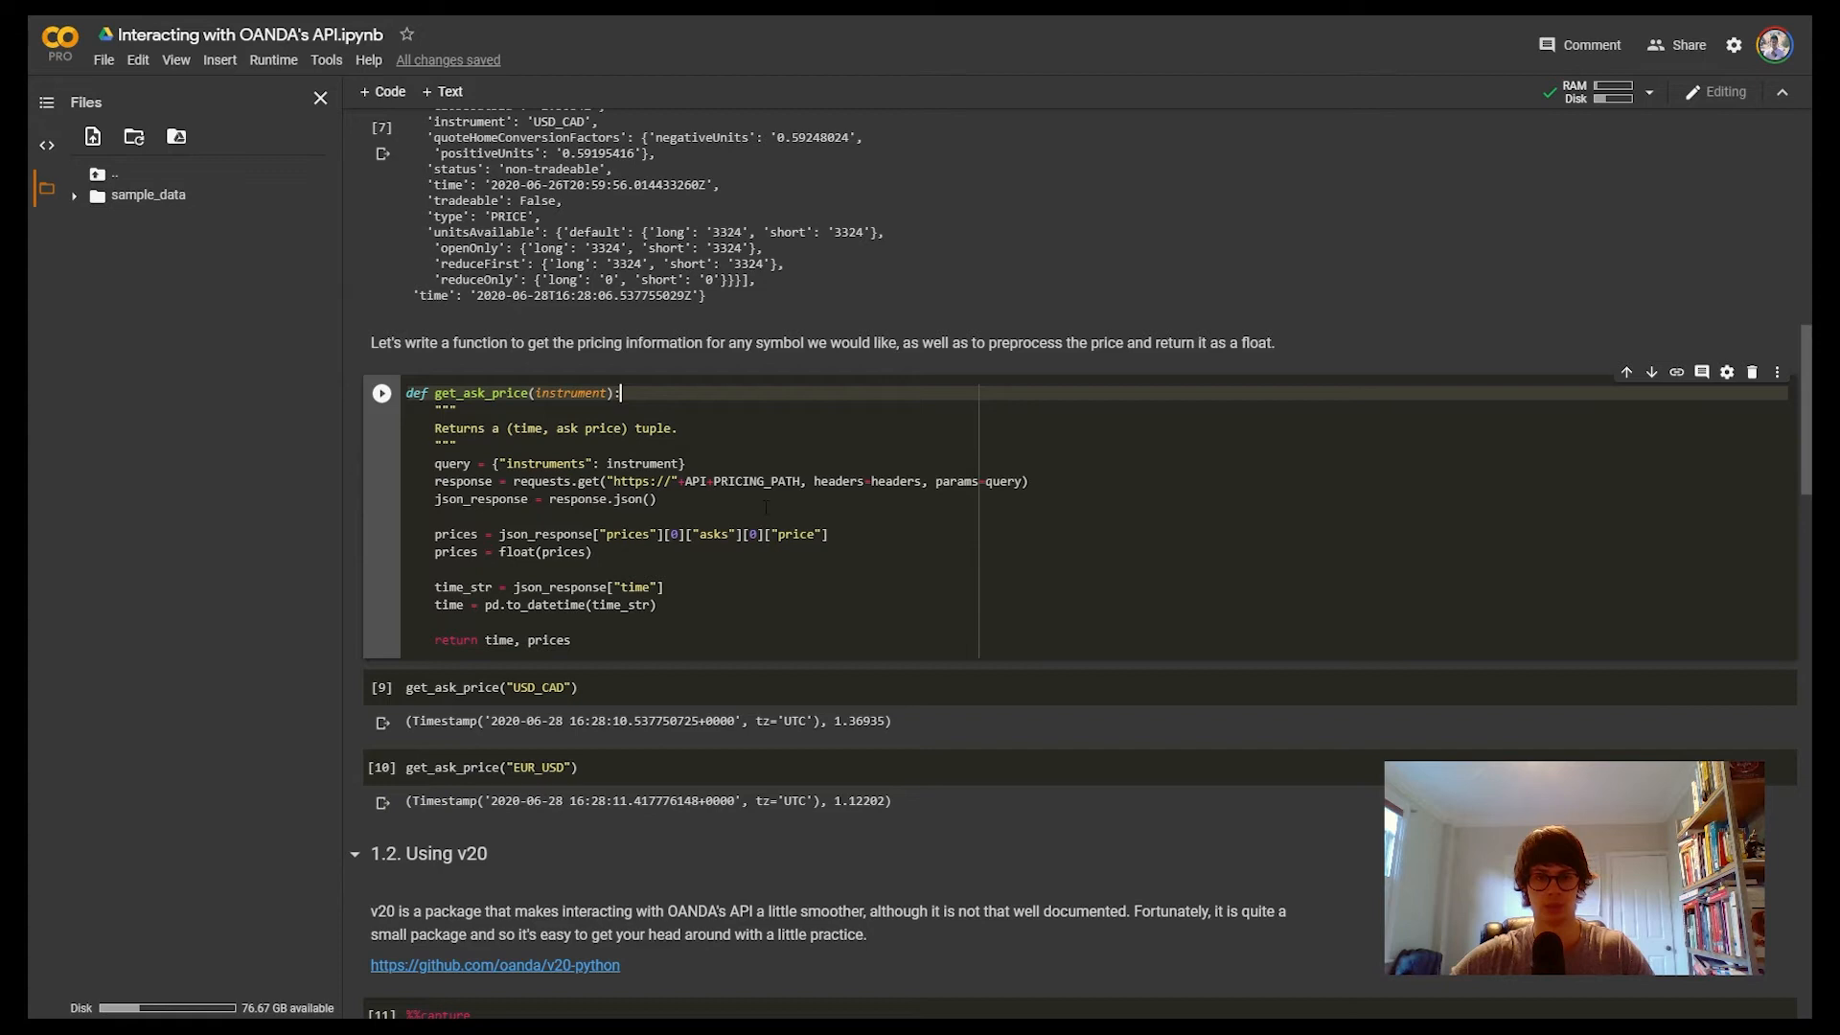
{"action": "scroll", "scroll_direction": "down", "scroll_amount": 3}
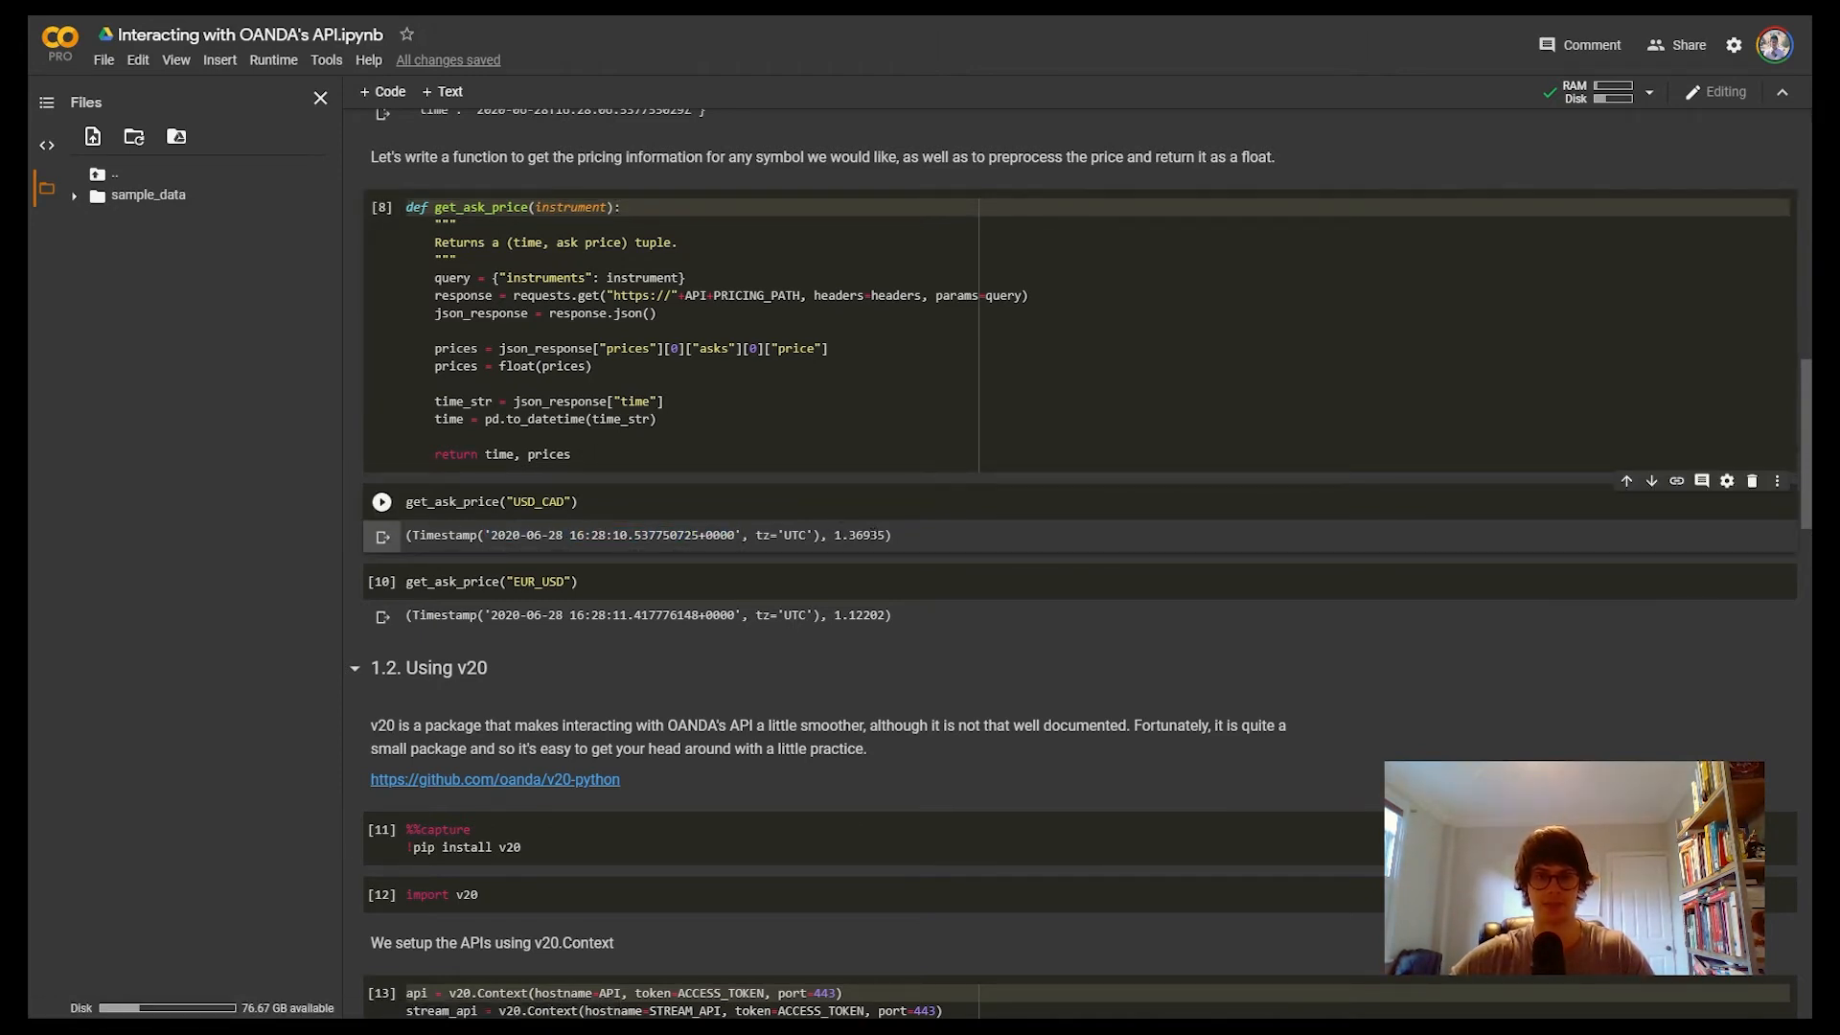
{"action": "scroll", "scroll_direction": "down", "scroll_amount": 3}
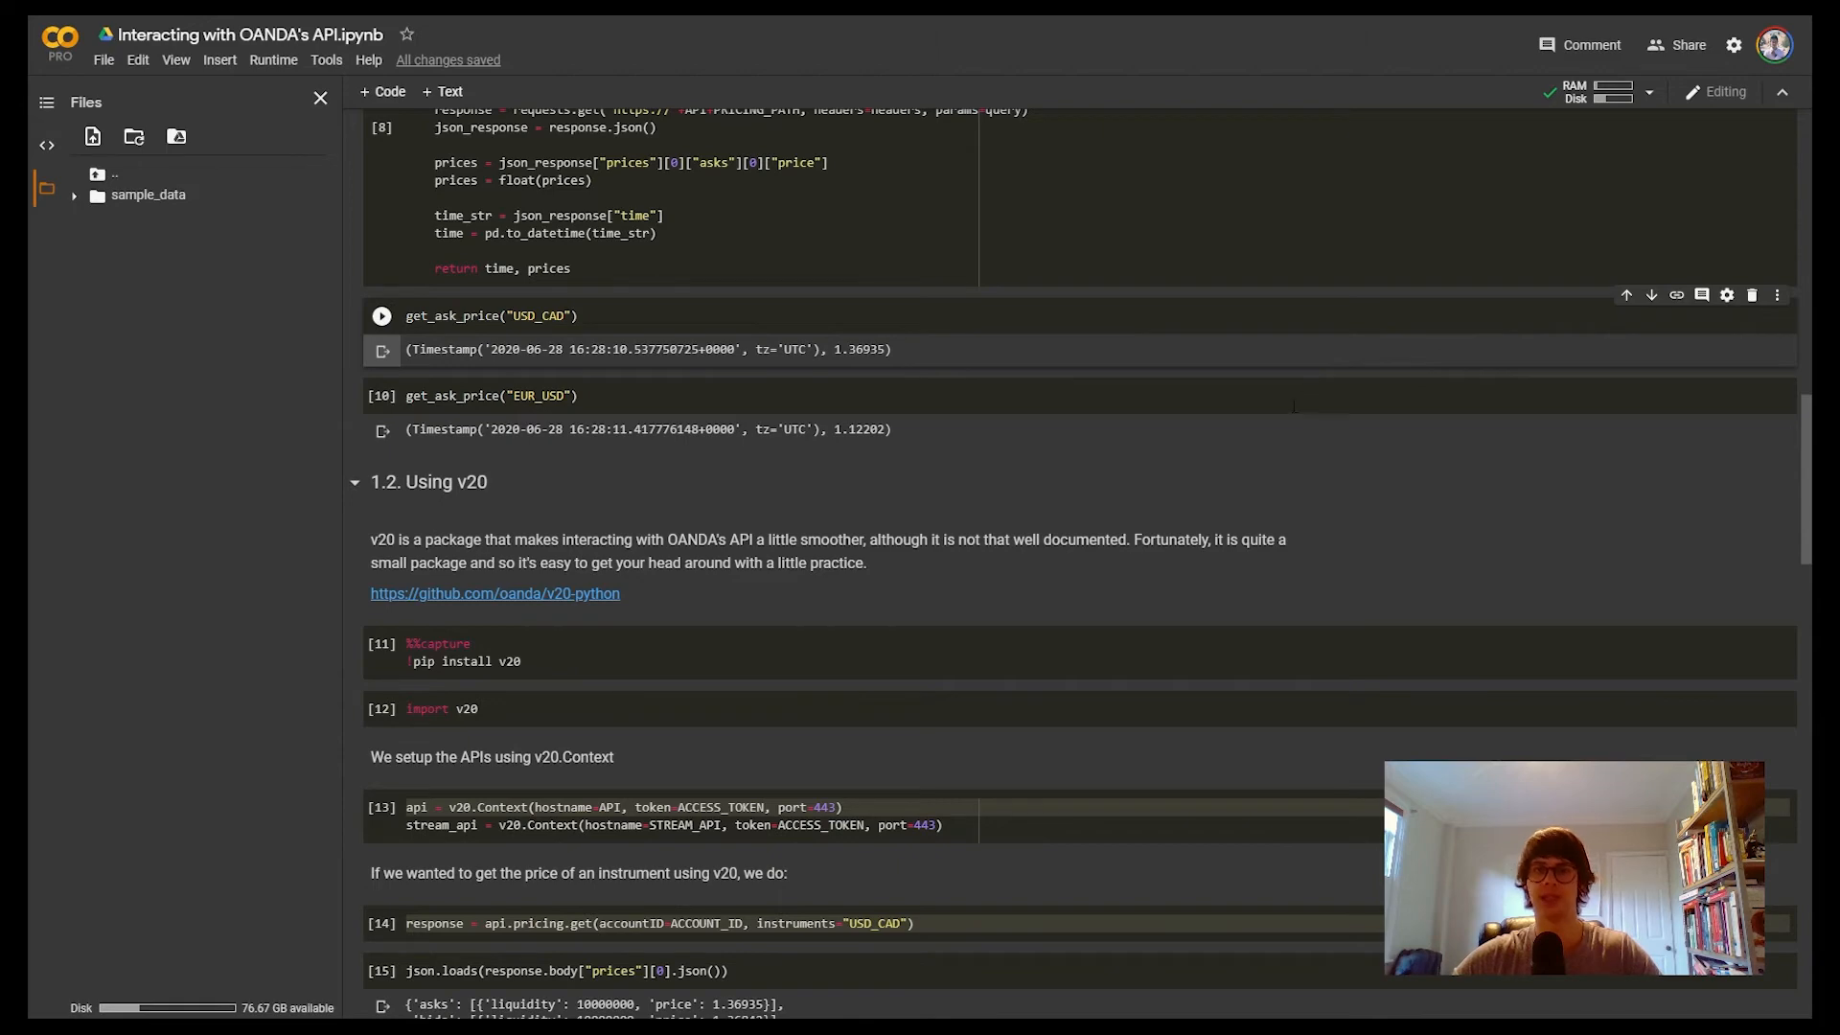
{"action": "mouse_move", "coordinate": [1385, 467]}
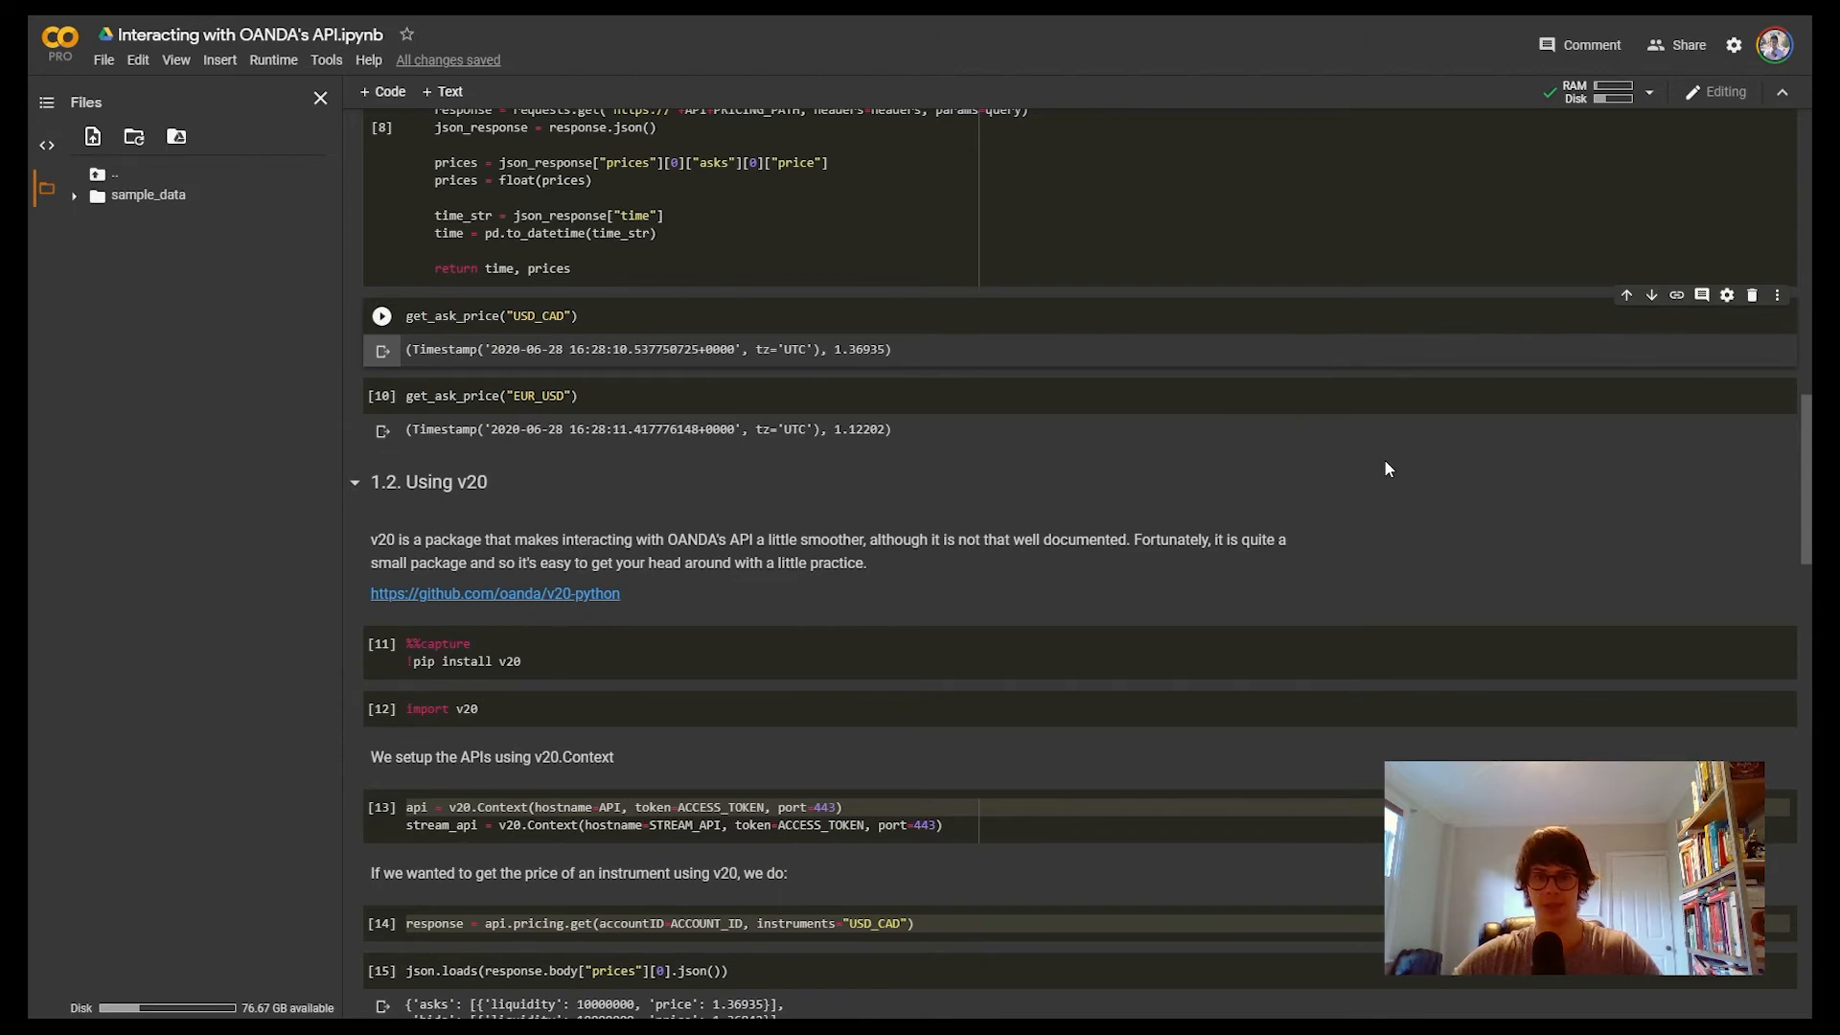
{"action": "scroll", "scroll_direction": "down", "scroll_amount": 3}
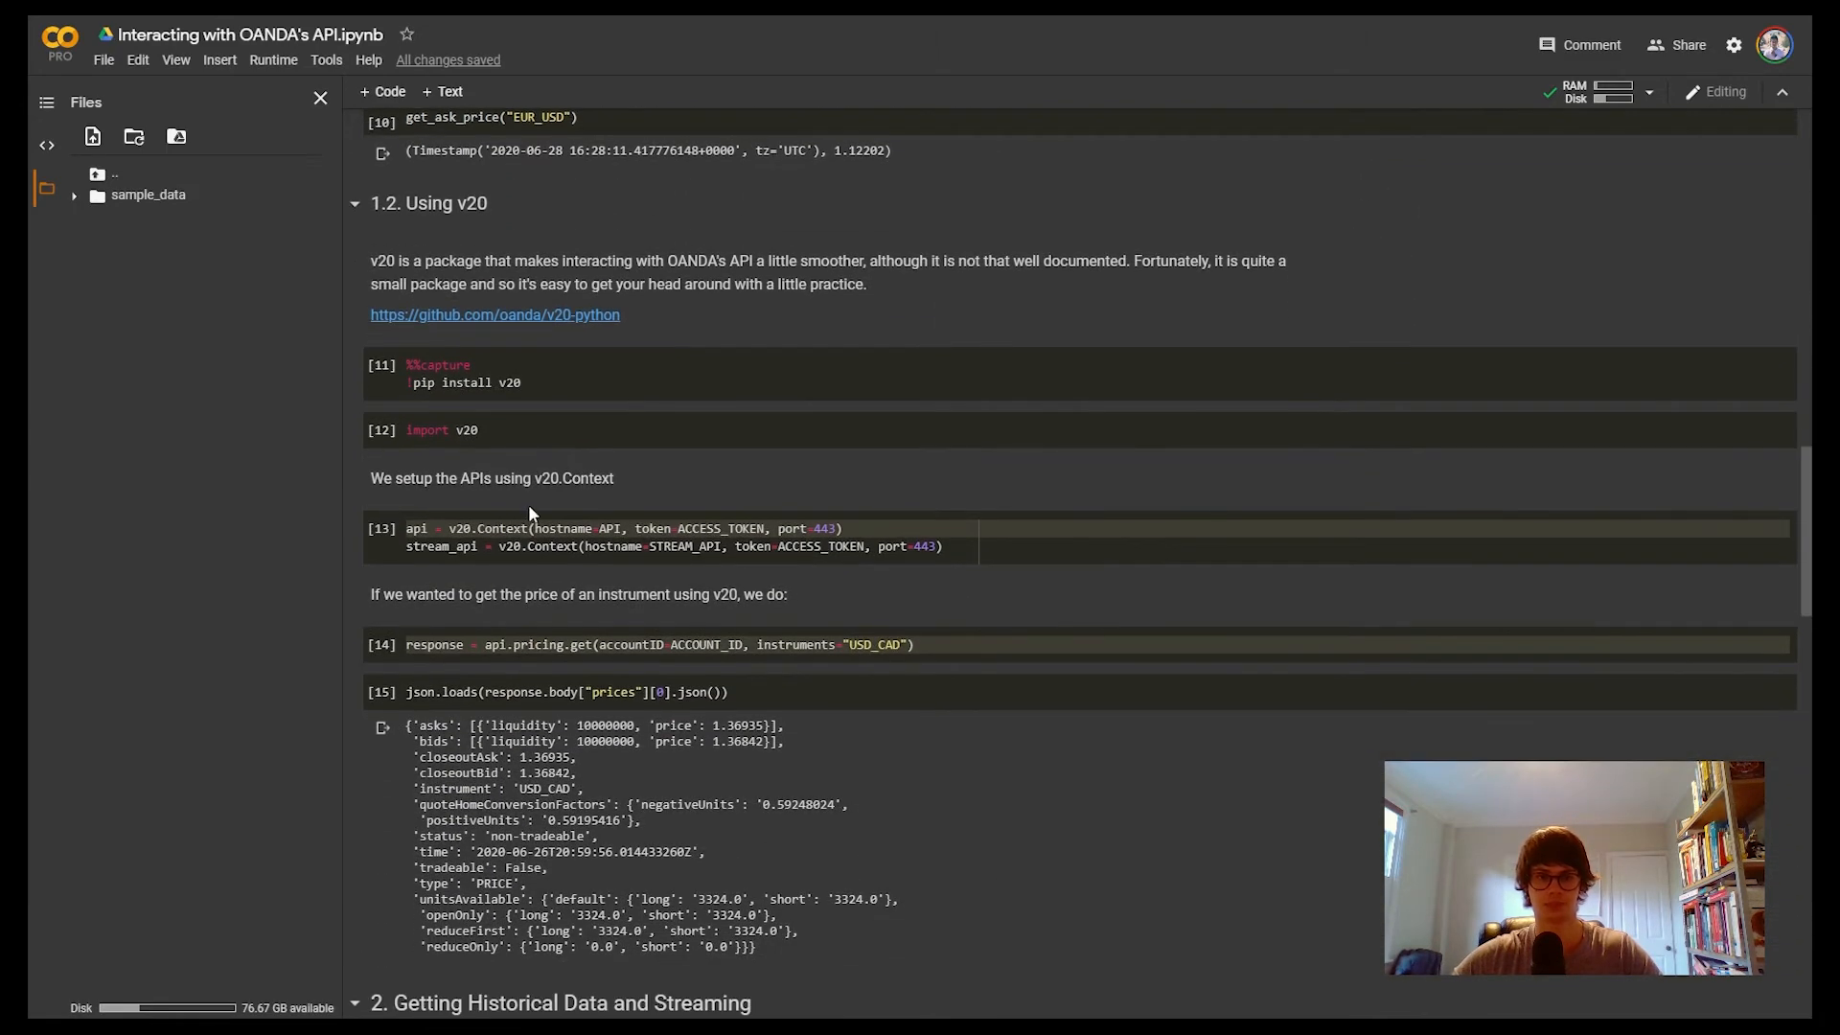
{"action": "mouse_move", "coordinate": [719, 479]}
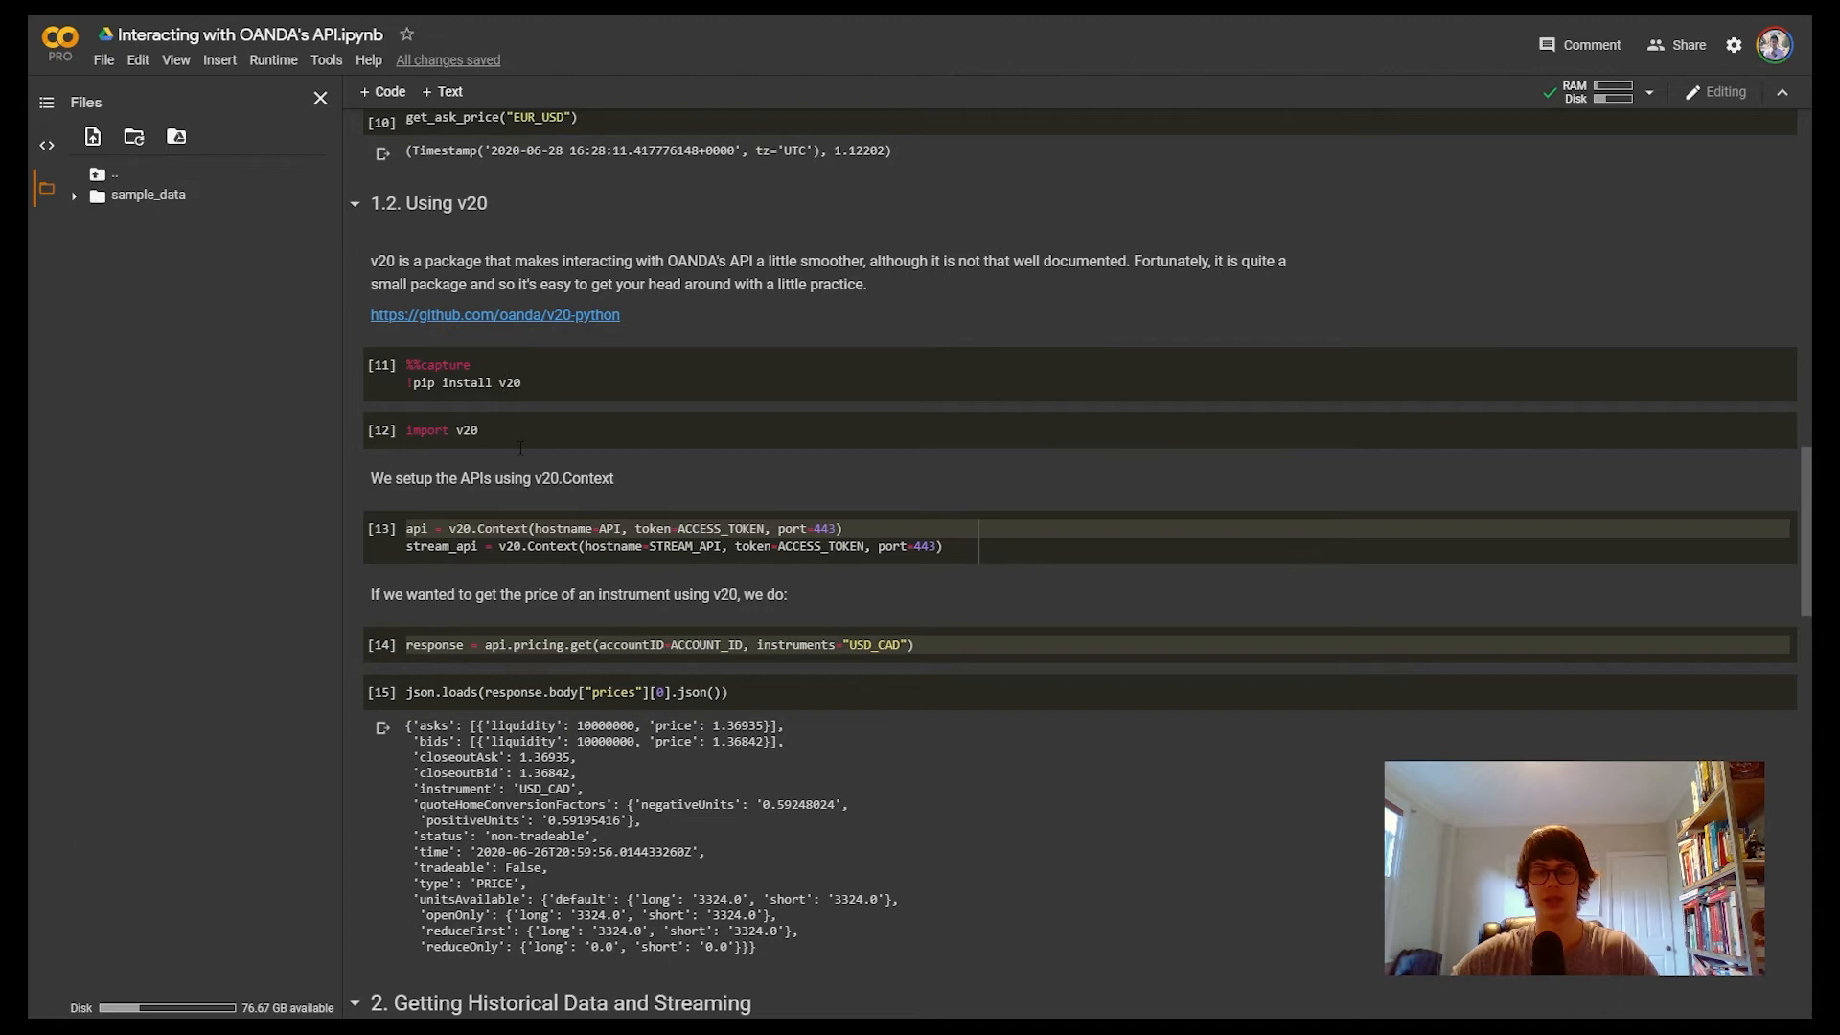
{"action": "scroll", "scroll_direction": "down", "scroll_amount": 3}
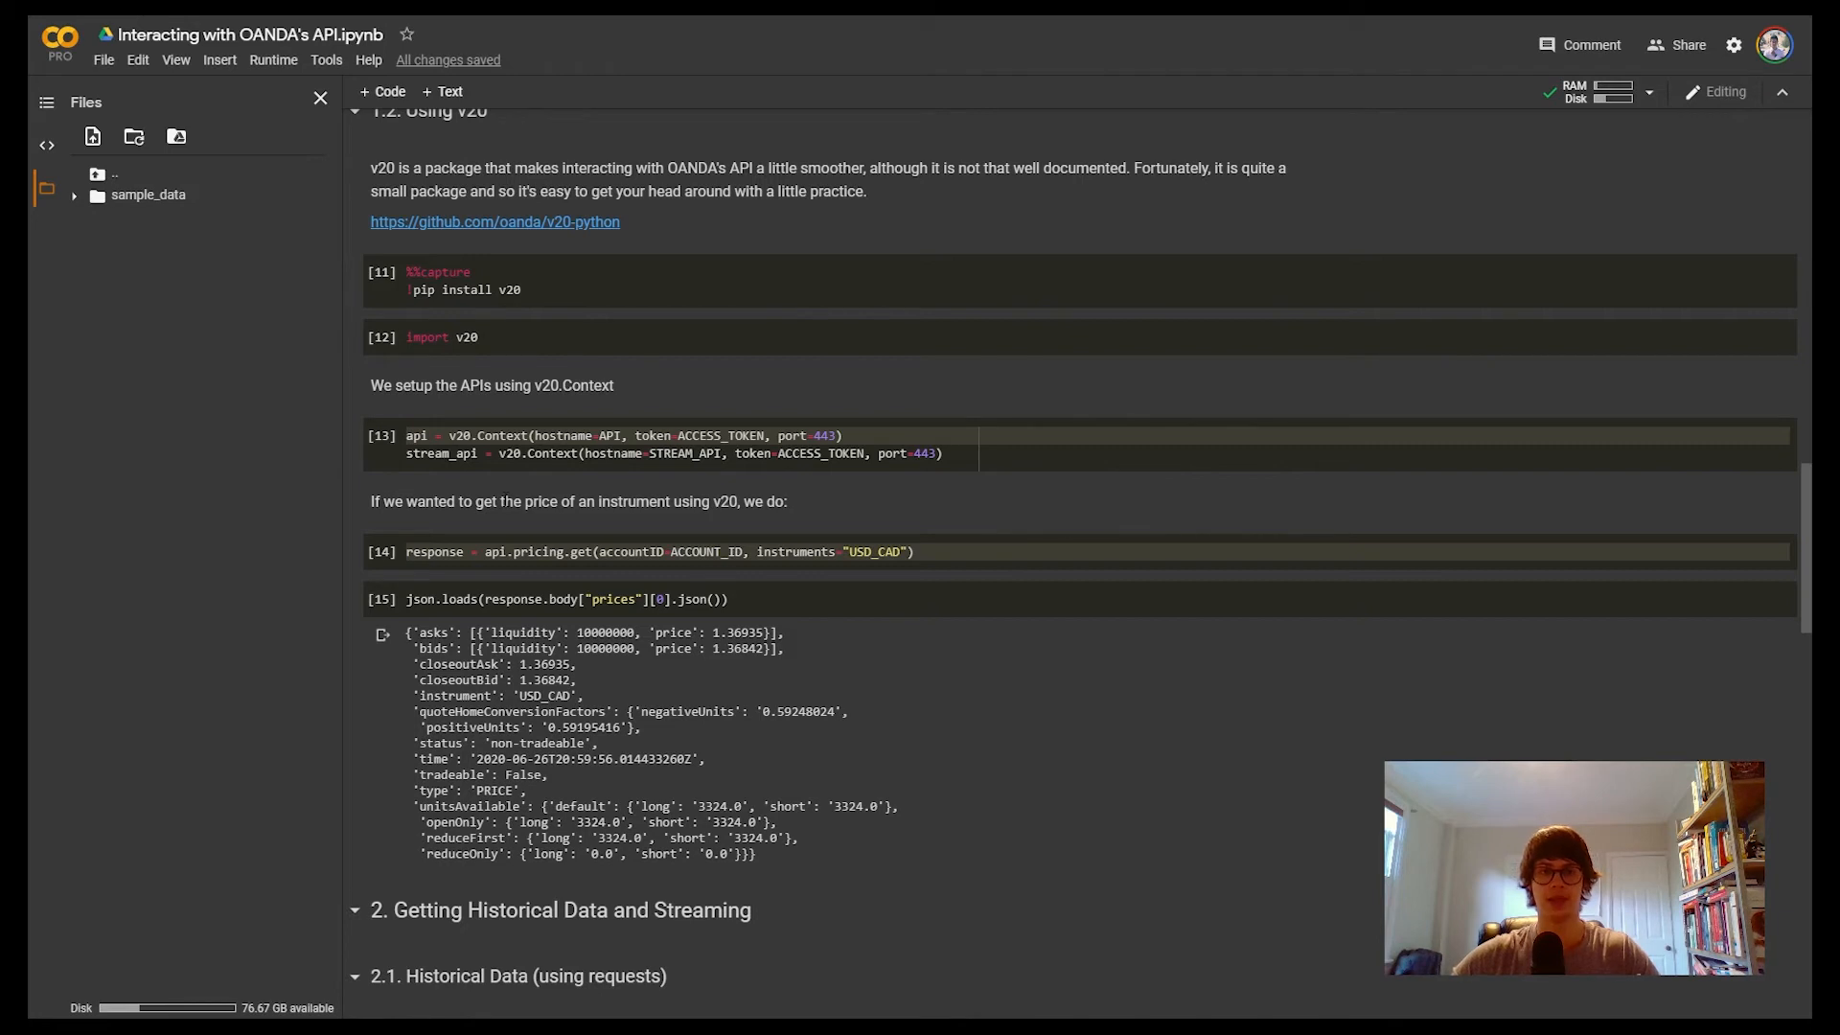
{"action": "mouse_move", "coordinate": [481, 493]}
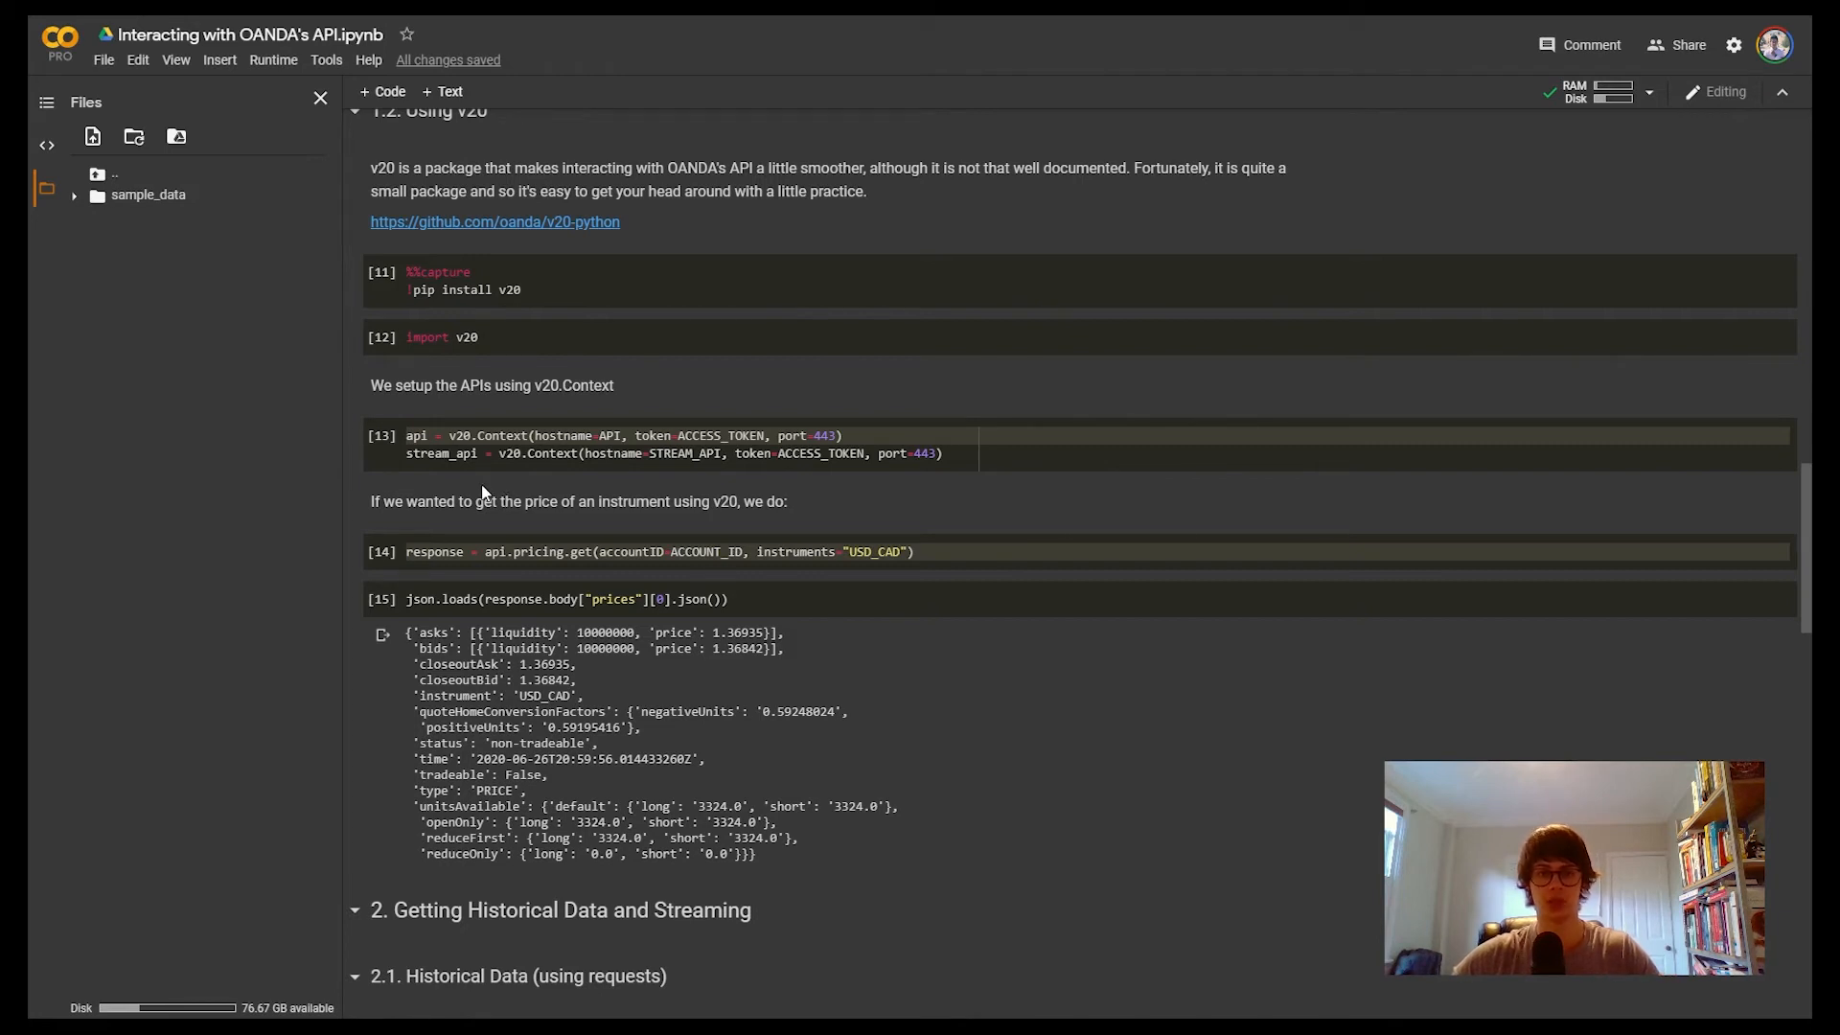
{"action": "mouse_move", "coordinate": [607, 431]}
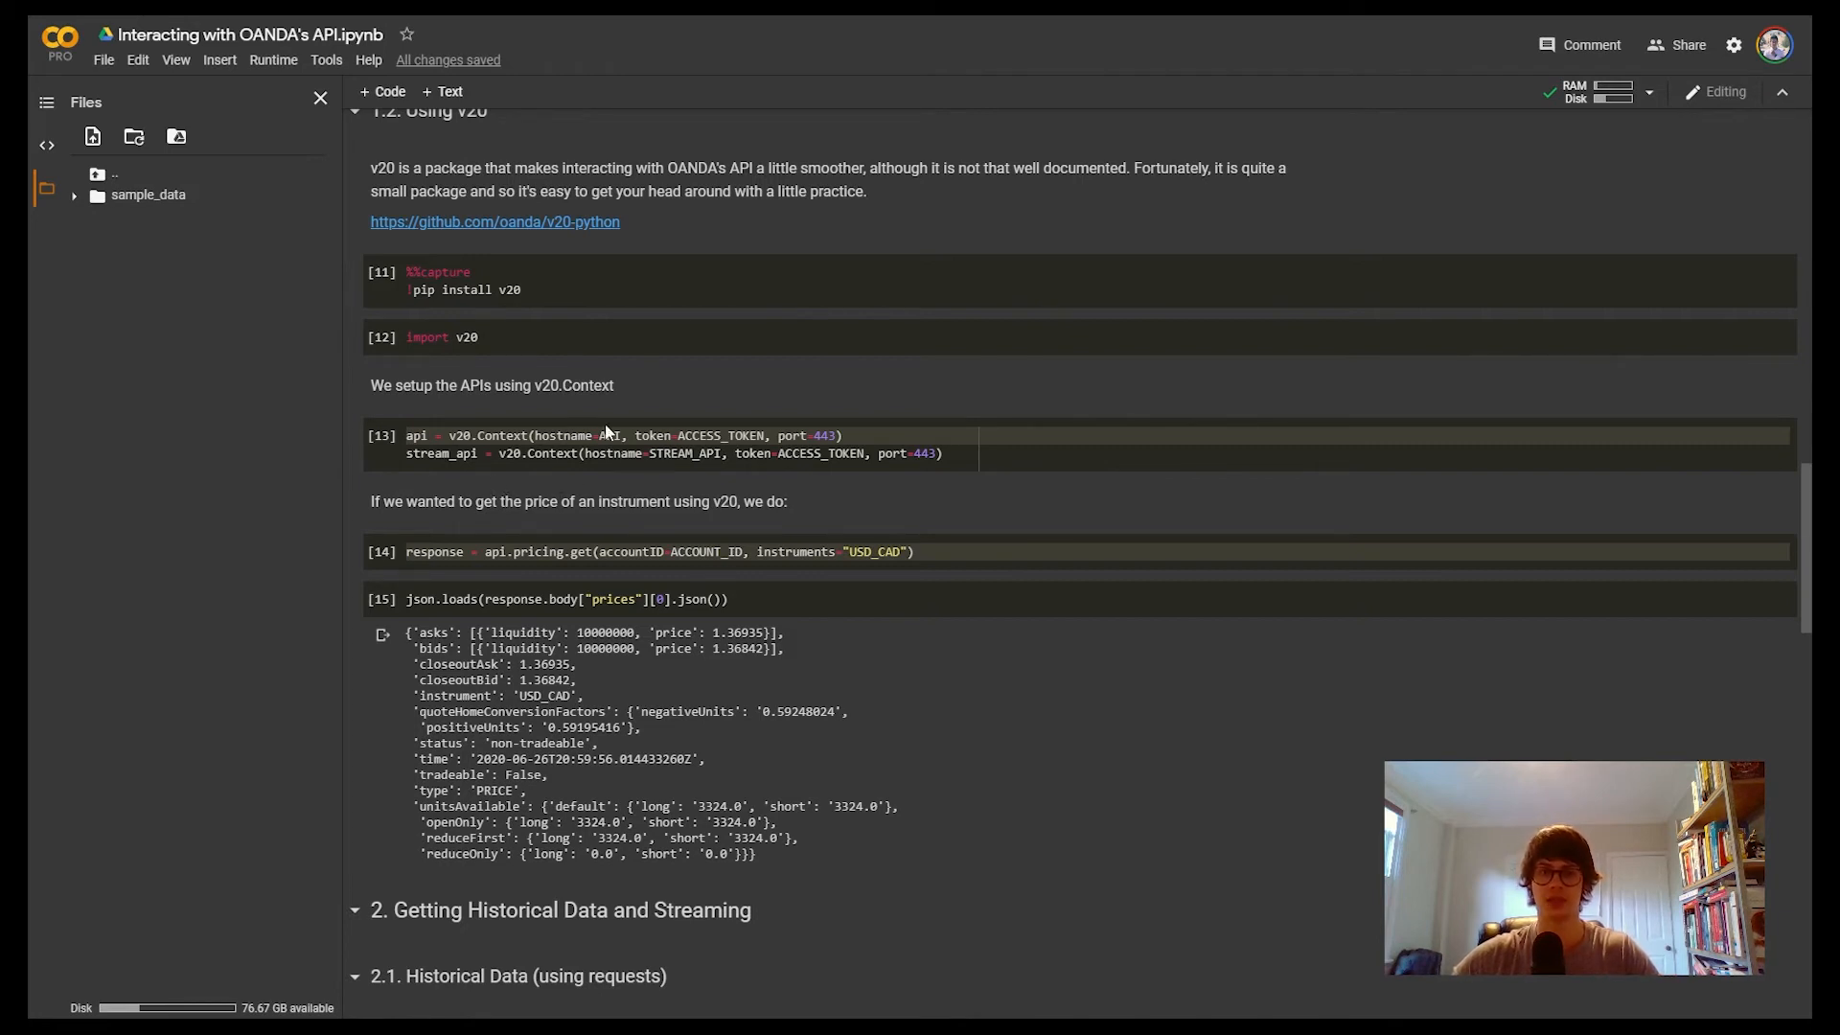
{"action": "mouse_move", "coordinate": [761, 419]}
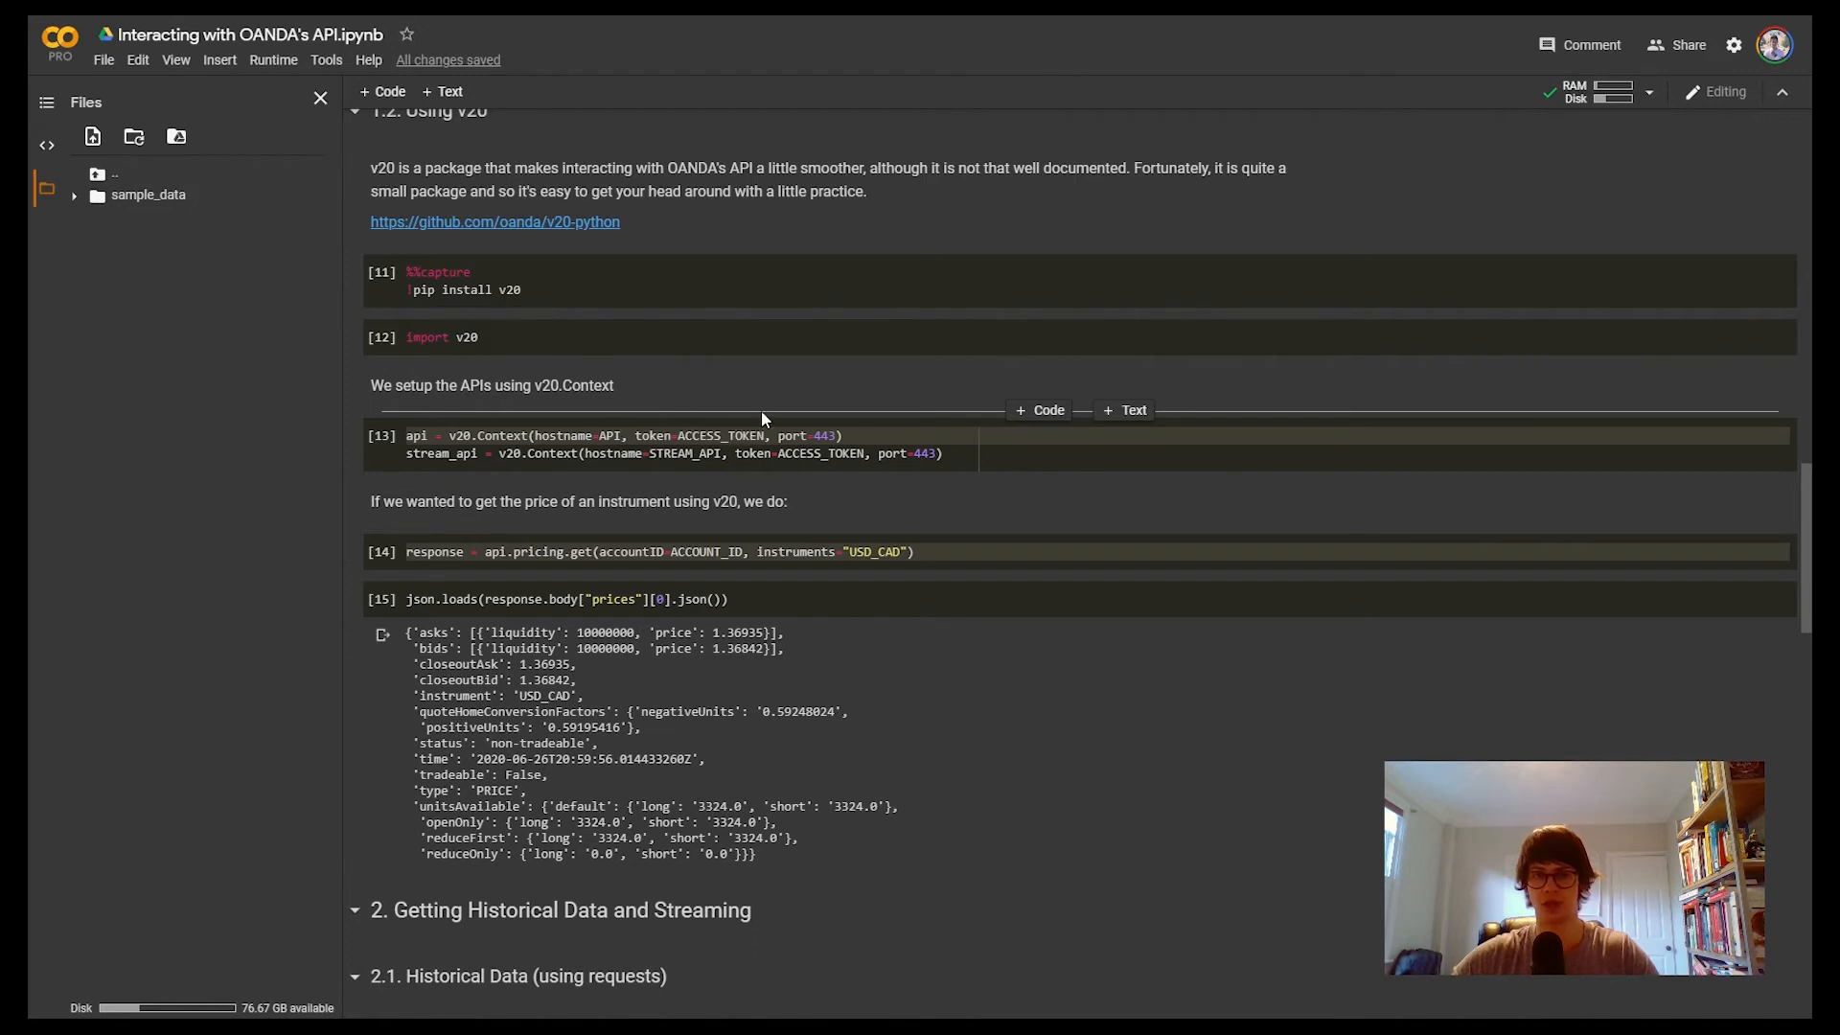
{"action": "mouse_move", "coordinate": [823, 418]}
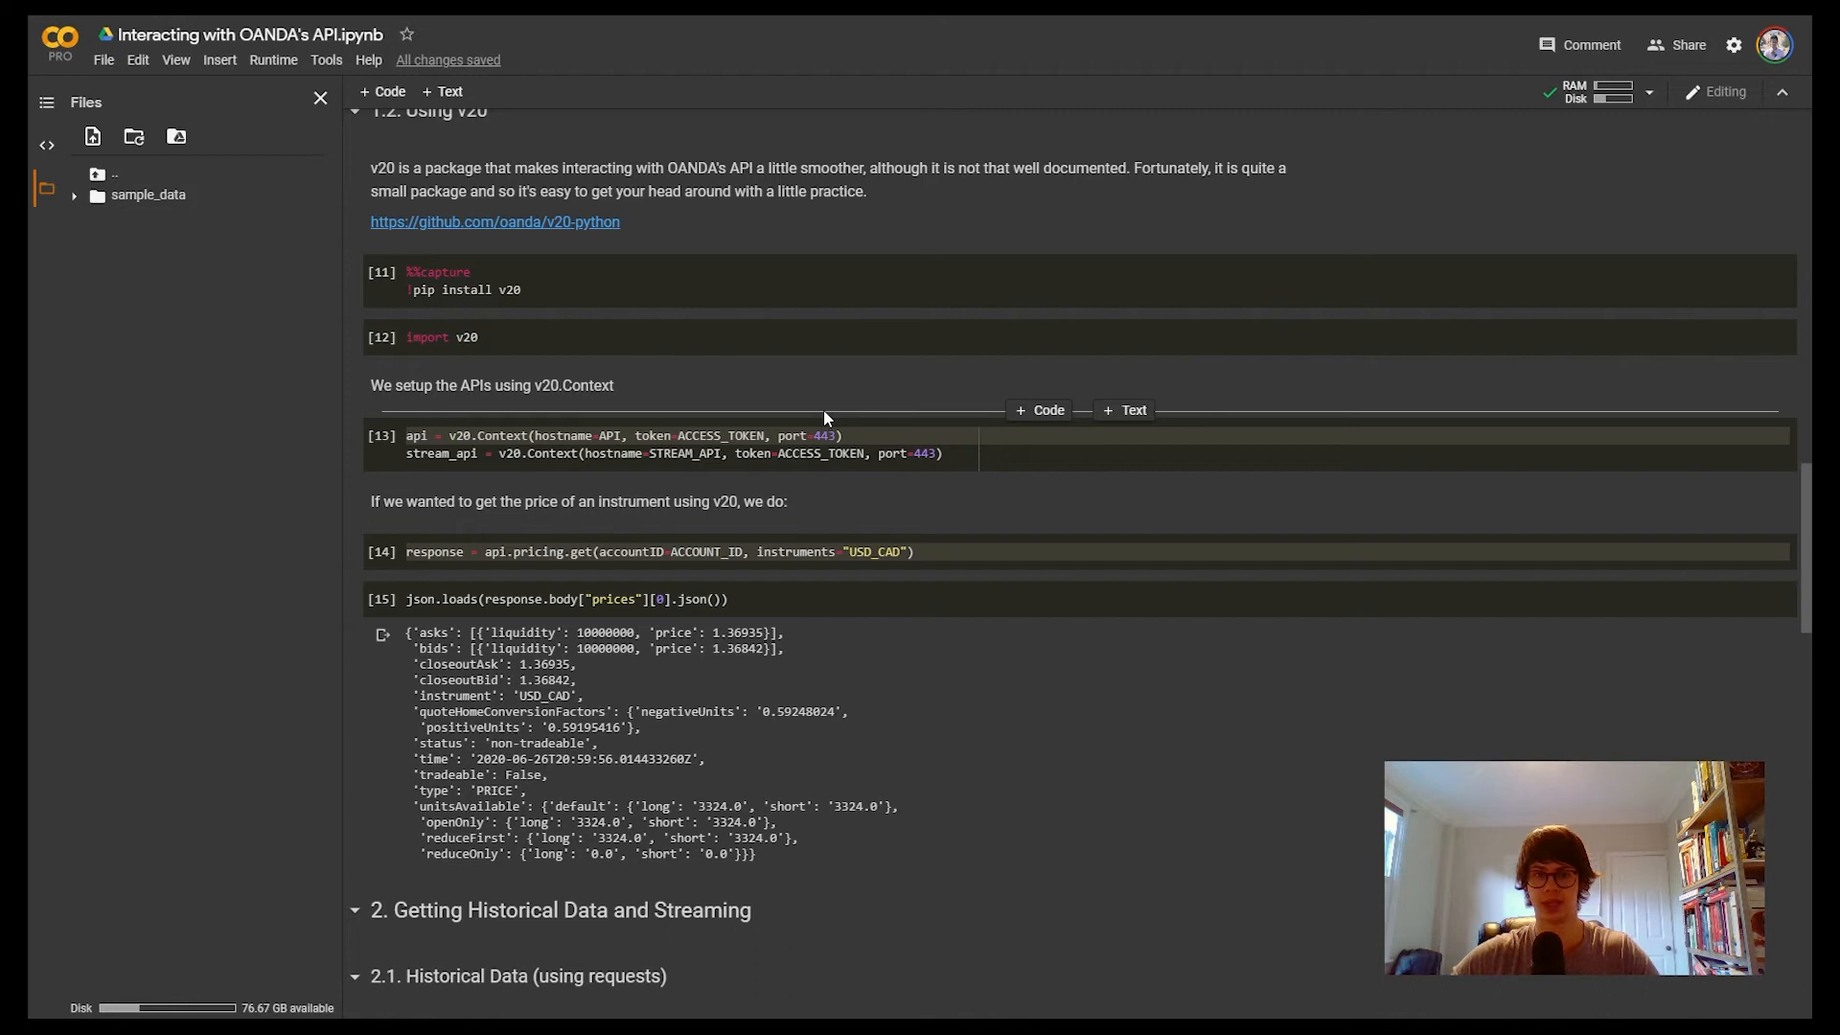
{"action": "mouse_move", "coordinate": [625, 489]}
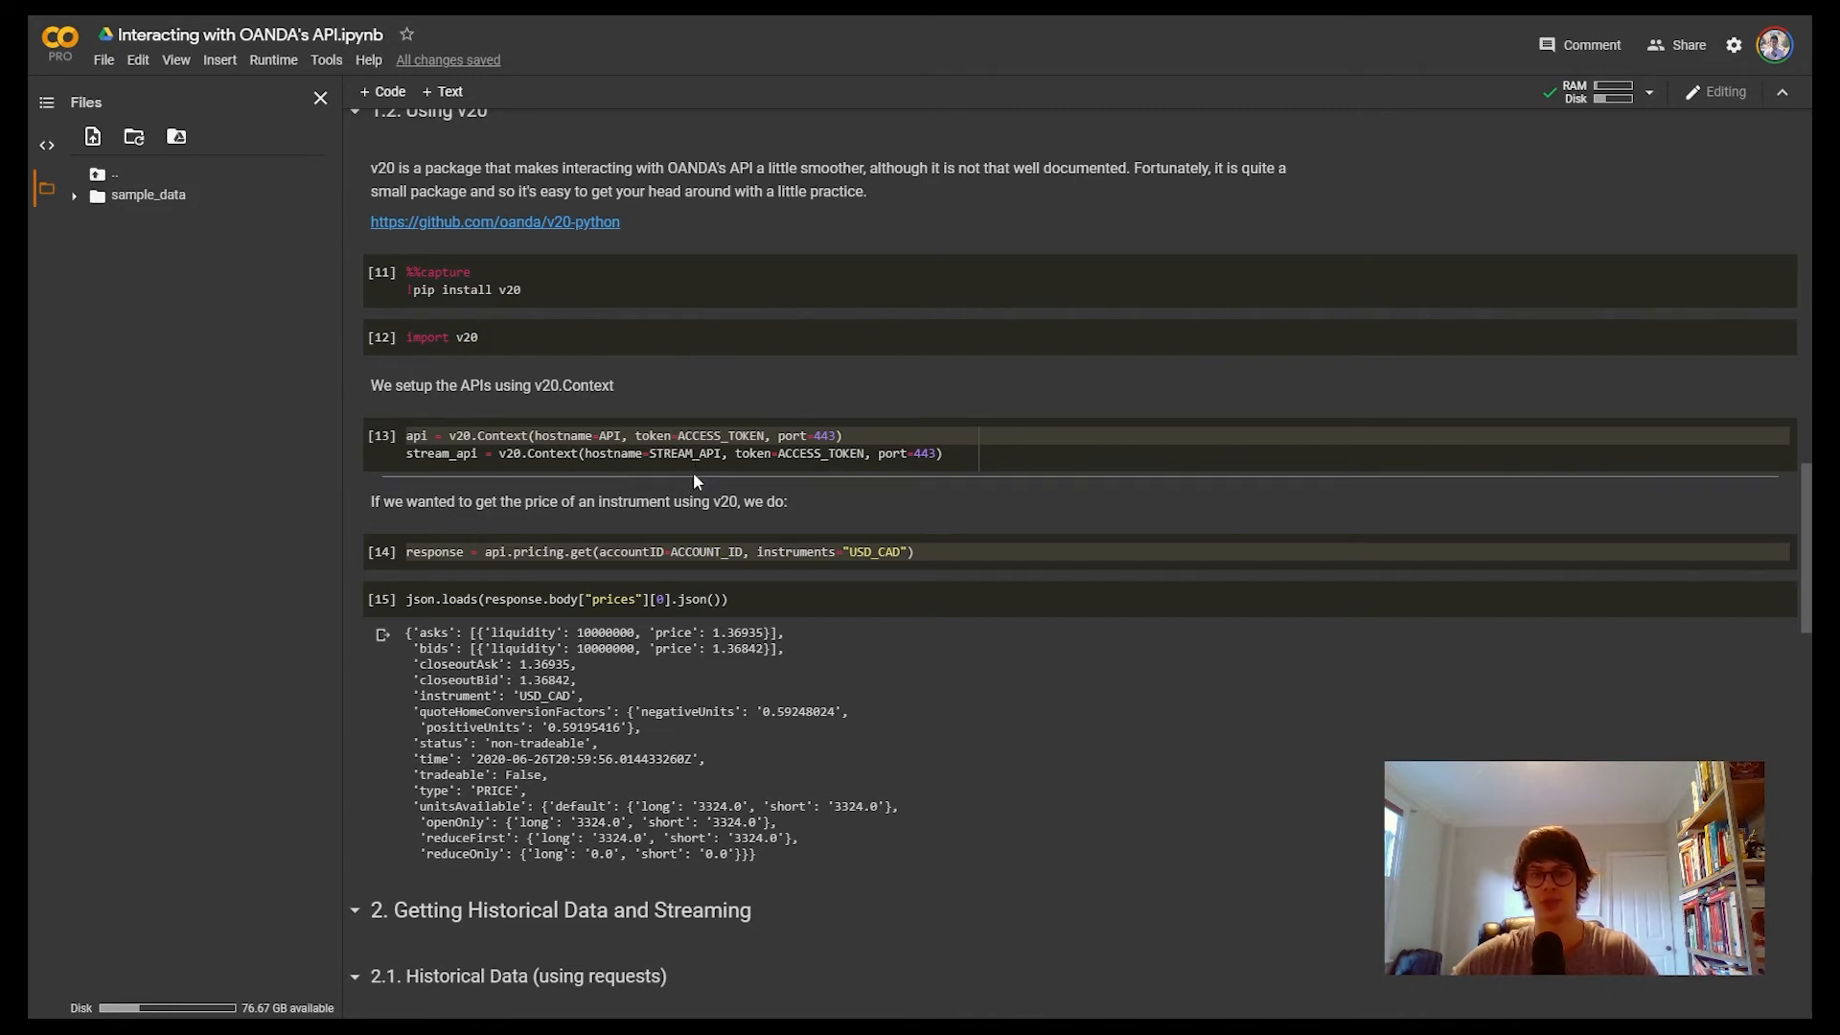
{"action": "mouse_move", "coordinate": [845, 479]}
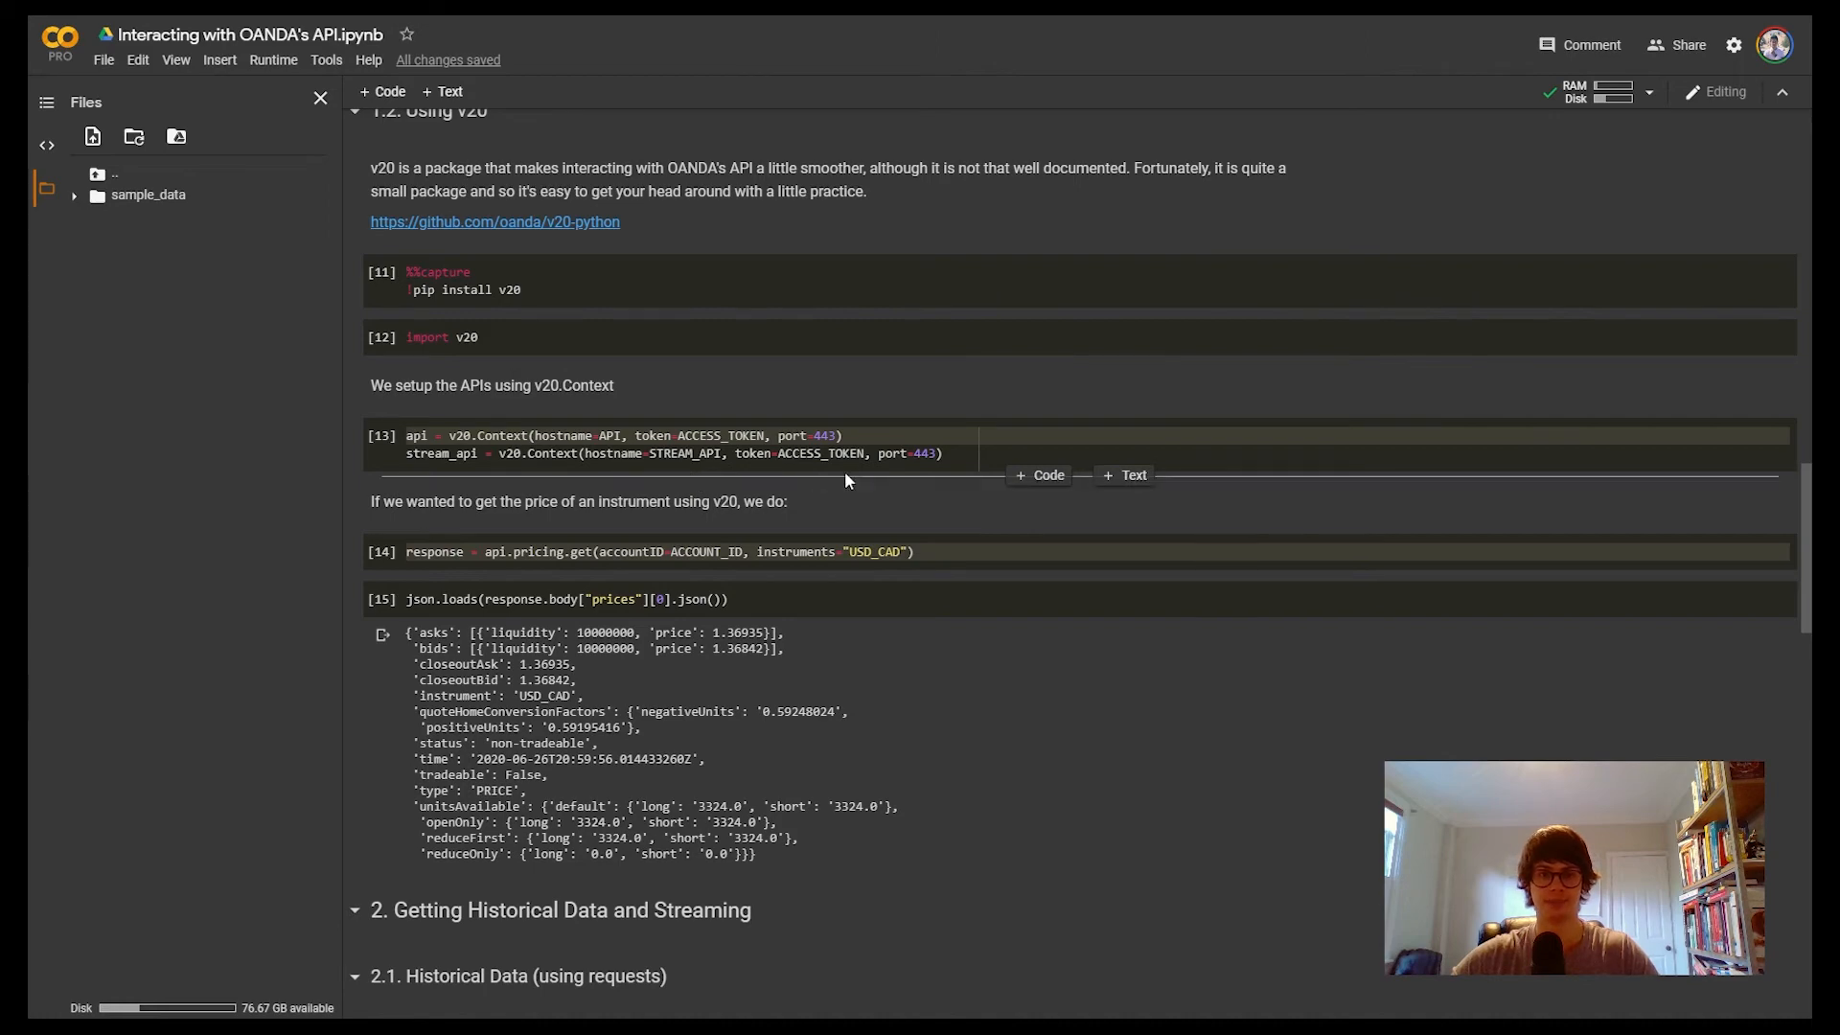
{"action": "scroll", "scroll_direction": "down", "scroll_amount": 3}
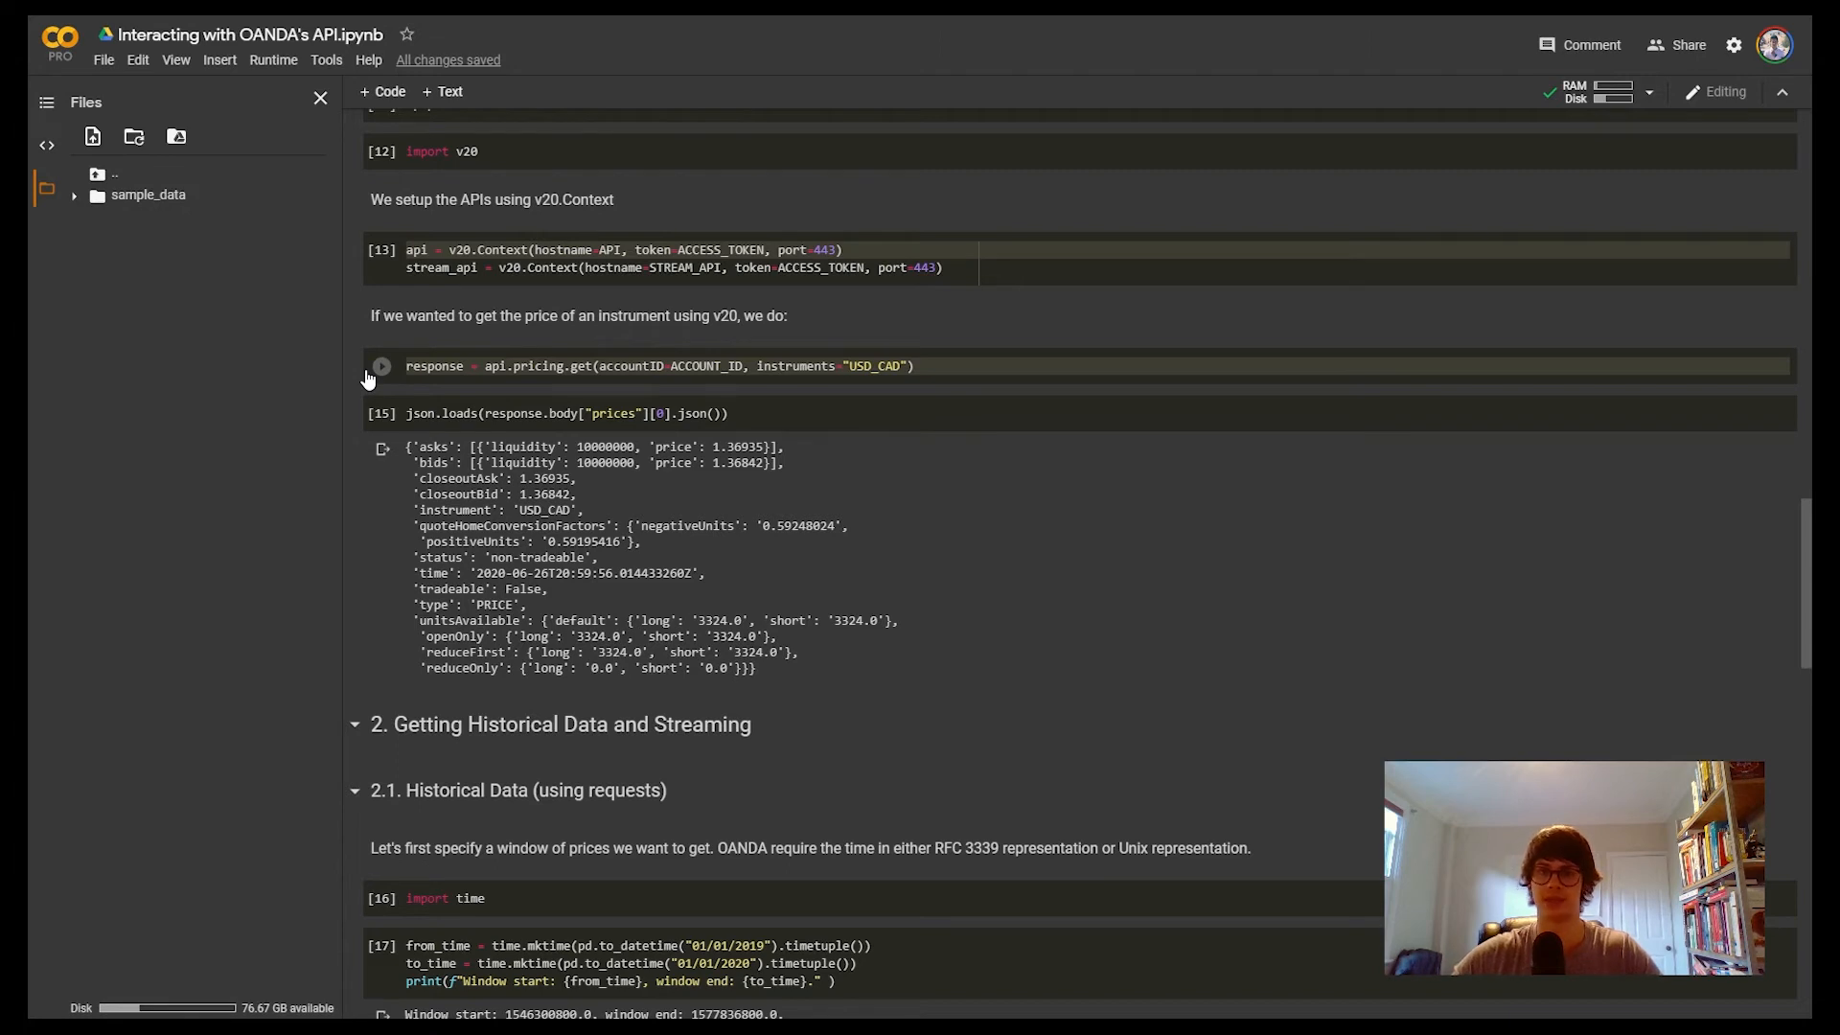
{"action": "mouse_move", "coordinate": [886, 357]}
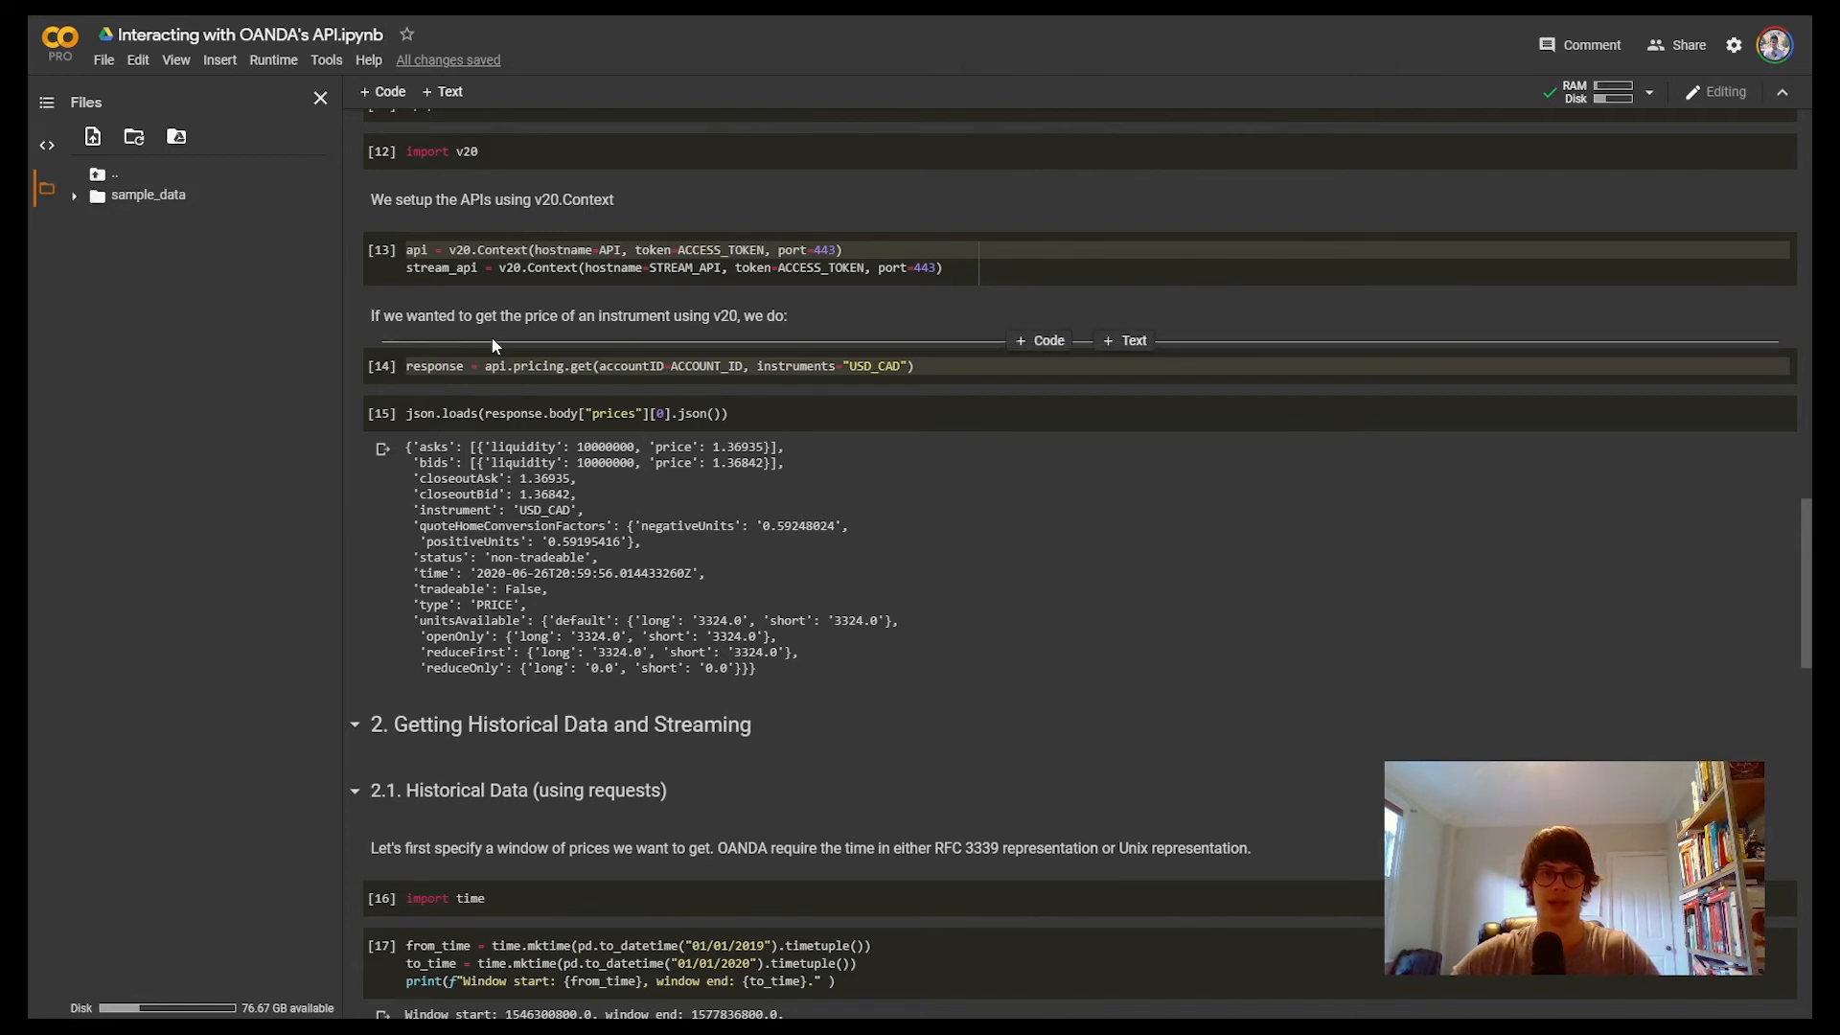
{"action": "scroll", "scroll_direction": "down", "scroll_amount": 3}
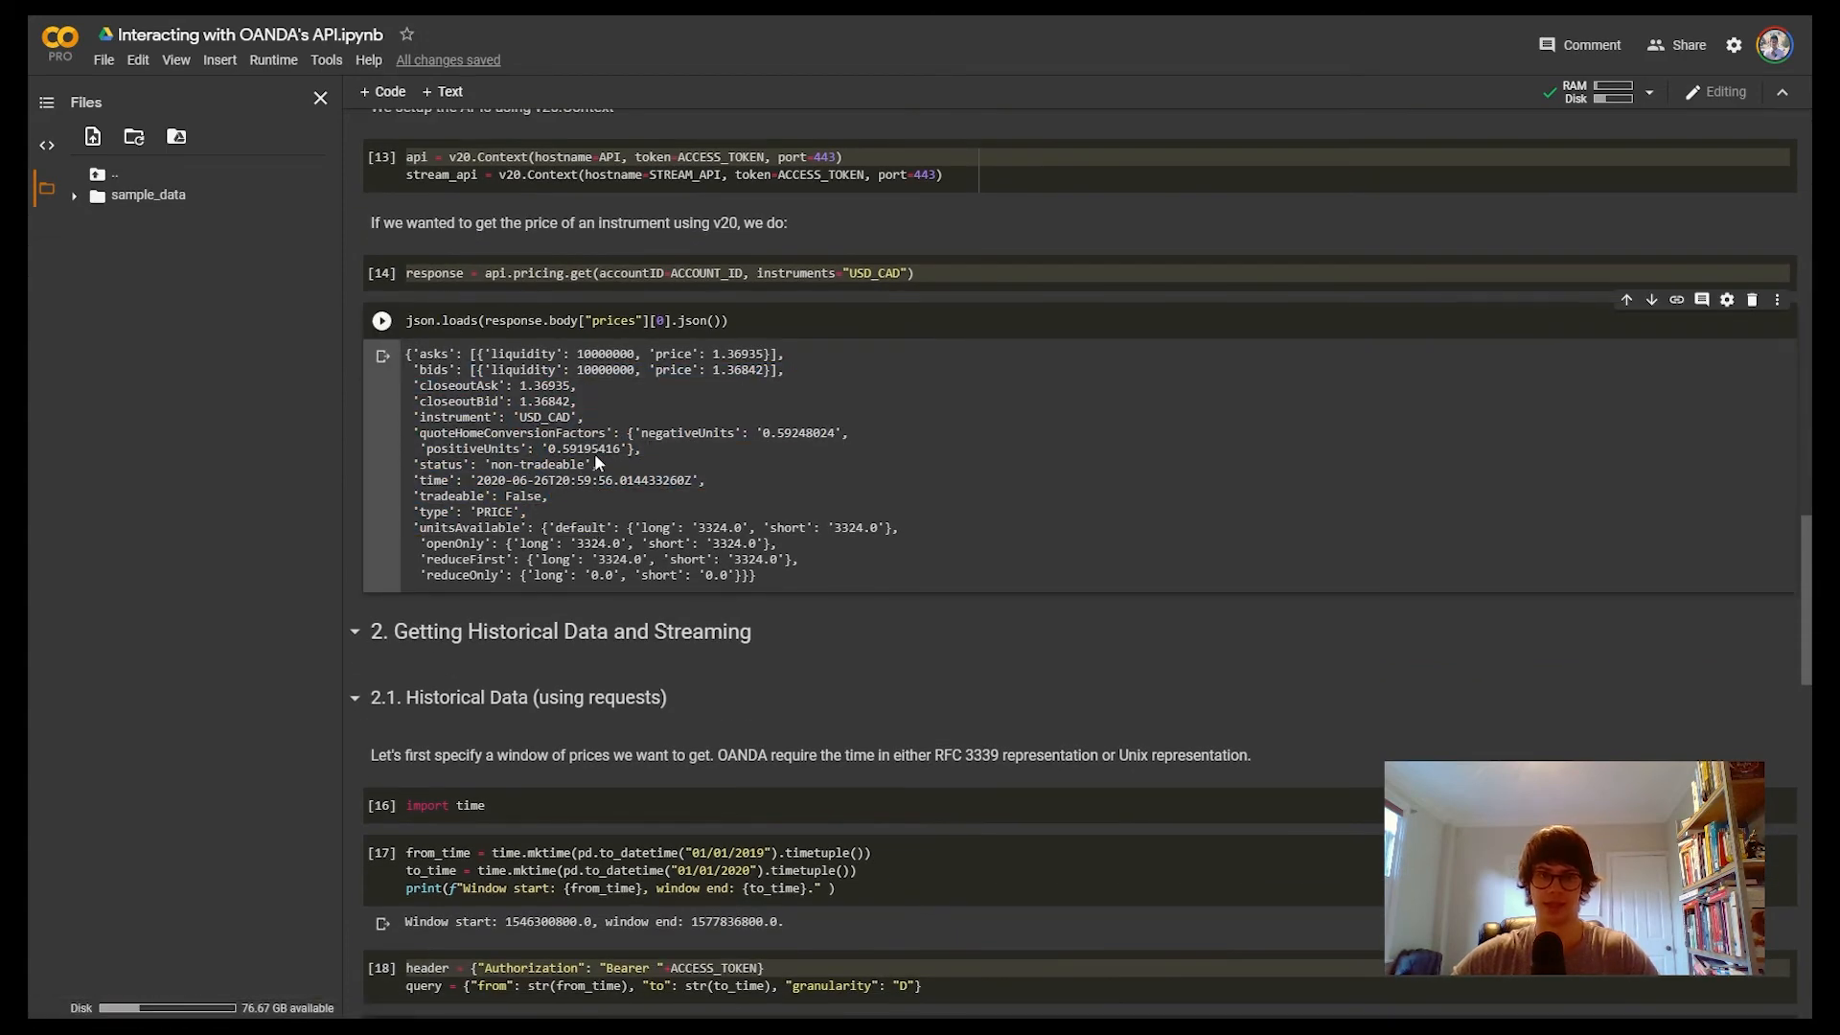
{"action": "scroll", "scroll_direction": "down", "scroll_amount": 3}
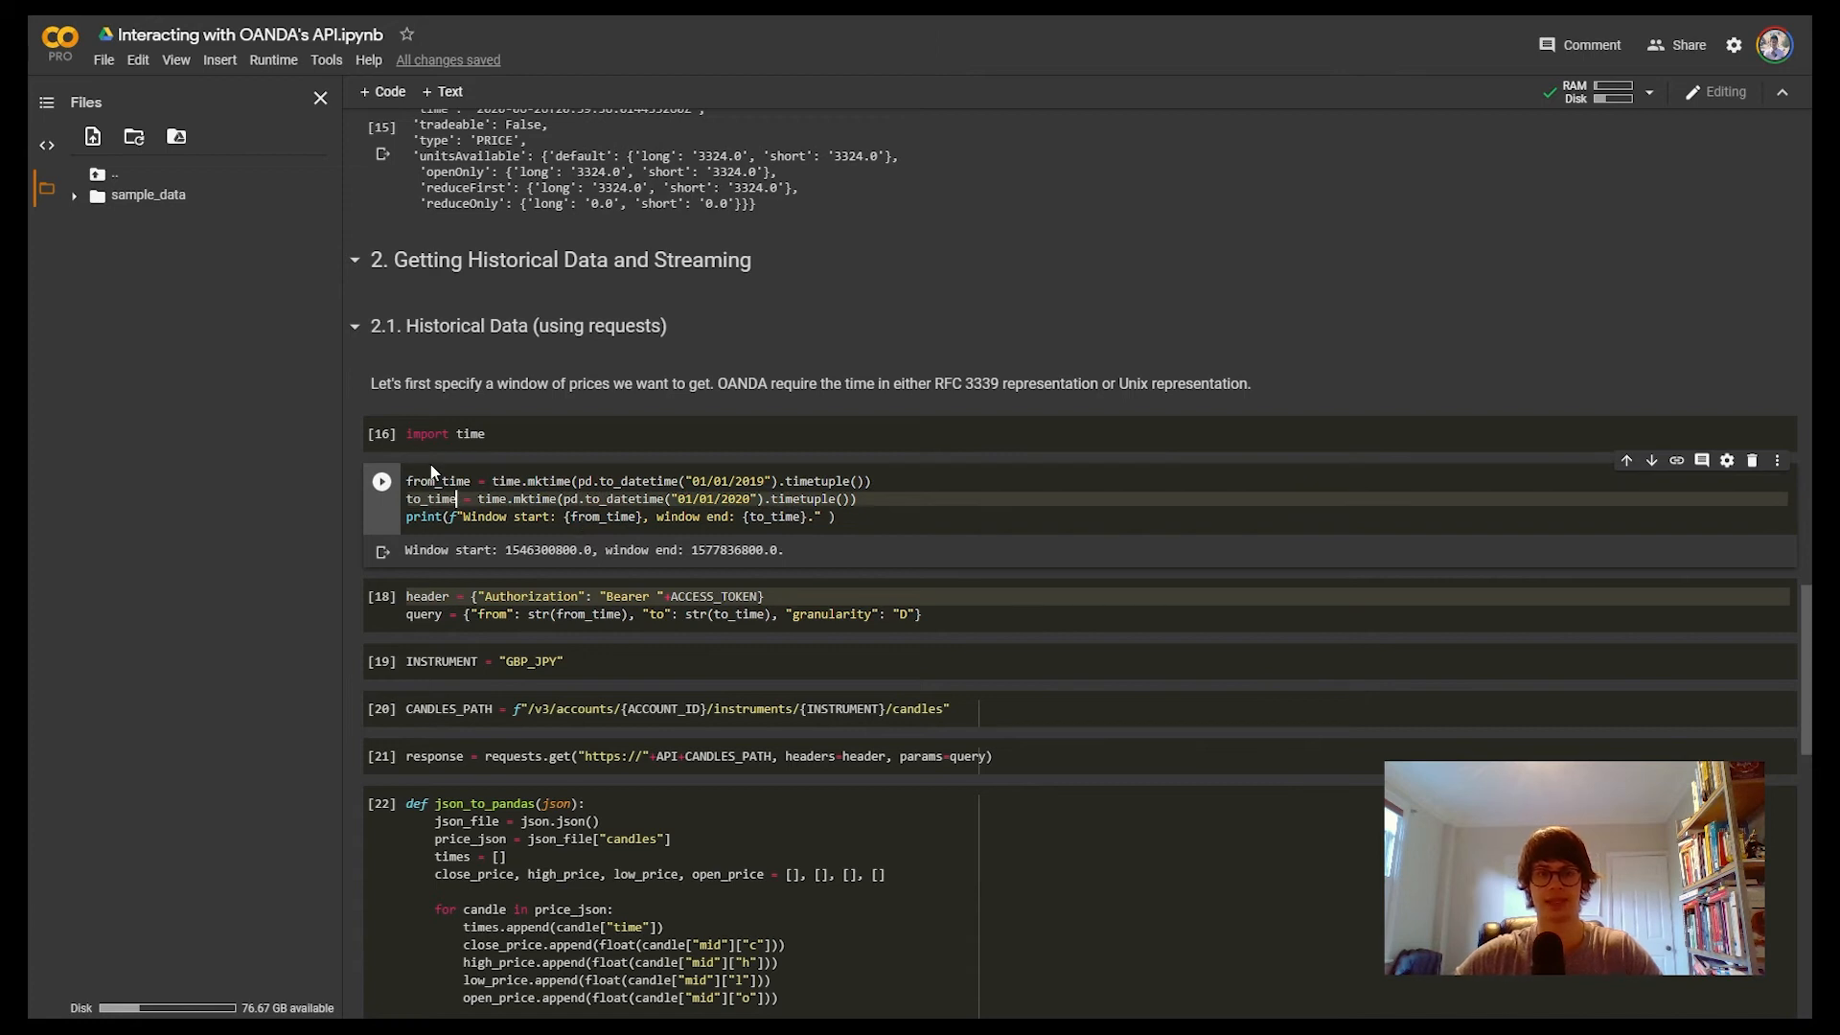
{"action": "mouse_move", "coordinate": [837, 364]}
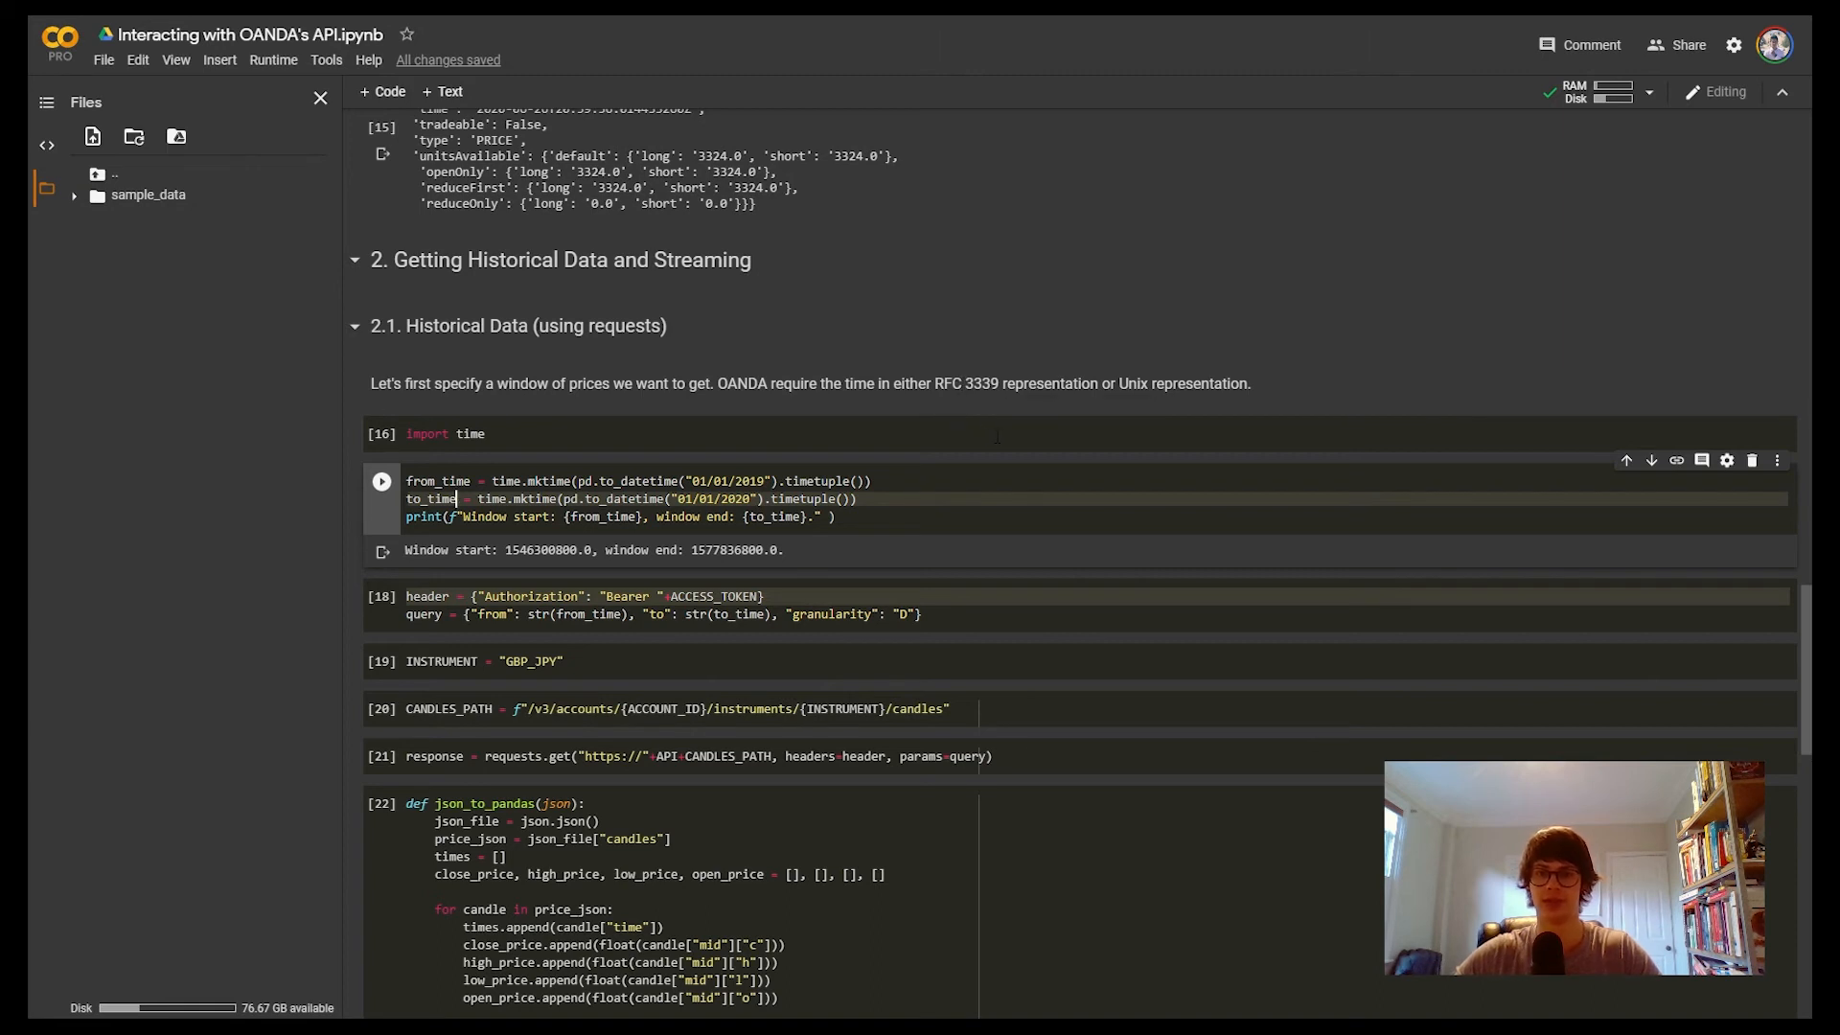
{"action": "mouse_move", "coordinate": [1341, 399]}
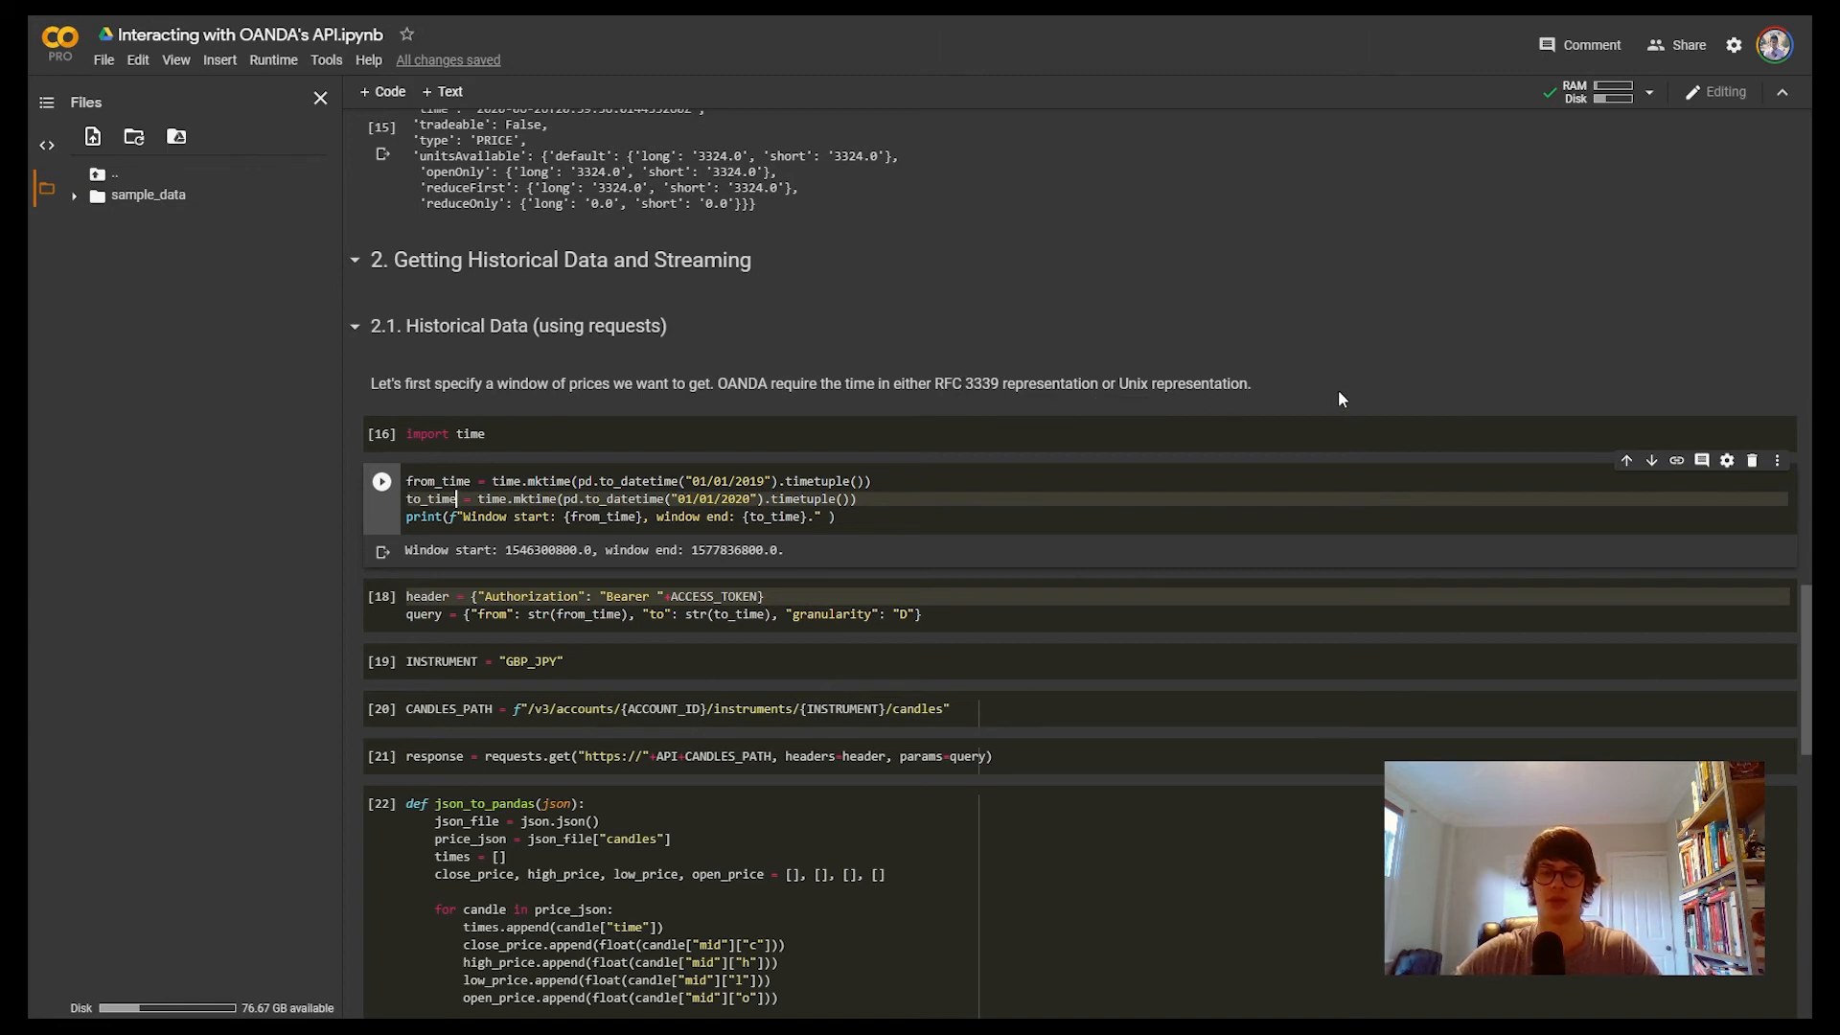
{"action": "mouse_move", "coordinate": [532, 560]}
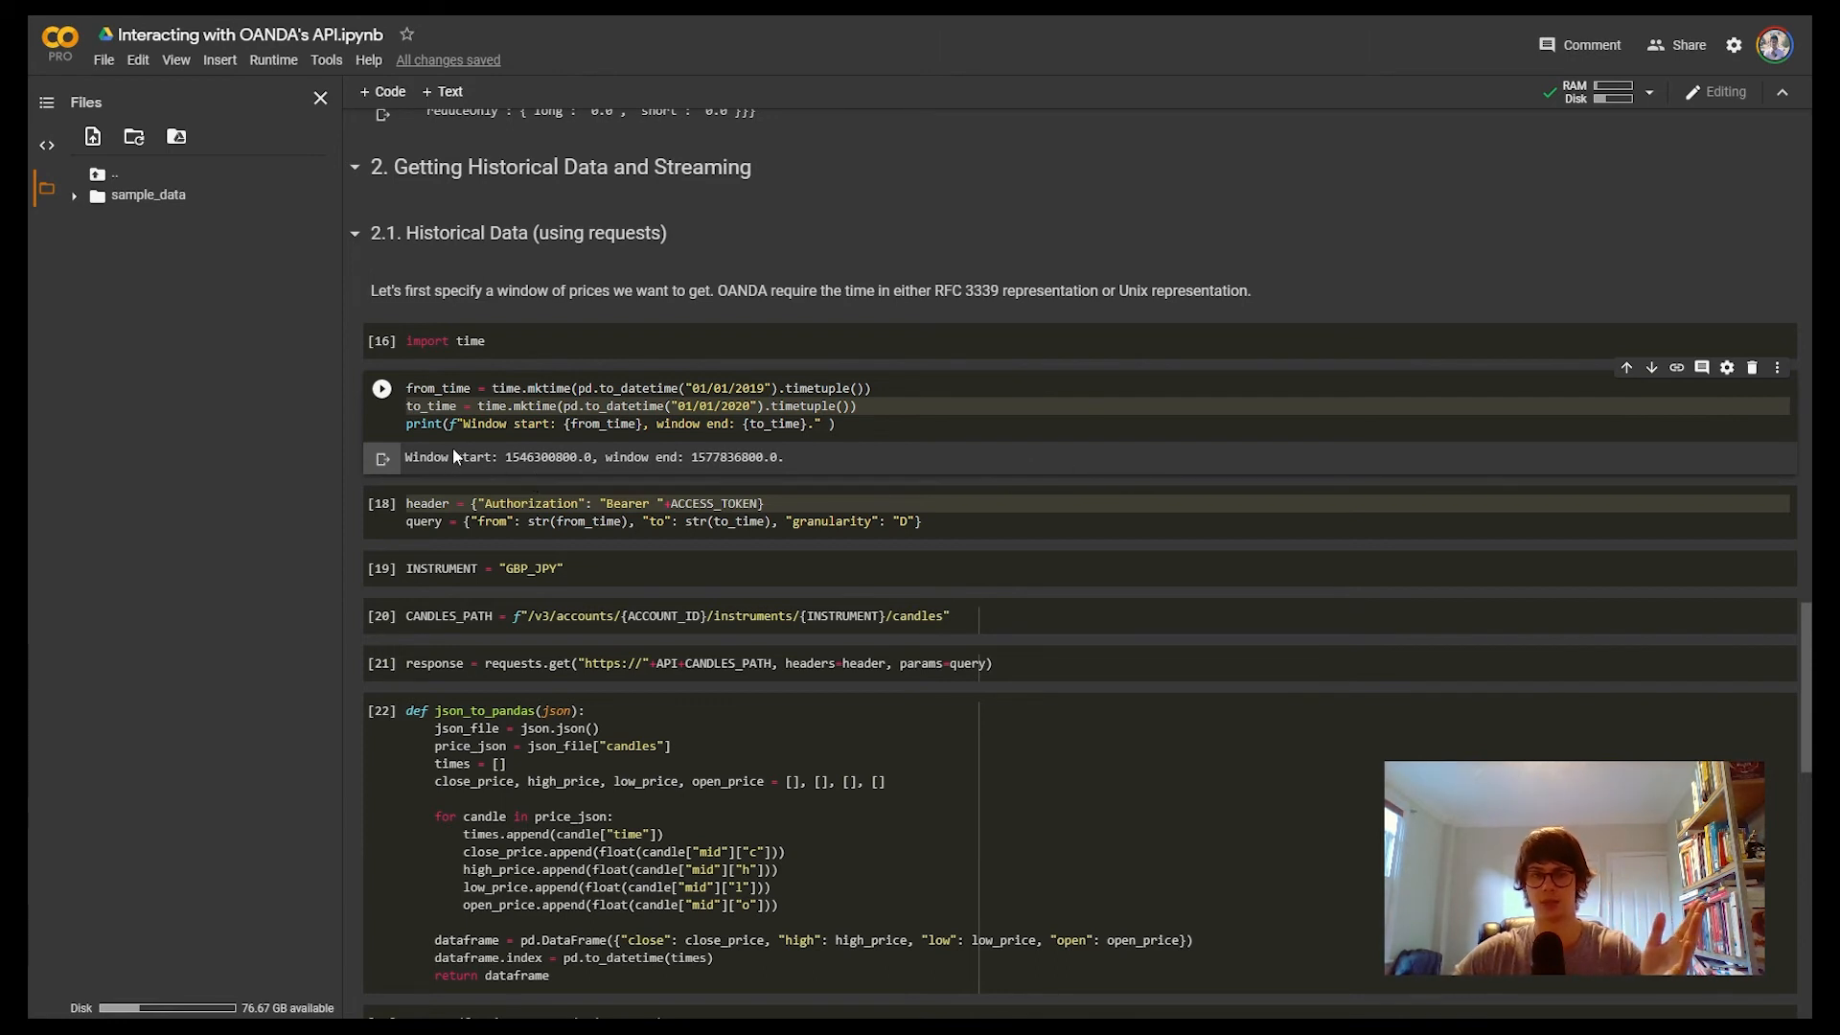
{"action": "mouse_move", "coordinate": [778, 467]}
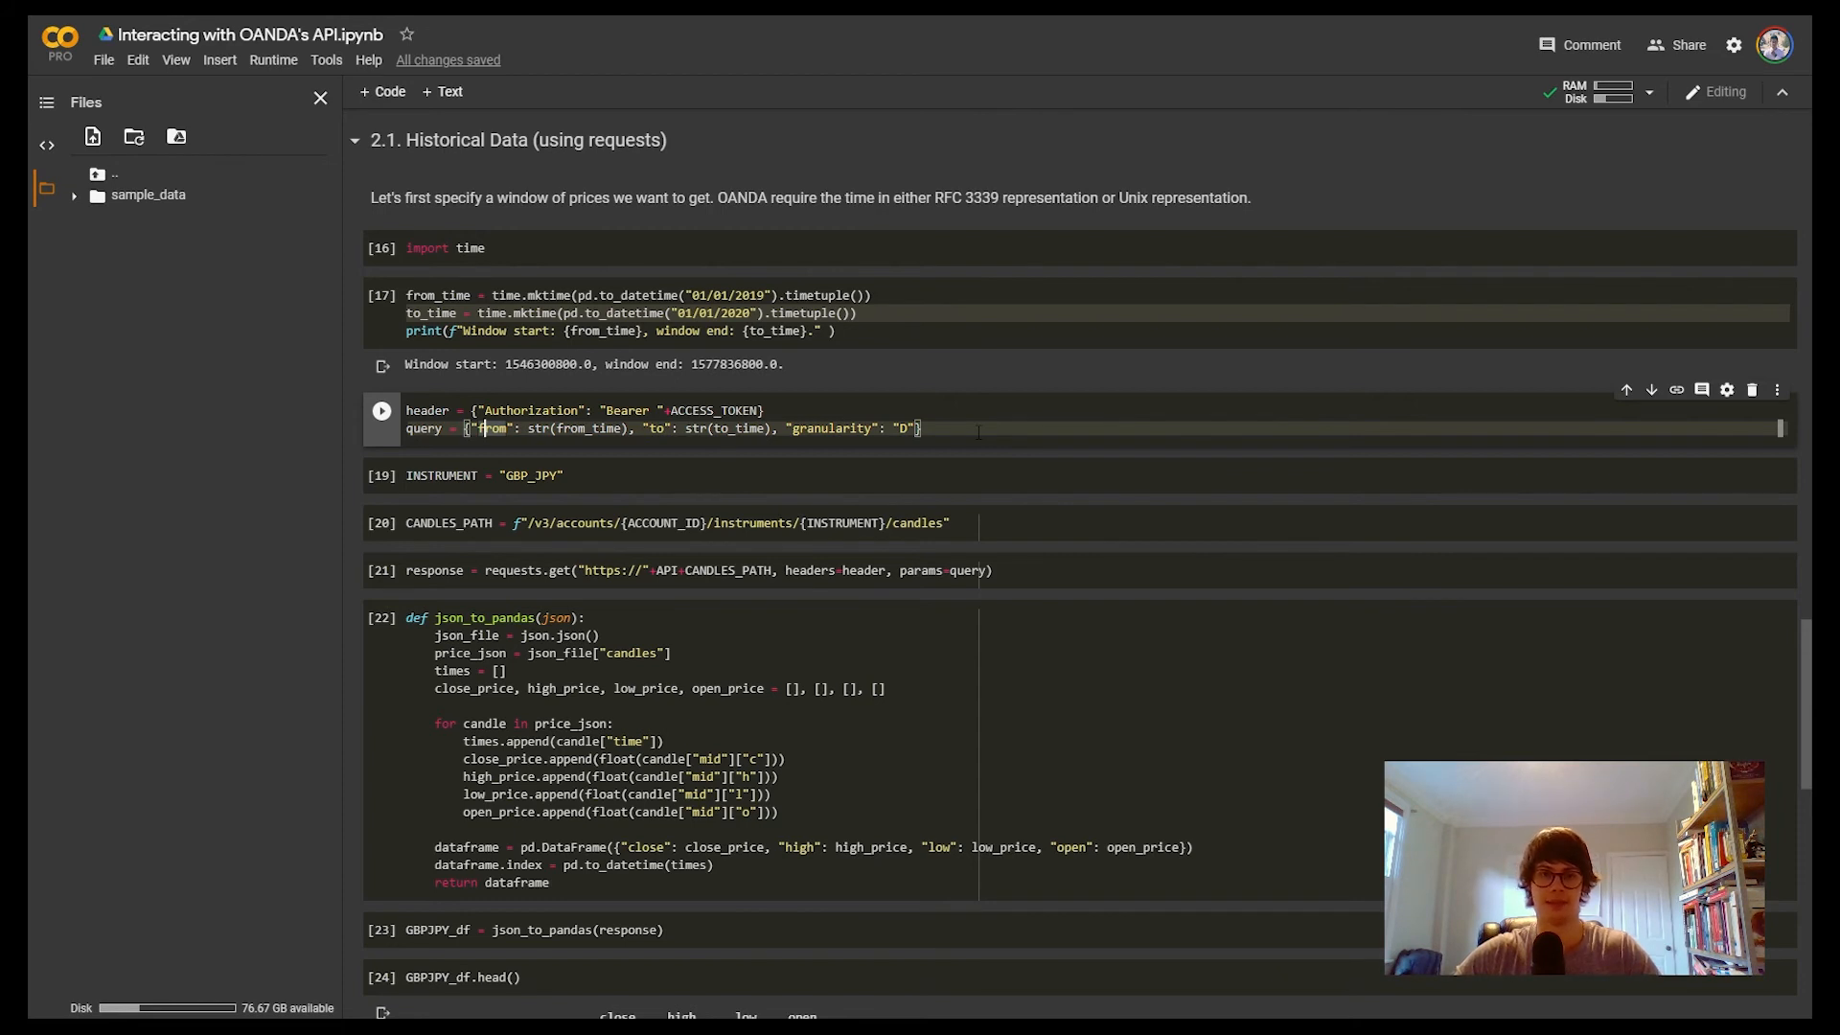
{"action": "mouse_move", "coordinate": [776, 462]}
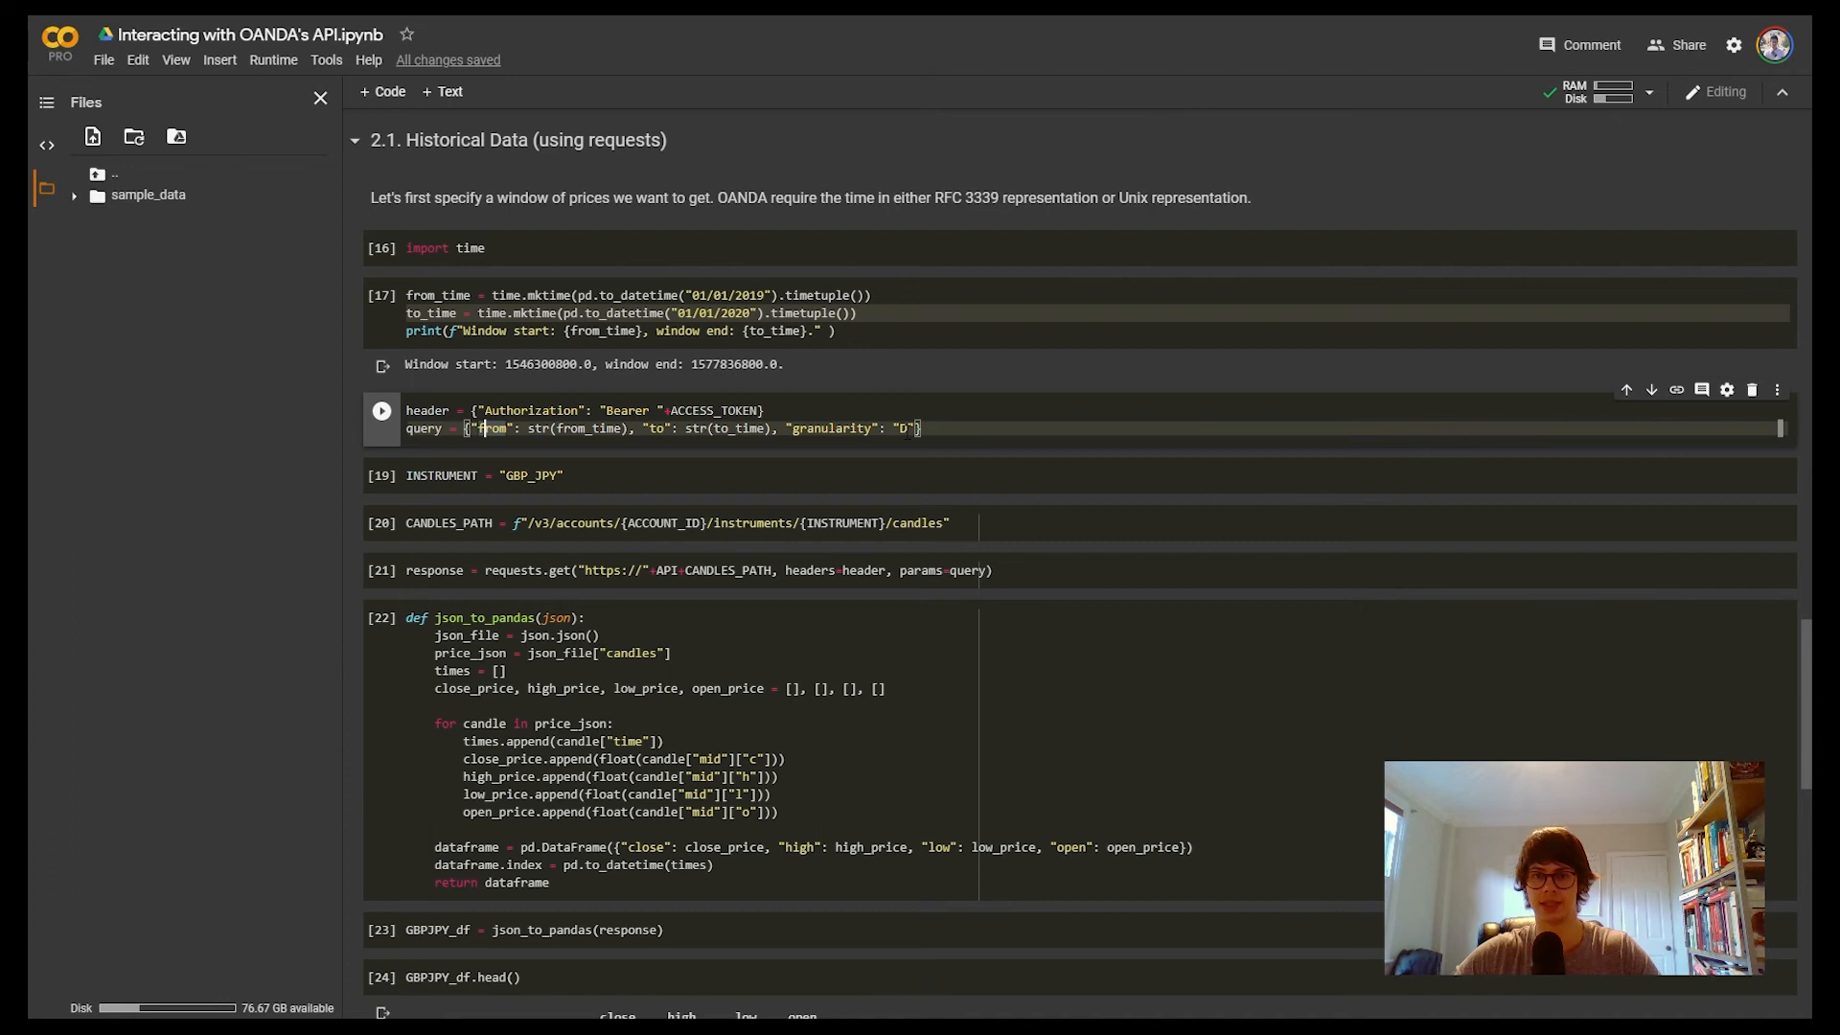
{"action": "scroll", "scroll_direction": "down", "scroll_amount": 3}
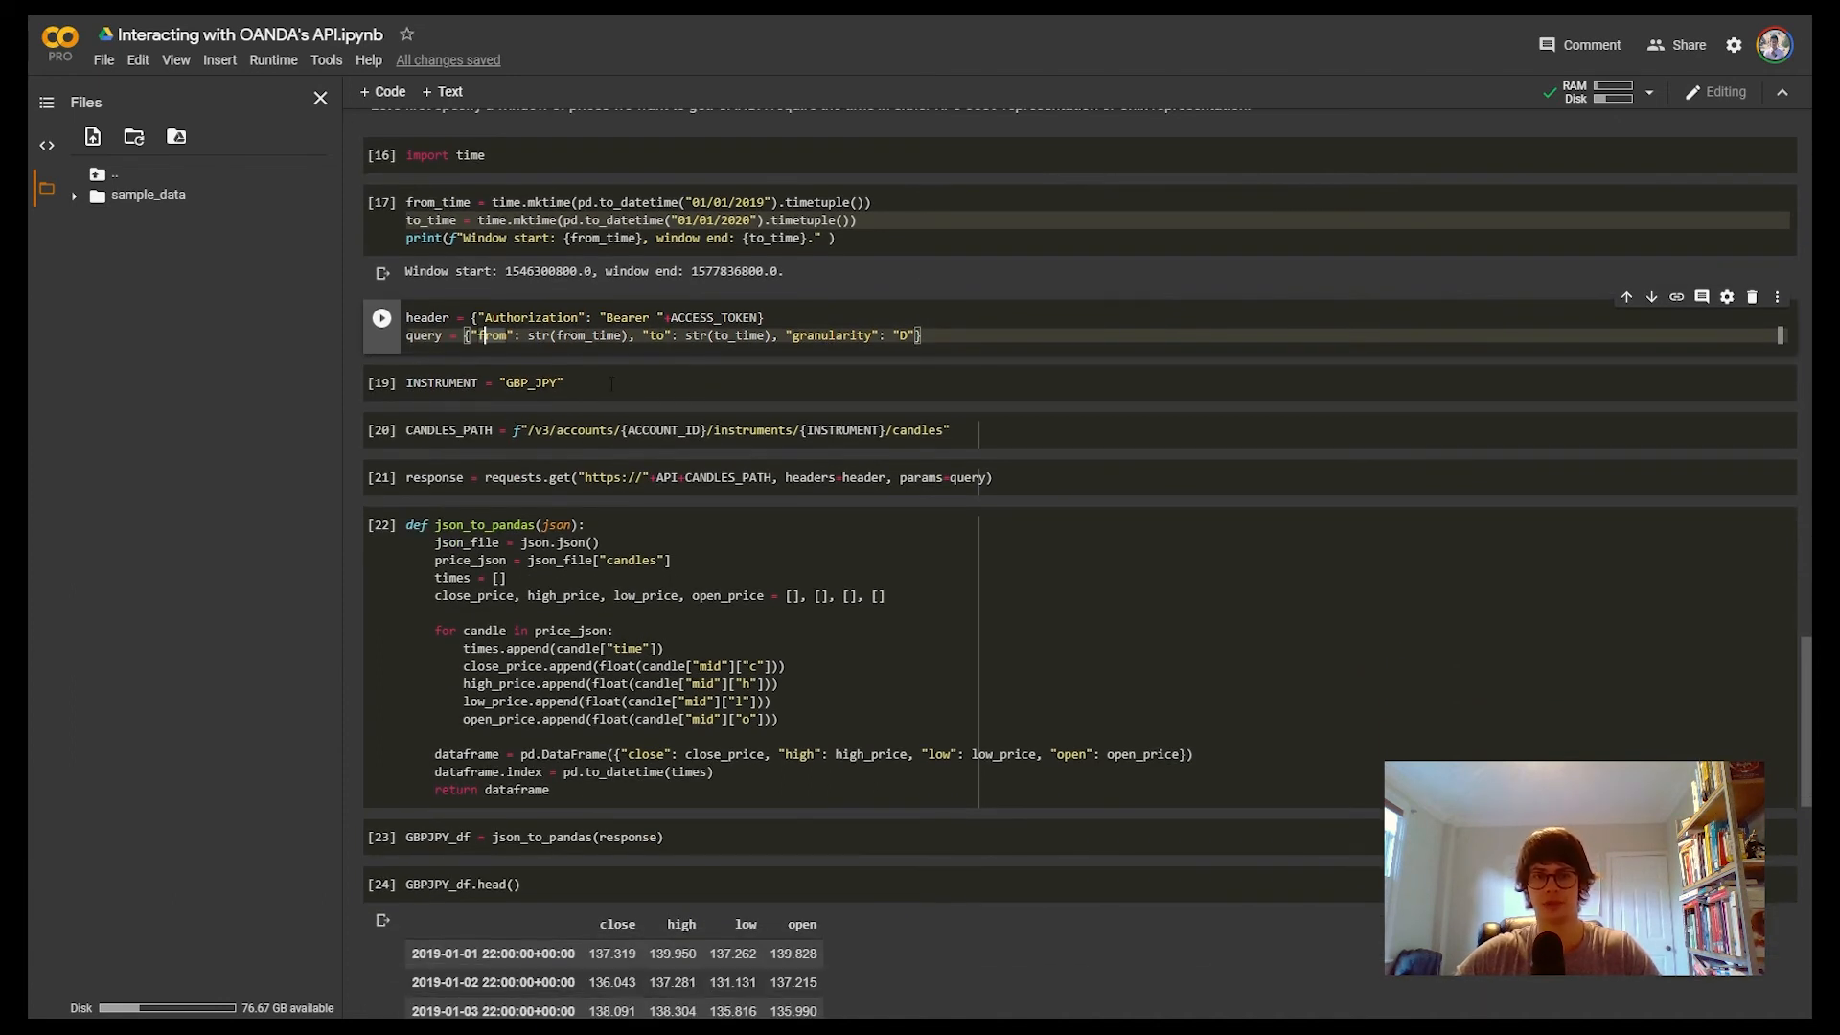
{"action": "mouse_move", "coordinate": [419, 454]}
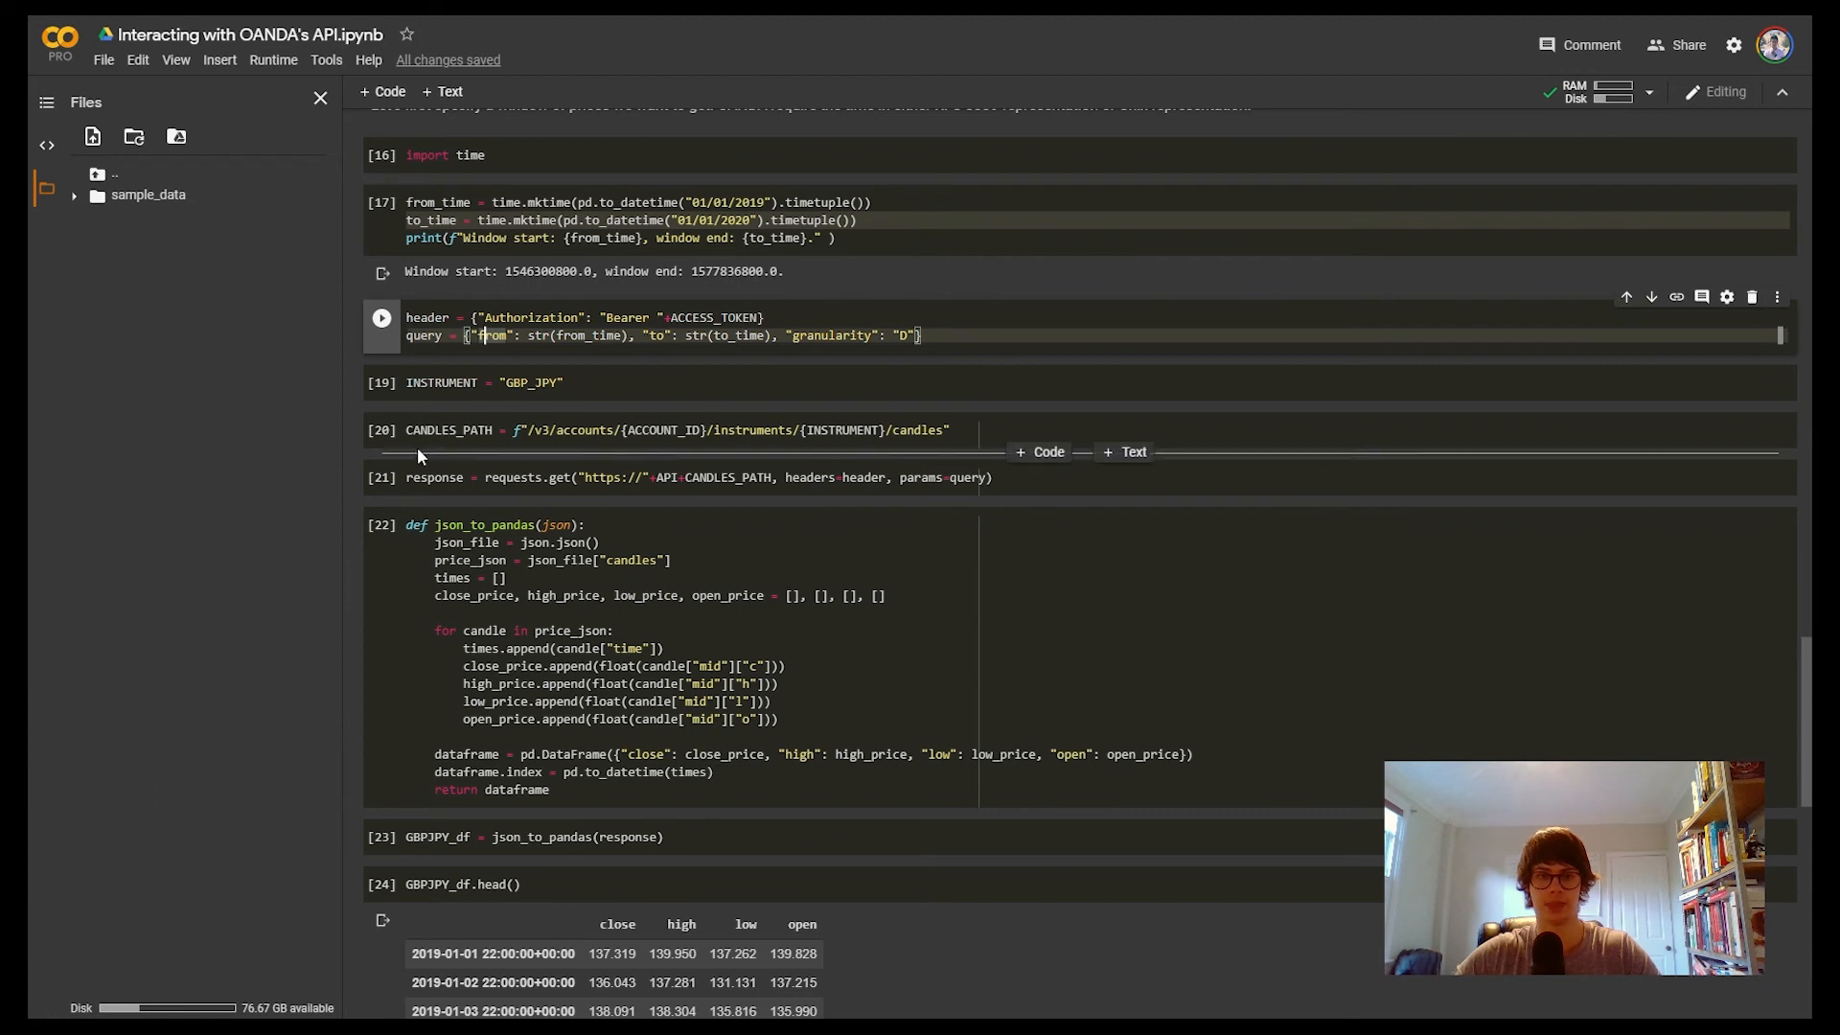
{"action": "mouse_move", "coordinate": [958, 447]}
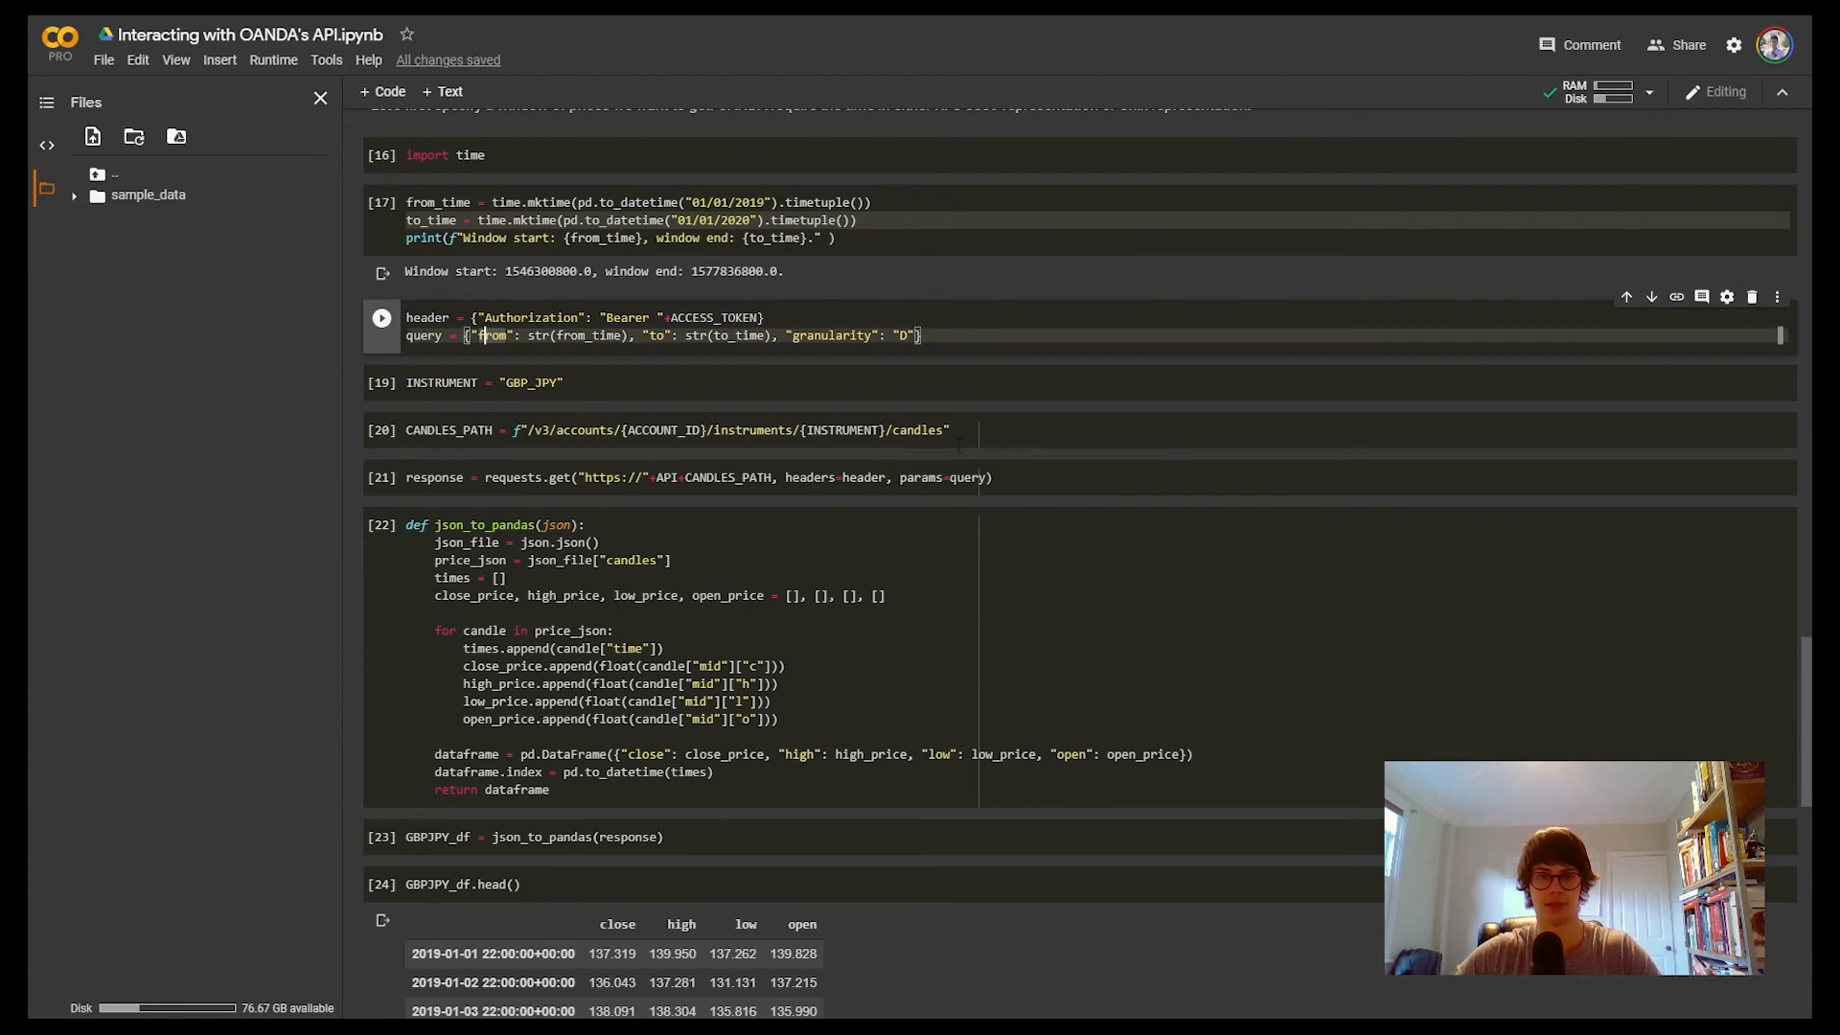
{"action": "scroll", "scroll_direction": "down", "scroll_amount": 3}
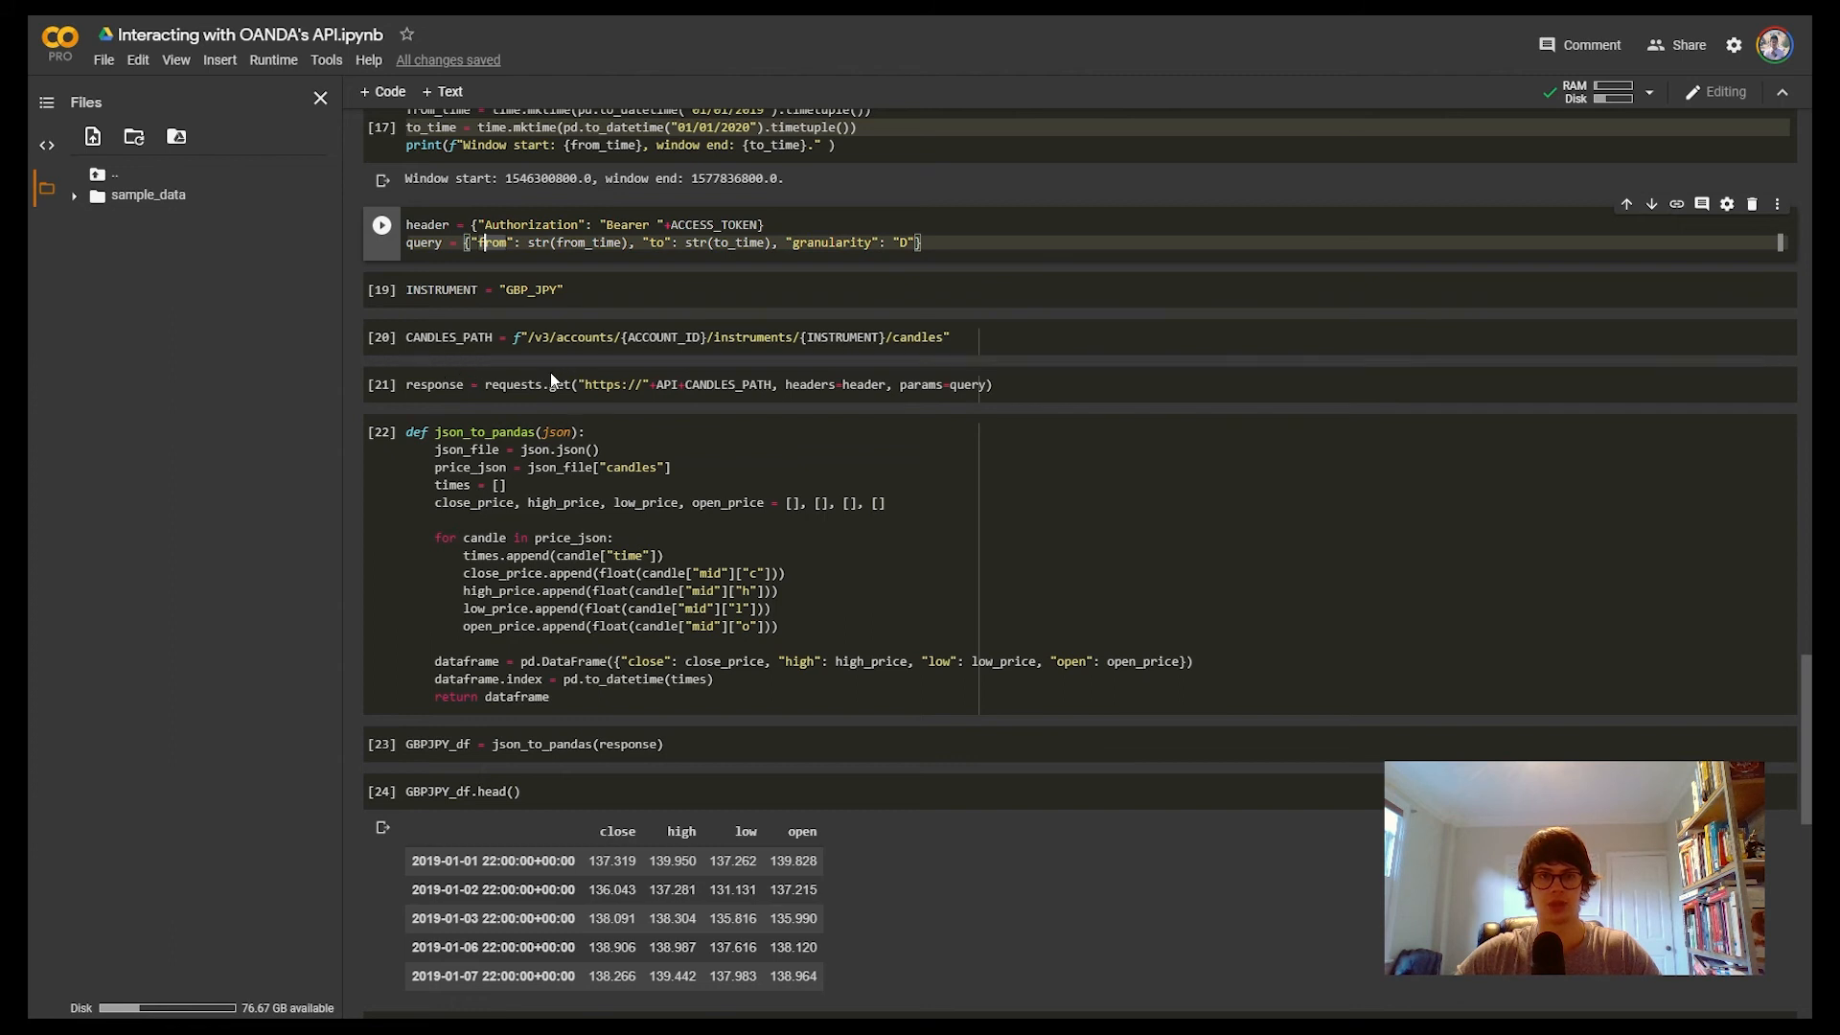
{"action": "mouse_move", "coordinate": [509, 410]}
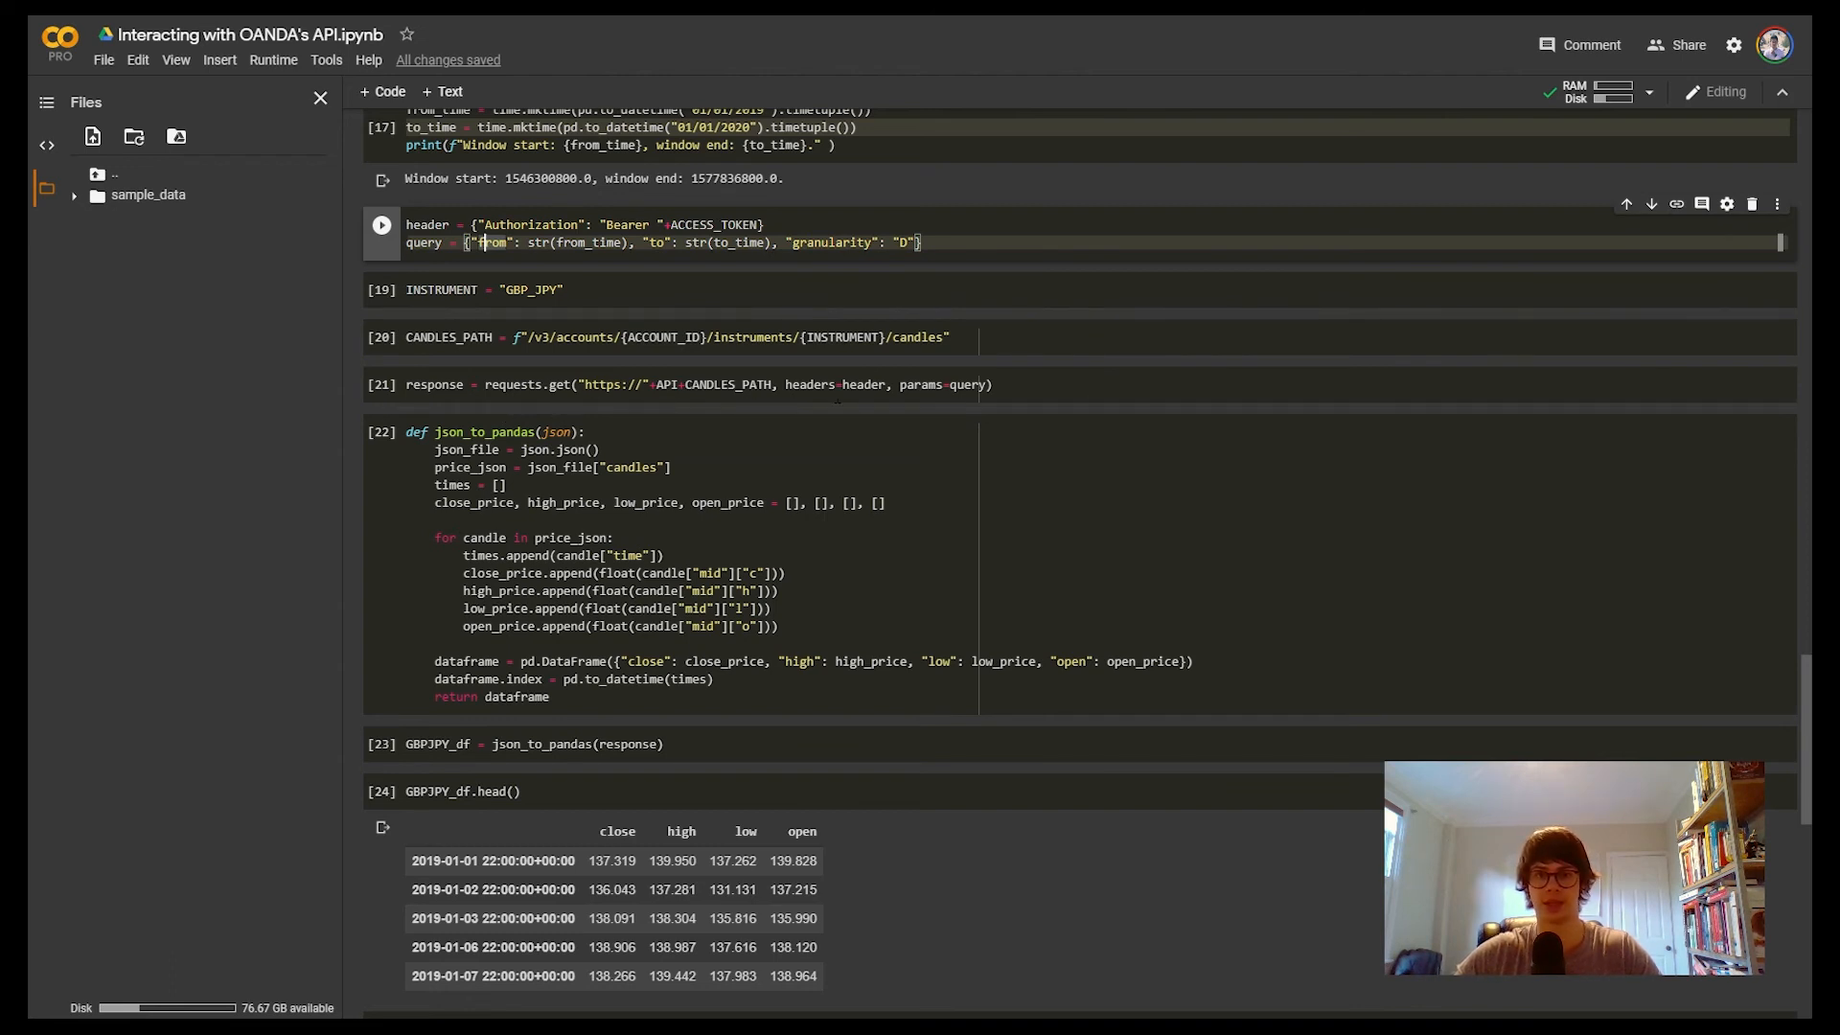
{"action": "mouse_move", "coordinate": [826, 406]}
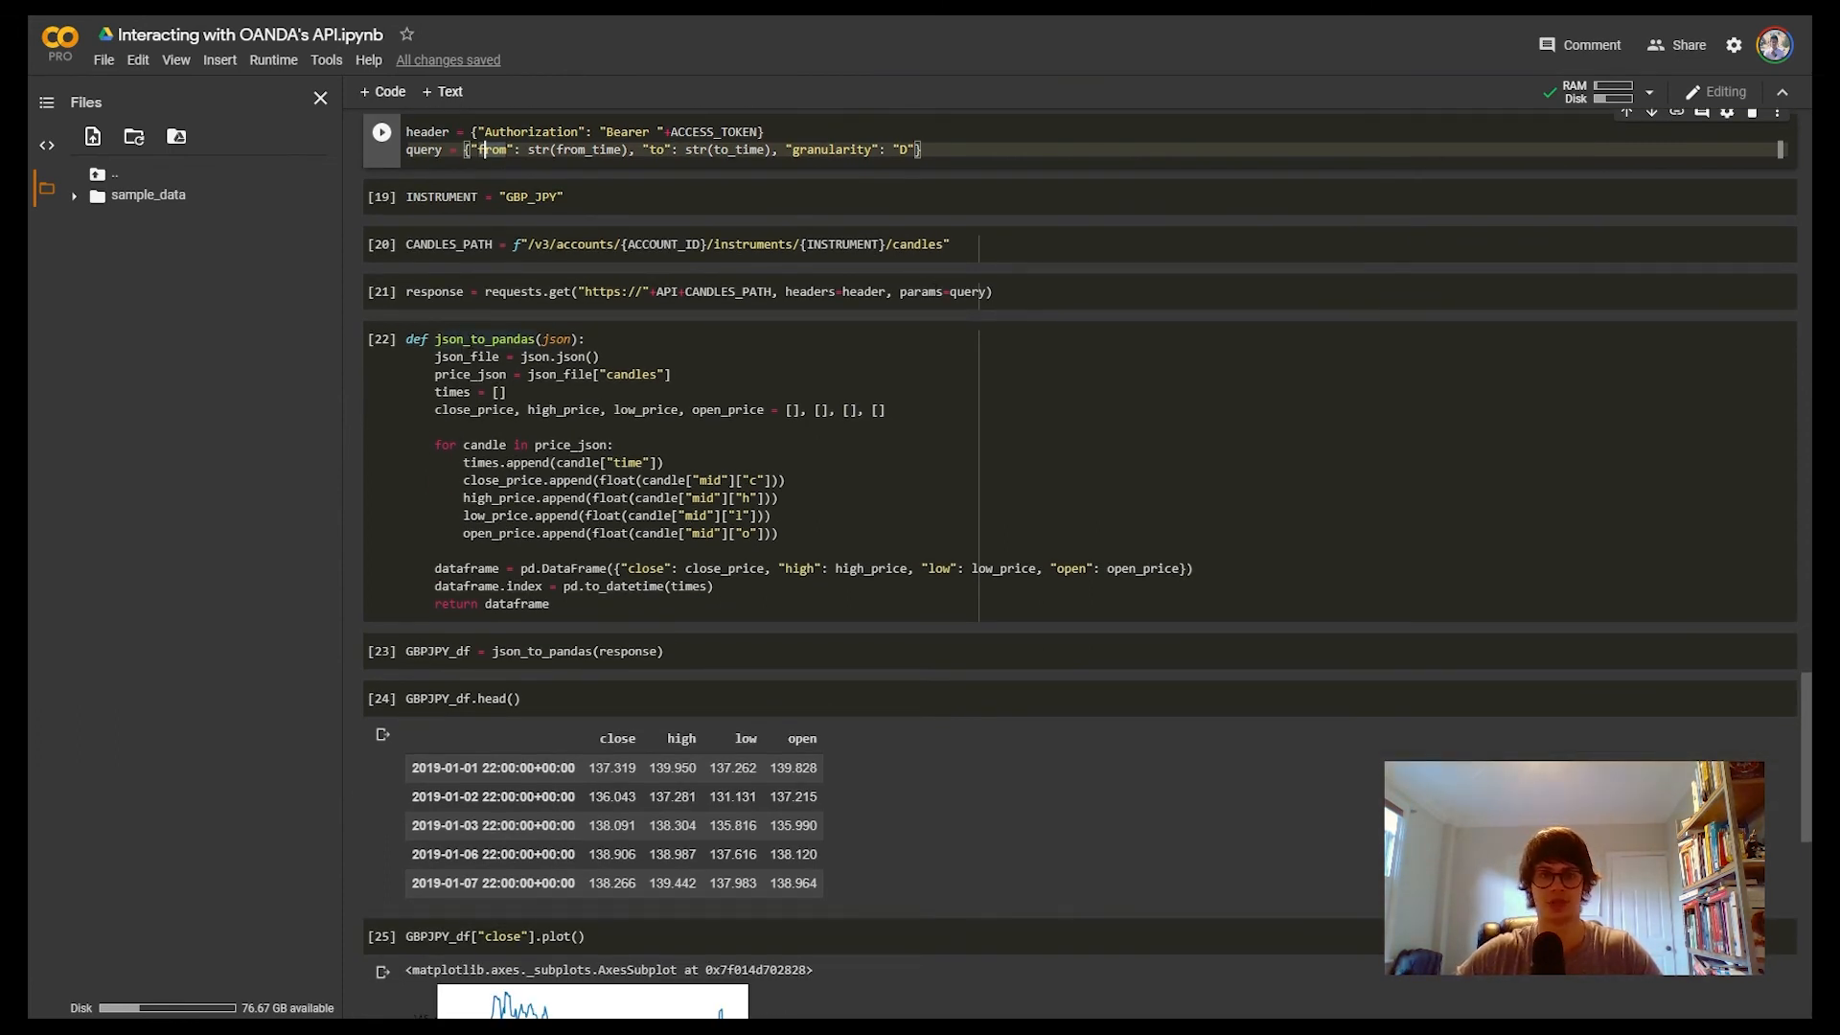
{"action": "scroll", "scroll_direction": "down", "scroll_amount": 3}
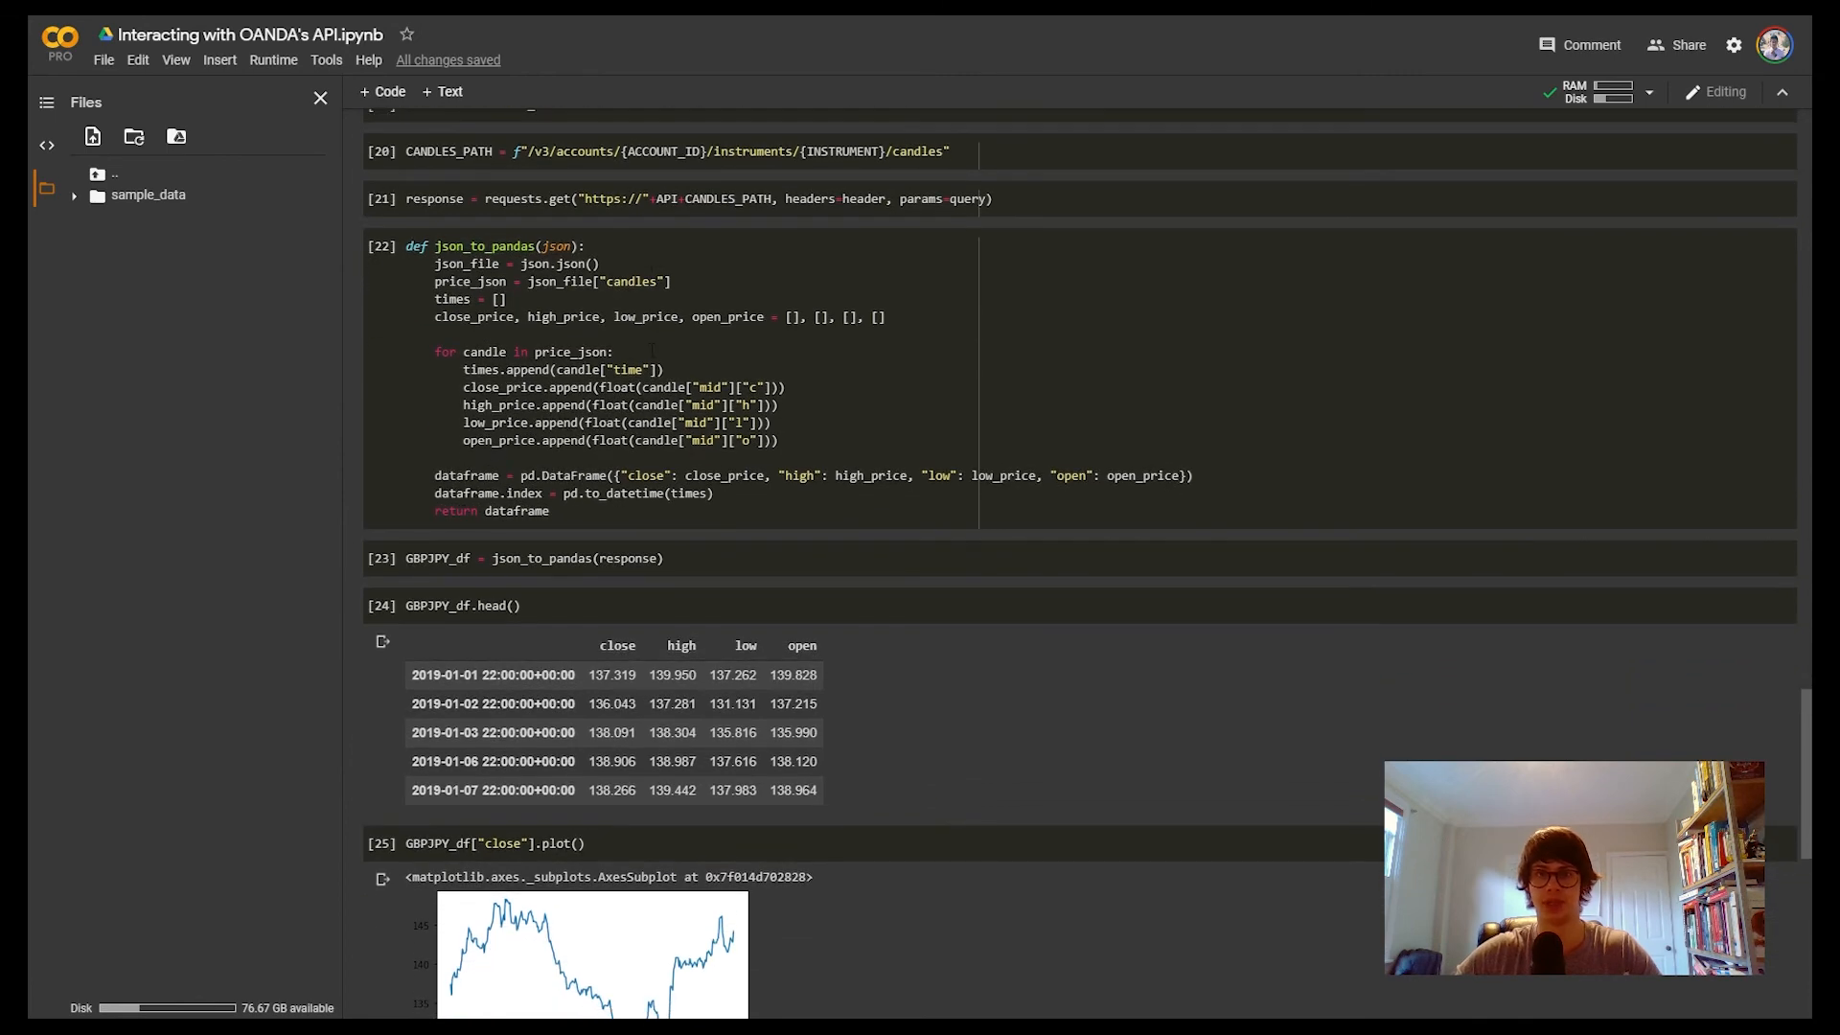
{"action": "scroll", "scroll_direction": "down", "scroll_amount": 3}
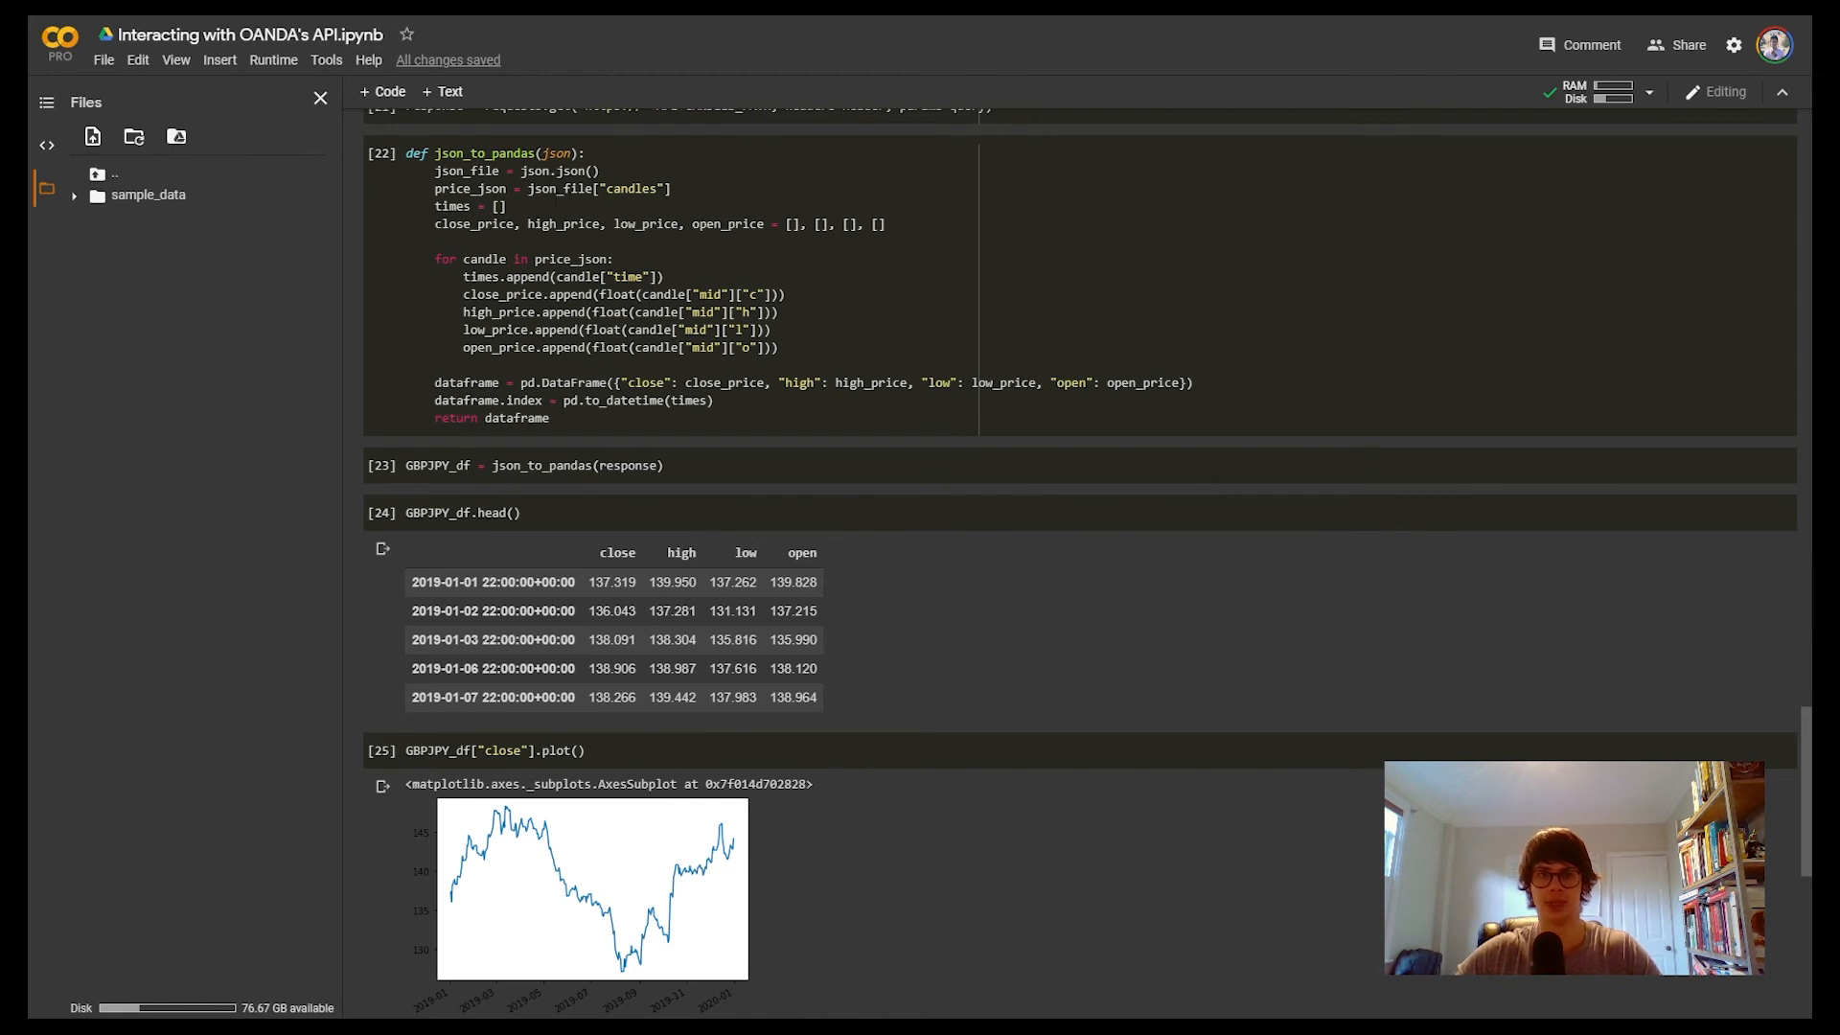
{"action": "scroll", "scroll_direction": "up", "scroll_amount": 3}
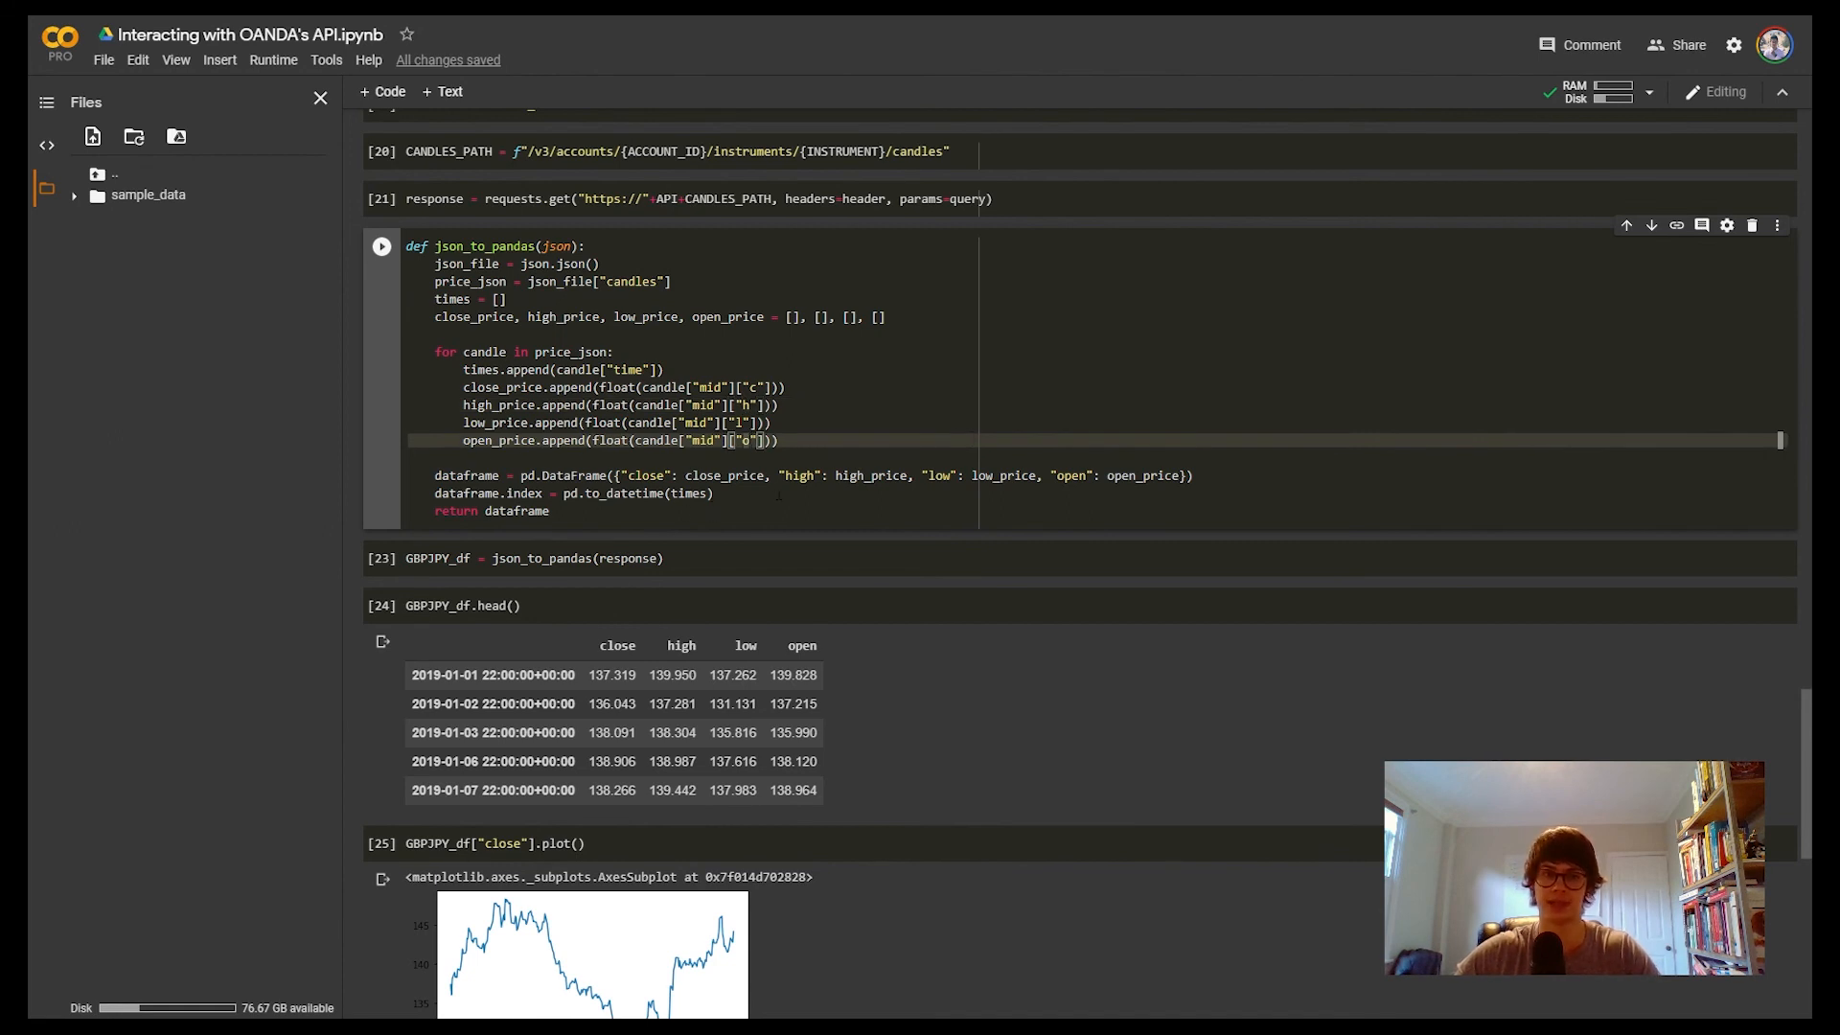
{"action": "scroll", "scroll_direction": "down", "scroll_amount": 3}
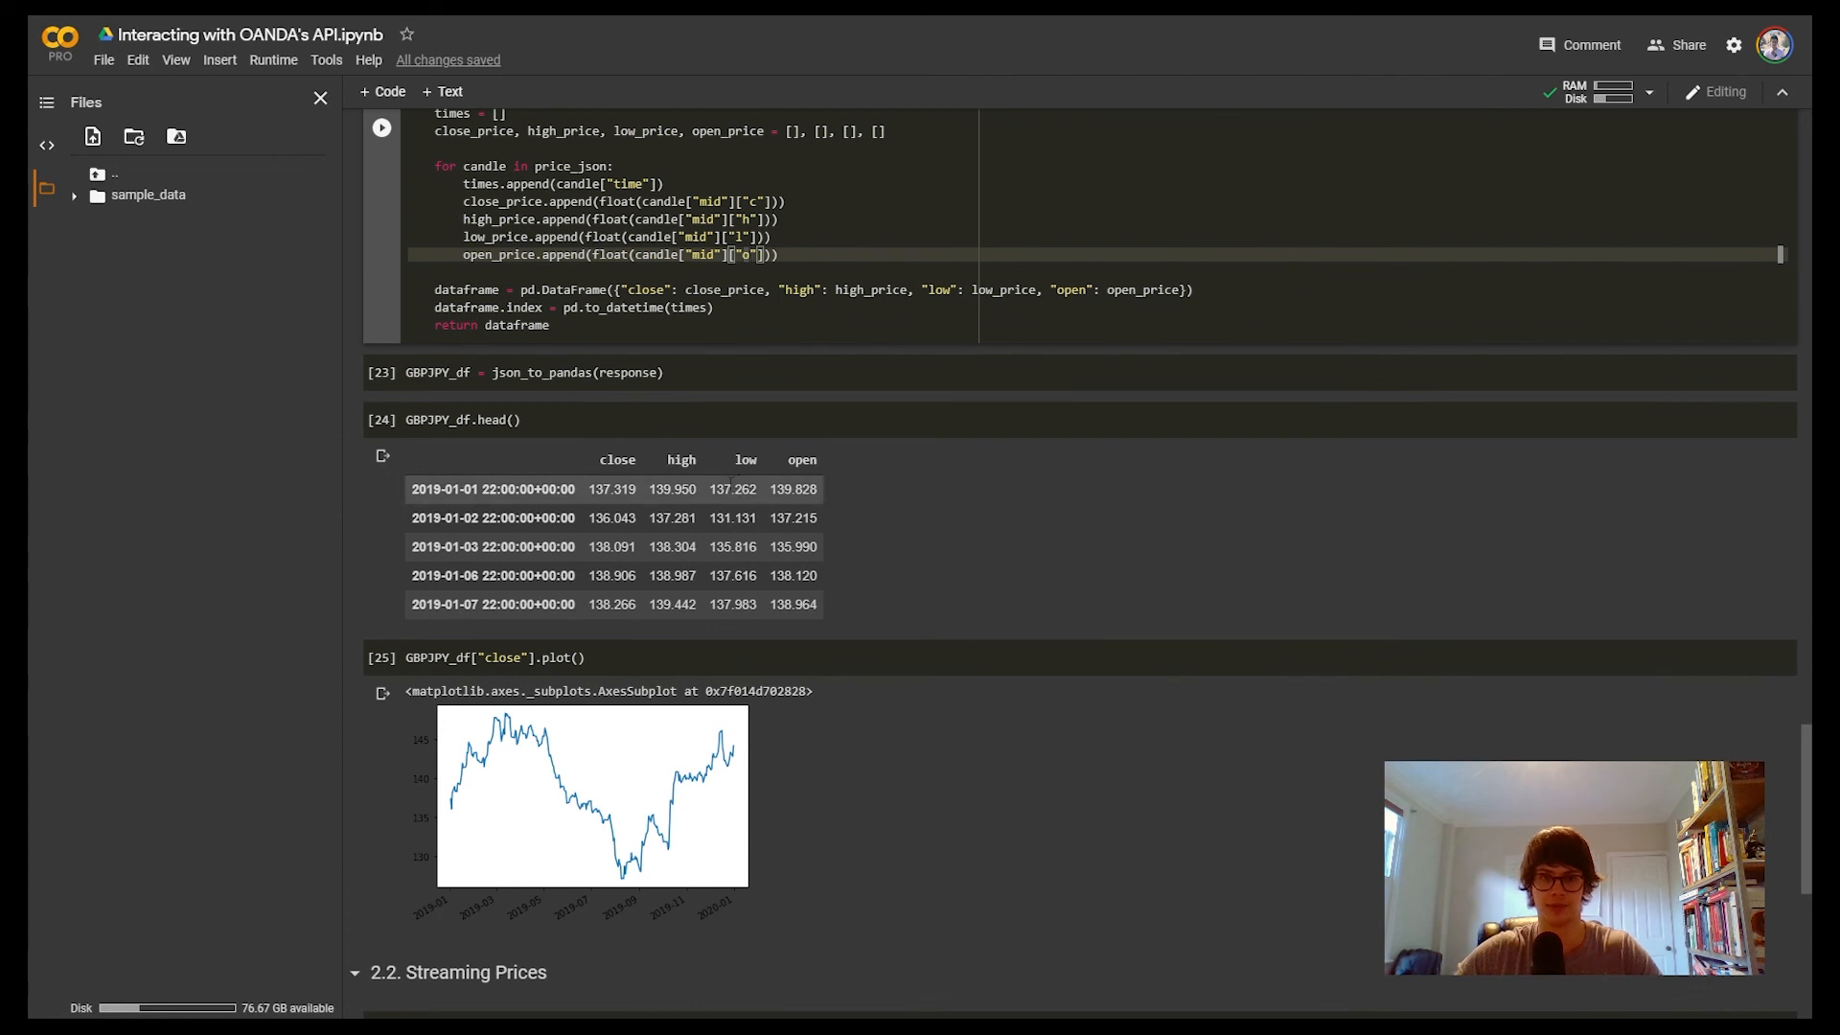
{"action": "scroll", "scroll_direction": "down", "scroll_amount": 3}
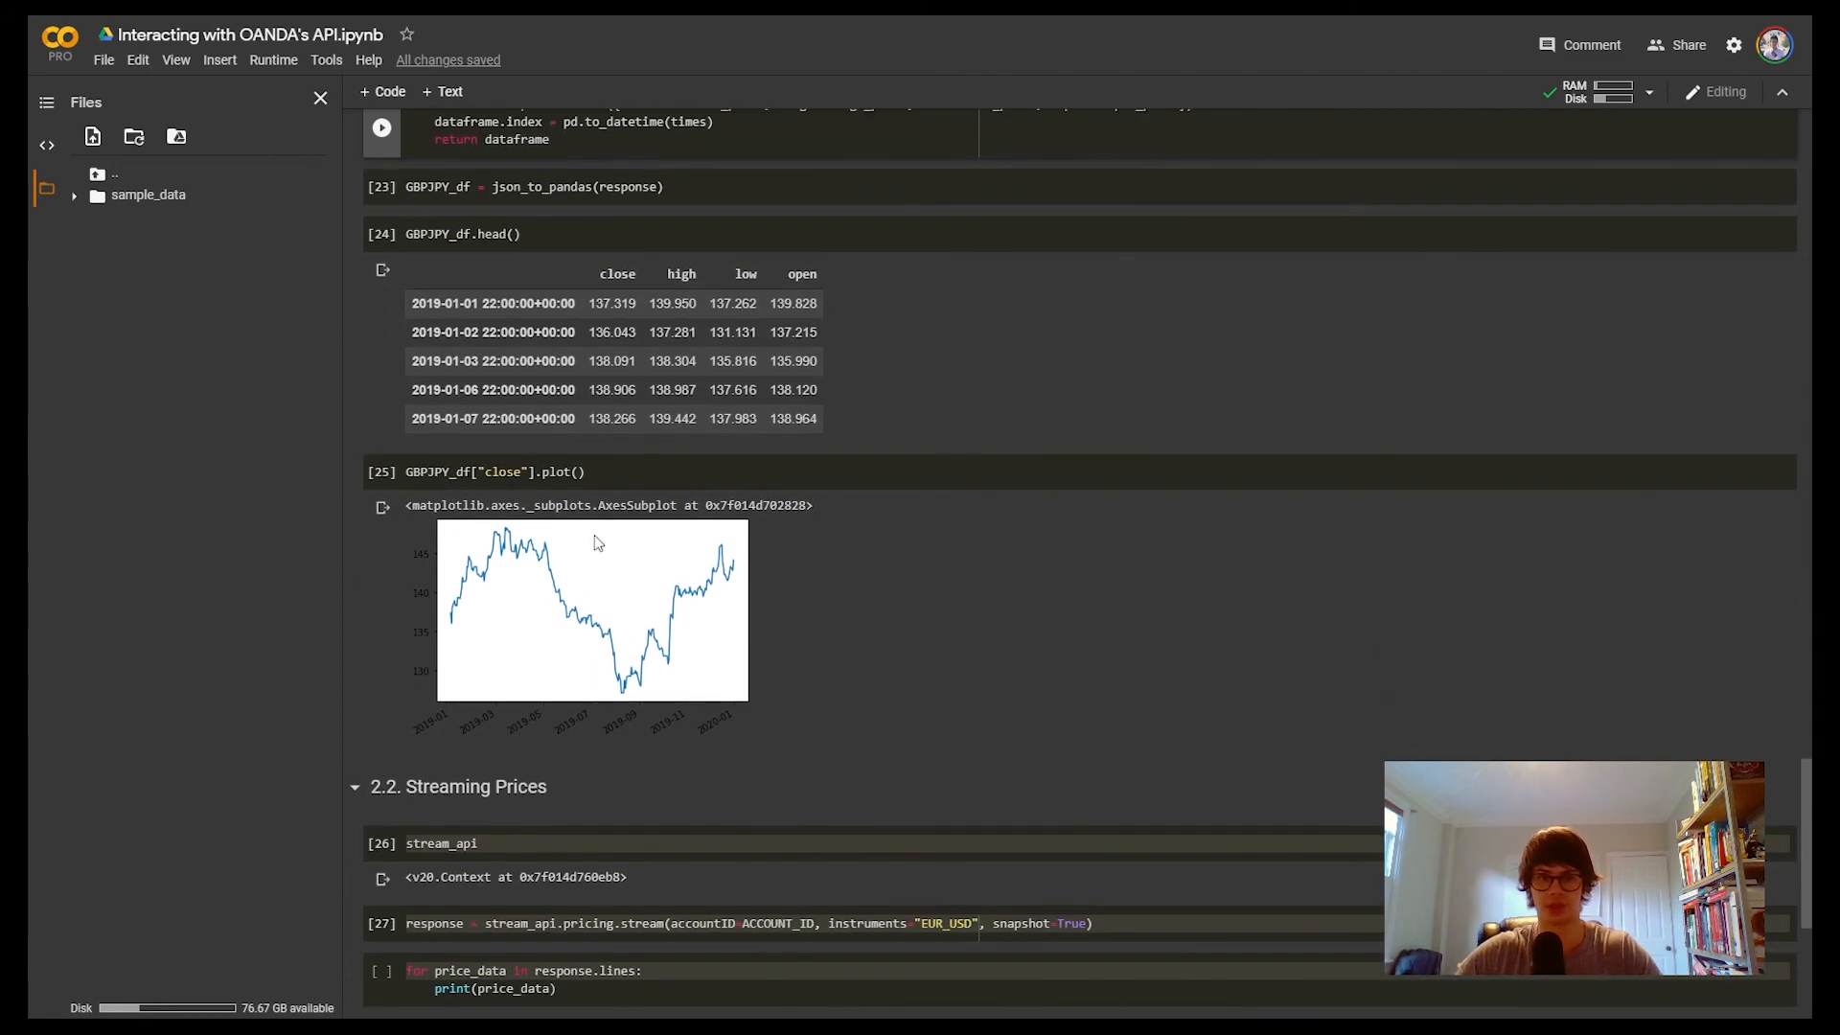
{"action": "scroll", "scroll_direction": "down", "scroll_amount": 3}
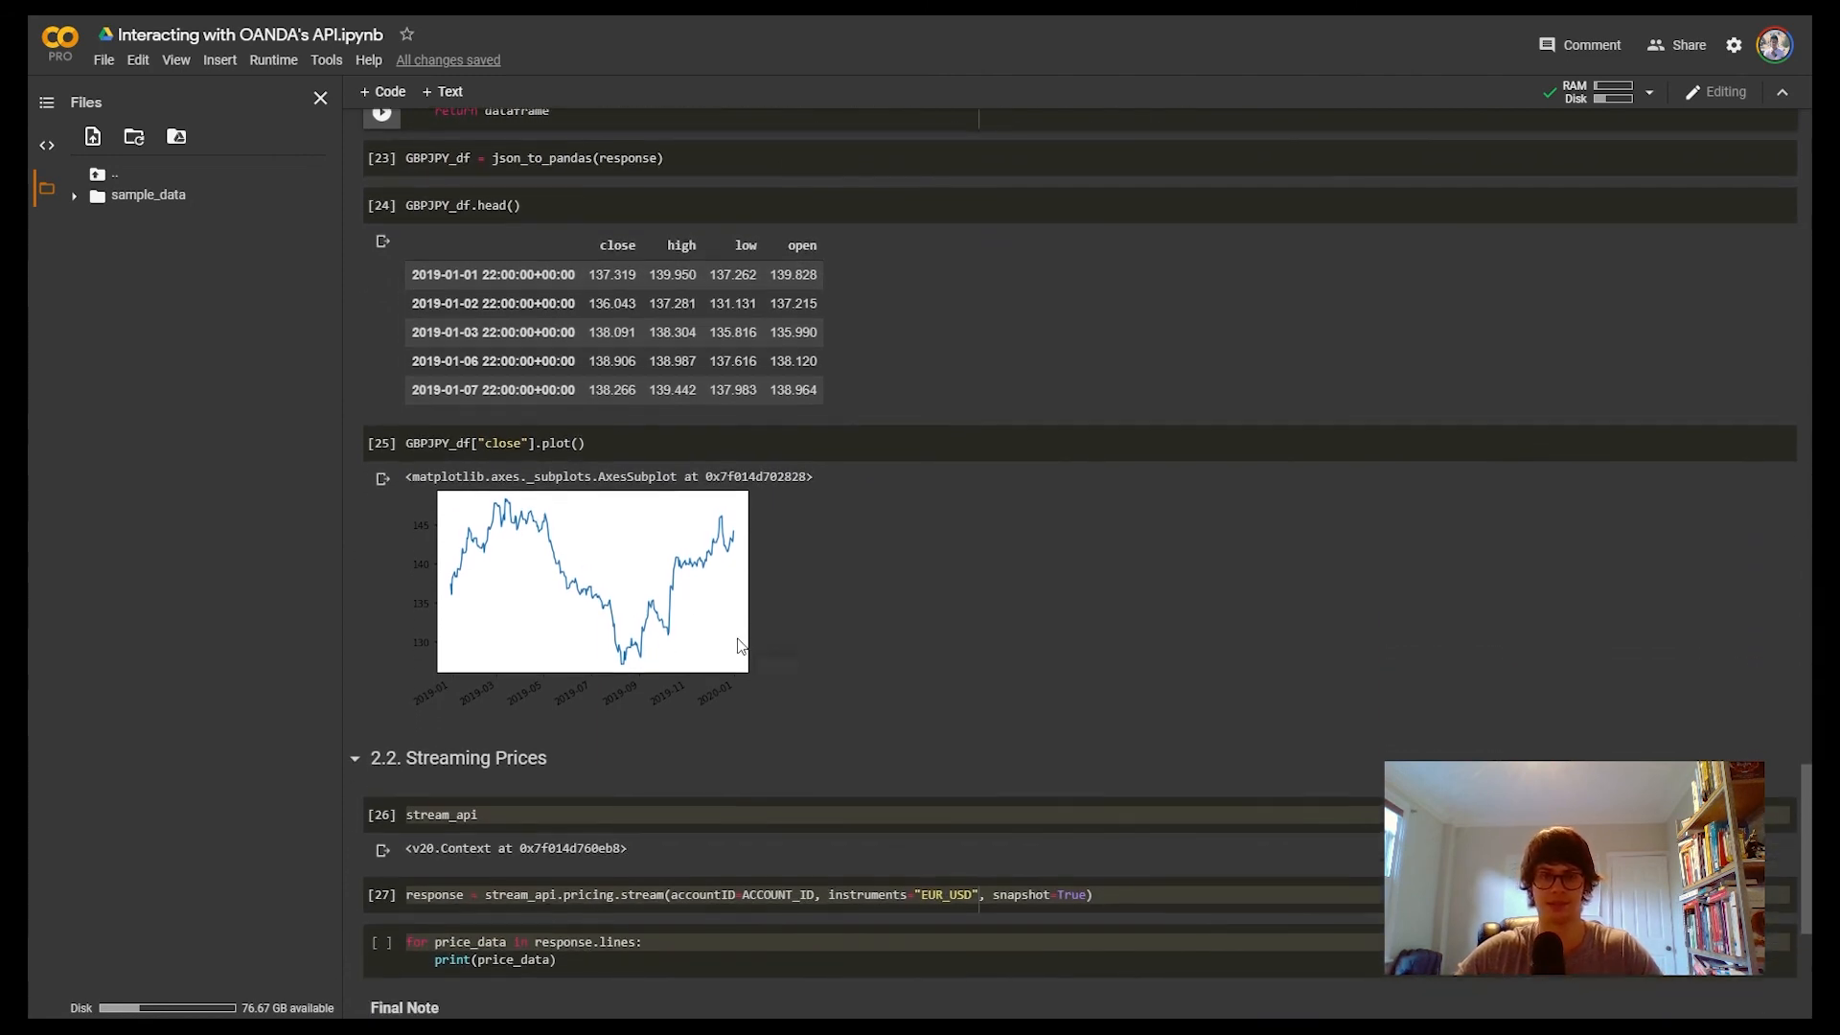
{"action": "scroll", "scroll_direction": "down", "scroll_amount": 3}
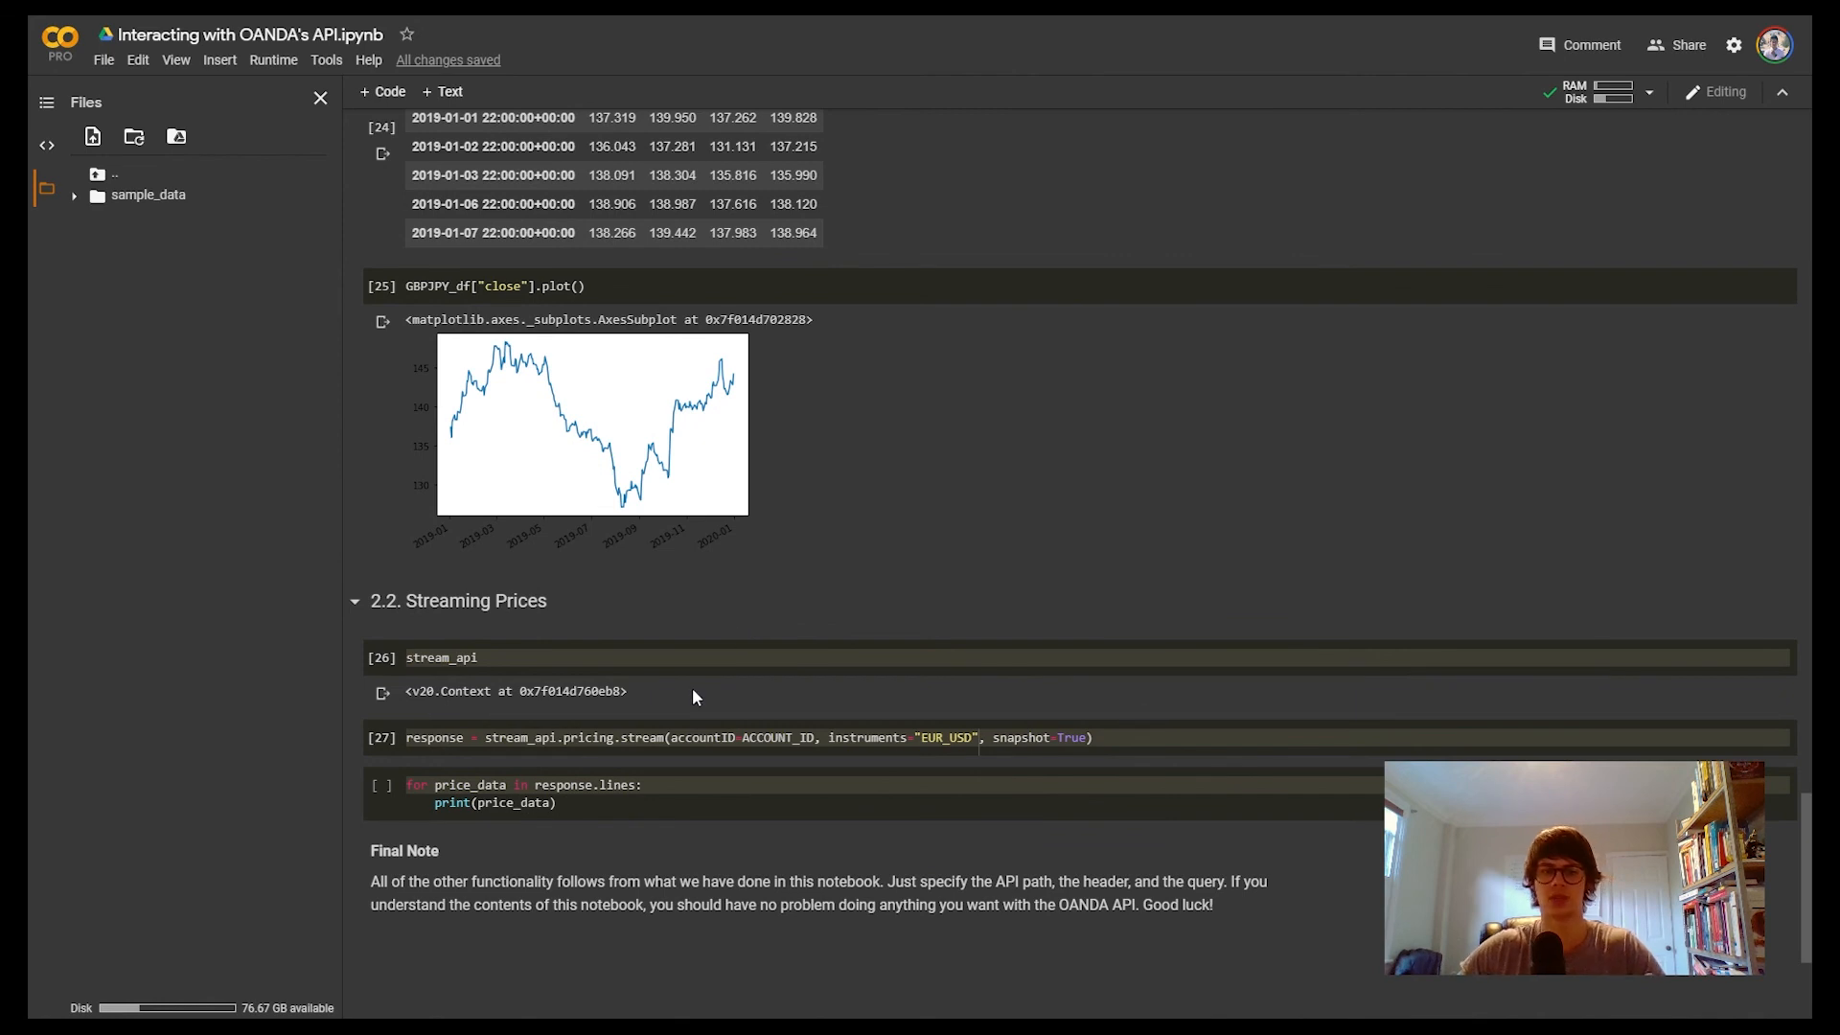
Step: Run the EUR_USD pricing.stream loop so it prints a price snapshot followed by HEARTBEAT messages
{"action": "scroll", "scroll_direction": "down", "scroll_amount": 3}
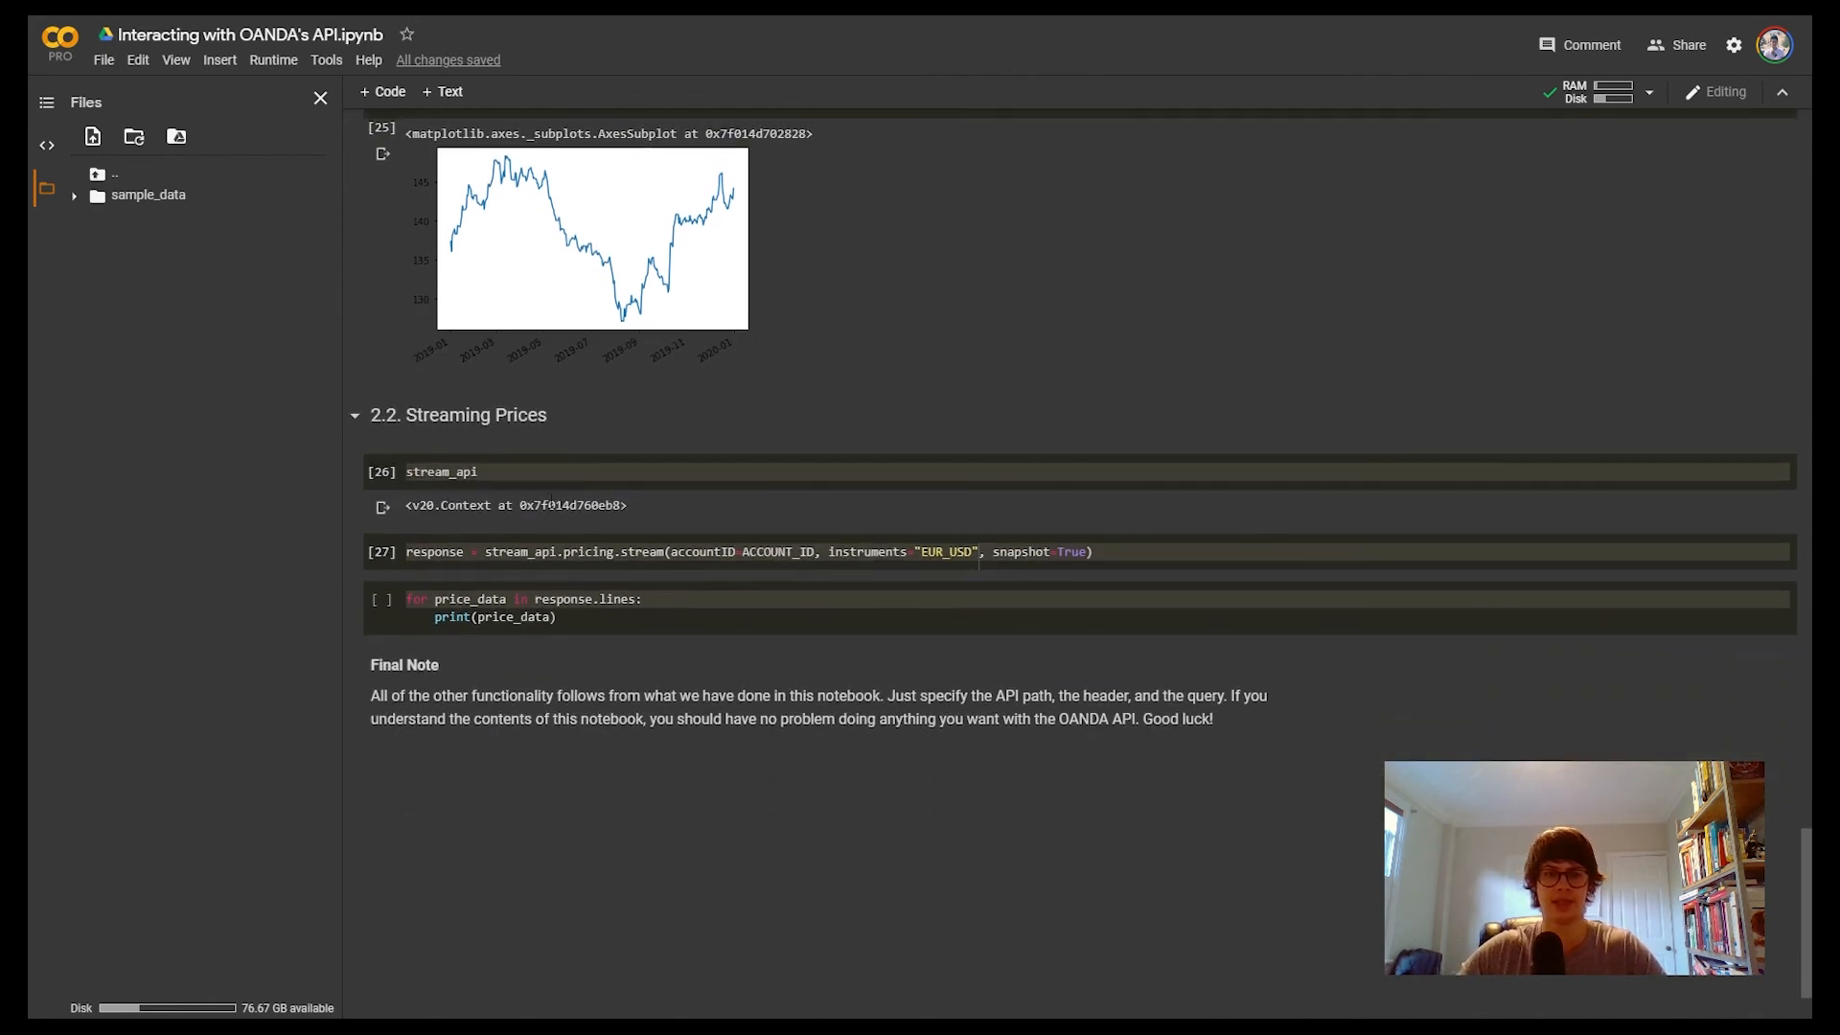
{"action": "mouse_move", "coordinate": [578, 552]}
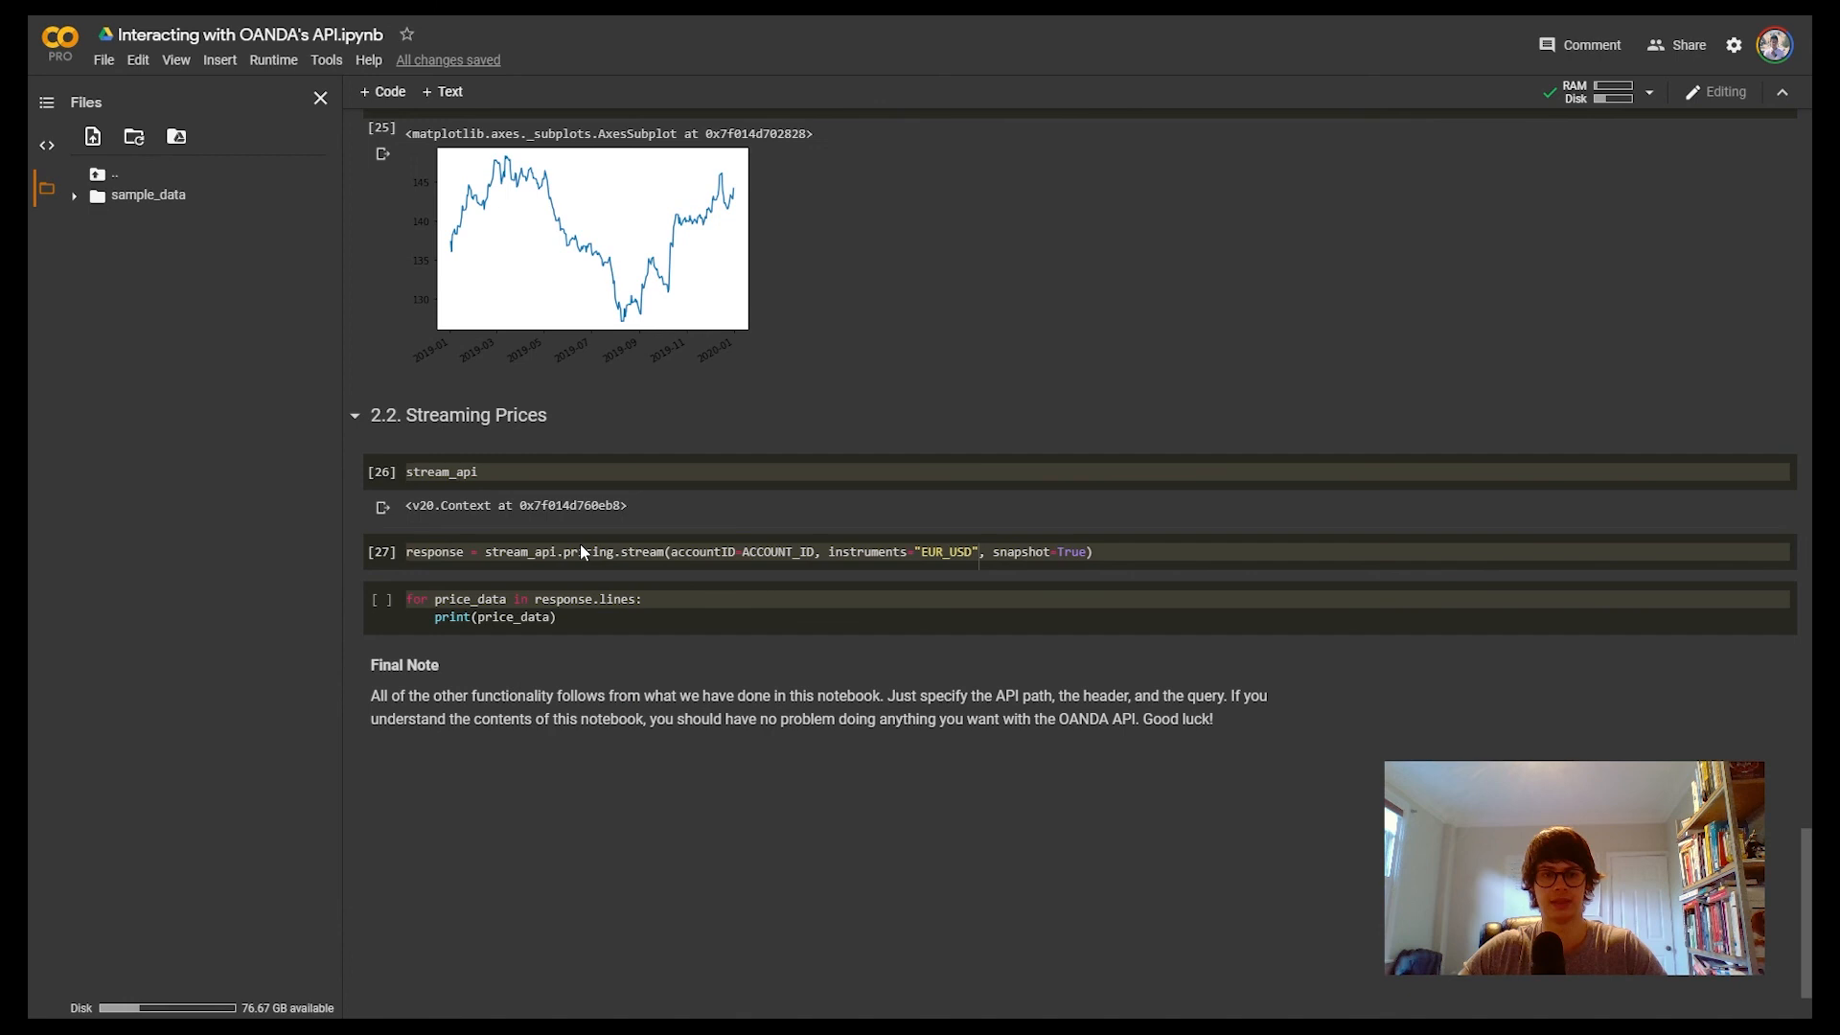
{"action": "left_click", "coordinate": [529, 607]}
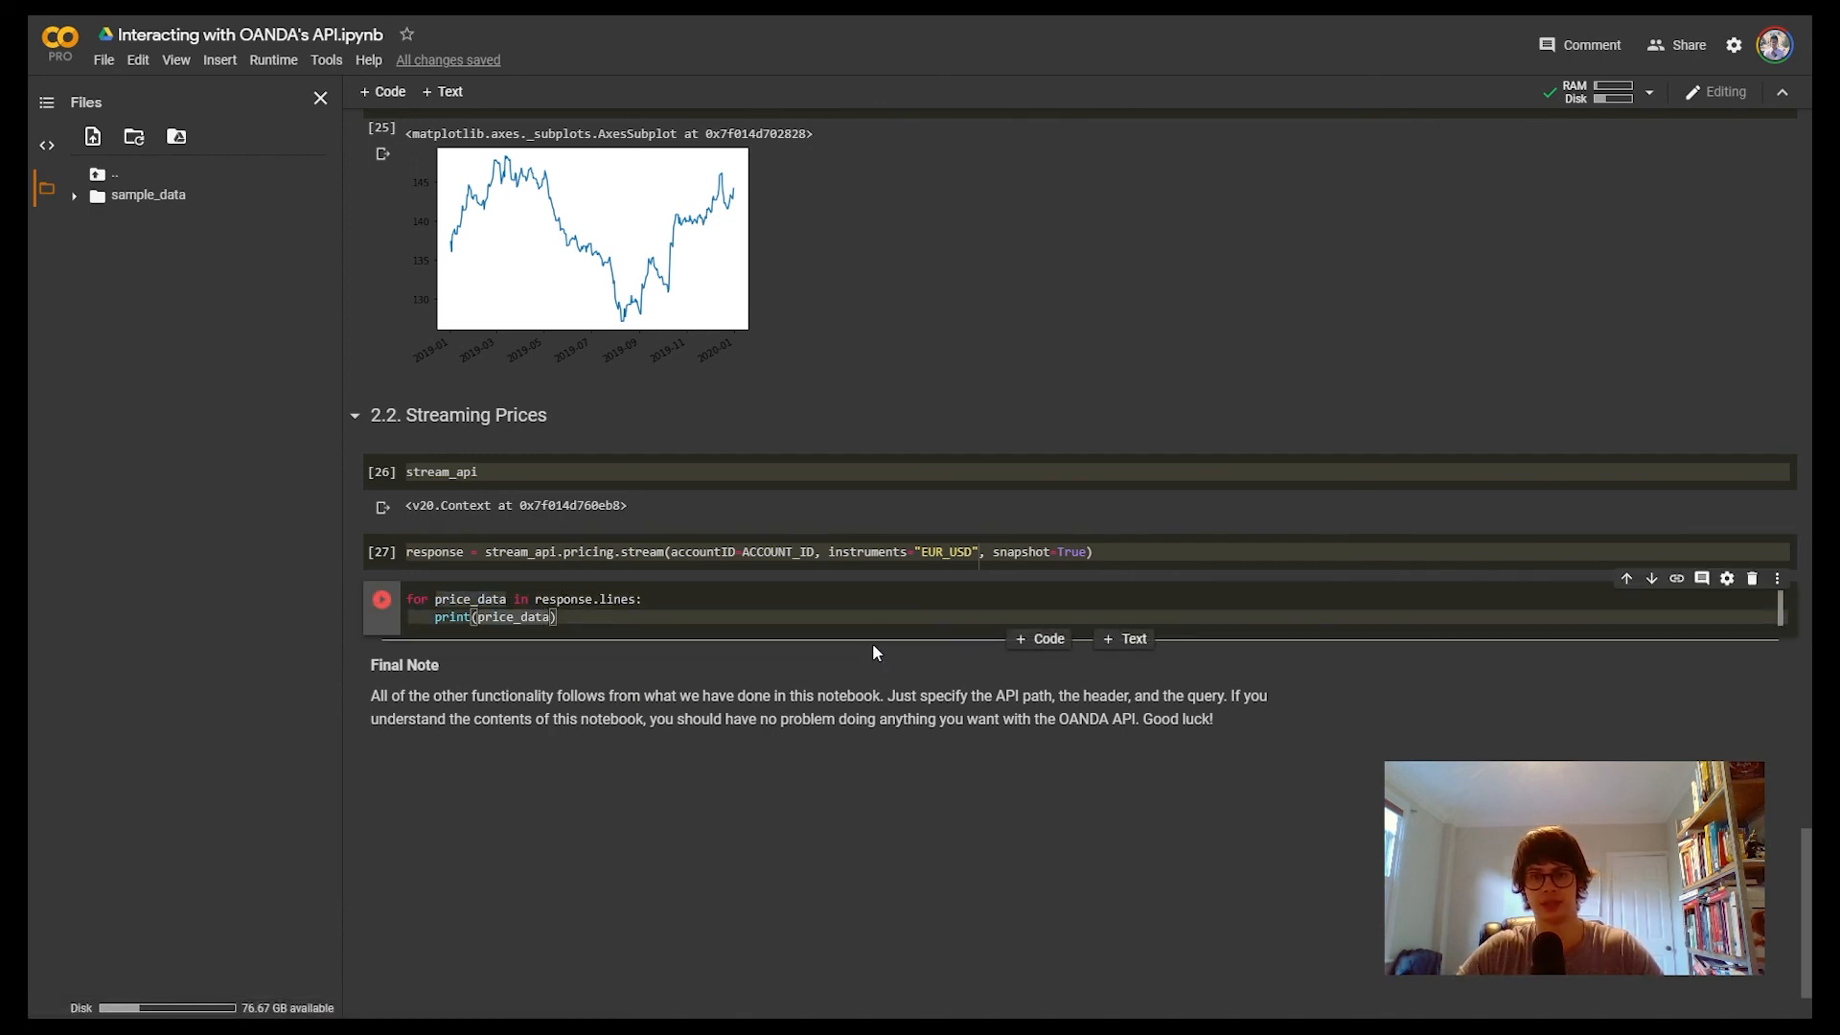
{"action": "left_click", "coordinate": [382, 598]}
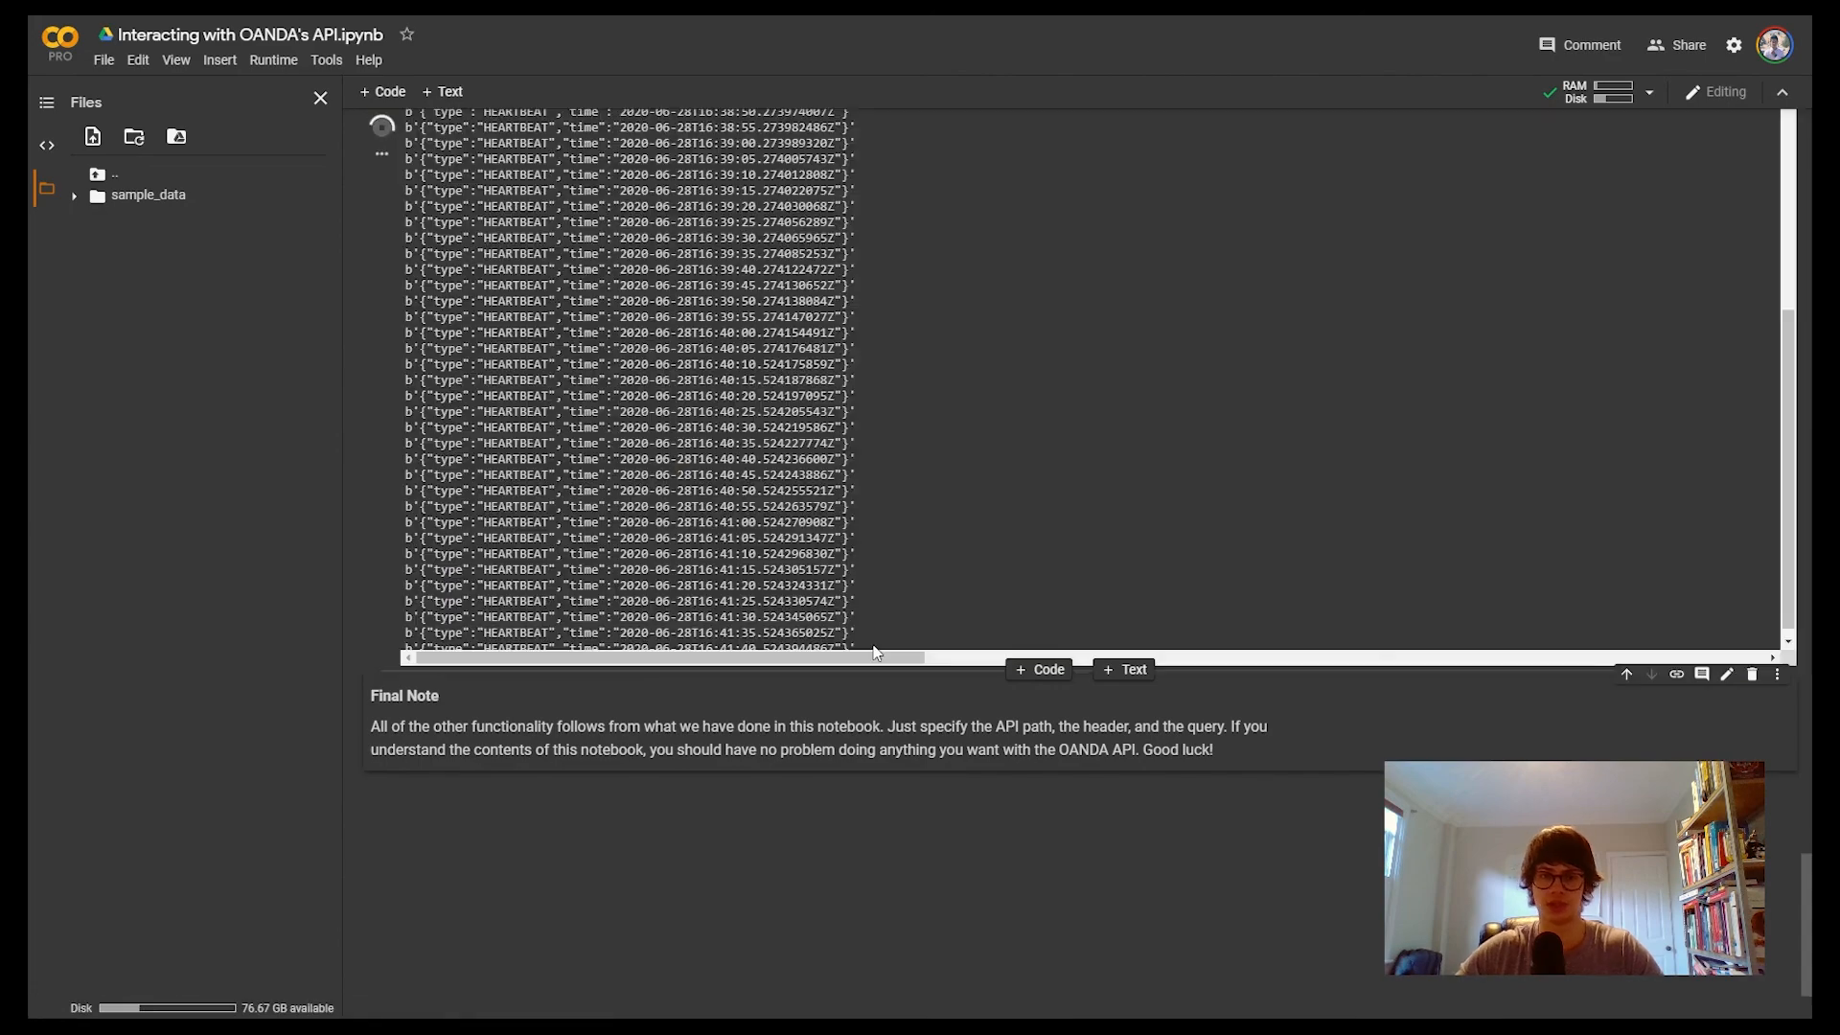
{"action": "scroll", "scroll_direction": "up", "scroll_amount": 3}
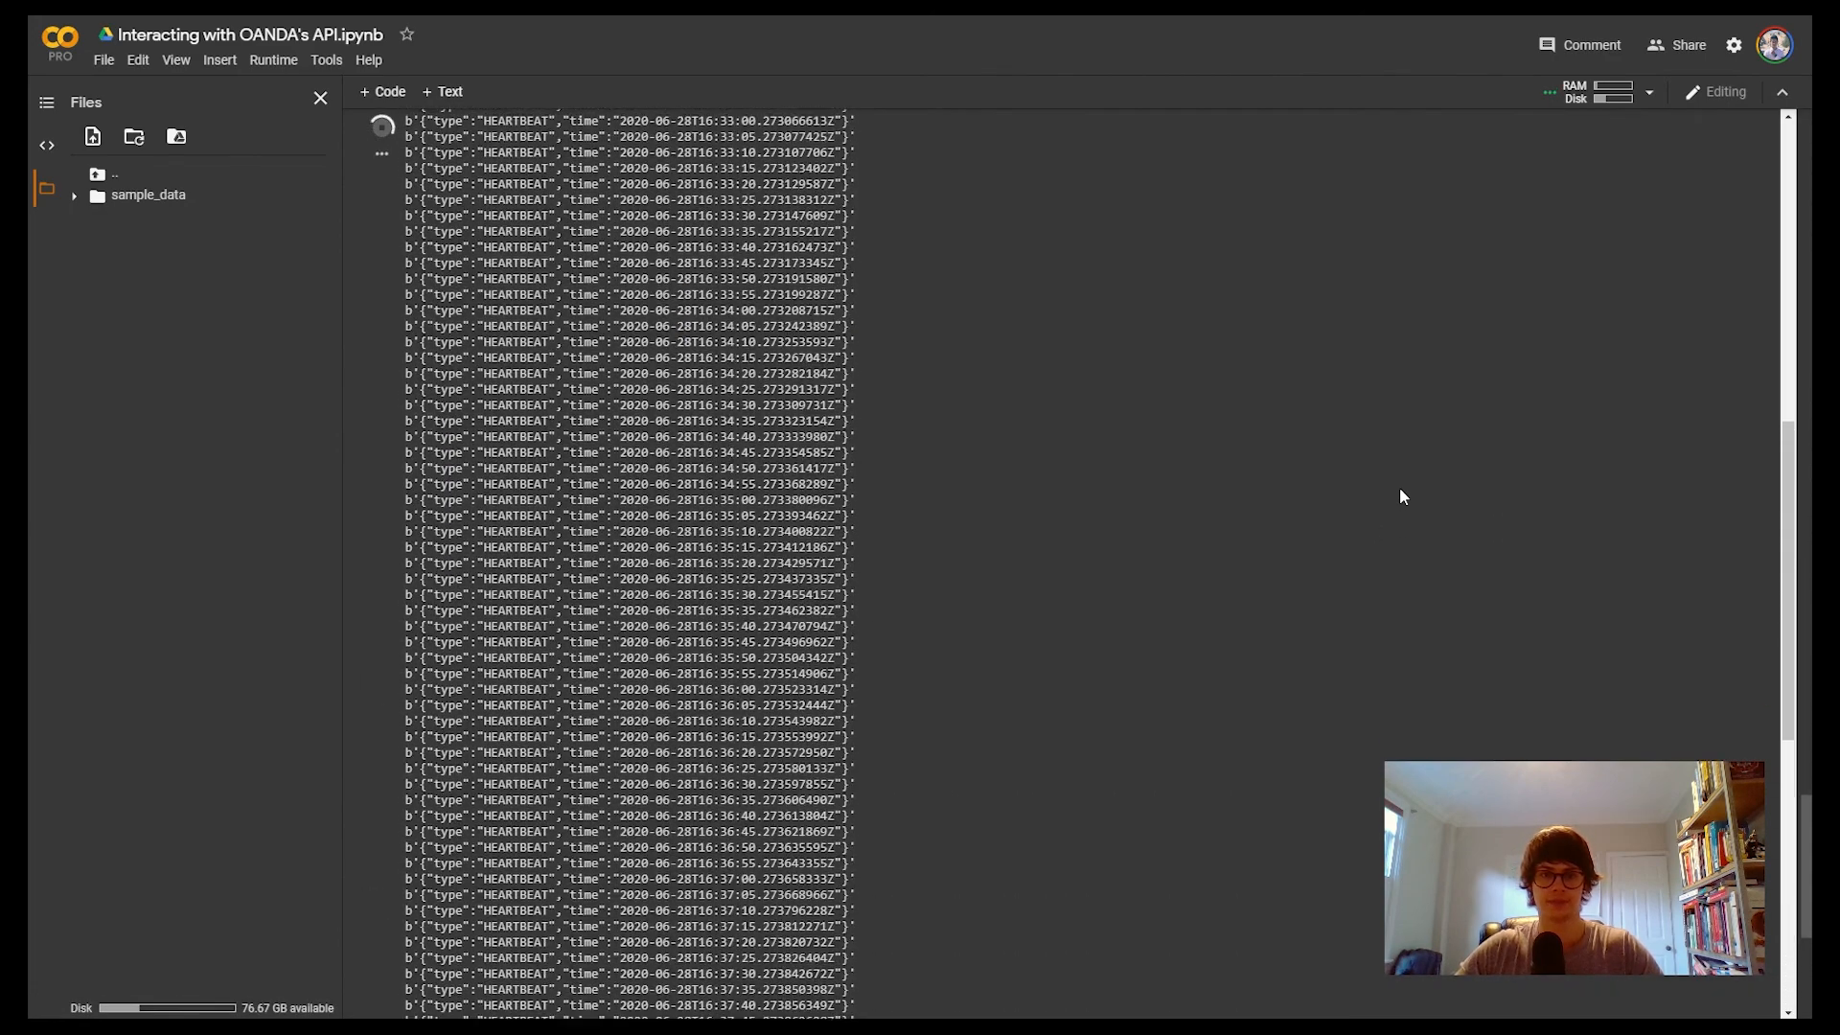
{"action": "scroll", "scroll_direction": "up", "scroll_amount": 3}
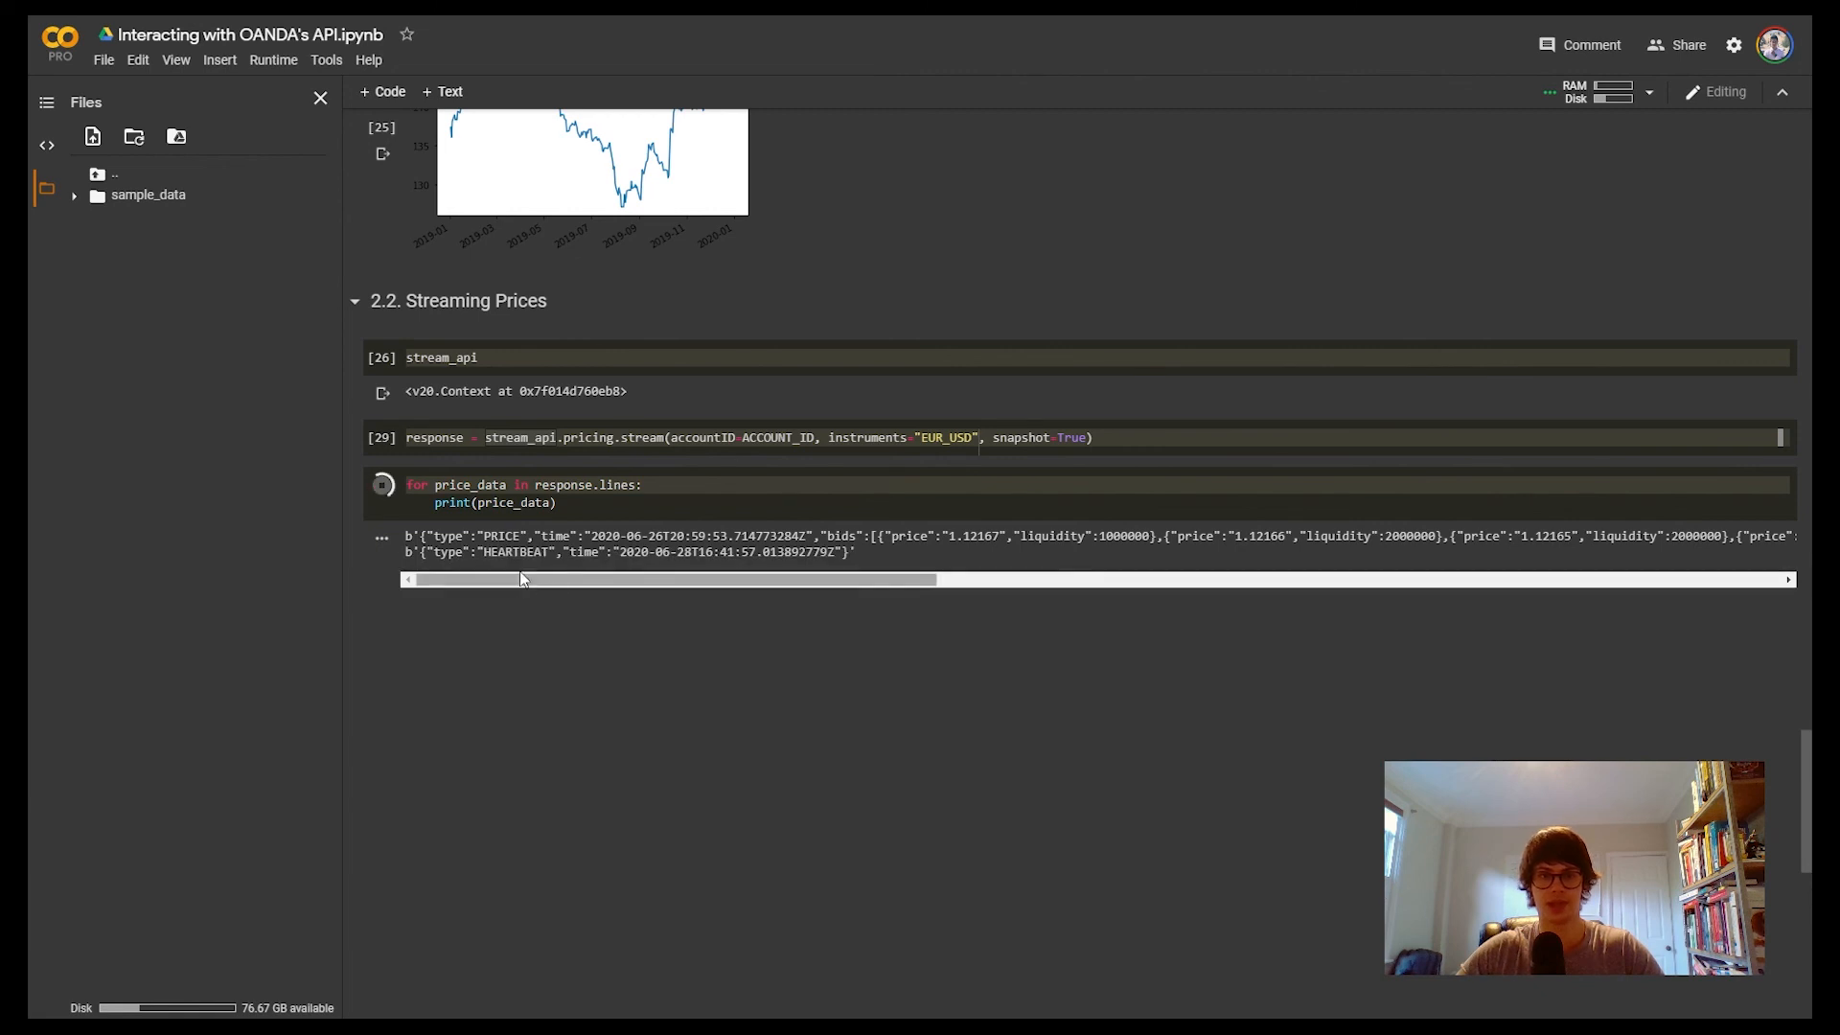
{"action": "mouse_move", "coordinate": [741, 563]}
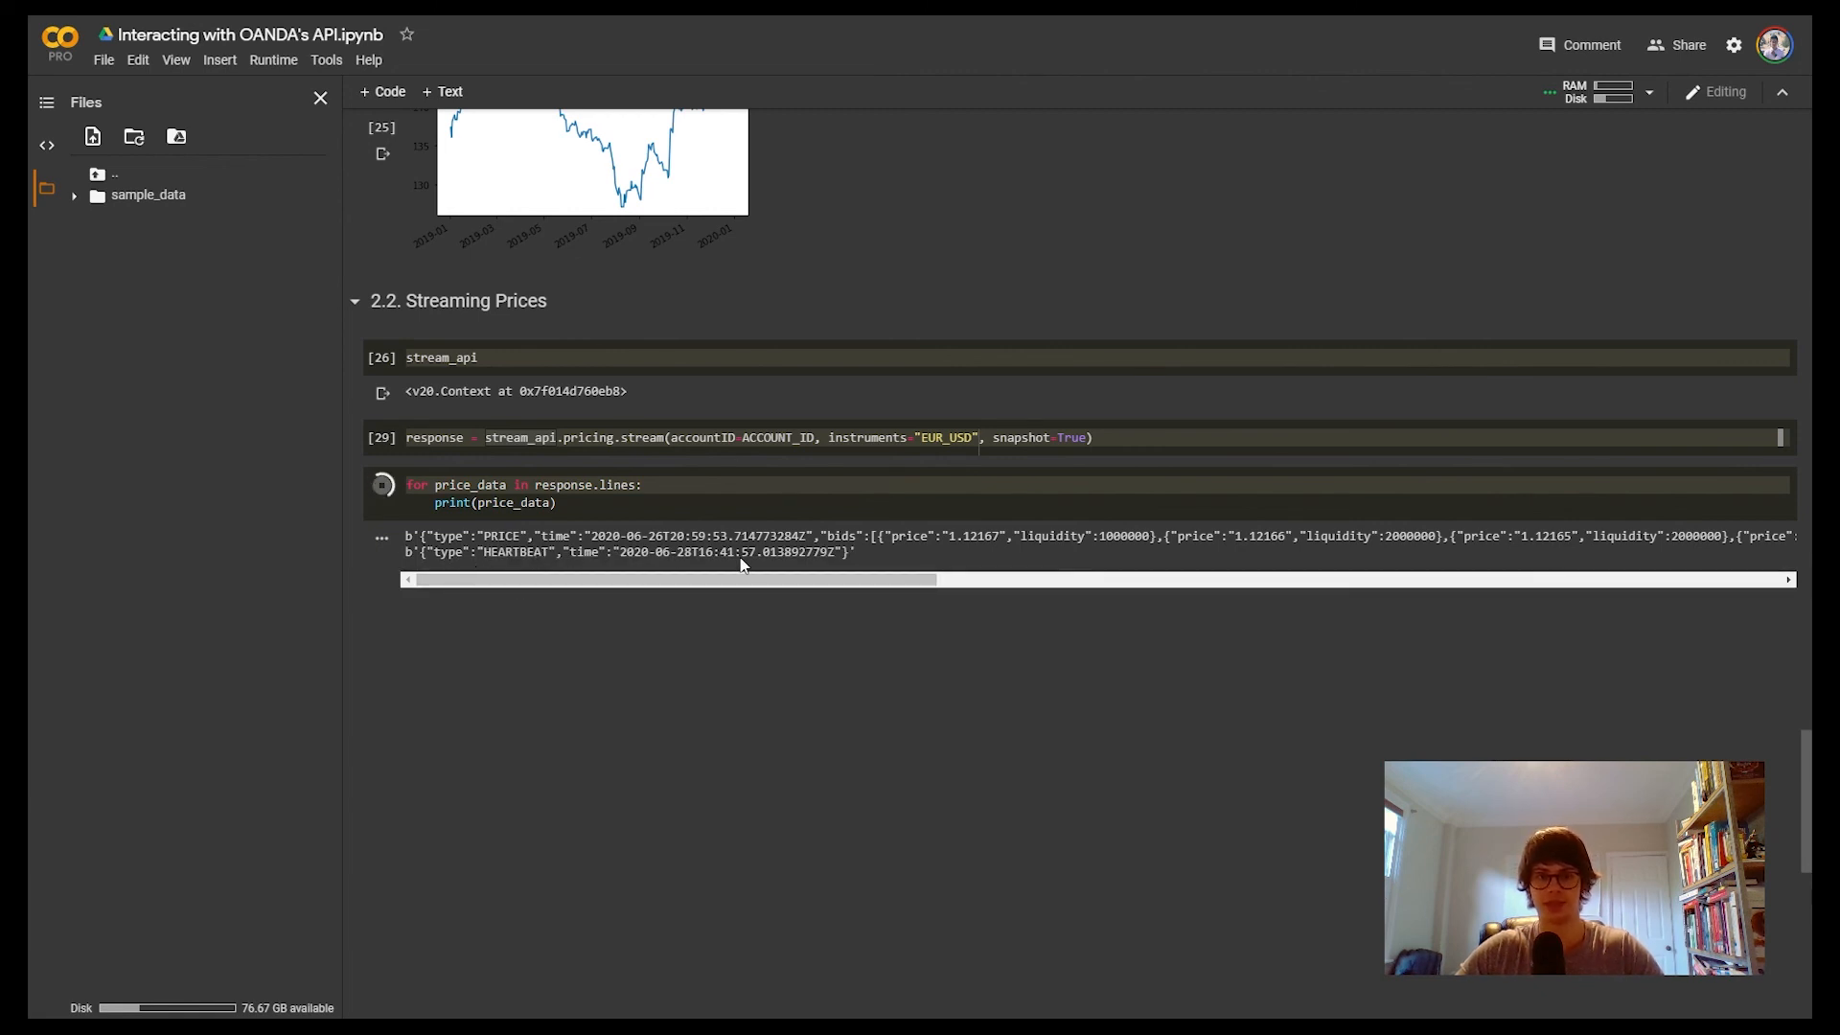
{"action": "mouse_move", "coordinate": [874, 619]}
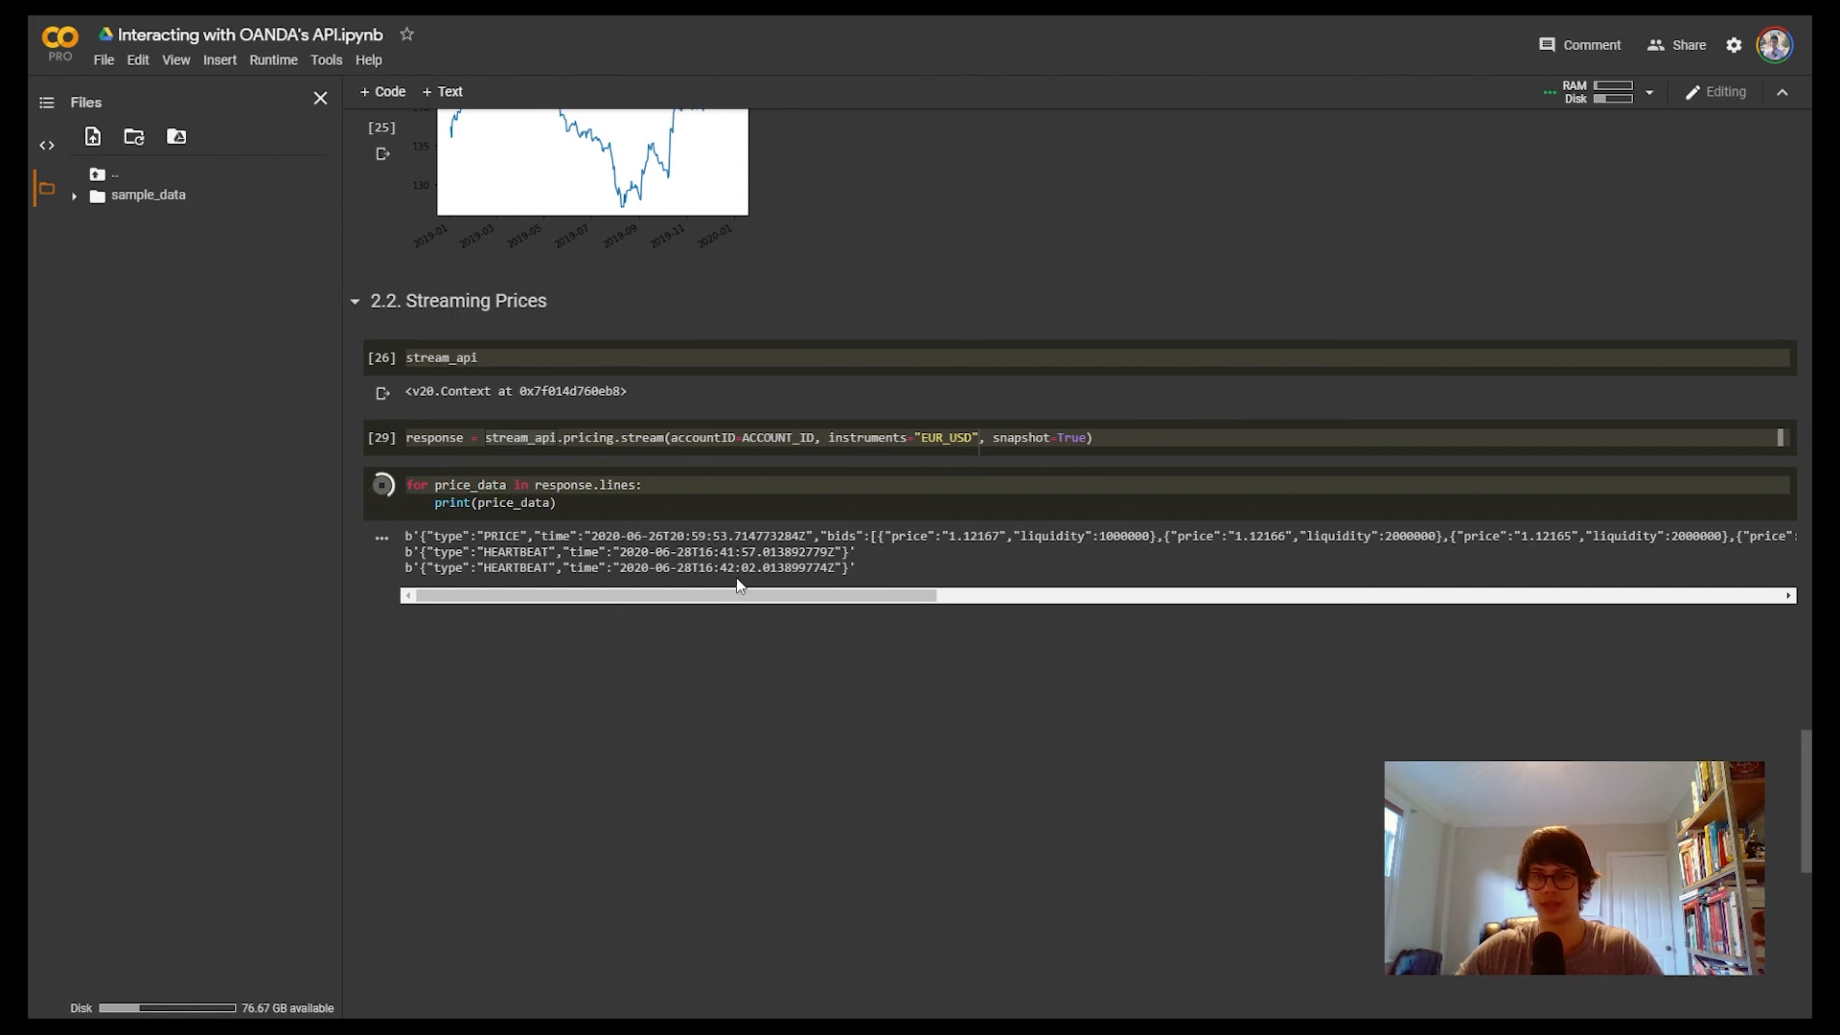
{"action": "mouse_move", "coordinate": [891, 619]}
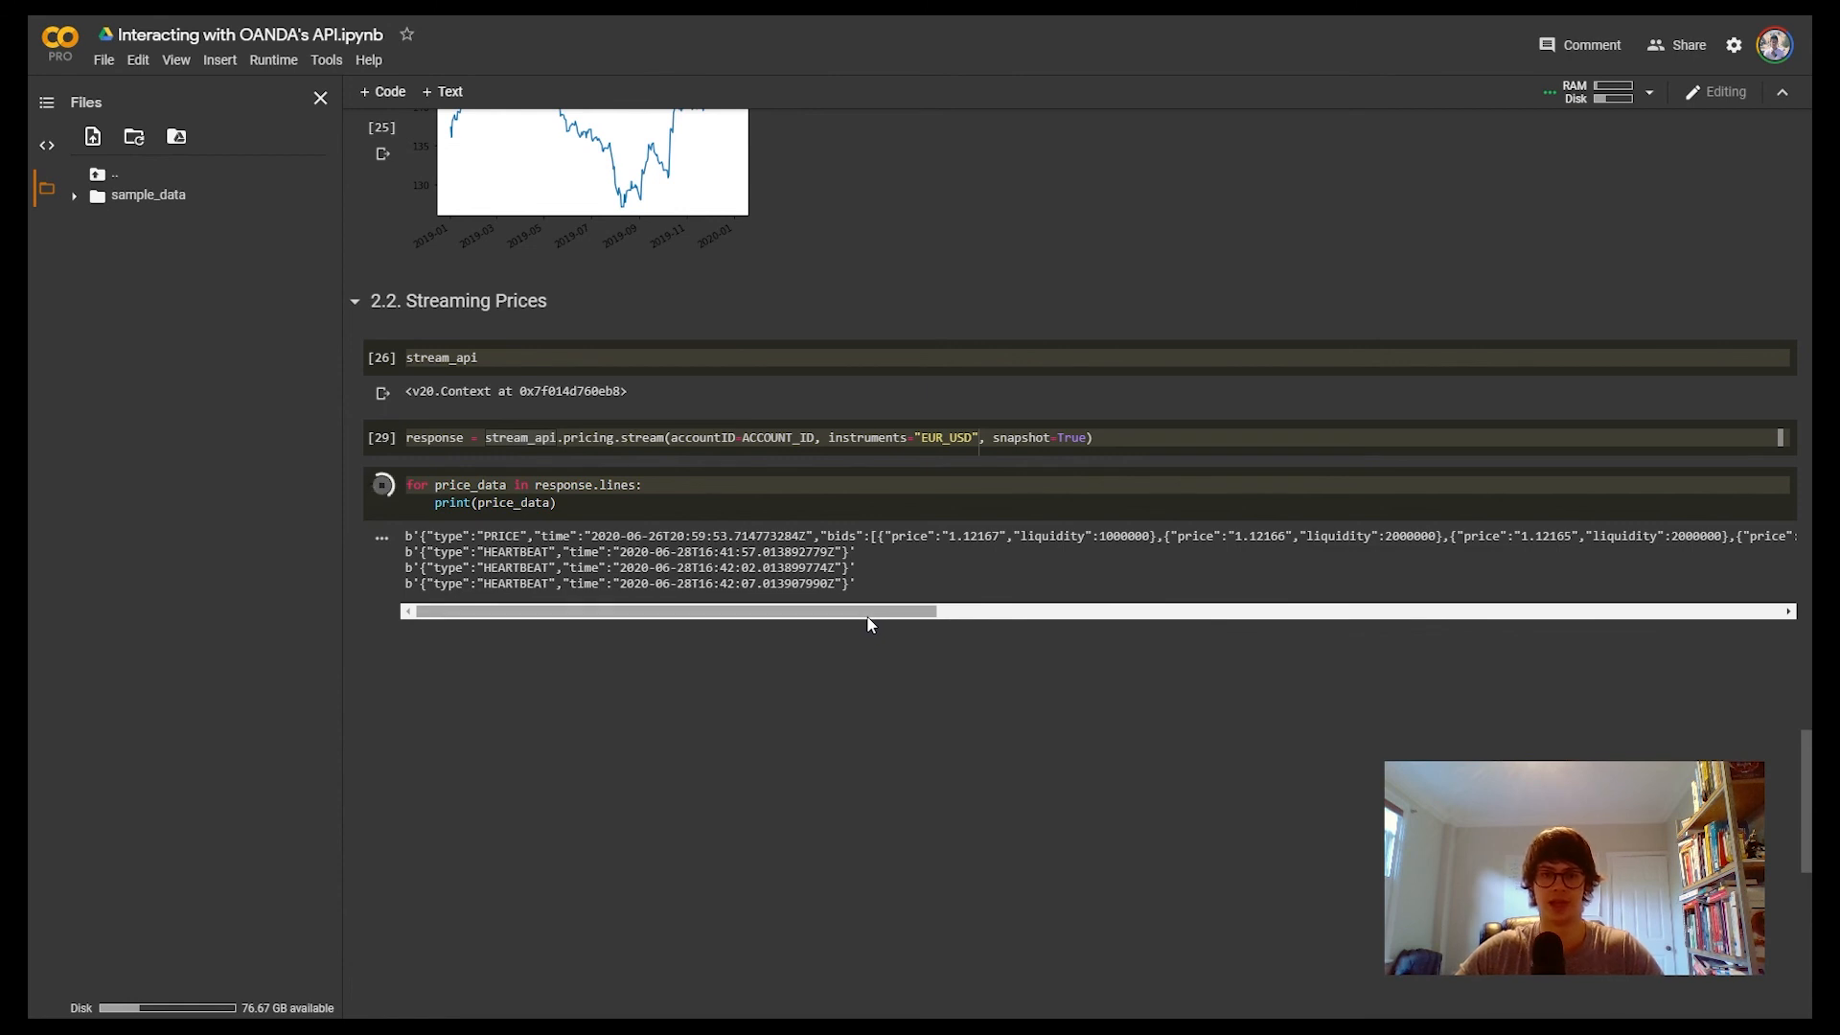
{"action": "mouse_move", "coordinate": [916, 573]}
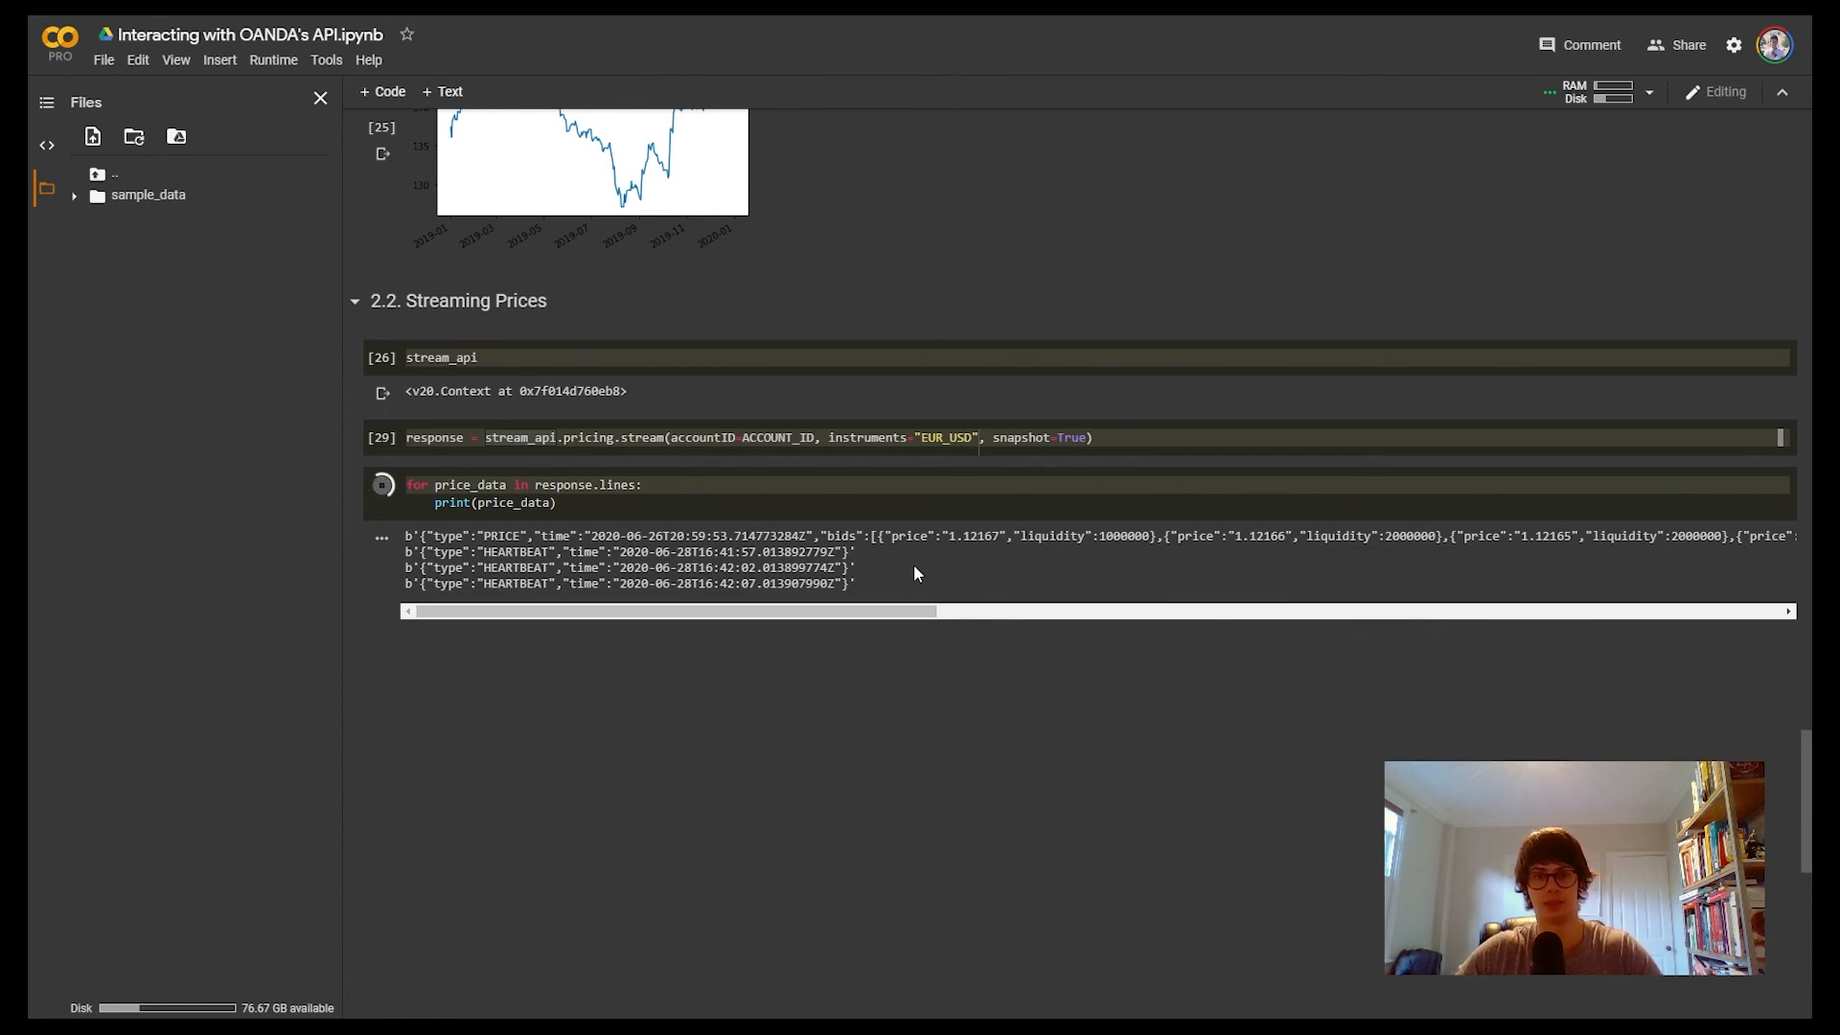